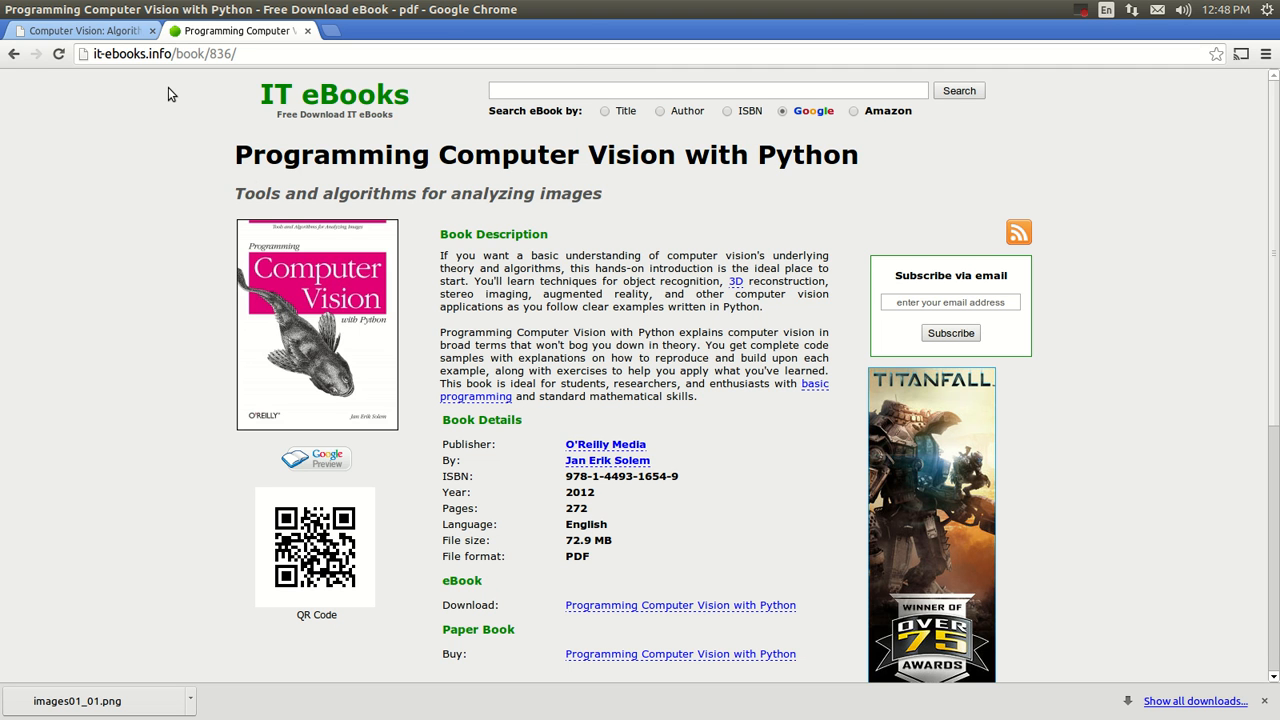
{"action": "mouse_move", "coordinate": [130, 84]}
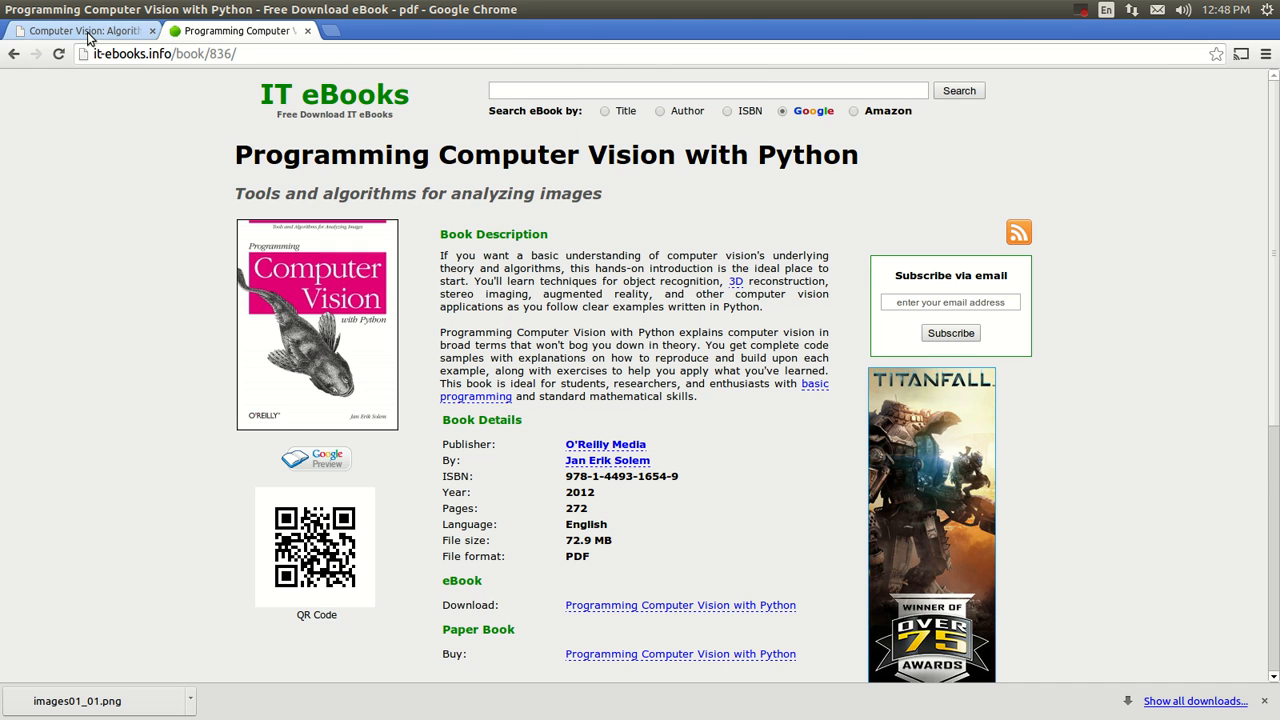
Show the szeliski.org Computer Vision book site and scroll down to its electronic drafts
{"action": "left_click", "coordinate": [90, 36]}
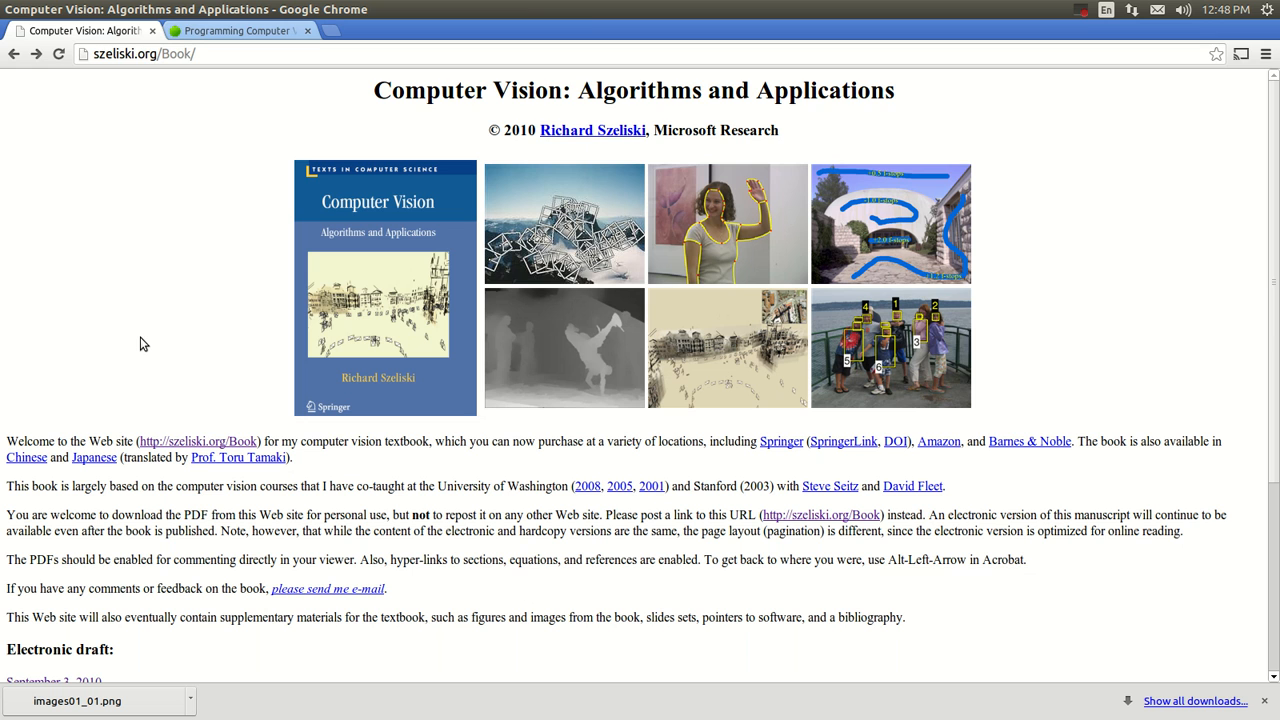
{"action": "mouse_move", "coordinate": [150, 350]}
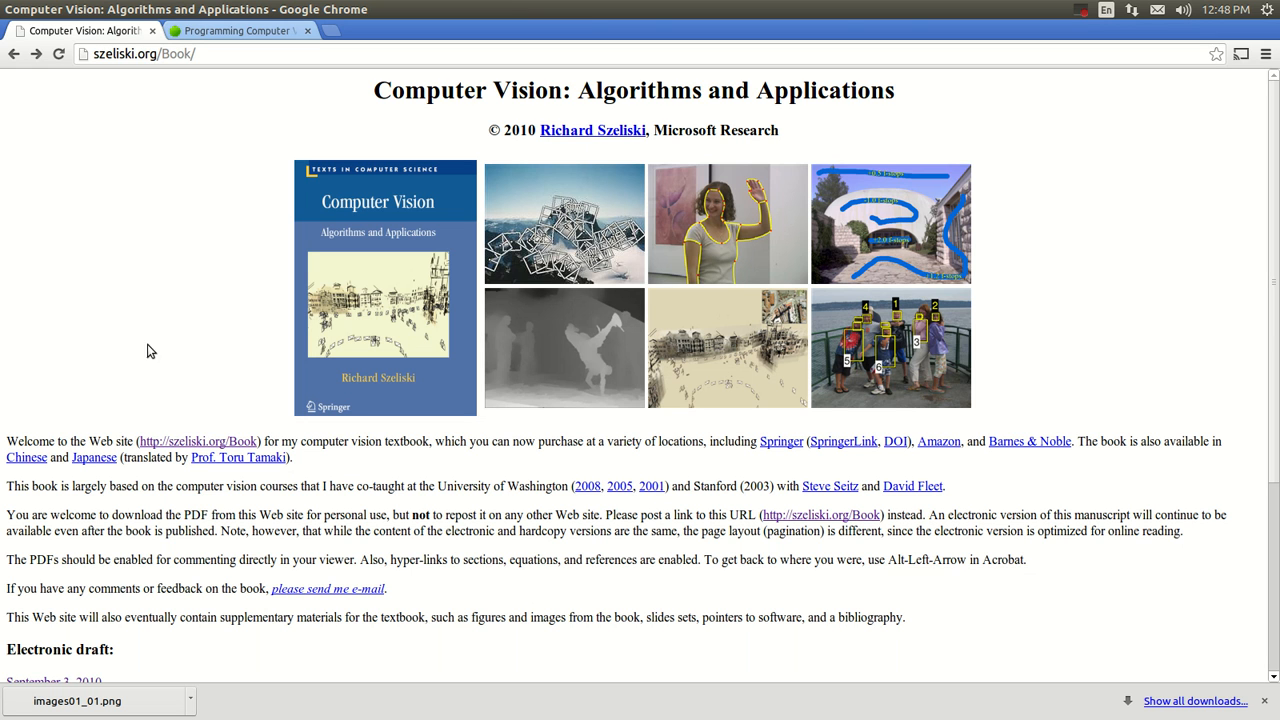
{"action": "mouse_move", "coordinate": [680, 292]}
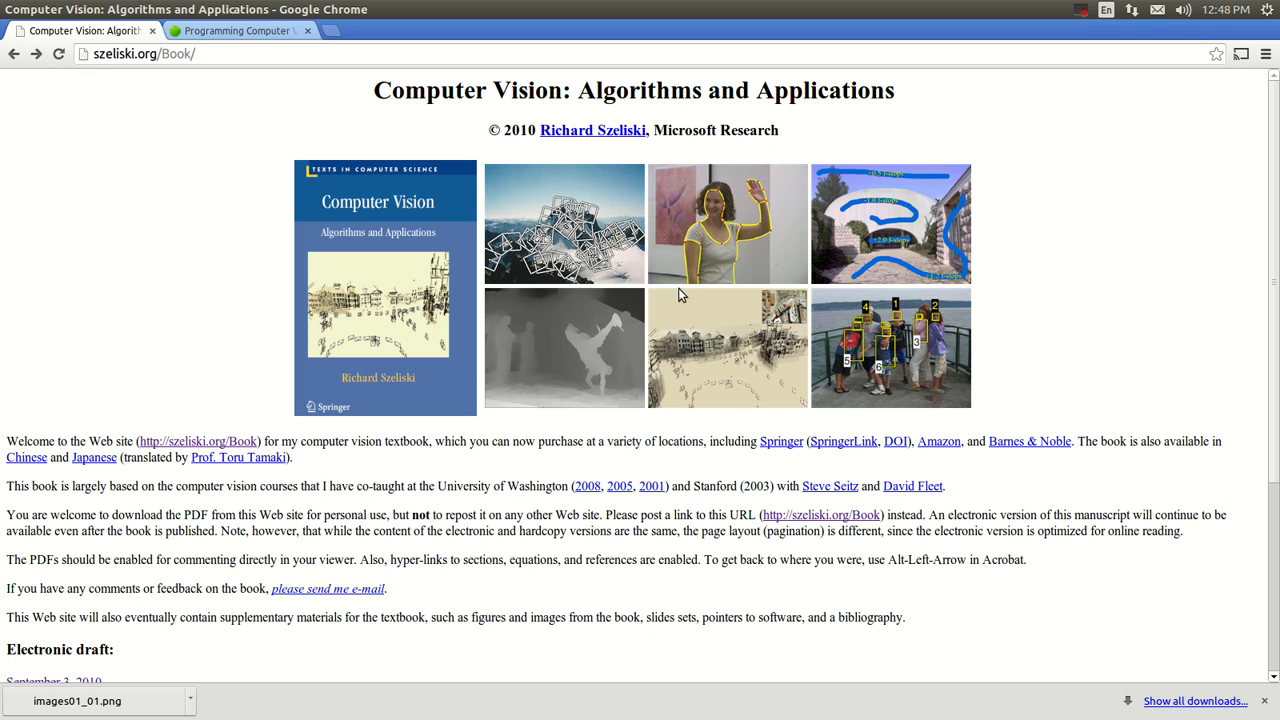
{"action": "mouse_move", "coordinate": [590, 138]}
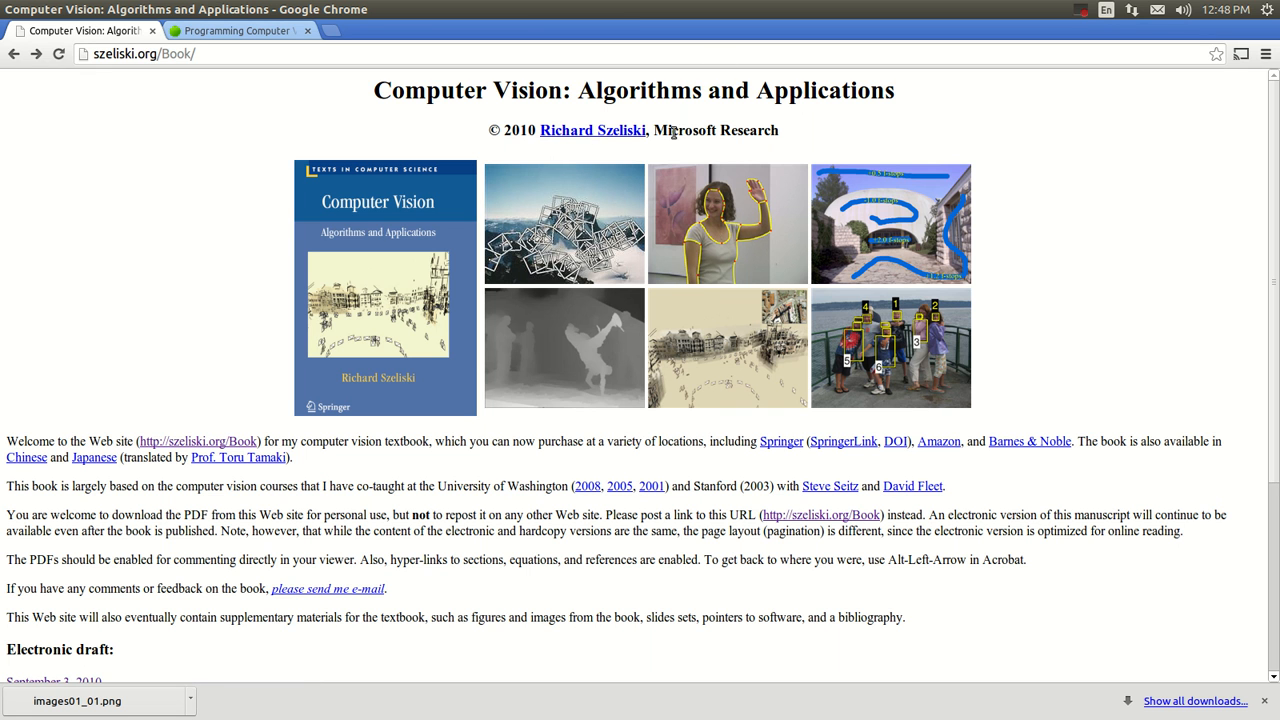
{"action": "scroll", "scroll_direction": "down", "scroll_amount": 3}
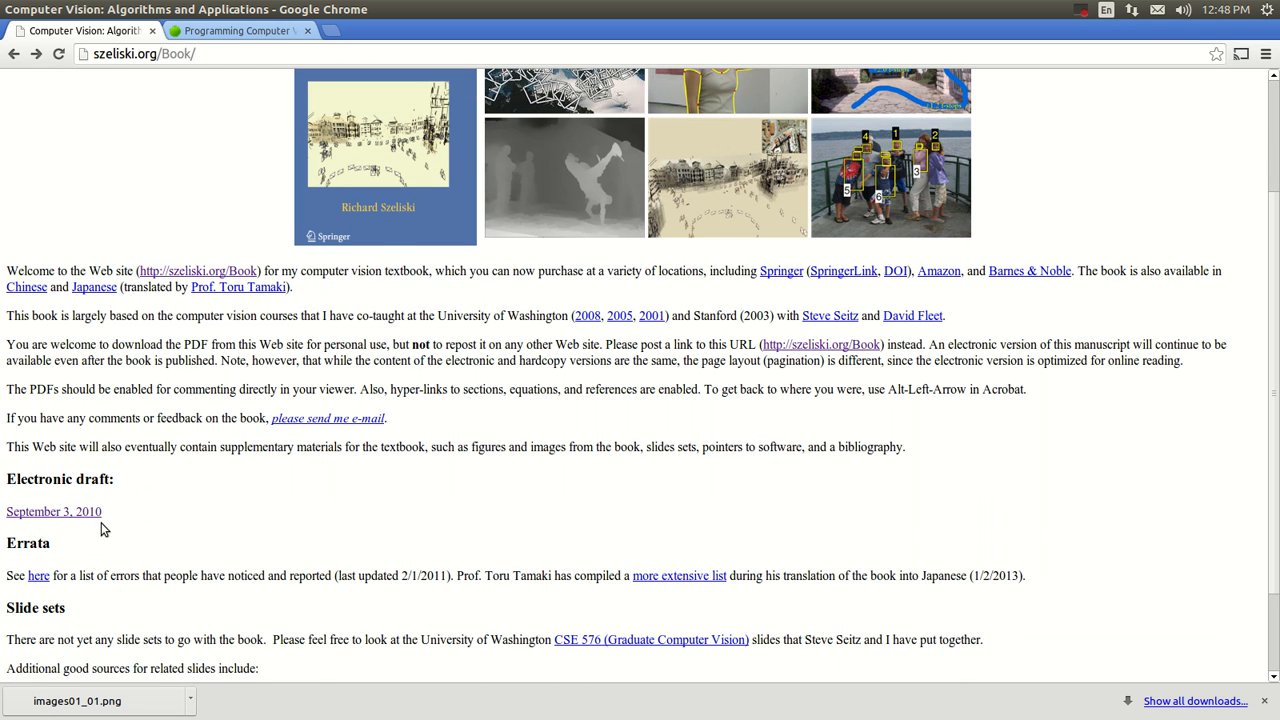
{"action": "mouse_move", "coordinate": [76, 524]}
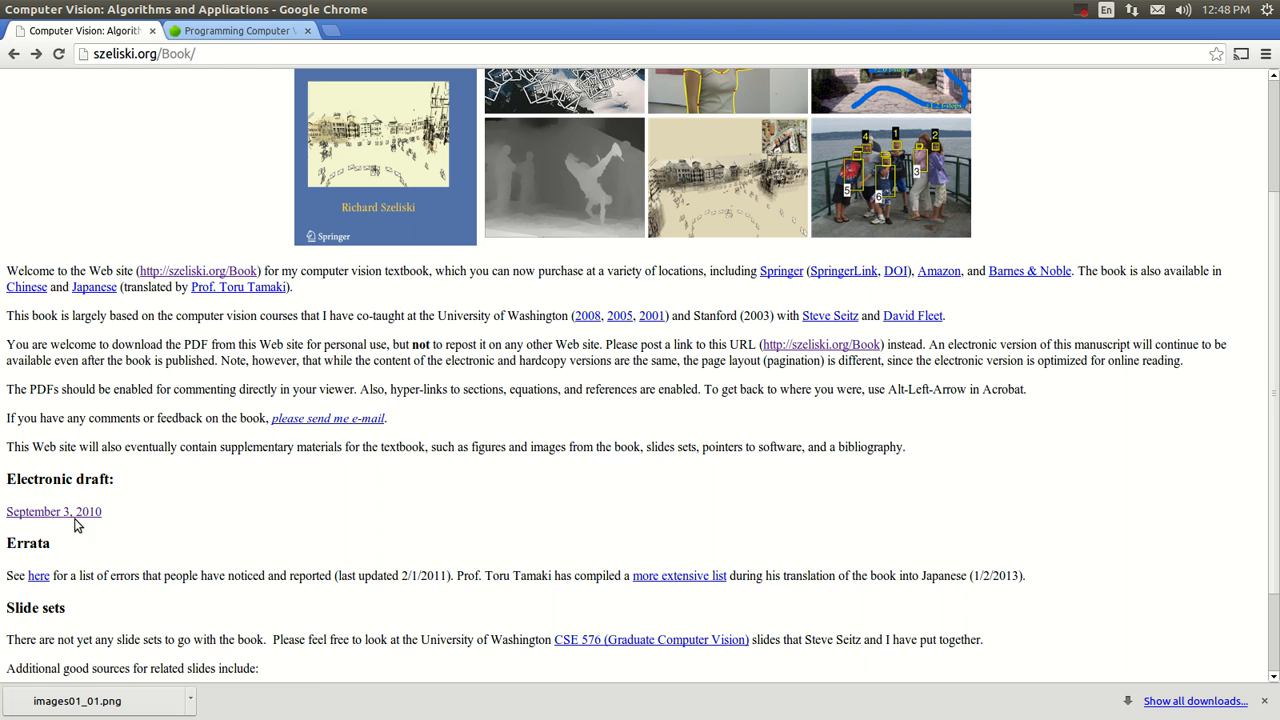
{"action": "mouse_move", "coordinate": [96, 540]}
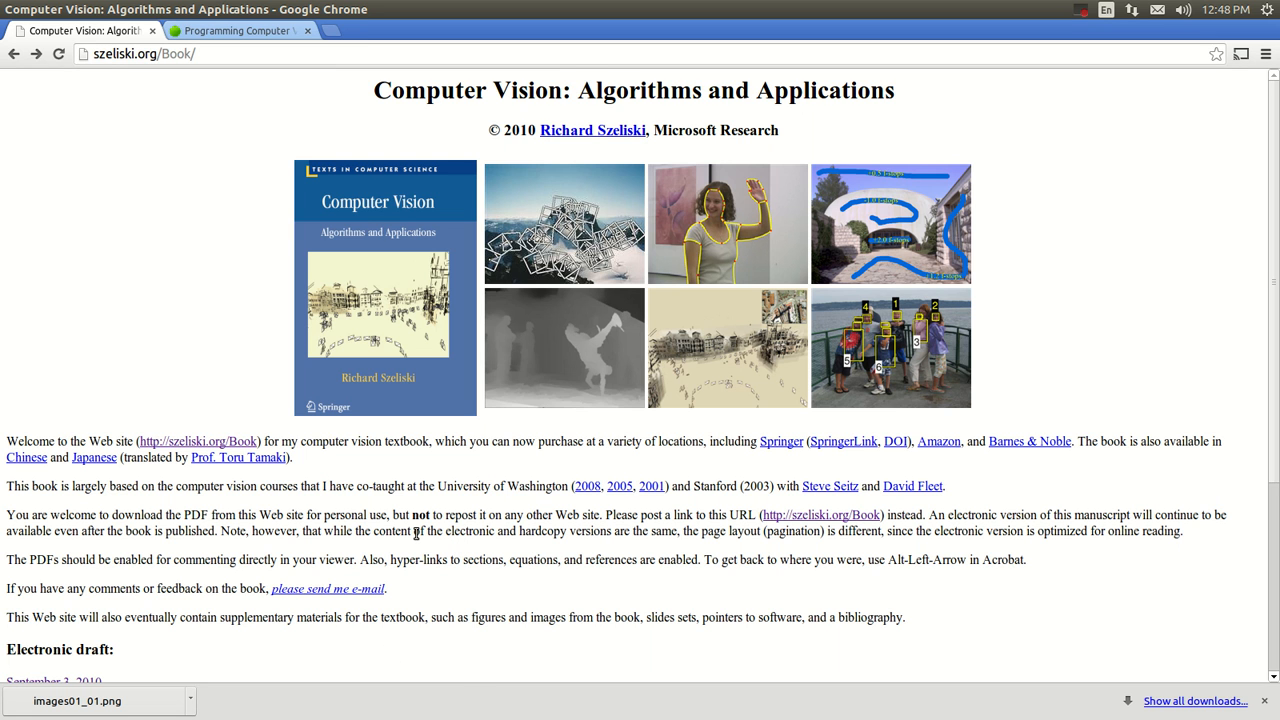
{"action": "mouse_move", "coordinate": [416, 550]}
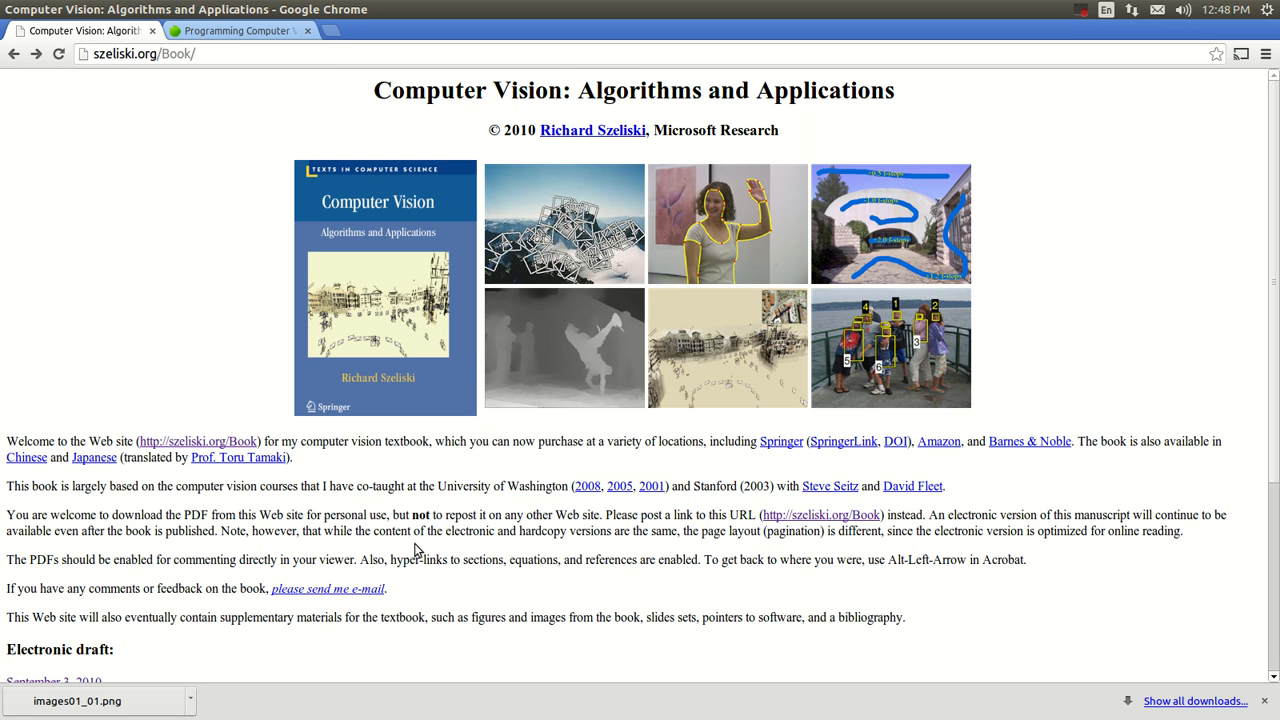
{"action": "mouse_move", "coordinate": [432, 300]}
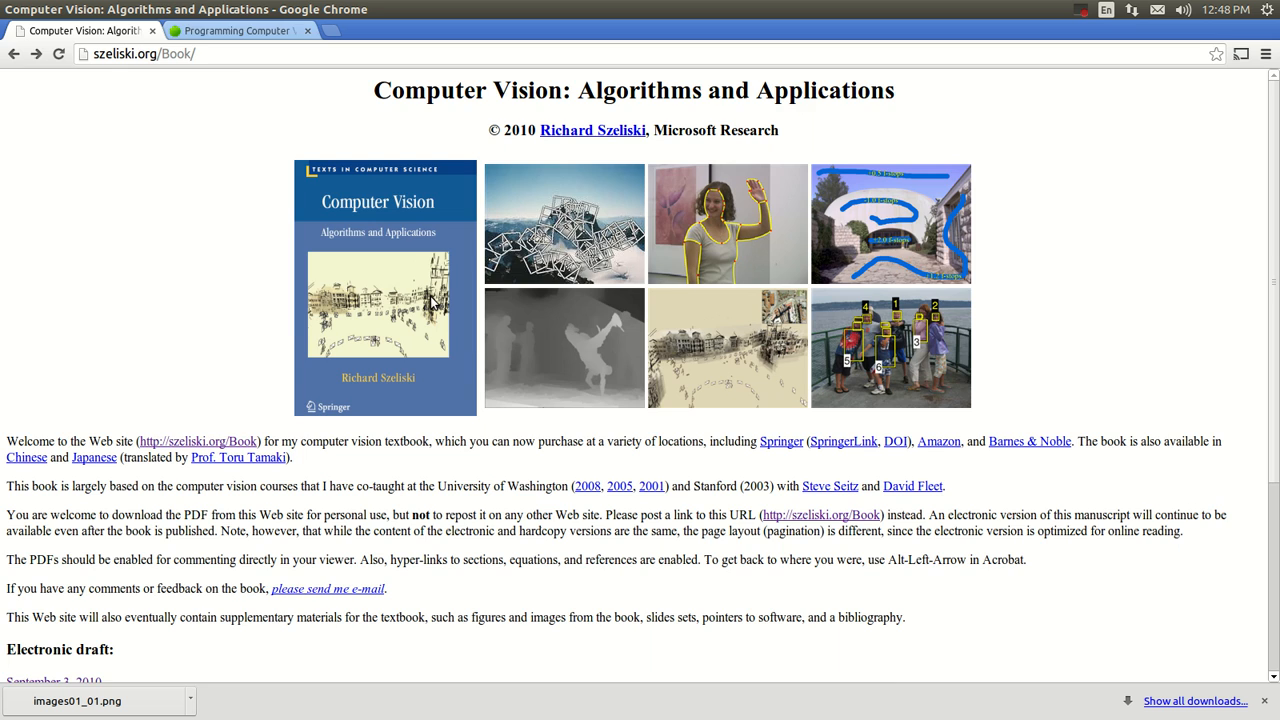
Visit the OpenCV 2 Cookbook page from the eBooks tab's Related Books, then return to the Szeliski site
{"action": "left_click", "coordinate": [238, 30]}
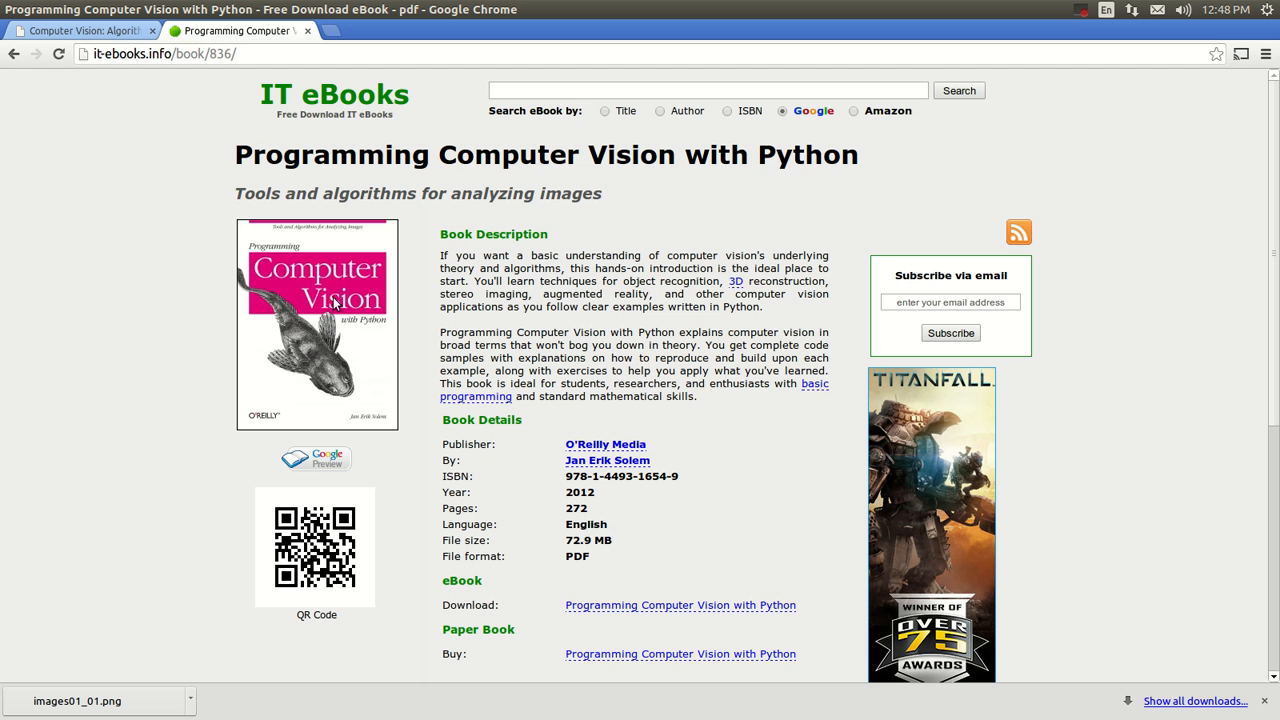
{"action": "scroll", "scroll_direction": "down", "scroll_amount": 3}
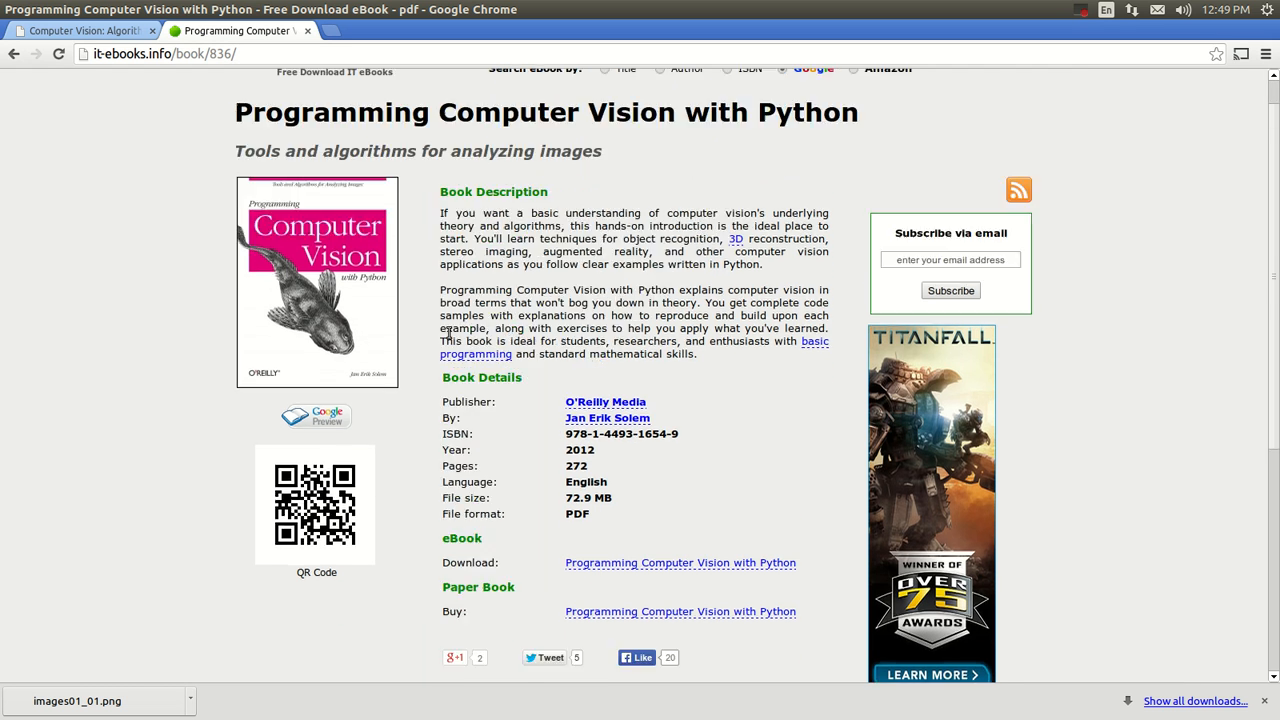
{"action": "scroll", "scroll_direction": "down", "scroll_amount": 3}
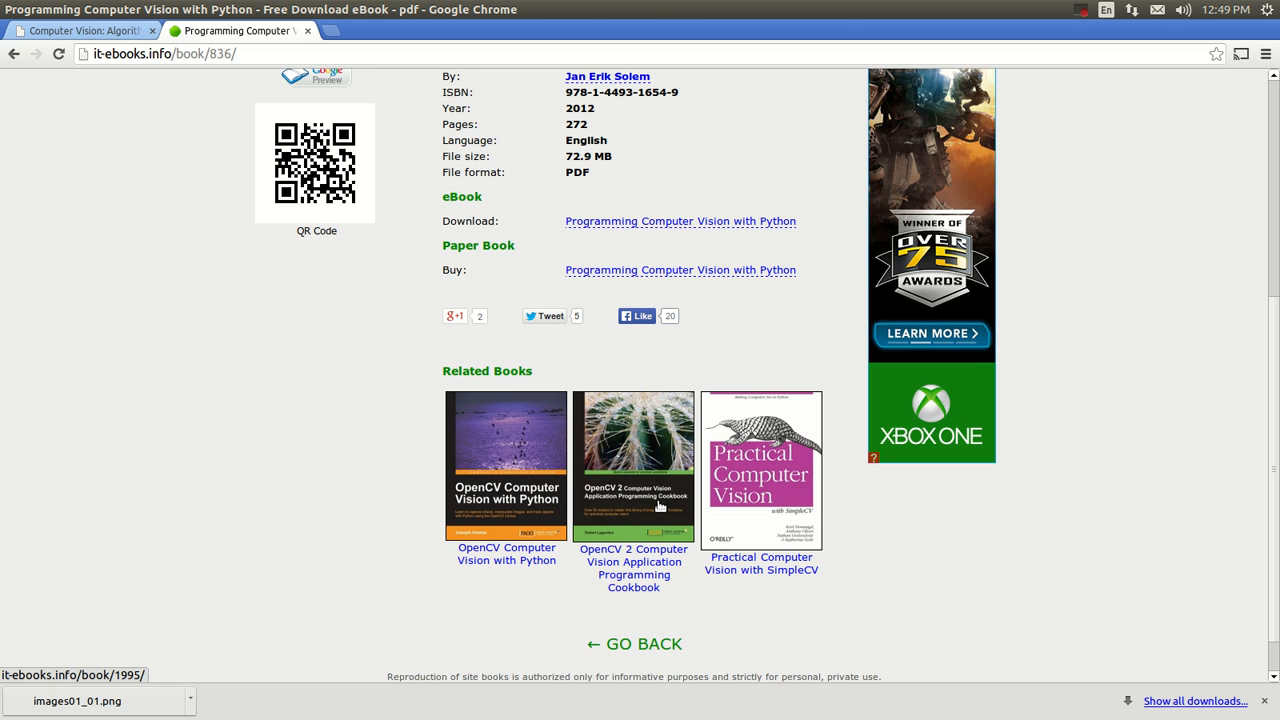
{"action": "left_click", "coordinate": [632, 468]}
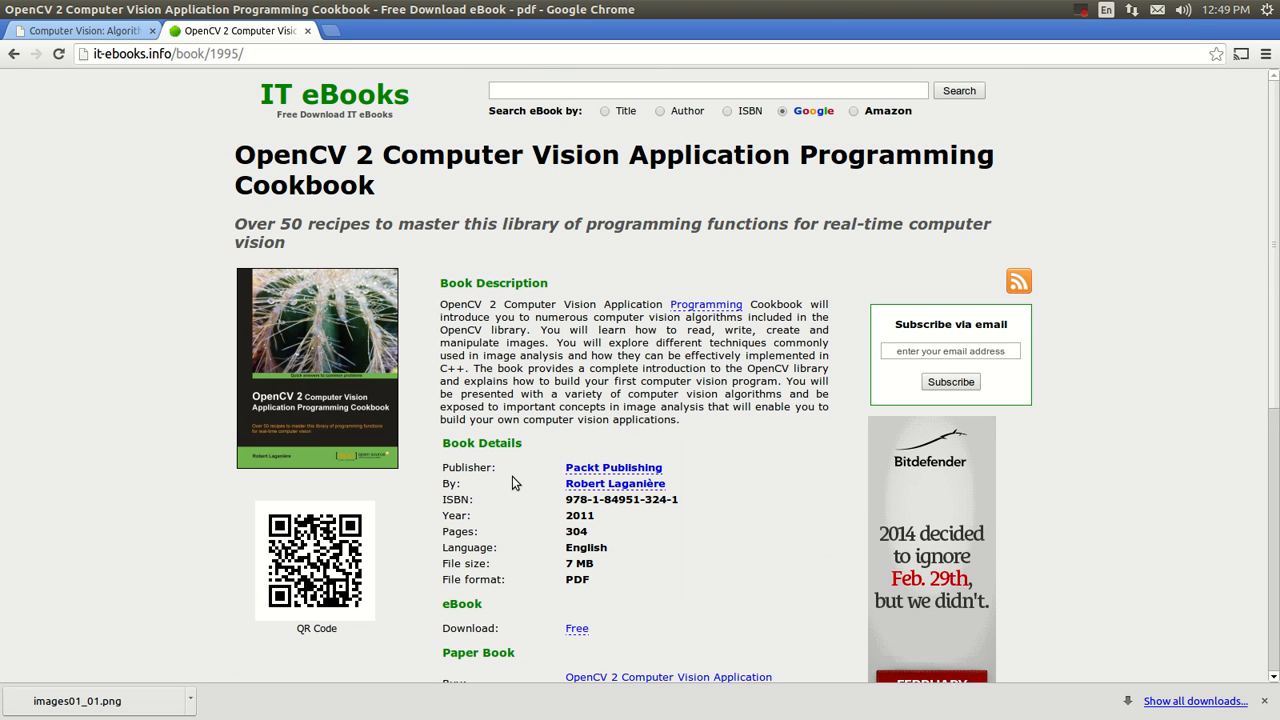
{"action": "mouse_move", "coordinate": [436, 420]}
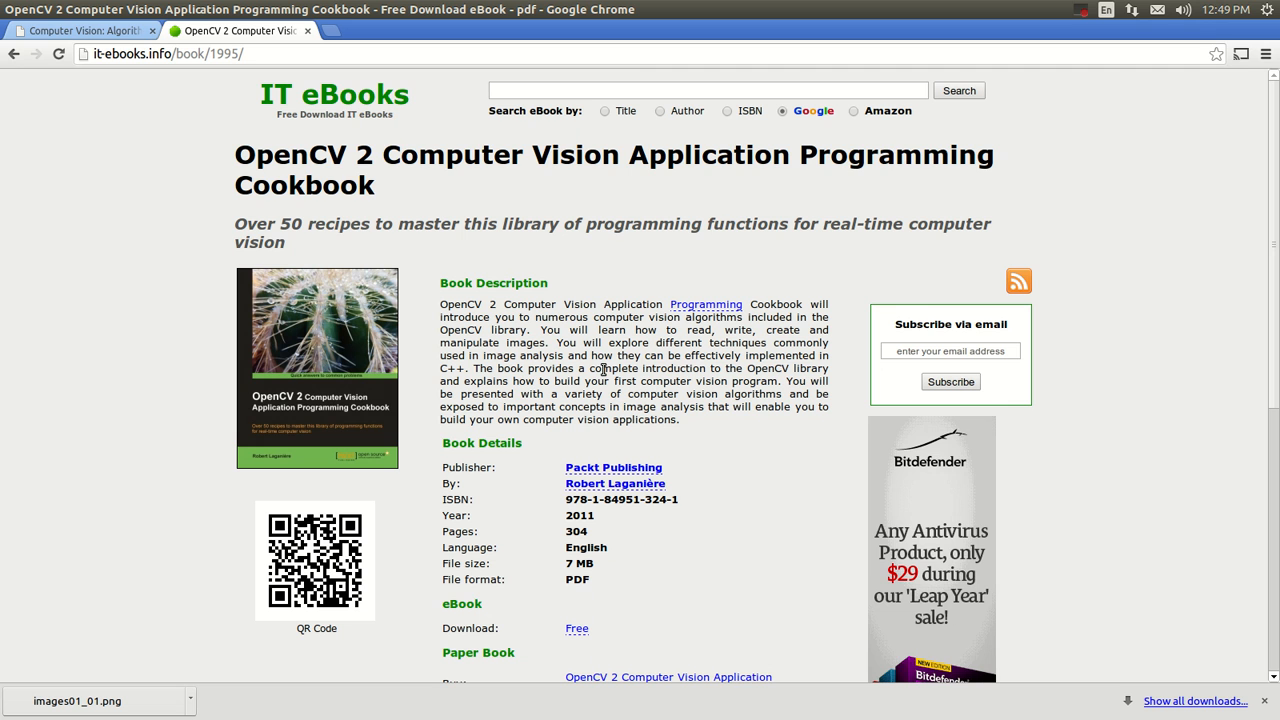
{"action": "mouse_move", "coordinate": [528, 394]}
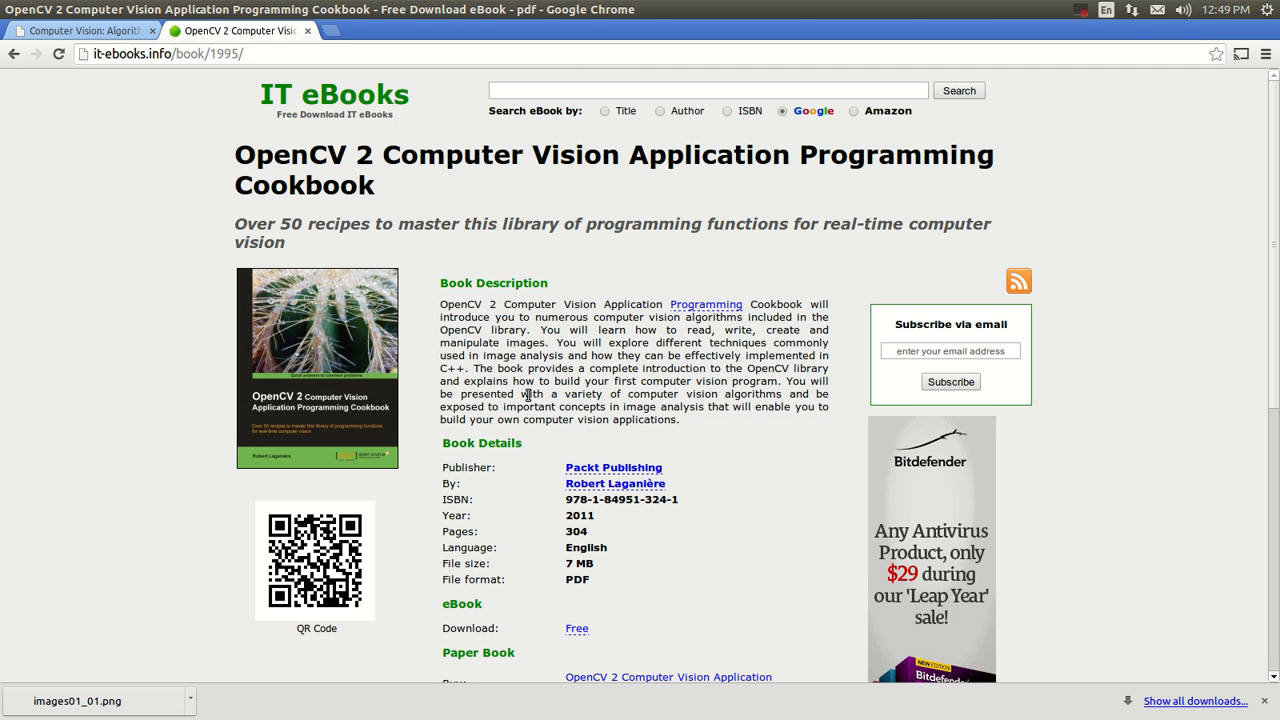
{"action": "mouse_move", "coordinate": [428, 298]}
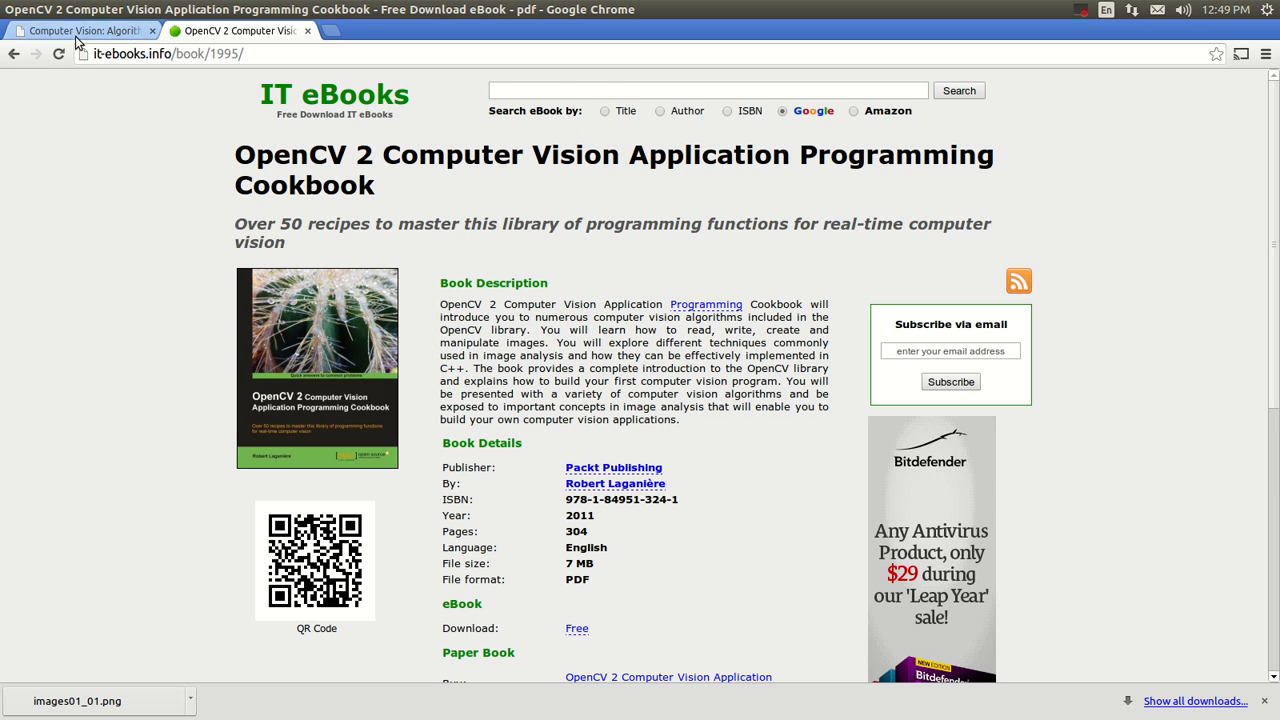
{"action": "left_click", "coordinate": [84, 30]}
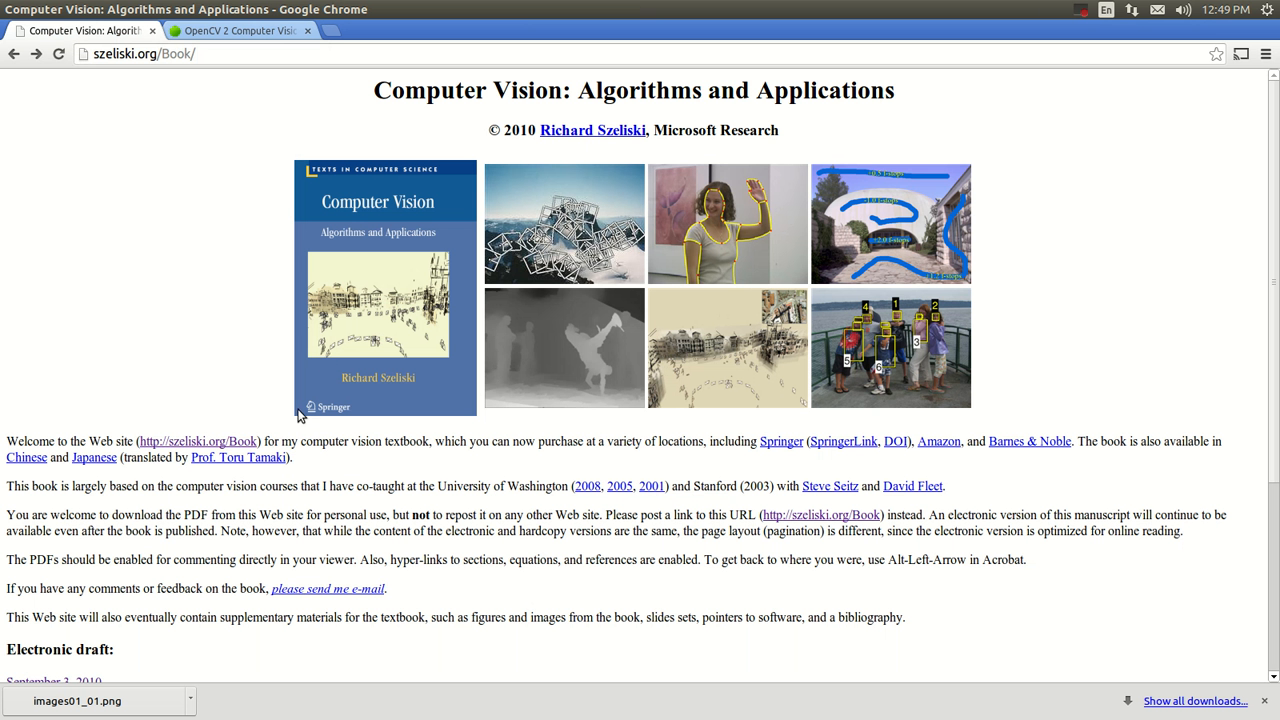
{"action": "left_click", "coordinate": [24, 328]}
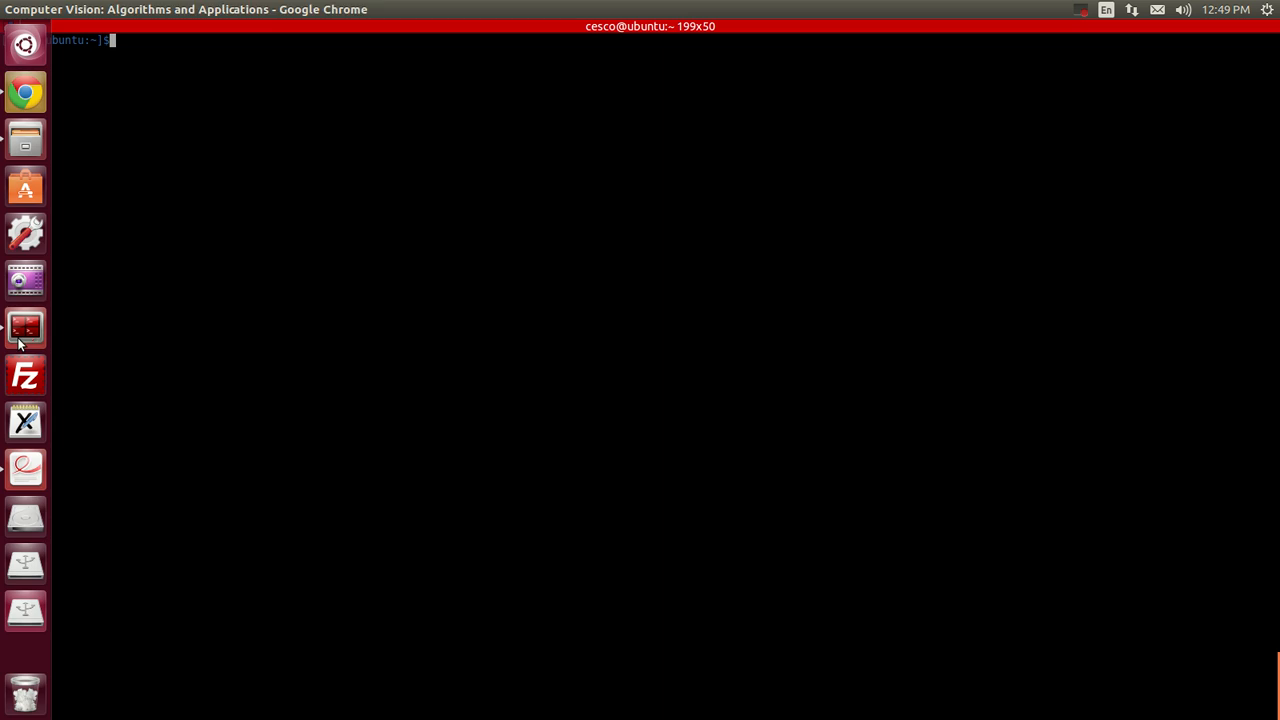
{"action": "type", "text": "clear"}
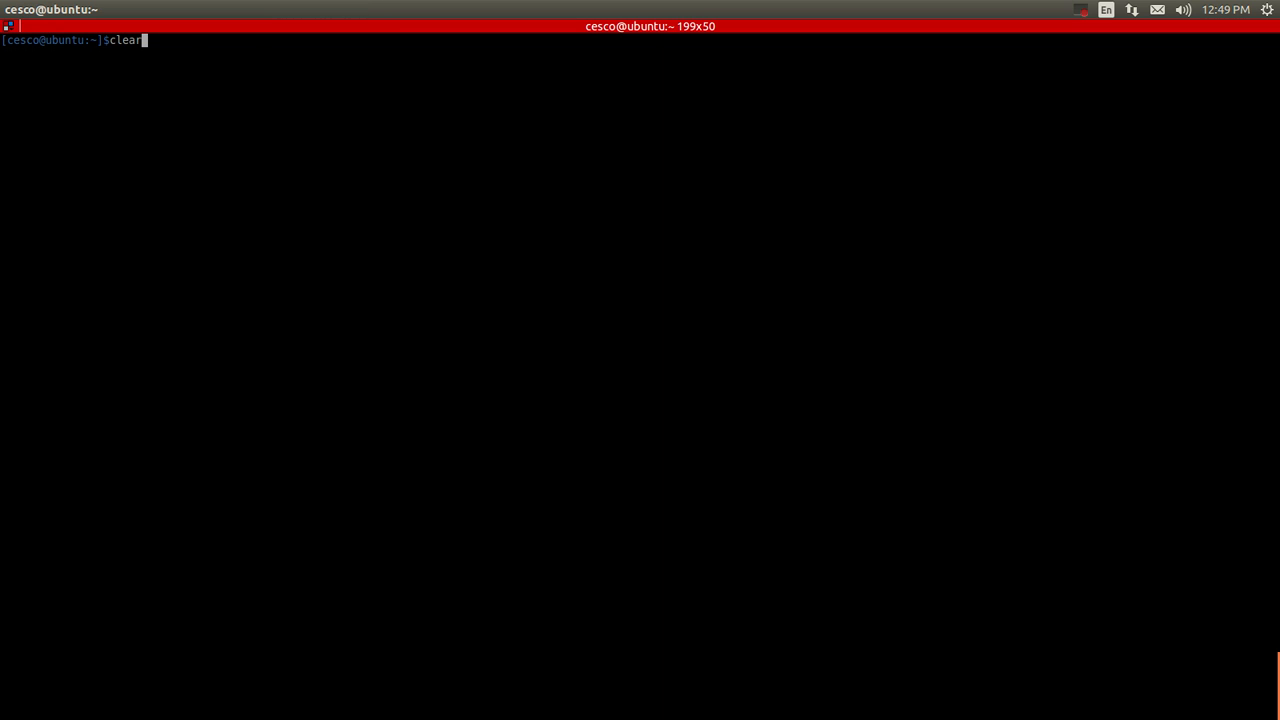
{"action": "type", "text": "ssh -X pi@192.168.1.33"}
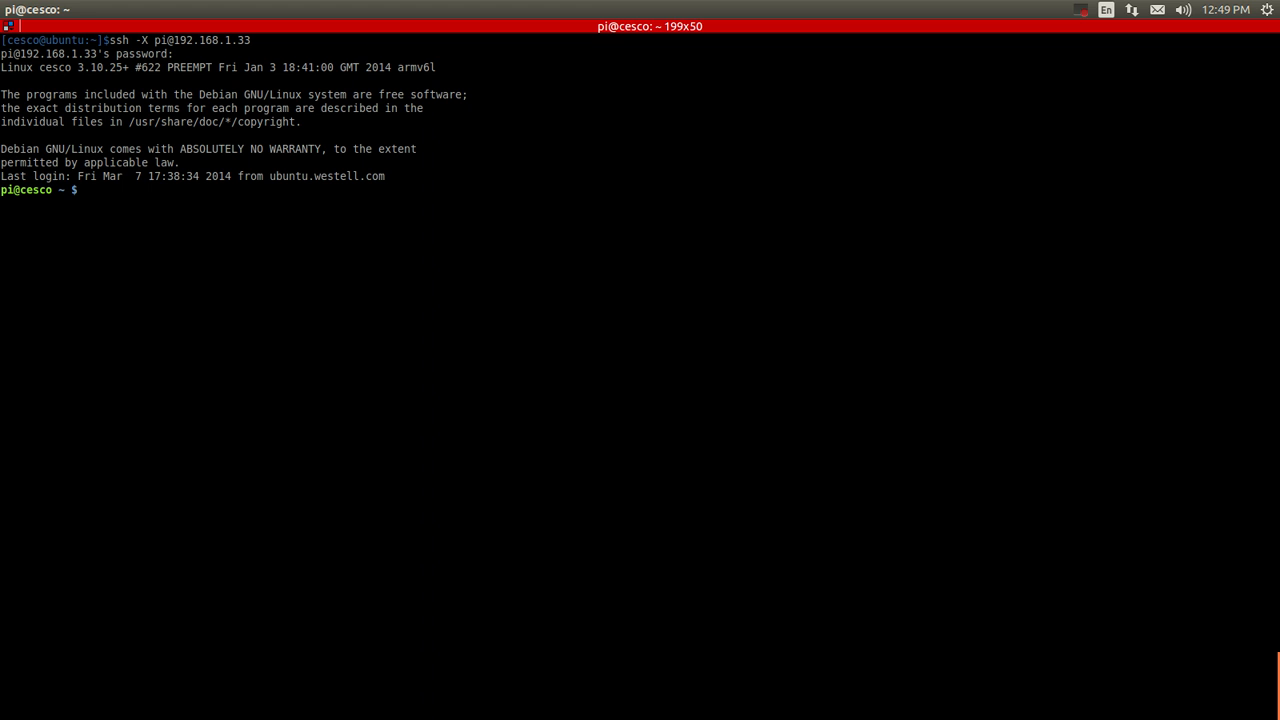
{"action": "type", "text": "m"}
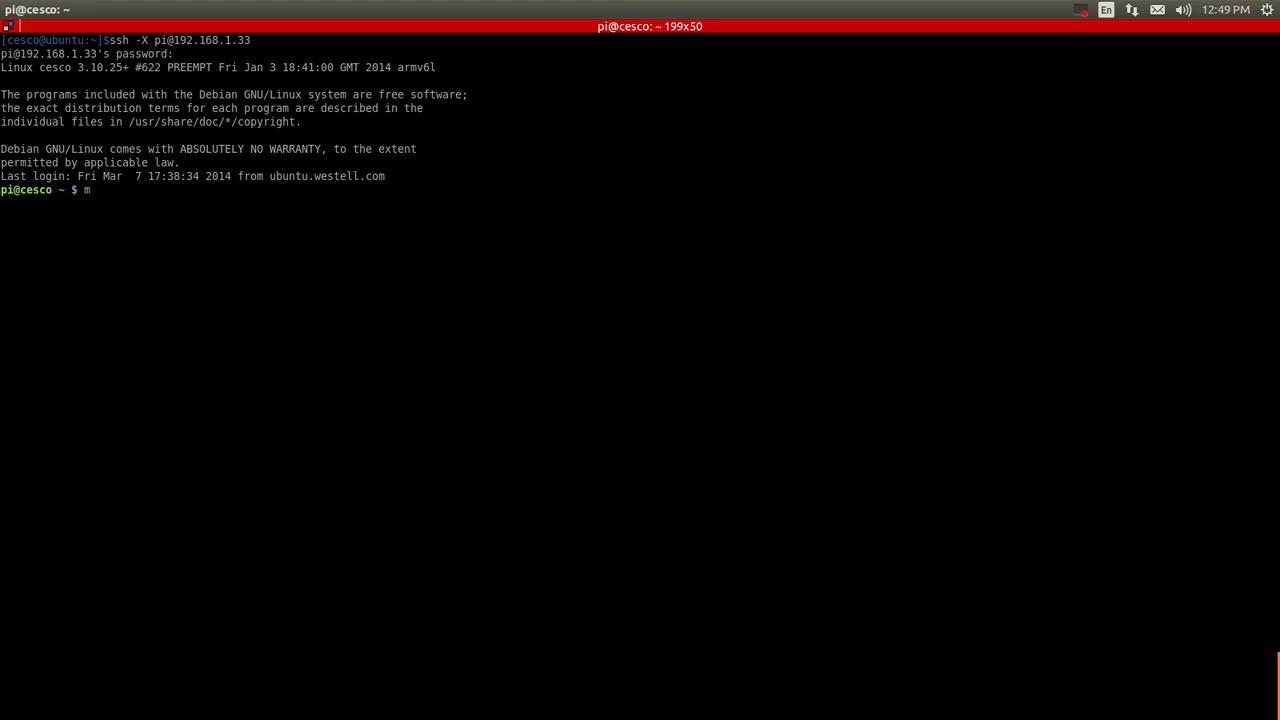
{"action": "type", "text": "kdir tutorial4a/"}
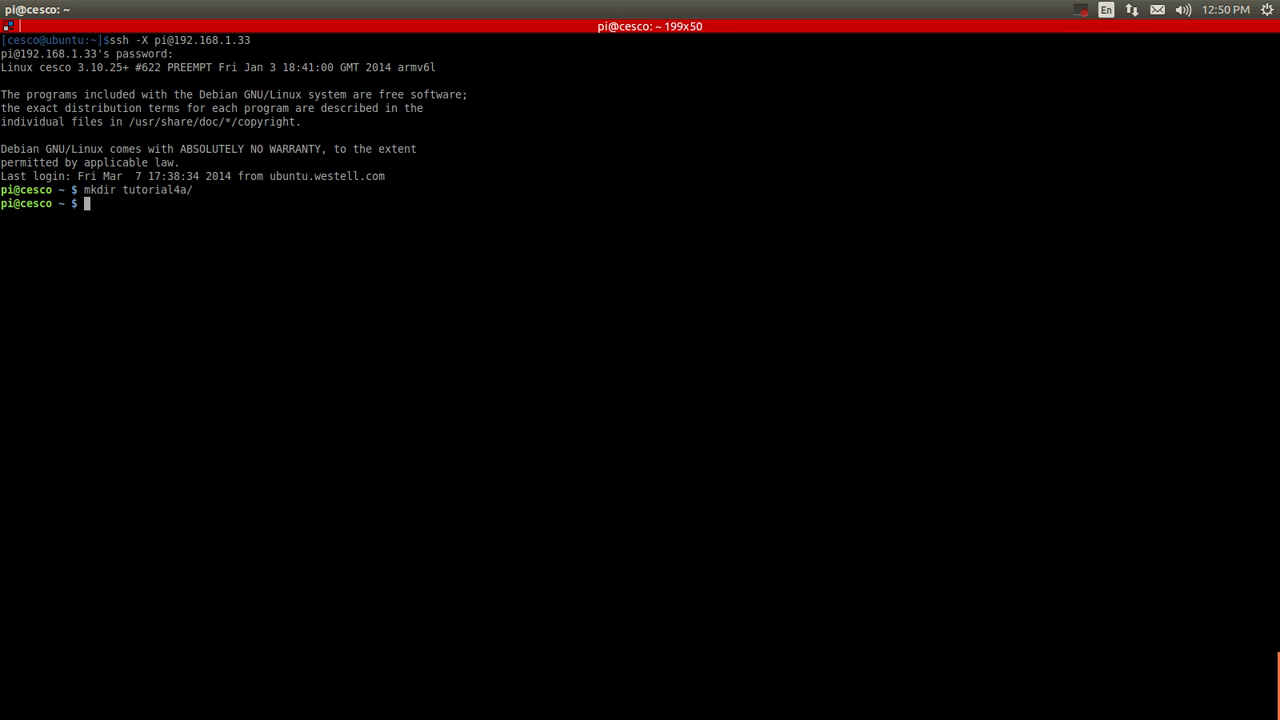
{"action": "type", "text": "cd"}
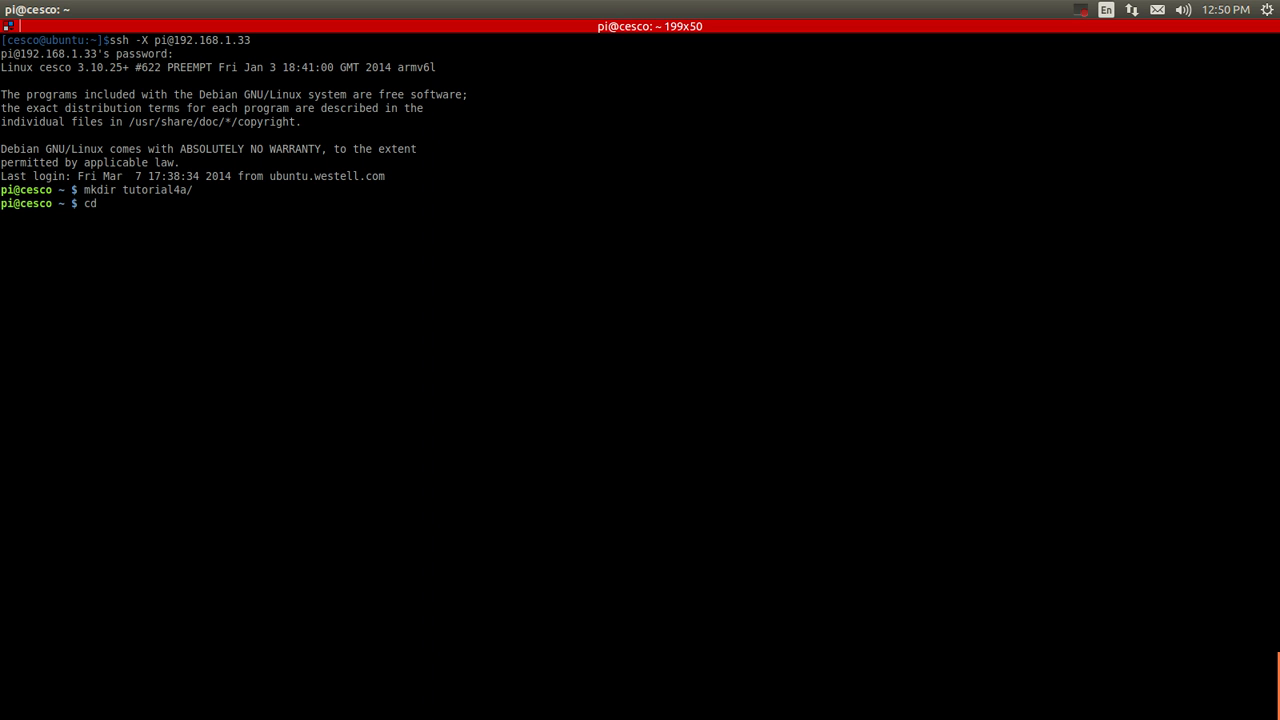
From tutorial4, copy CMakeLists.txt, the jpg, create_image, img.py and transpose files into ../tutorial4a/
{"action": "type", "text": "tutorial4"}
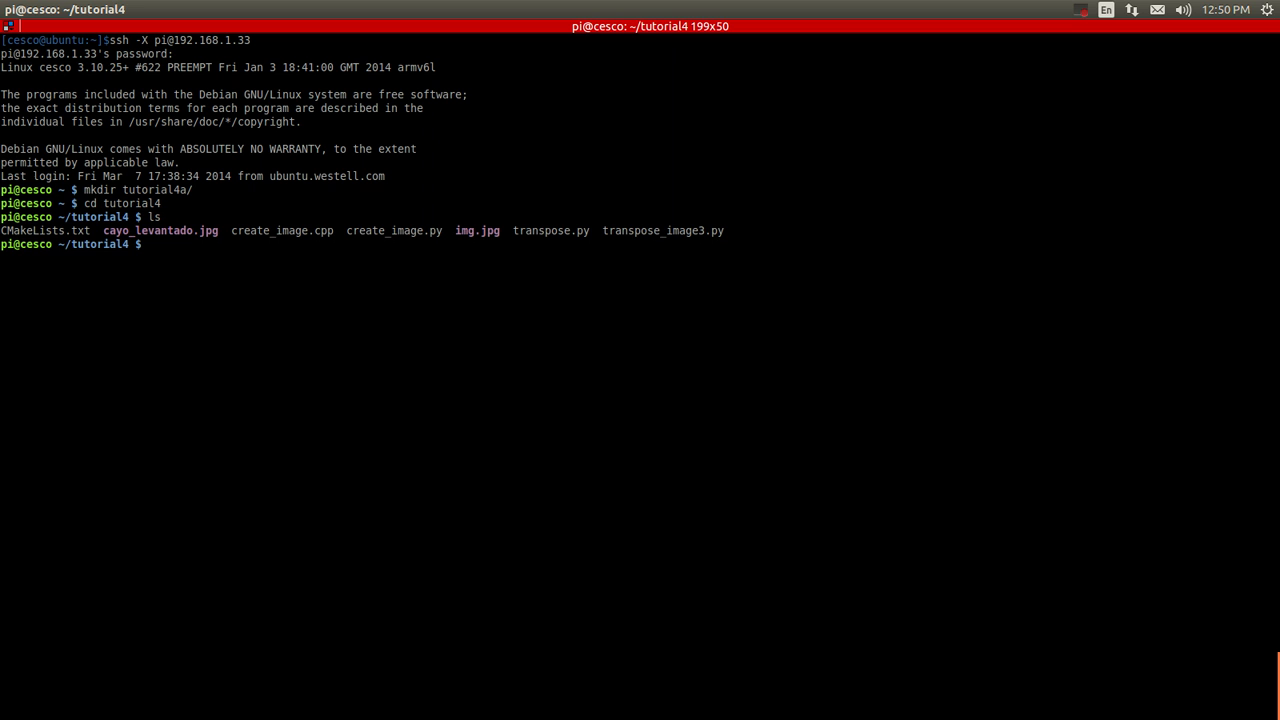
{"action": "type", "text": "cp"}
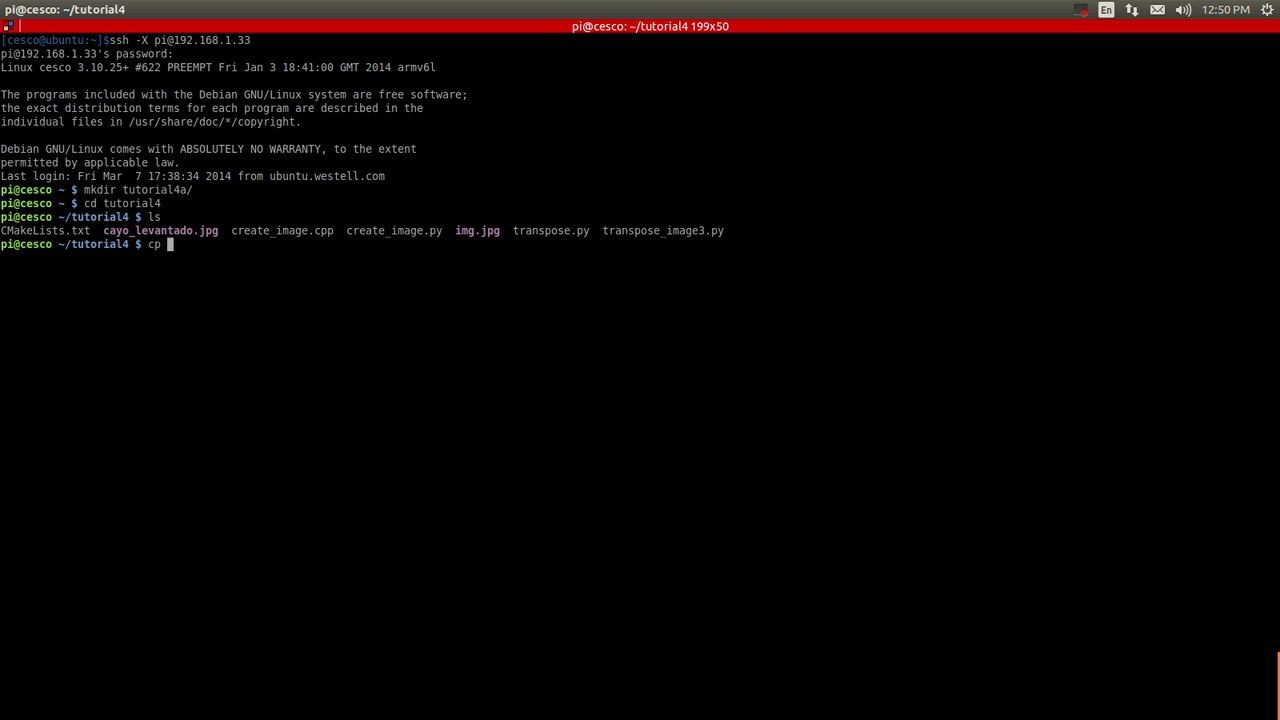
{"action": "type", "text": "CM"}
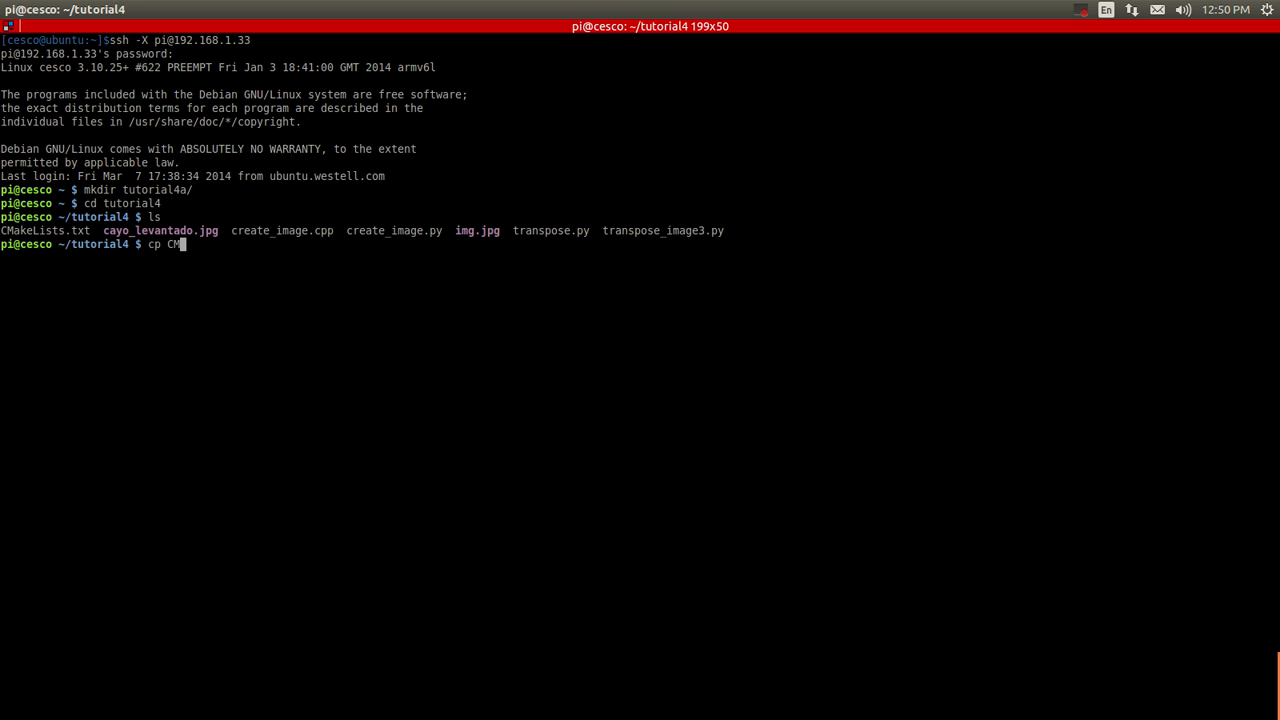
{"action": "type", "text": "akeLists.txt"}
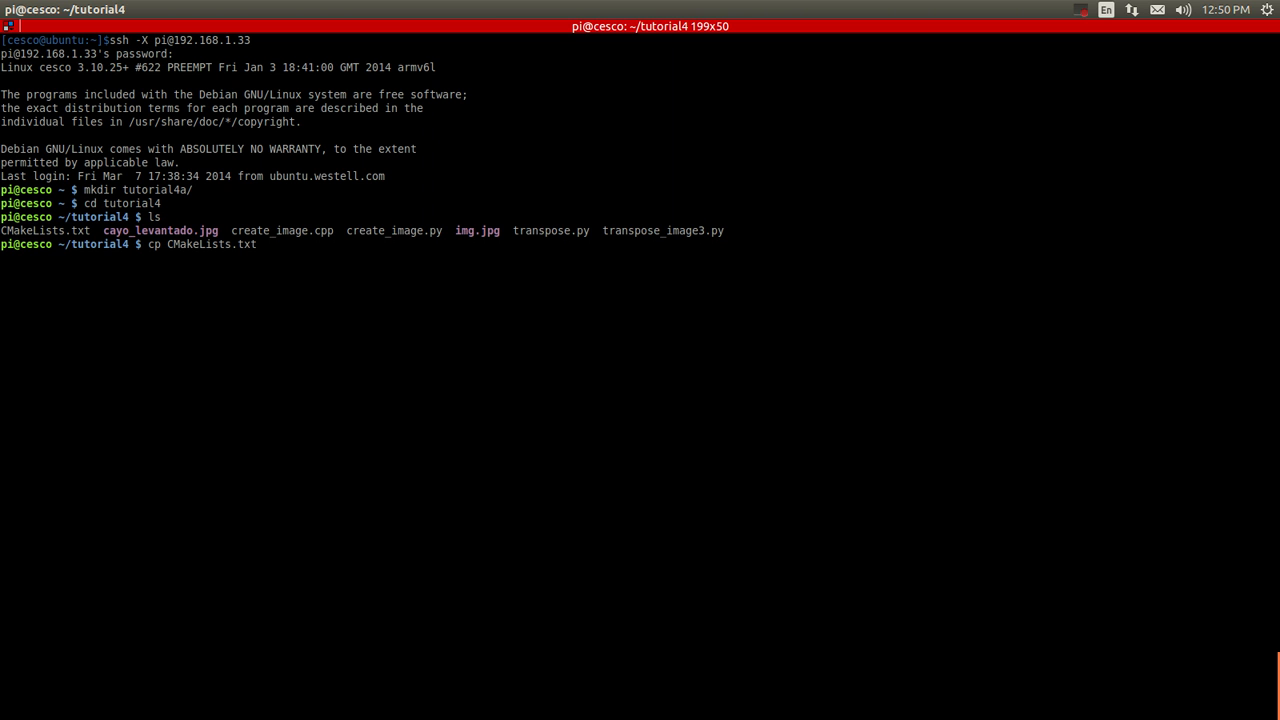
{"action": "type", "text": "cayo_levantado.jpg c"}
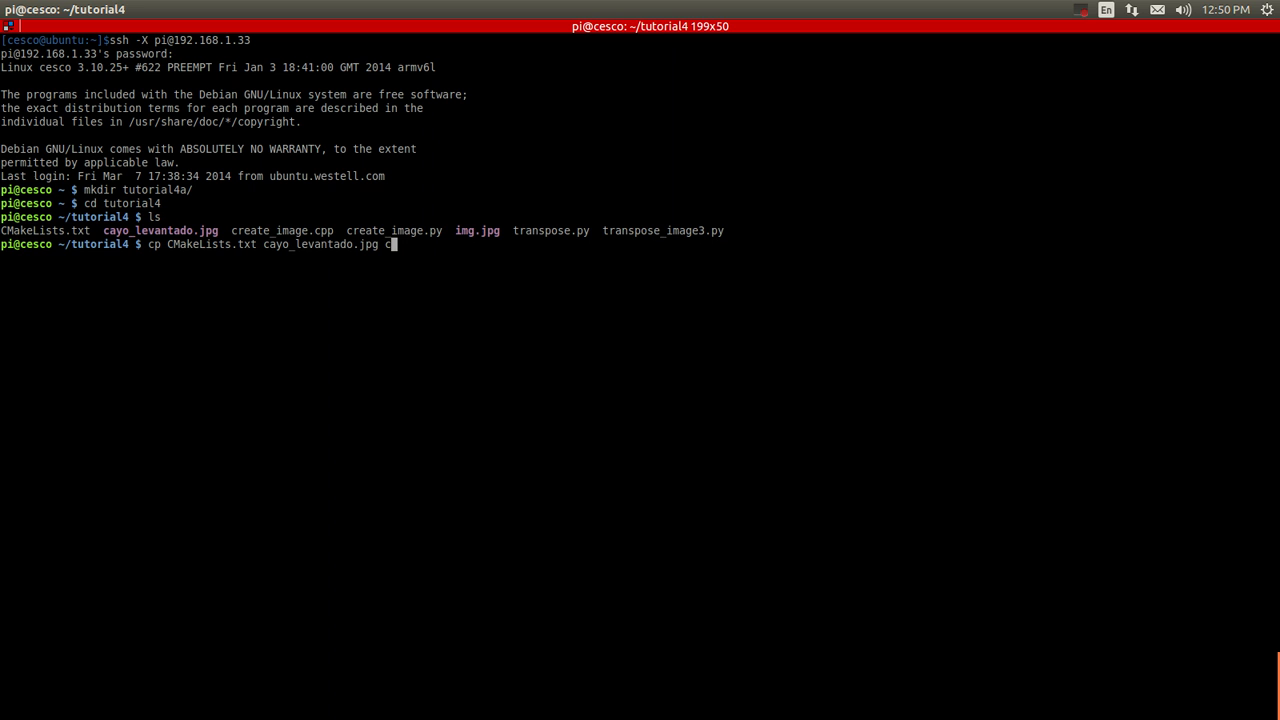
{"action": "type", "text": "reate_image."}
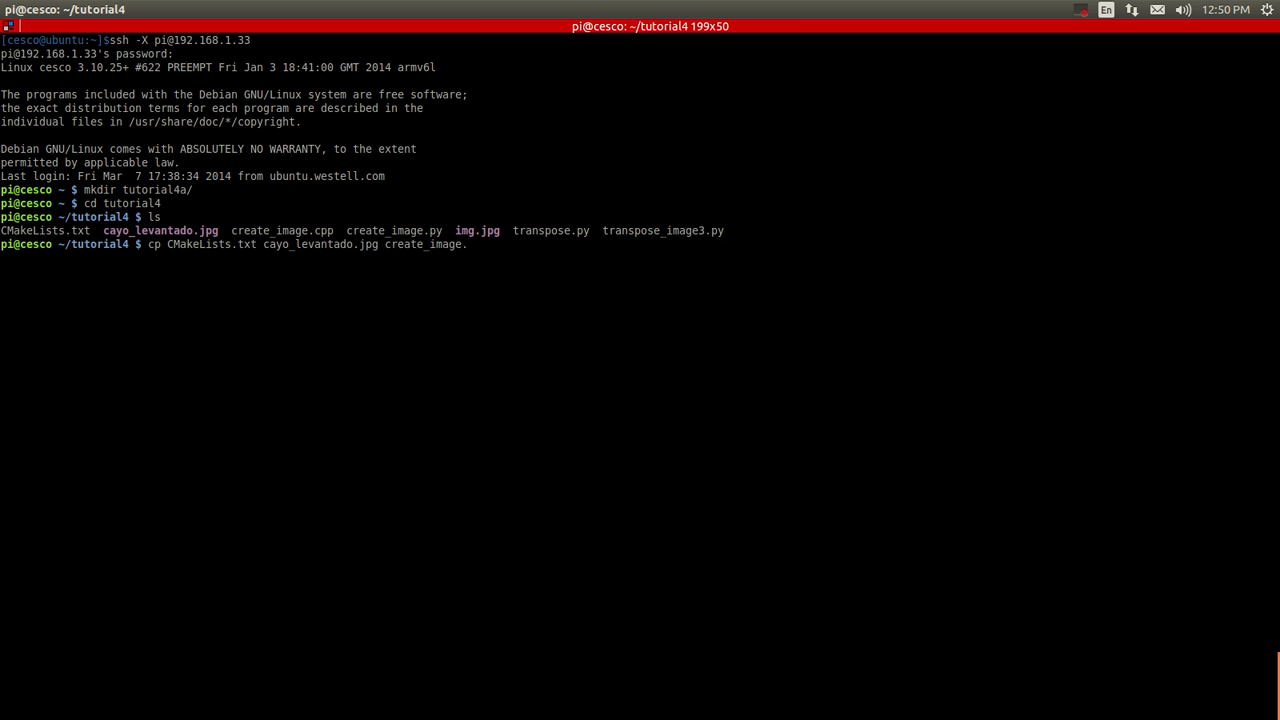
{"action": "type", "text": "pp c"}
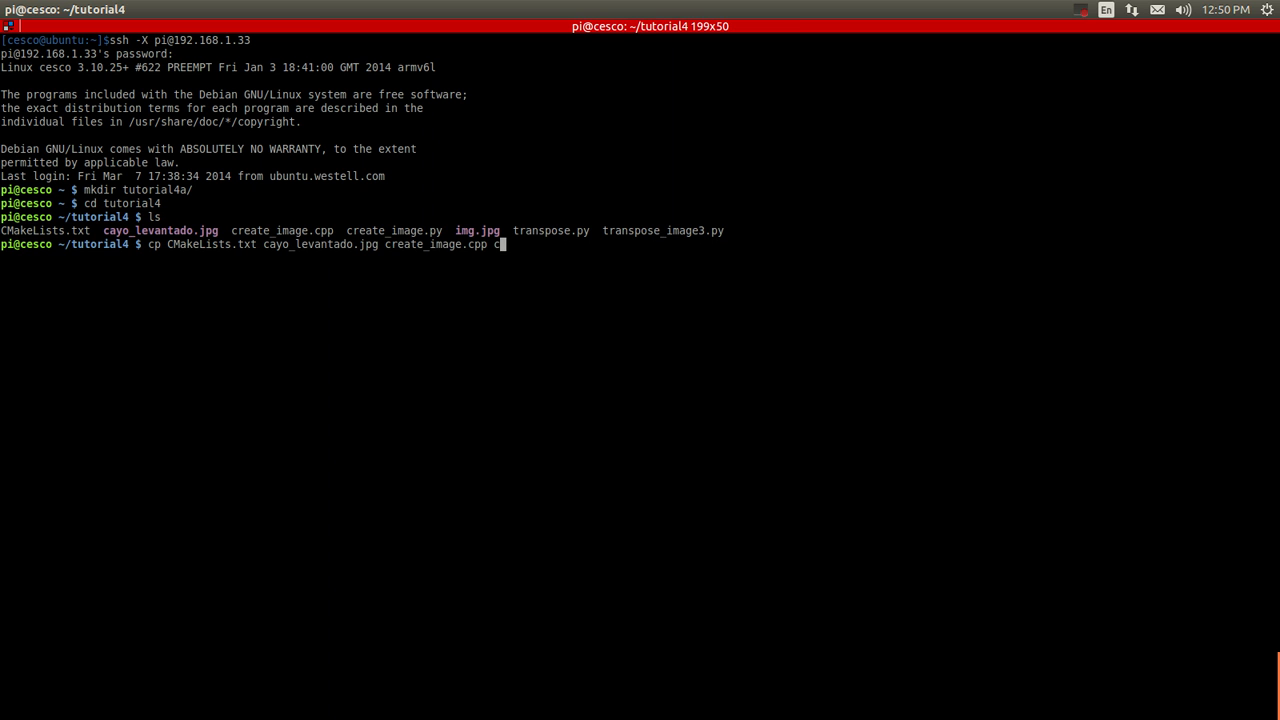
{"action": "type", "text": "reate_image.py ima"}
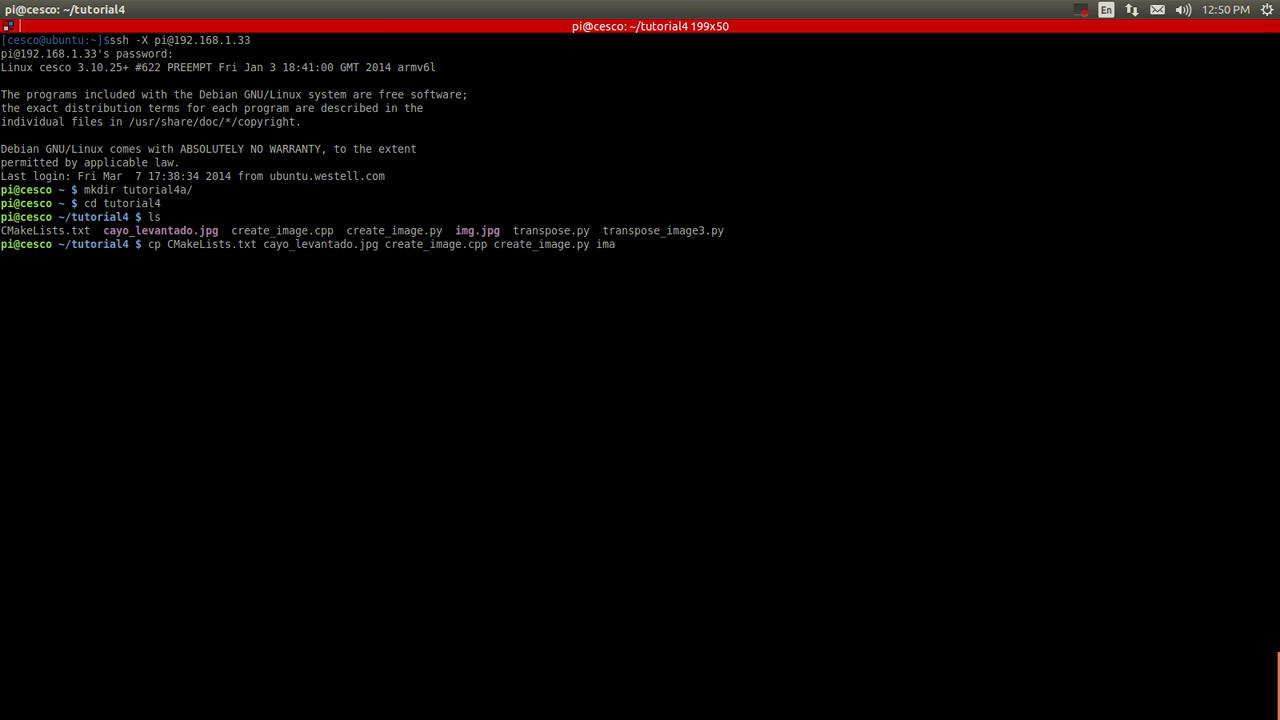
{"action": "type", "text": "g.py"}
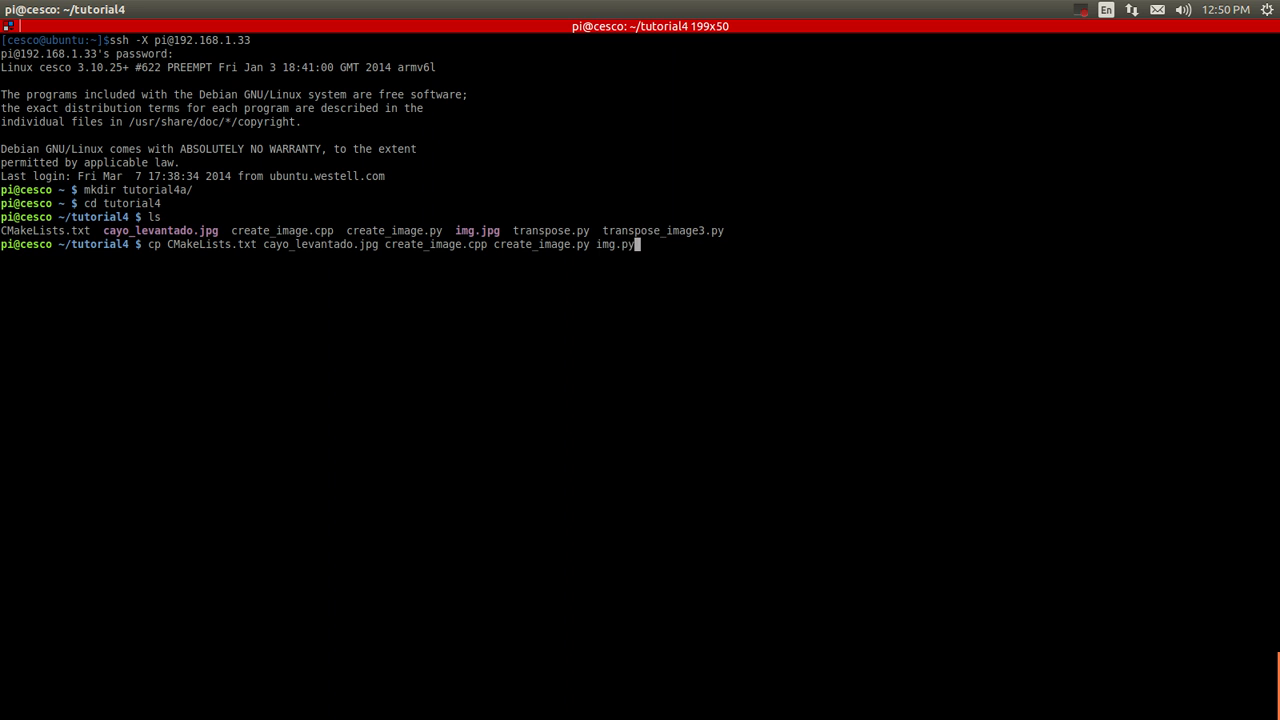
{"action": "type", "text": "transpose"}
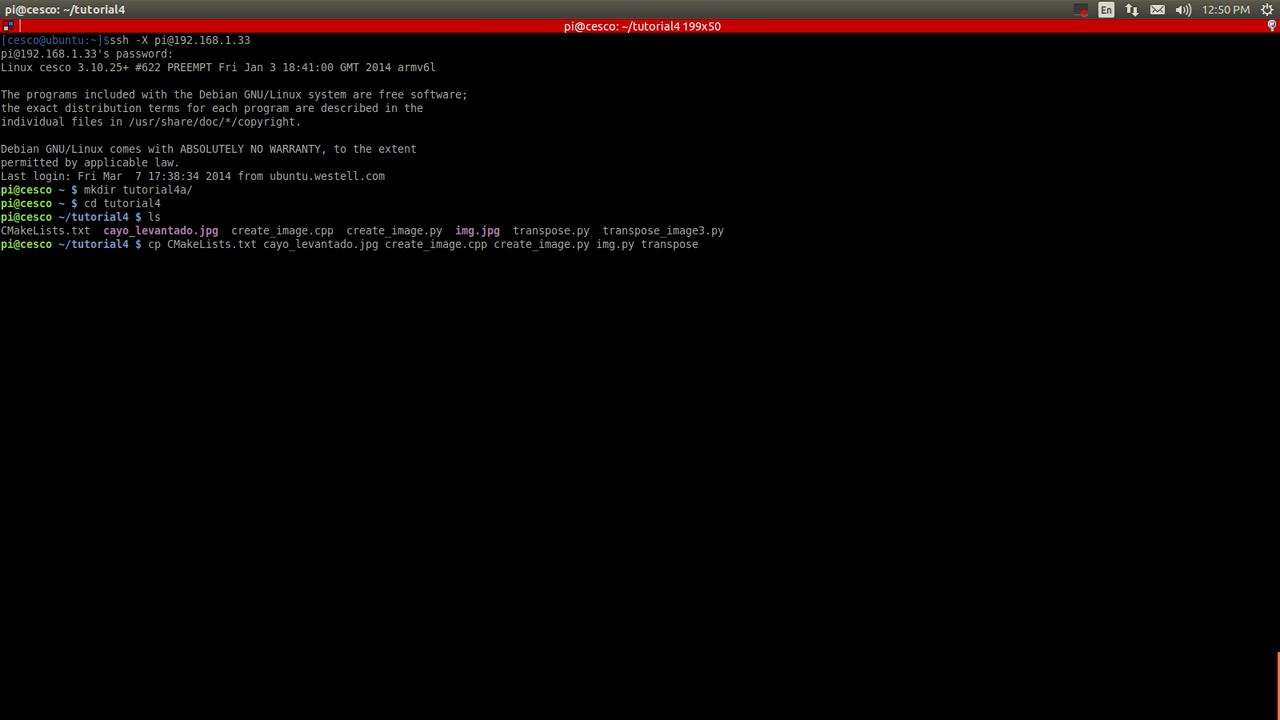
{"action": "type", "text": ".py transpose_image3.py"}
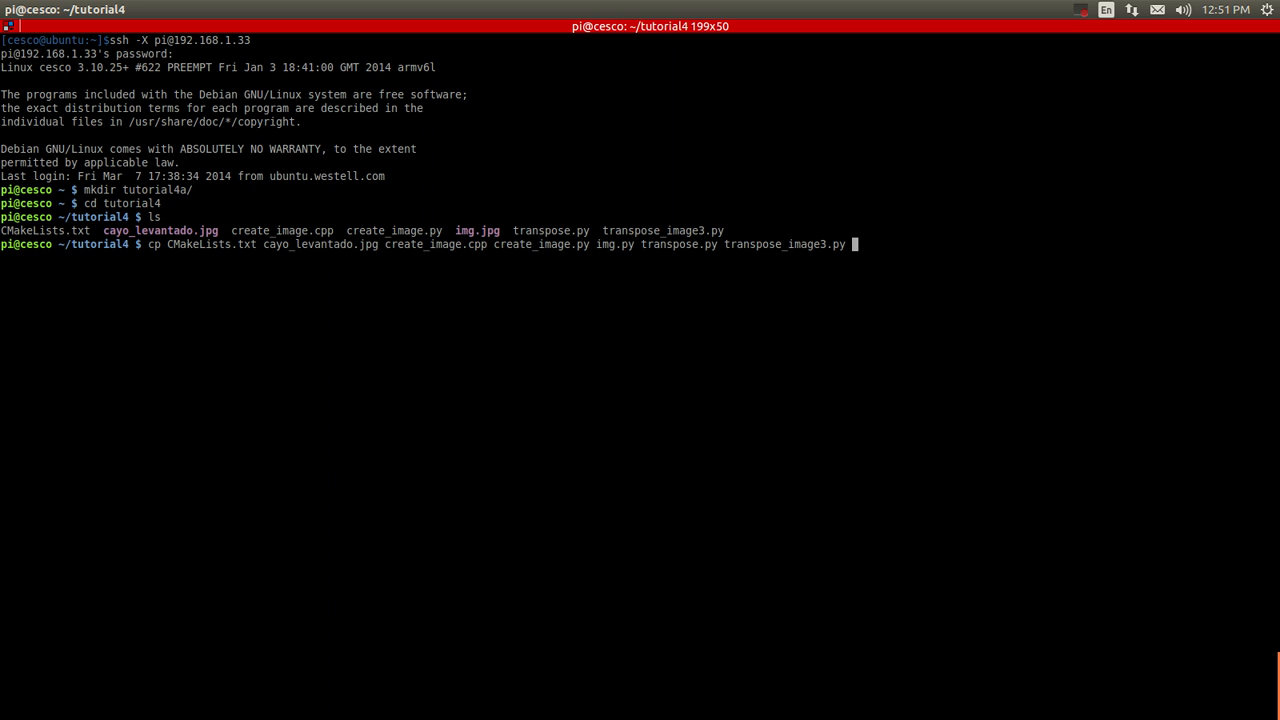
{"action": "type", "text": ".."}
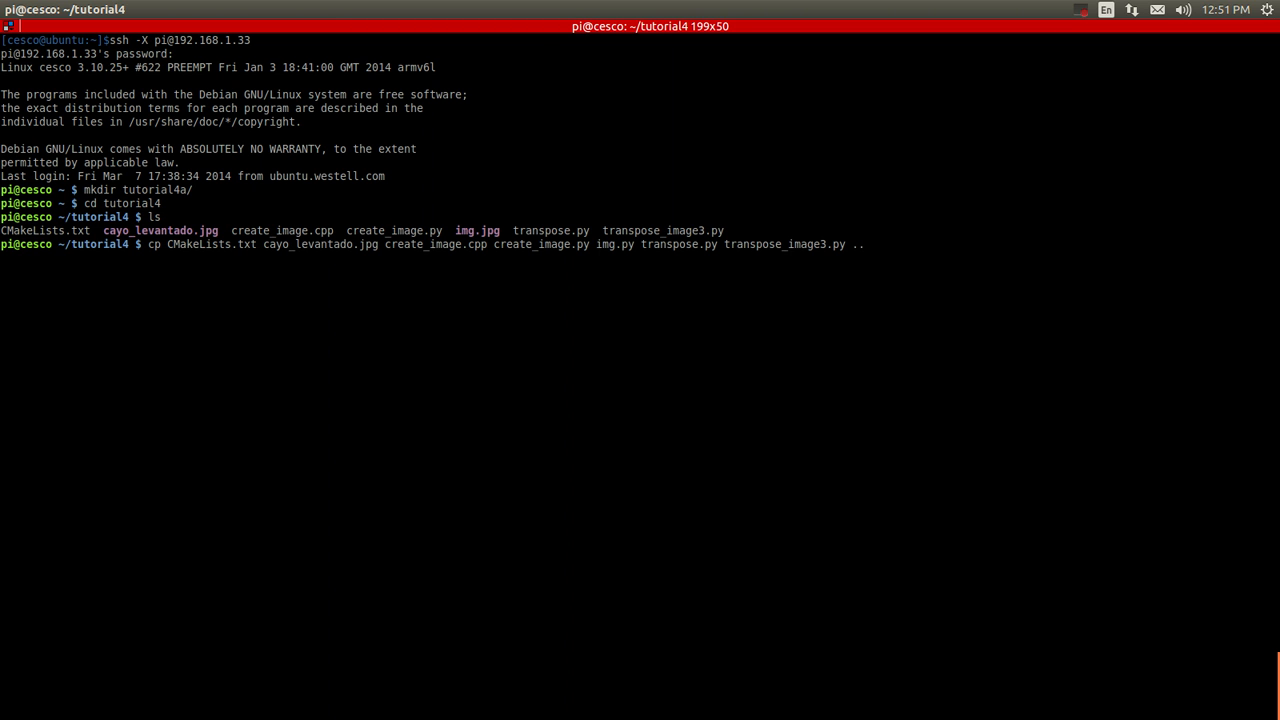
{"action": "type", "text": "/"}
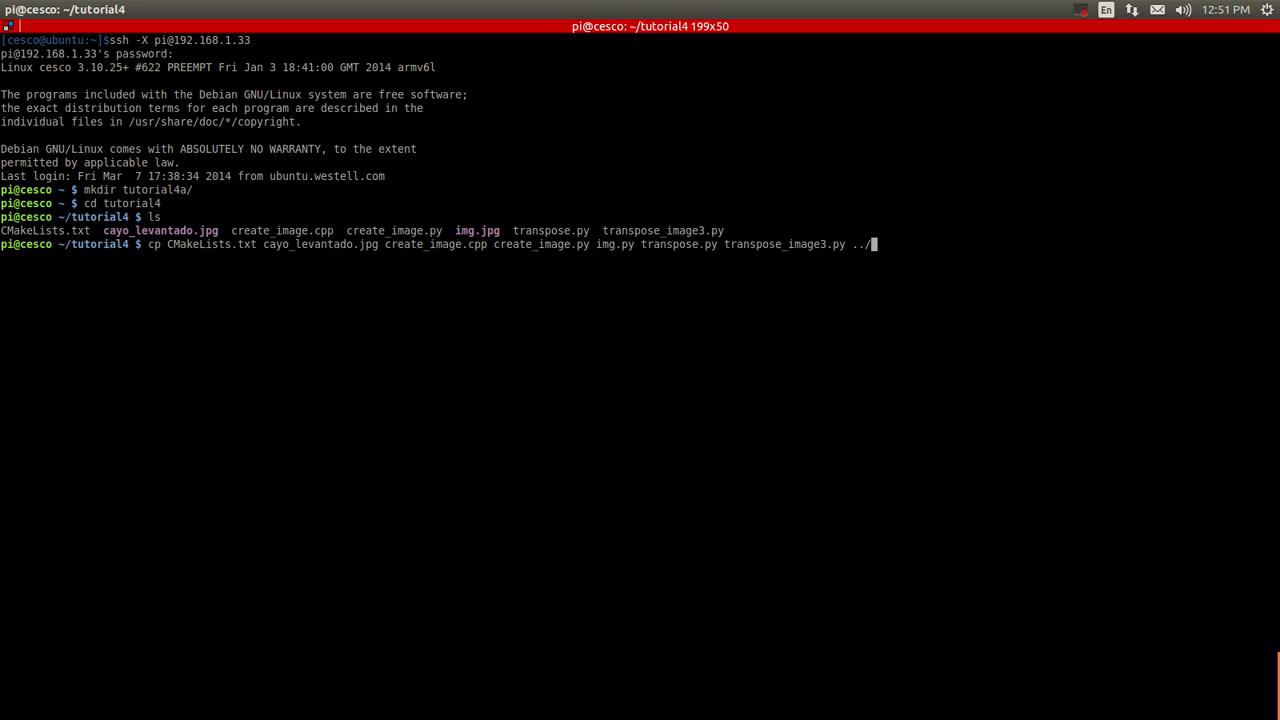
{"action": "type", "text": "tutorial"}
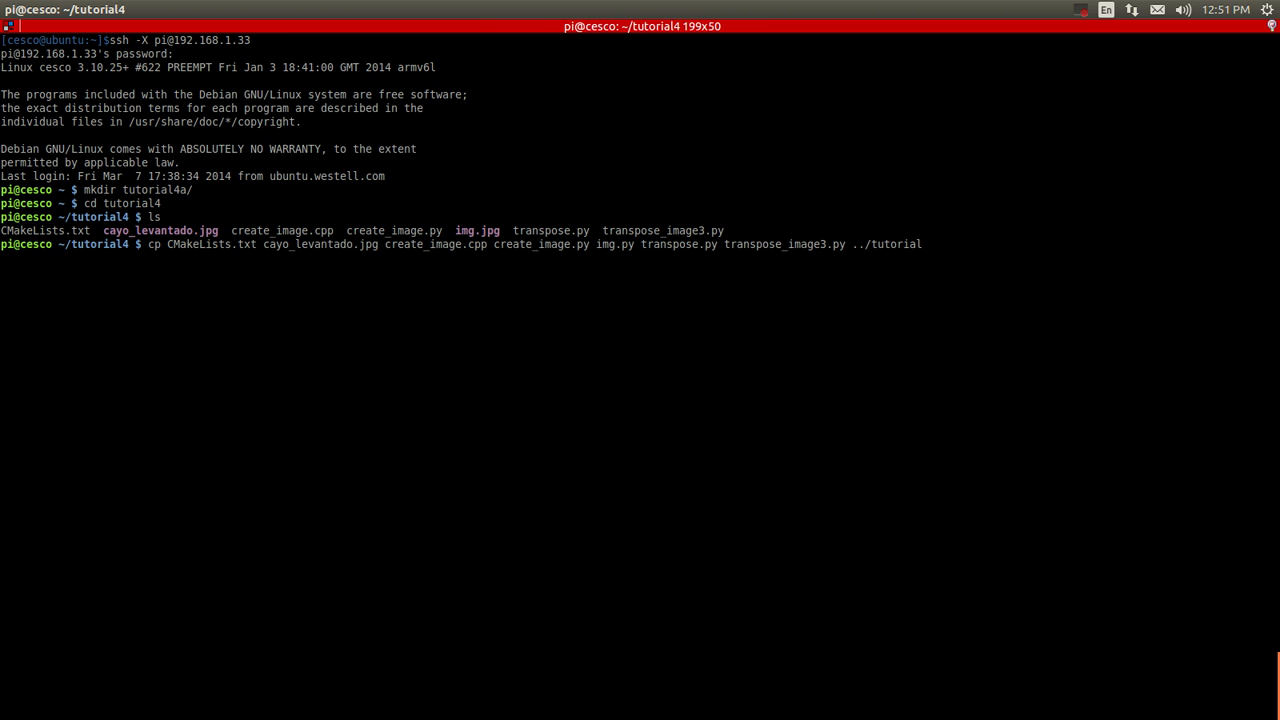
{"action": "type", "text": "a/"}
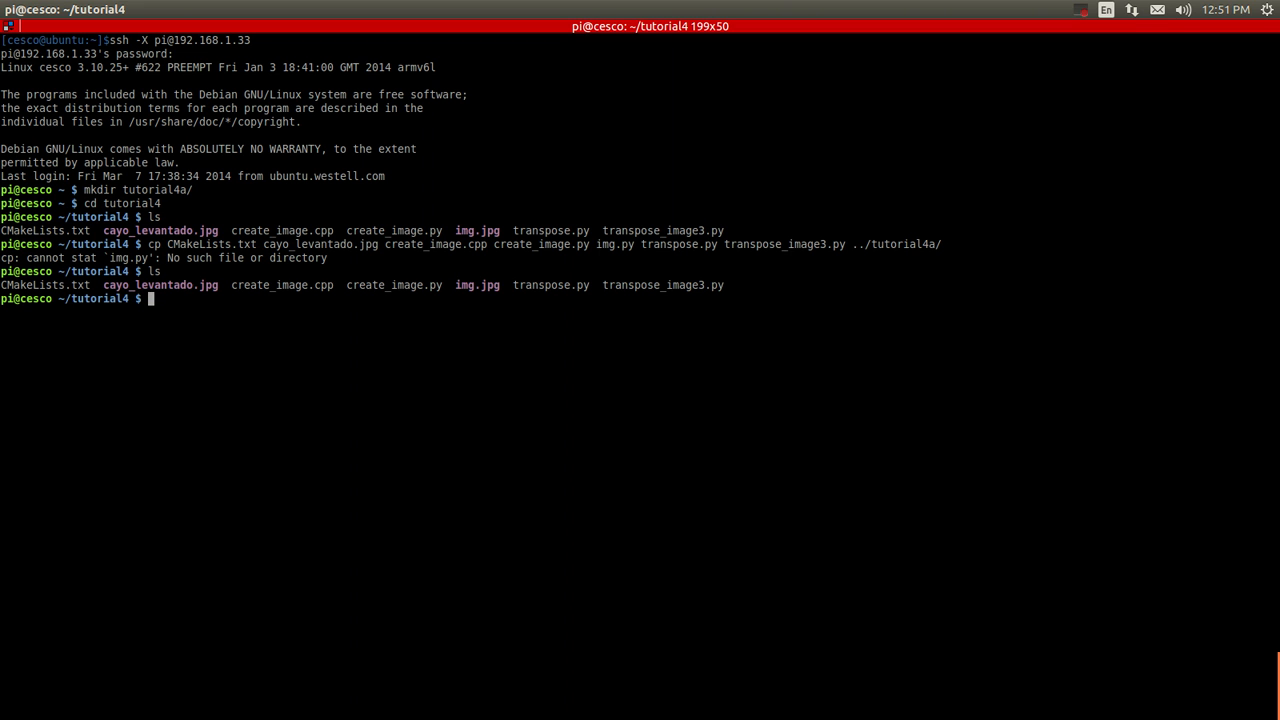
Copy img.jpg into ../tutorial4a/ after the img.py copy error
{"action": "type", "text": "cp"}
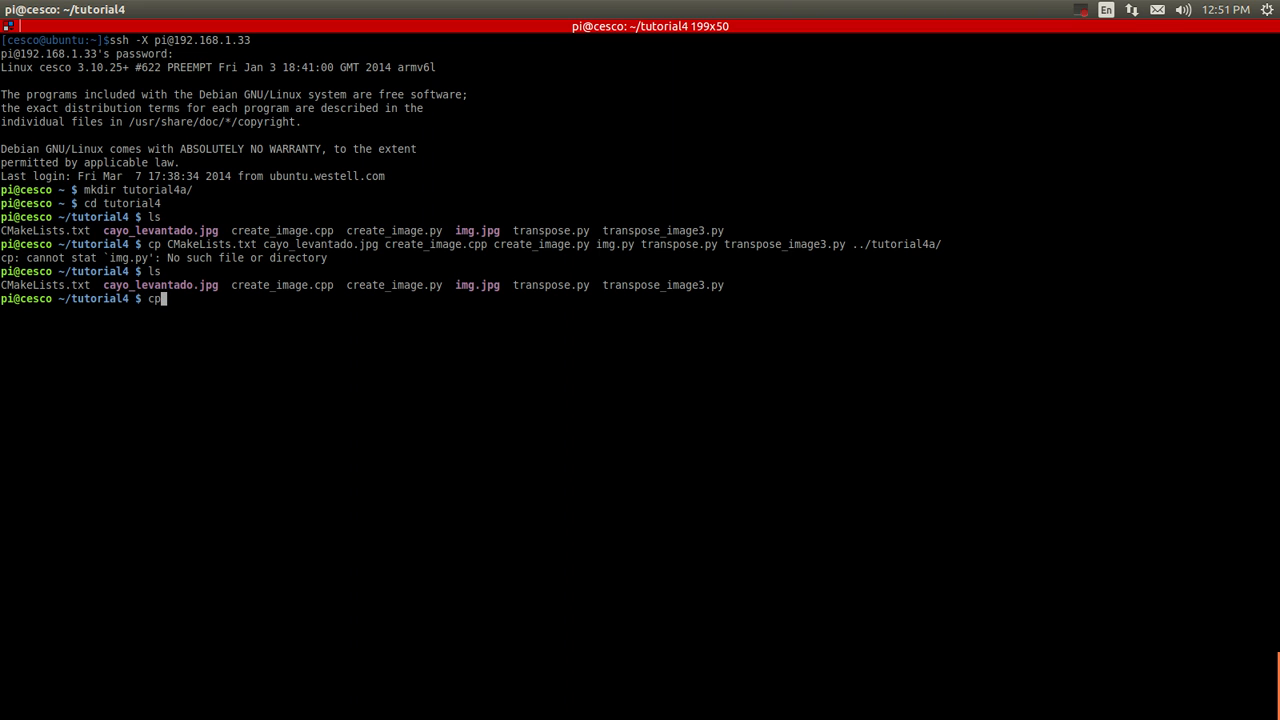
{"action": "type", "text": "img"}
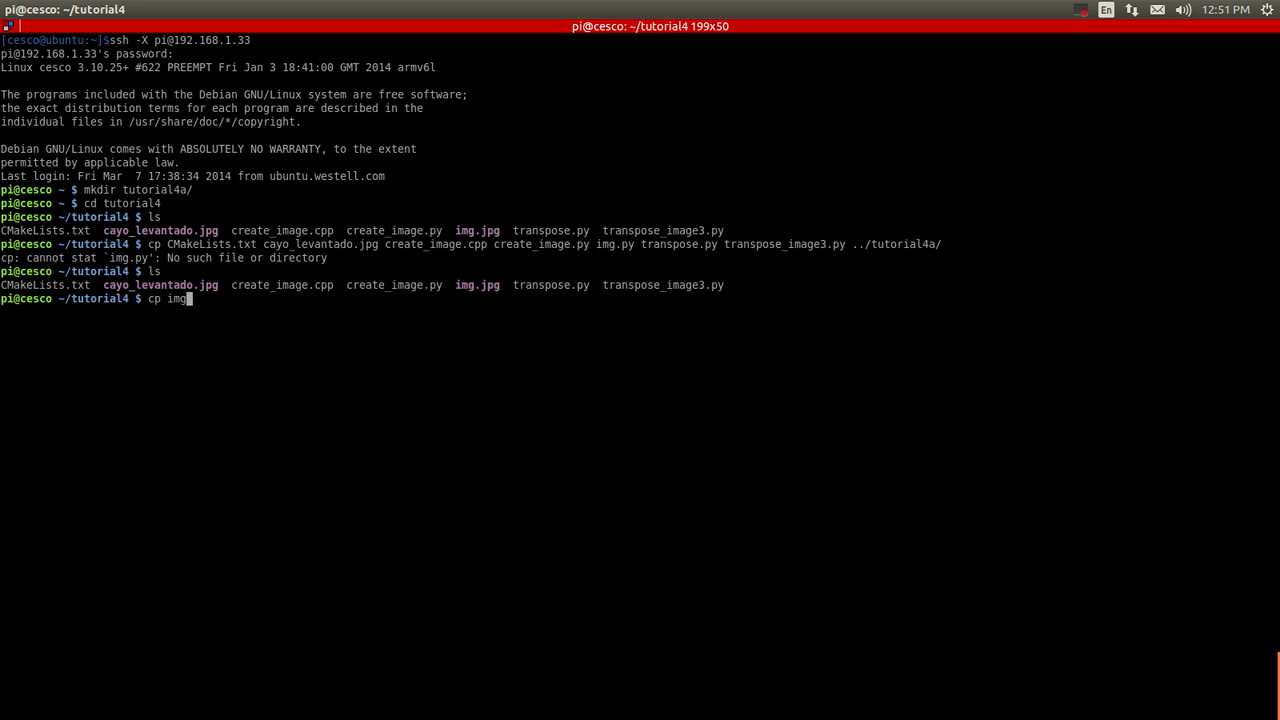
{"action": "type", "text": ".jpg"}
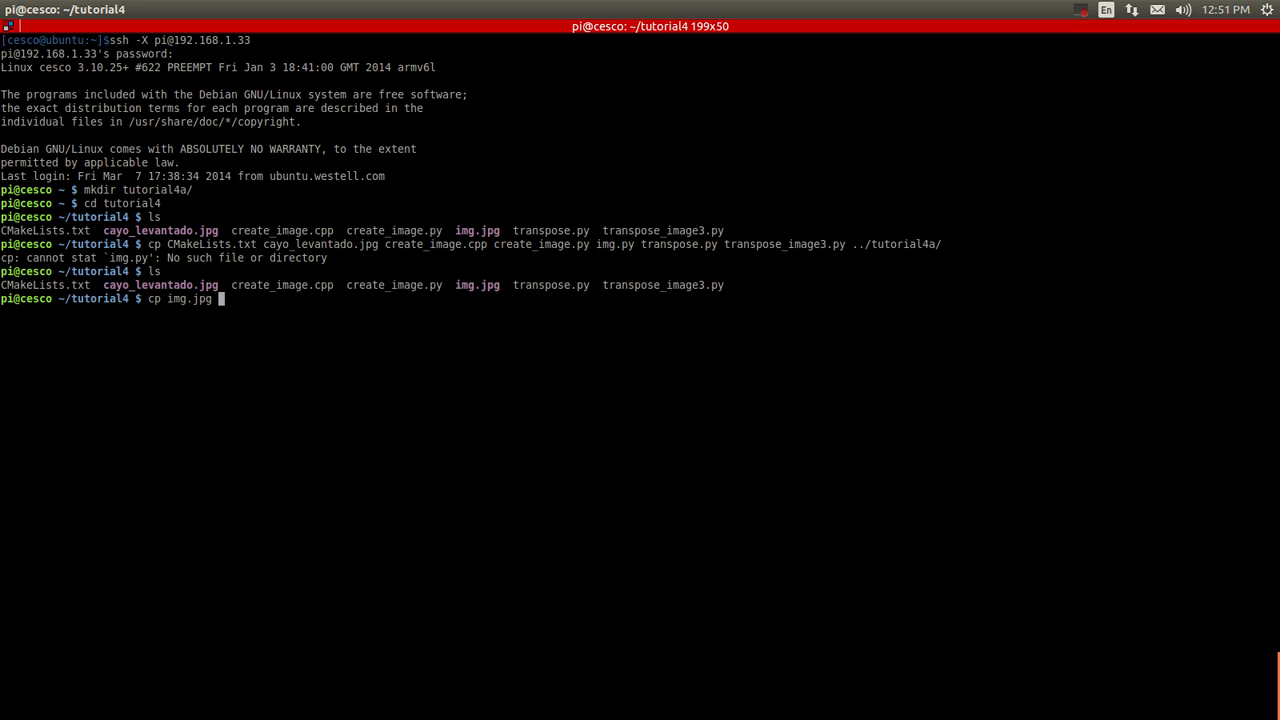
{"action": "type", "text": "."}
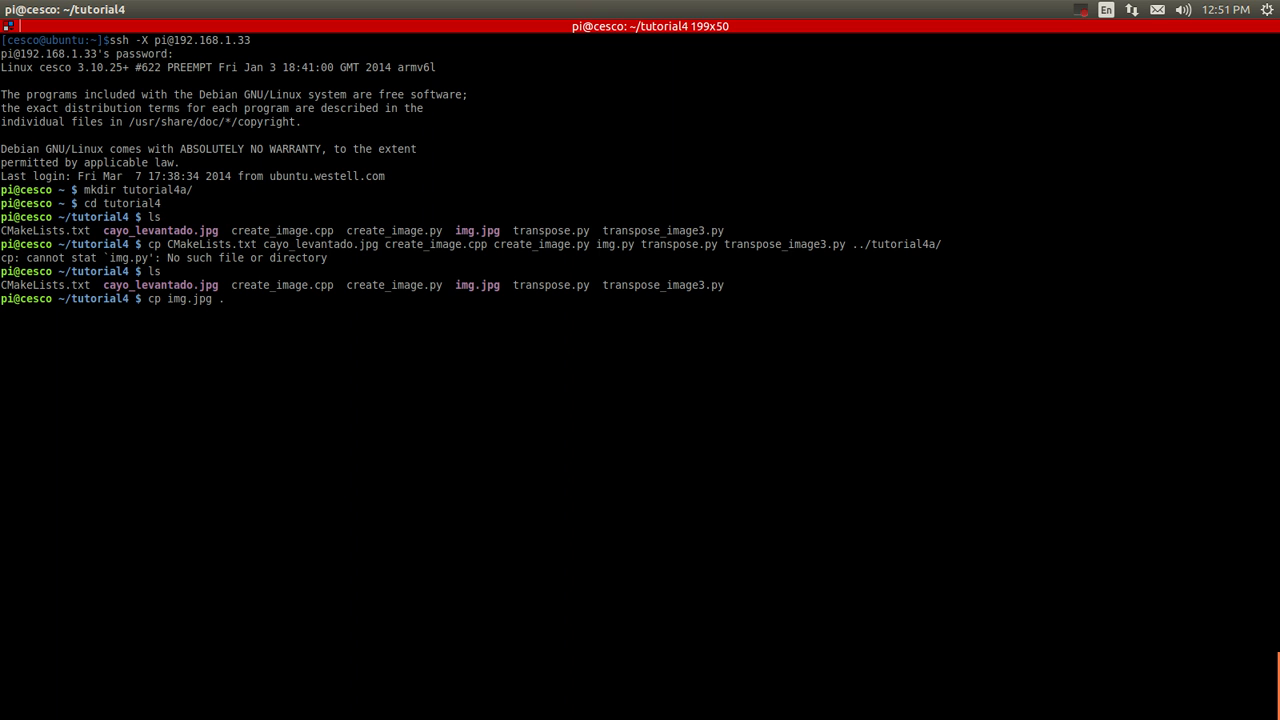
{"action": "type", "text": "./t"}
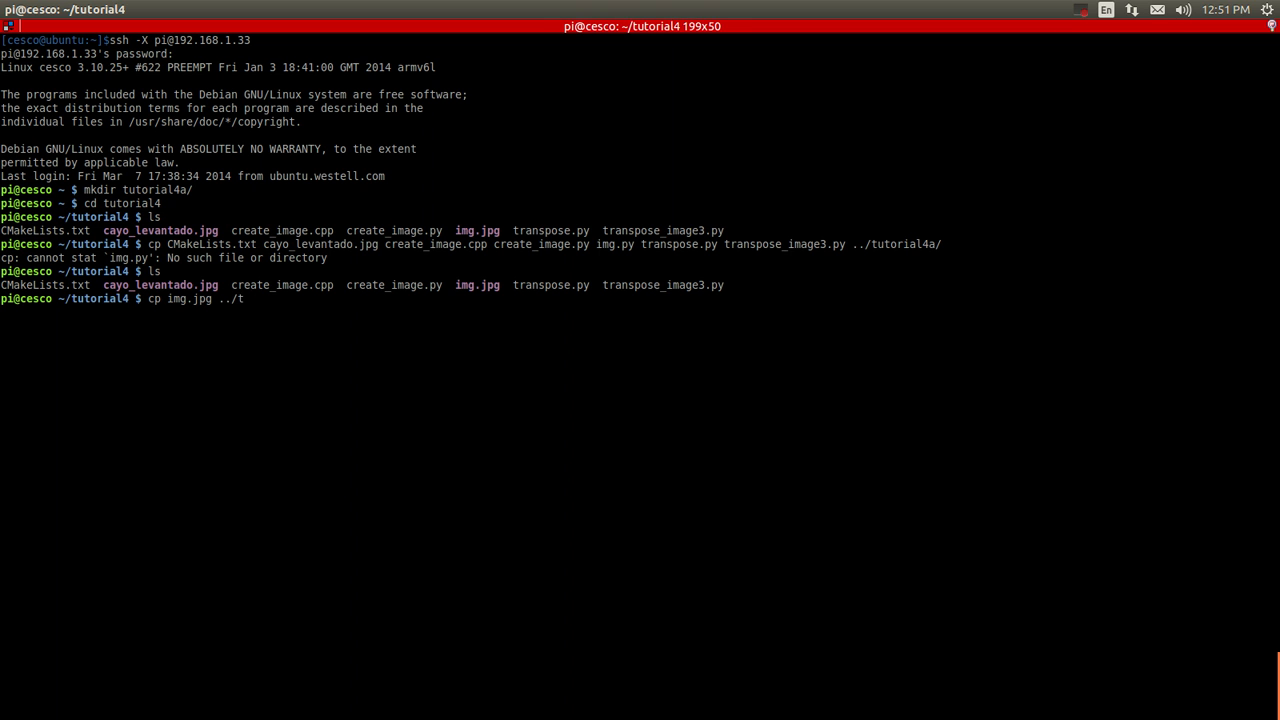
{"action": "type", "text": "utorial"}
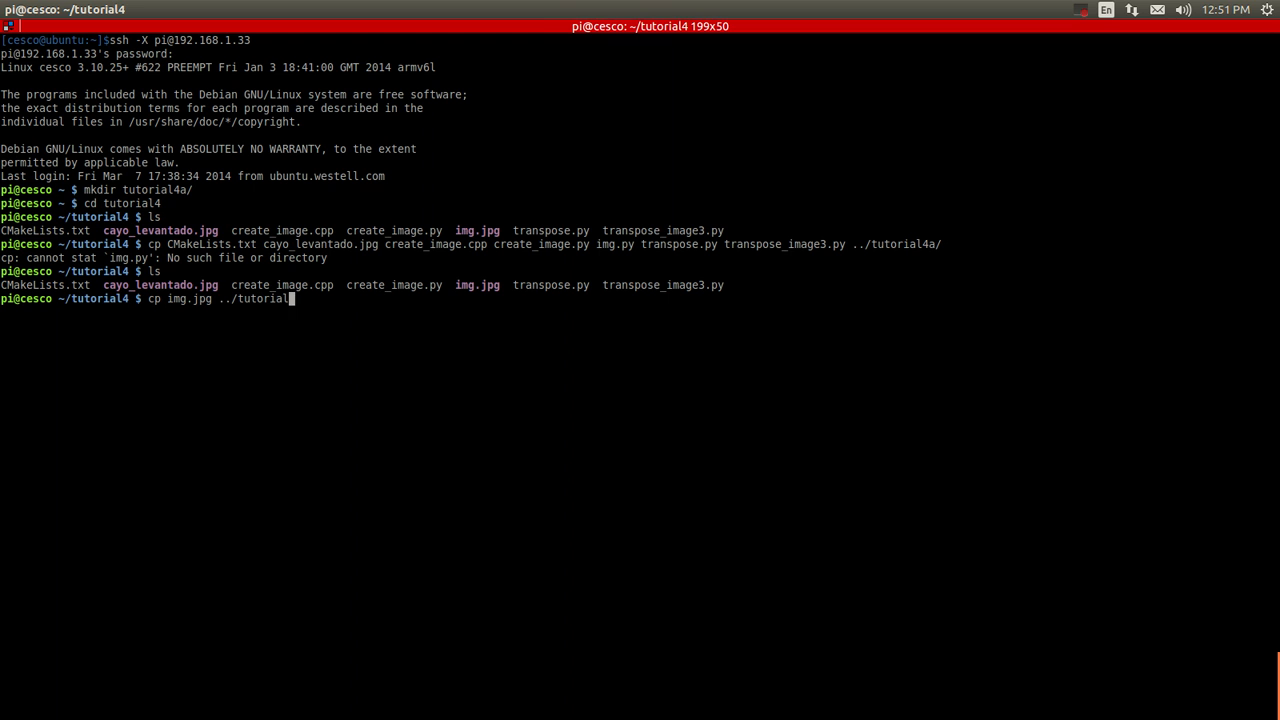
{"action": "type", "text": "a/"}
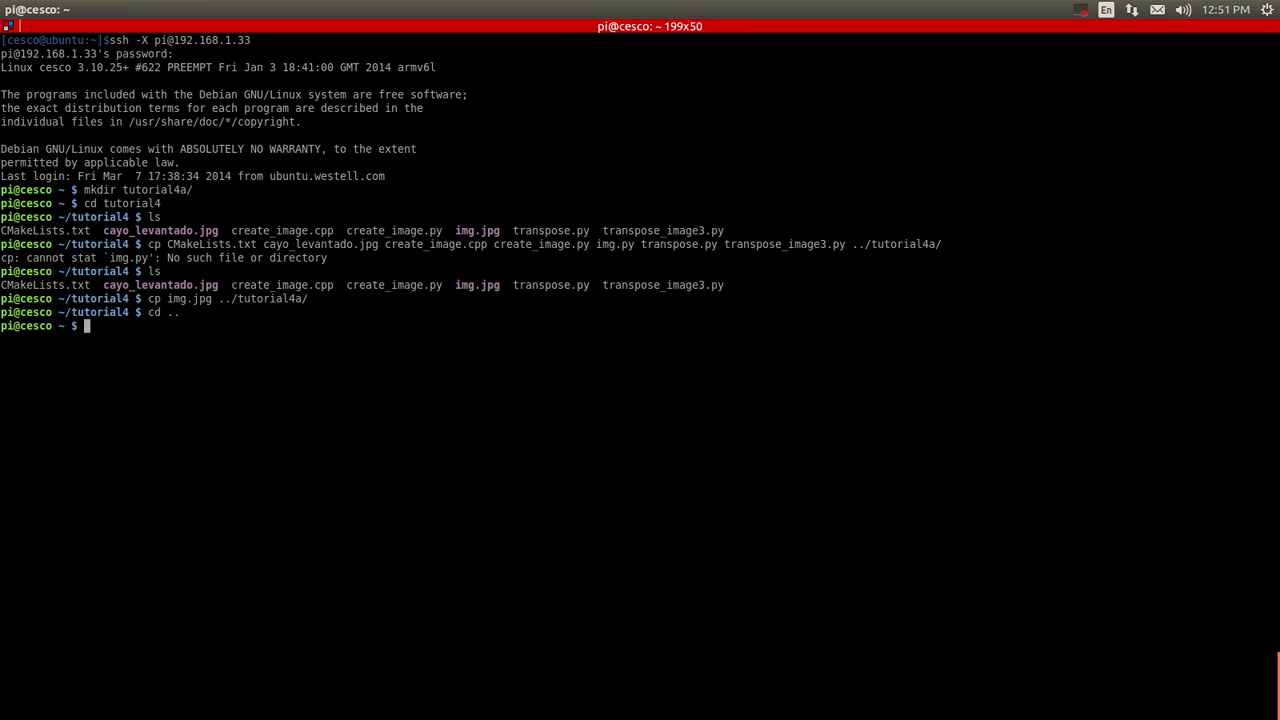
Enter tutorial4a, list its copied files and start a nano command for transpose_image3.py
{"action": "type", "text": "cd"}
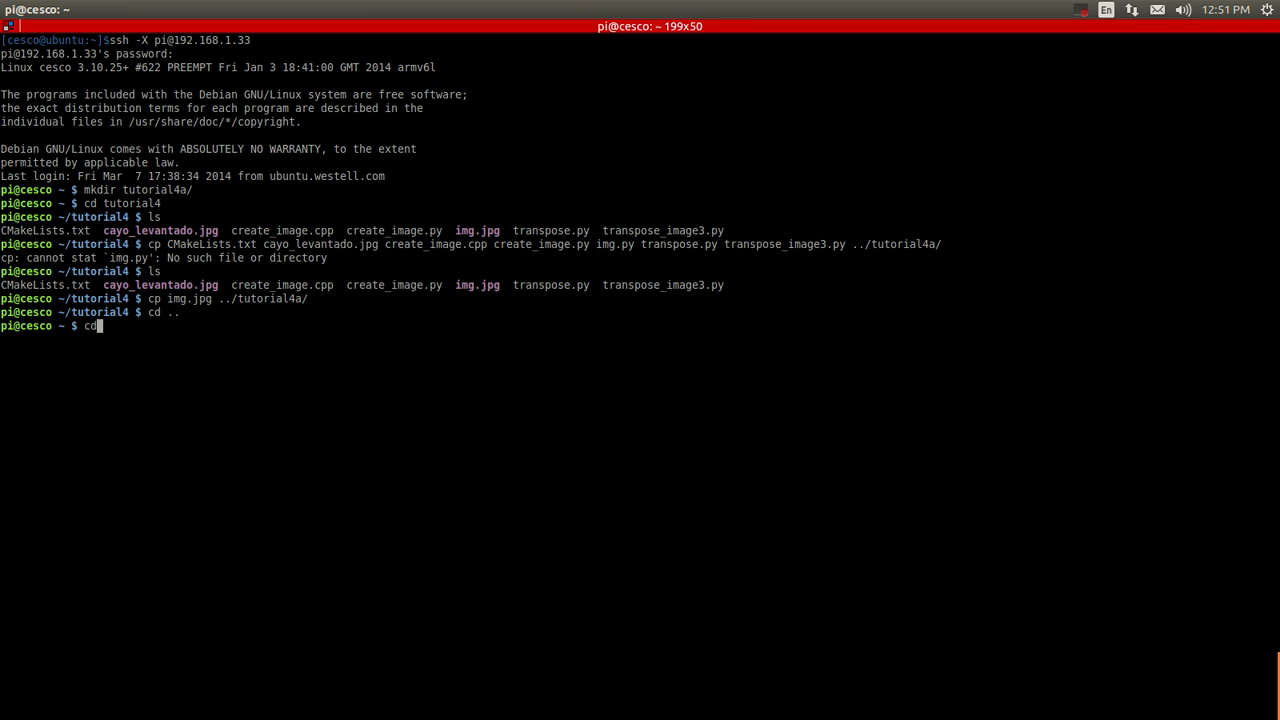
{"action": "type", "text": "tutorial4a"}
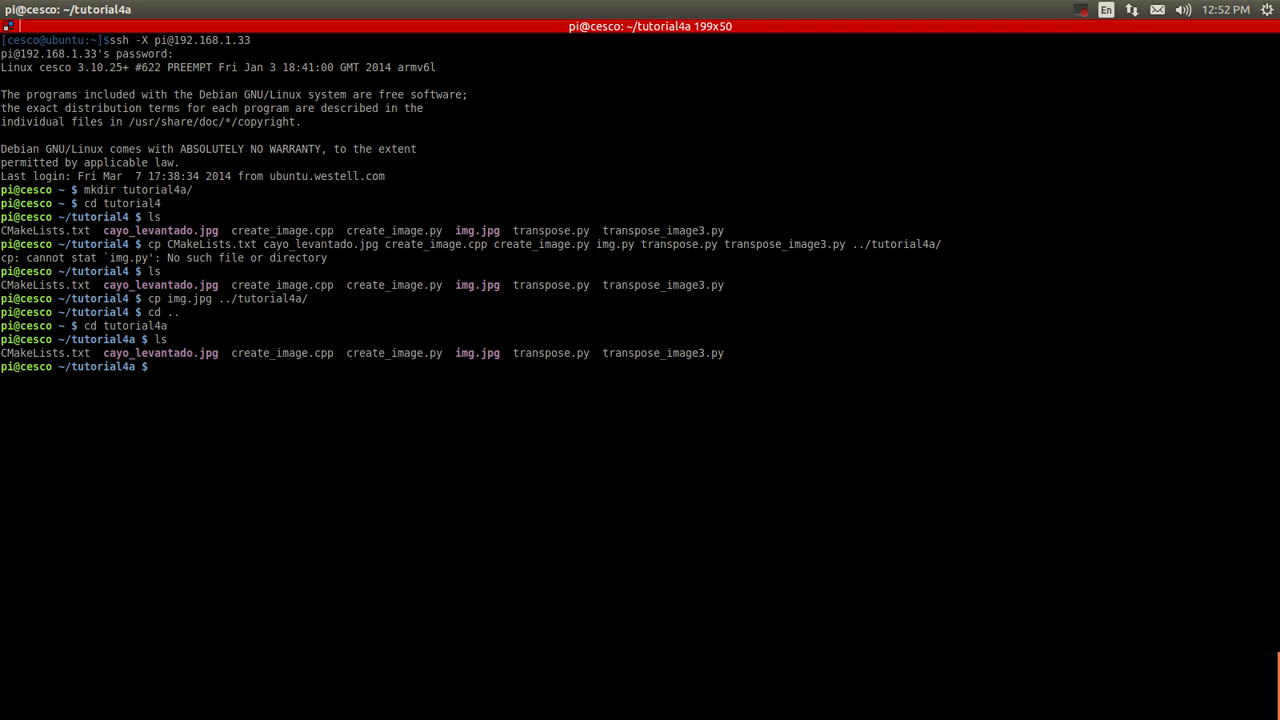
{"action": "type", "text": "python"}
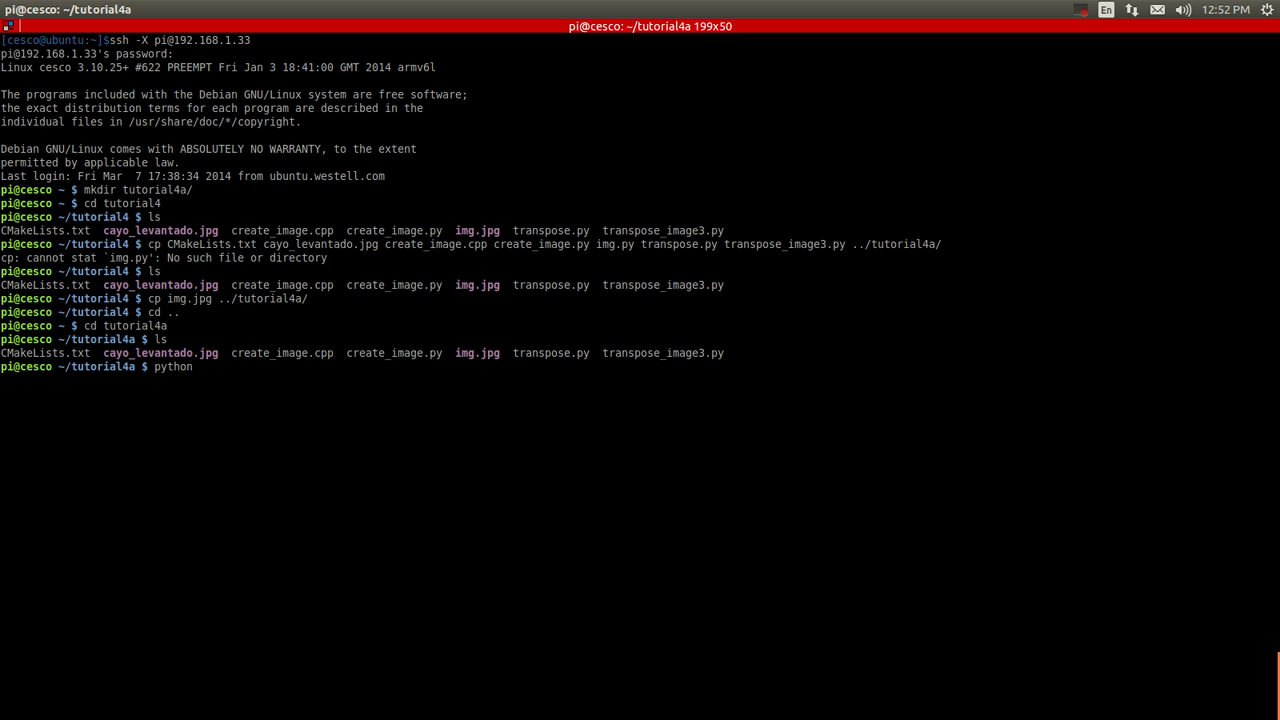
{"action": "key", "text": "ctrl+c"}
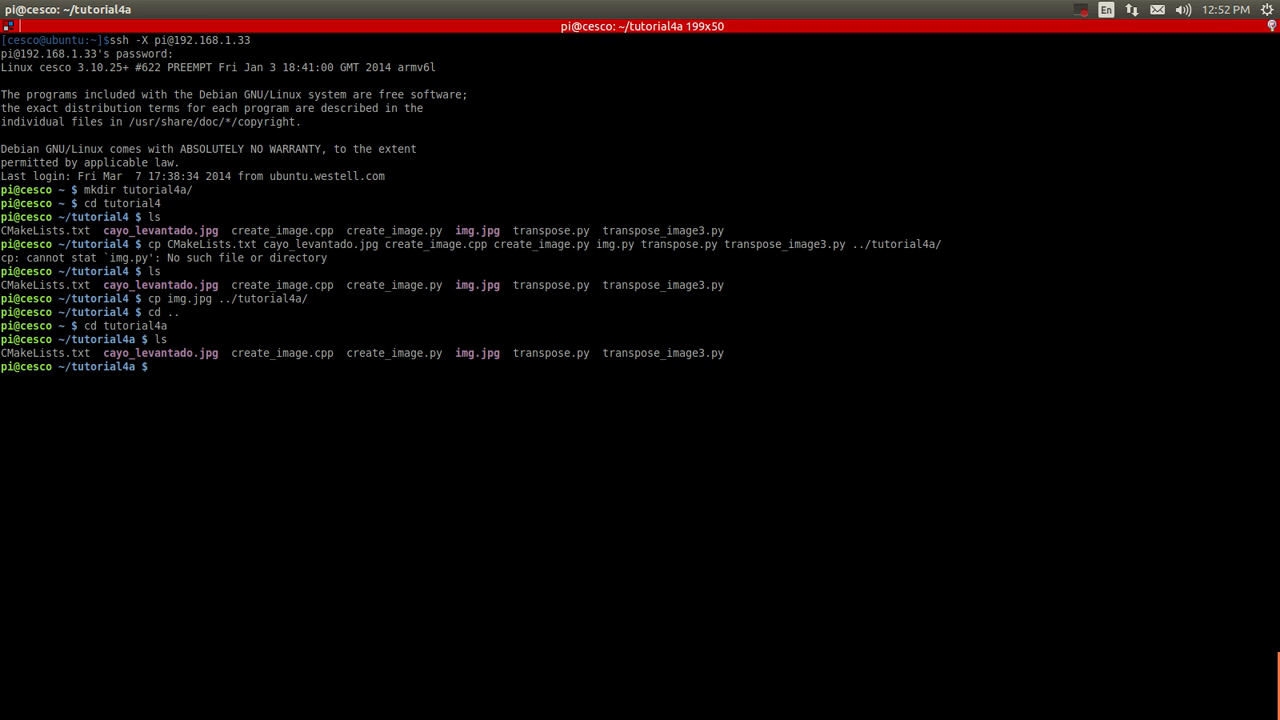
{"action": "type", "text": "nano tur"}
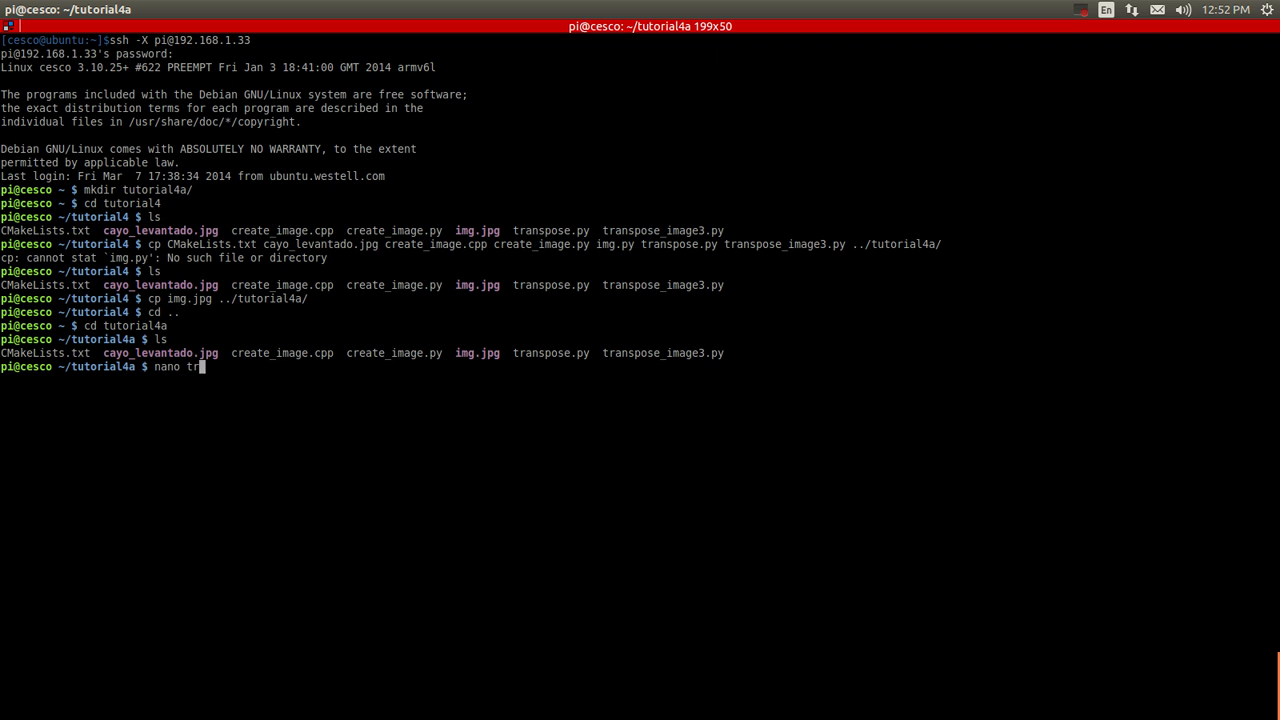
{"action": "type", "text": "anspose_image3.py"}
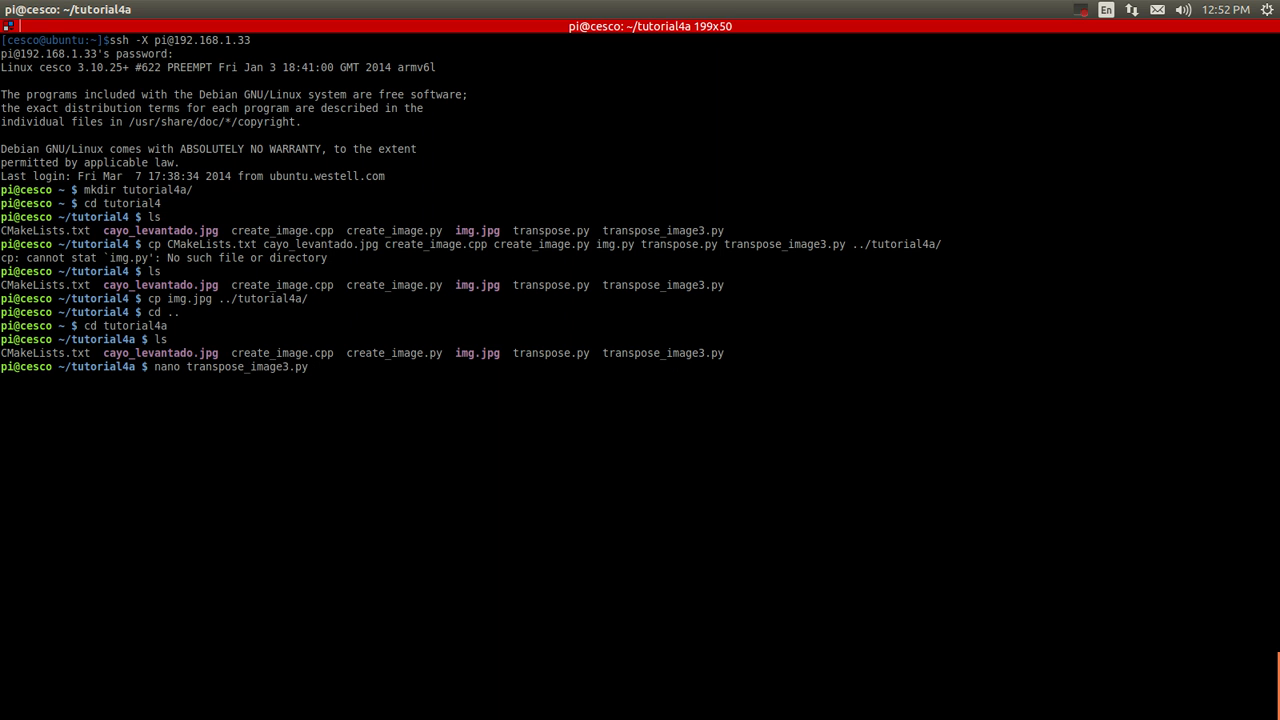
{"action": "key", "text": "Enter"}
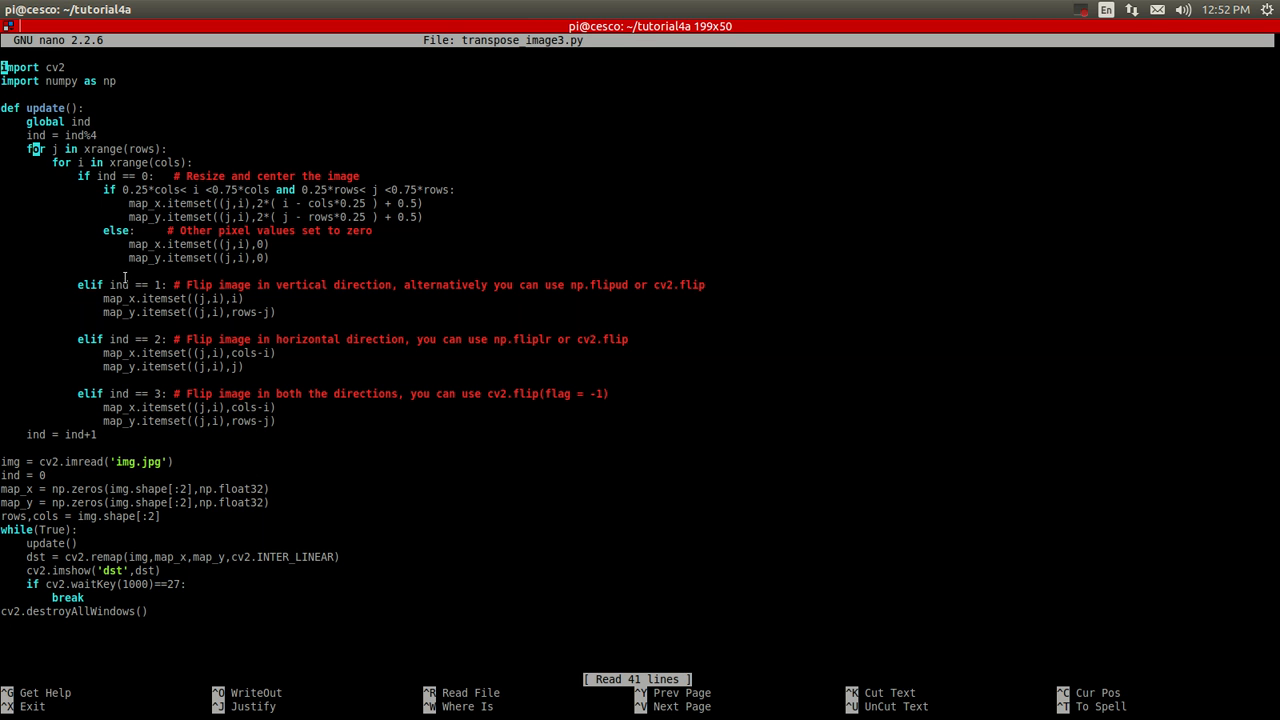
{"action": "mouse_move", "coordinate": [144, 204]}
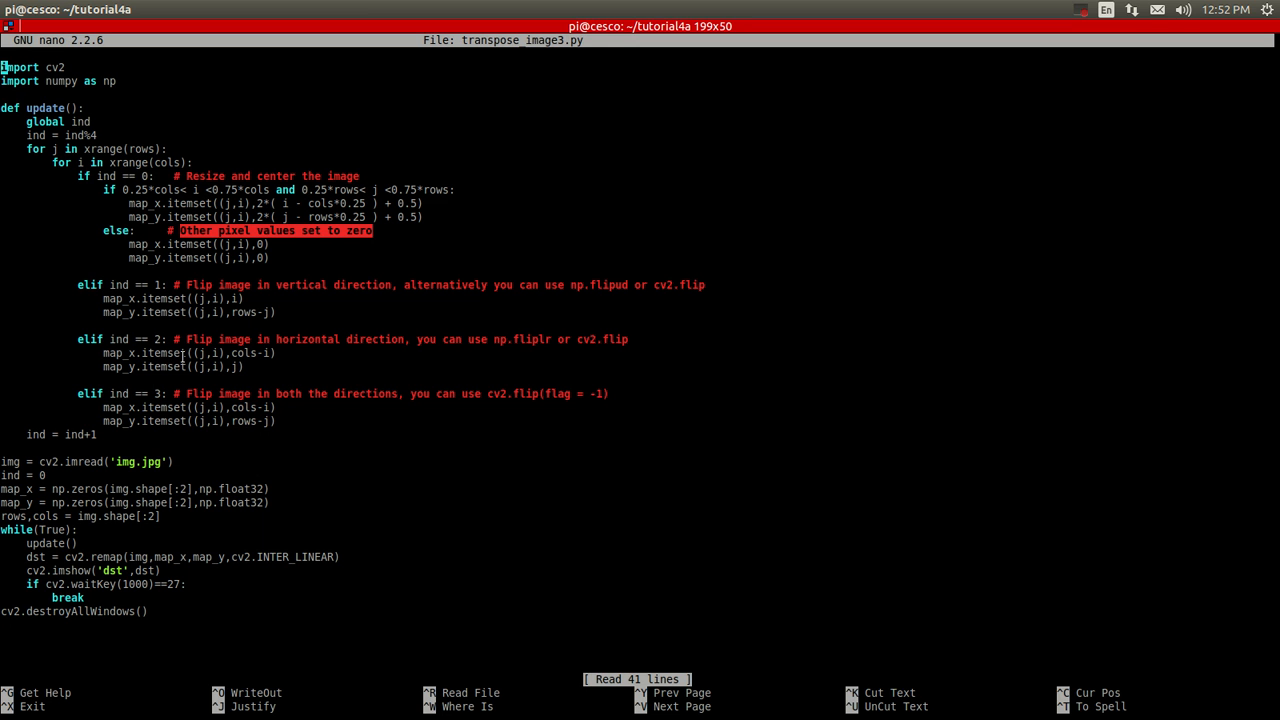
{"action": "mouse_move", "coordinate": [262, 306]}
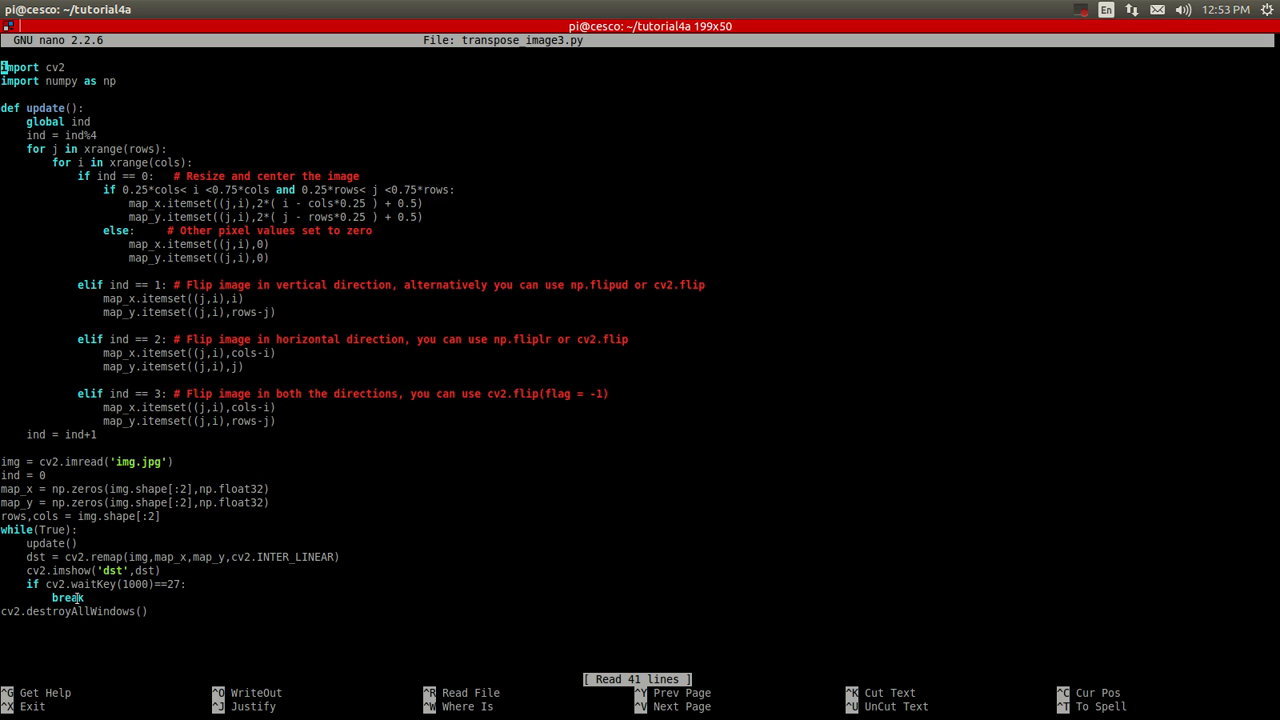
{"action": "double_click", "coordinate": [66, 598]}
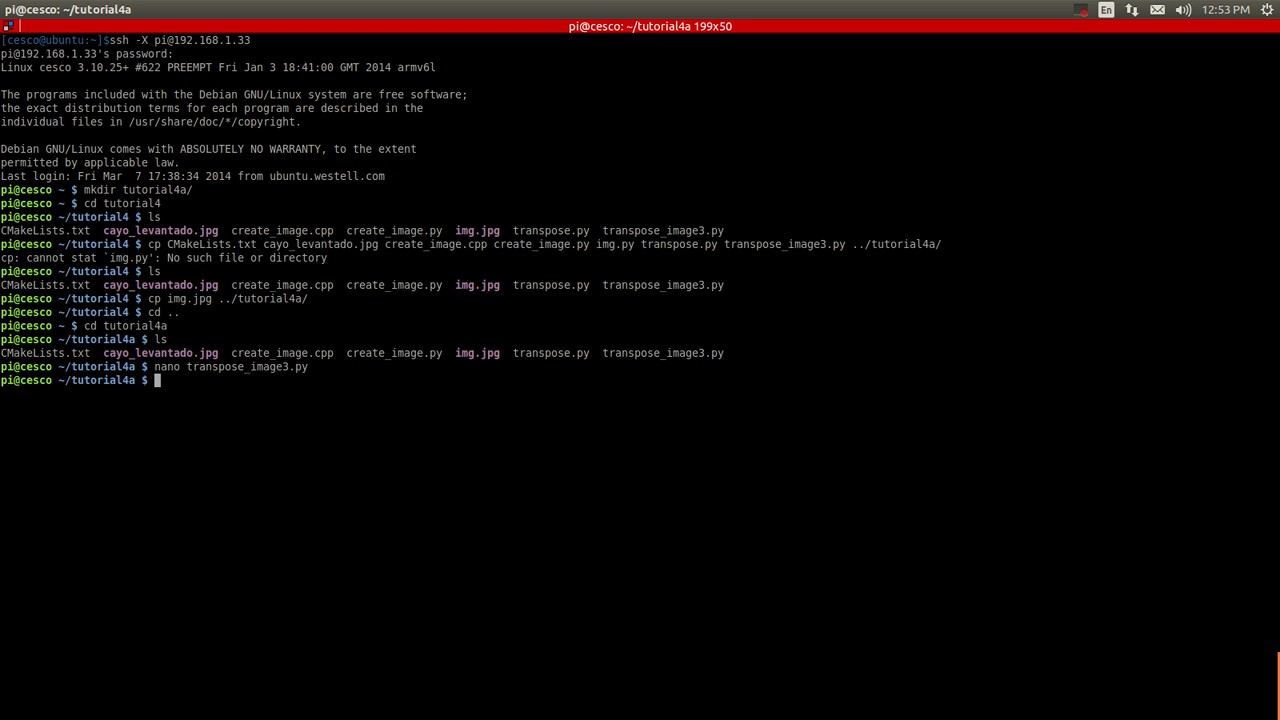
Run 'python transpose_image3.py img.jpg' so the dst island image window appears
{"action": "type", "text": "py"}
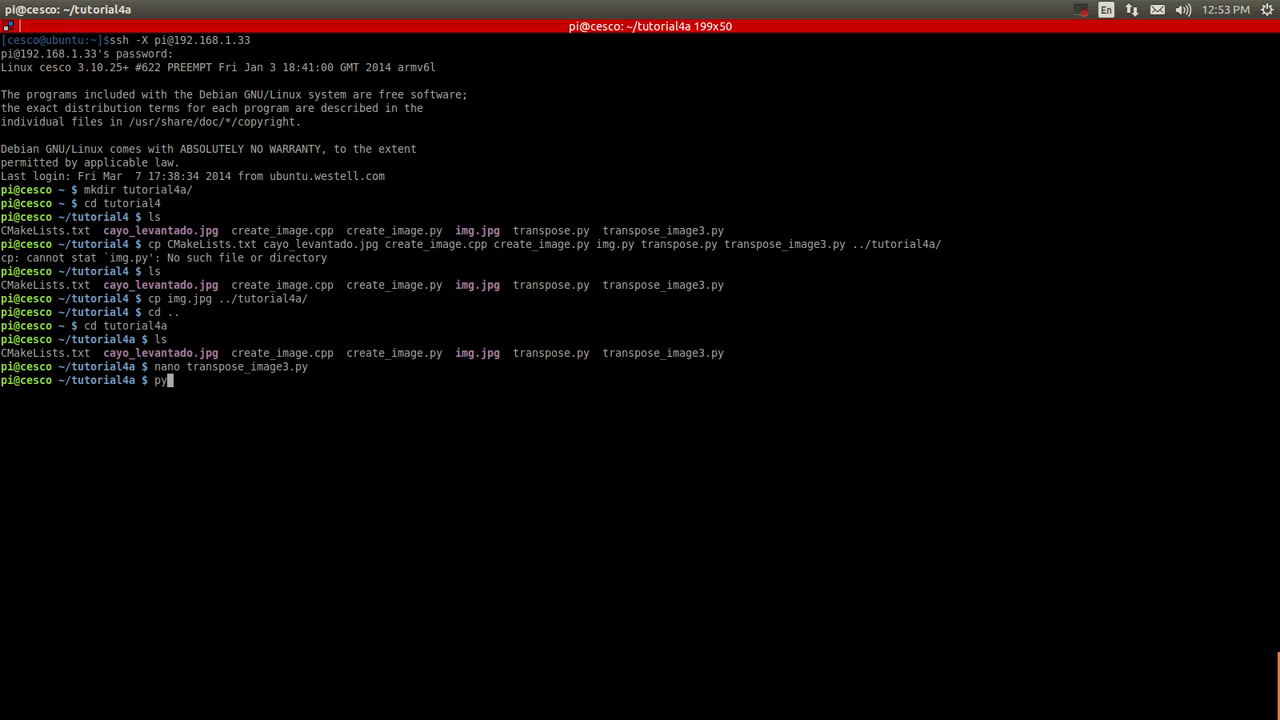
{"action": "type", "text": "thon t"}
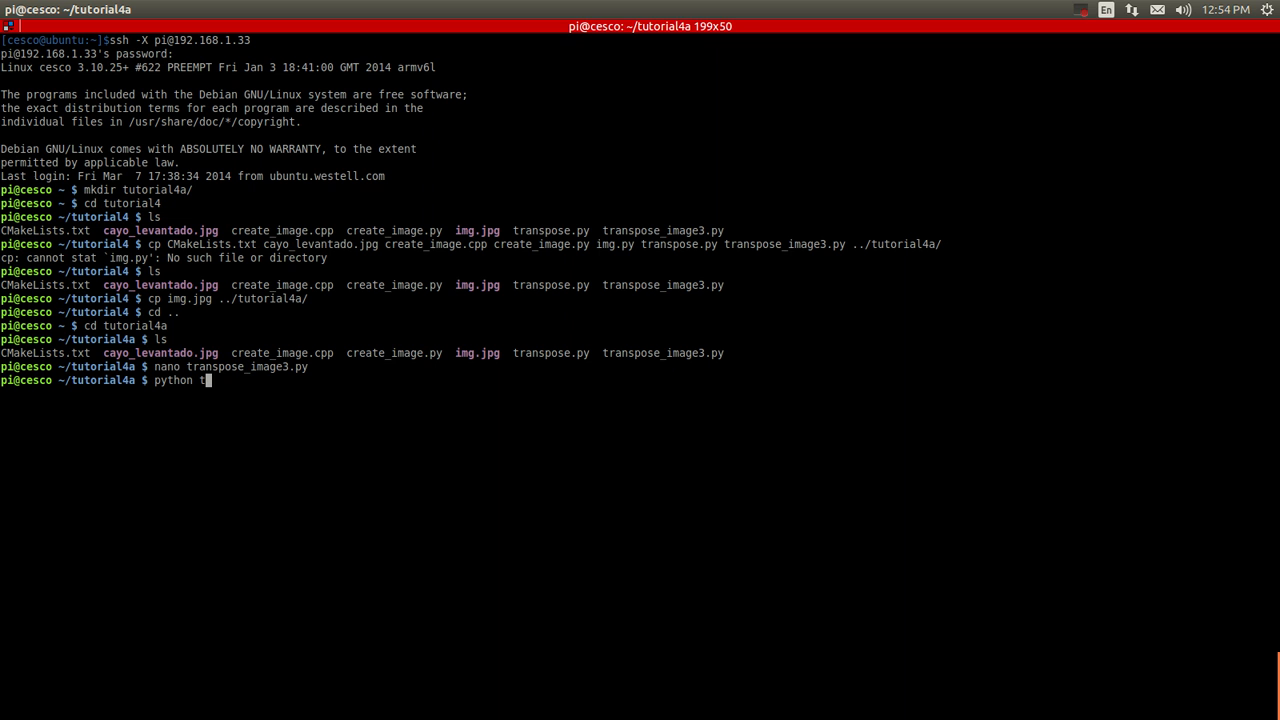
{"action": "type", "text": "ranspose_image3.py"}
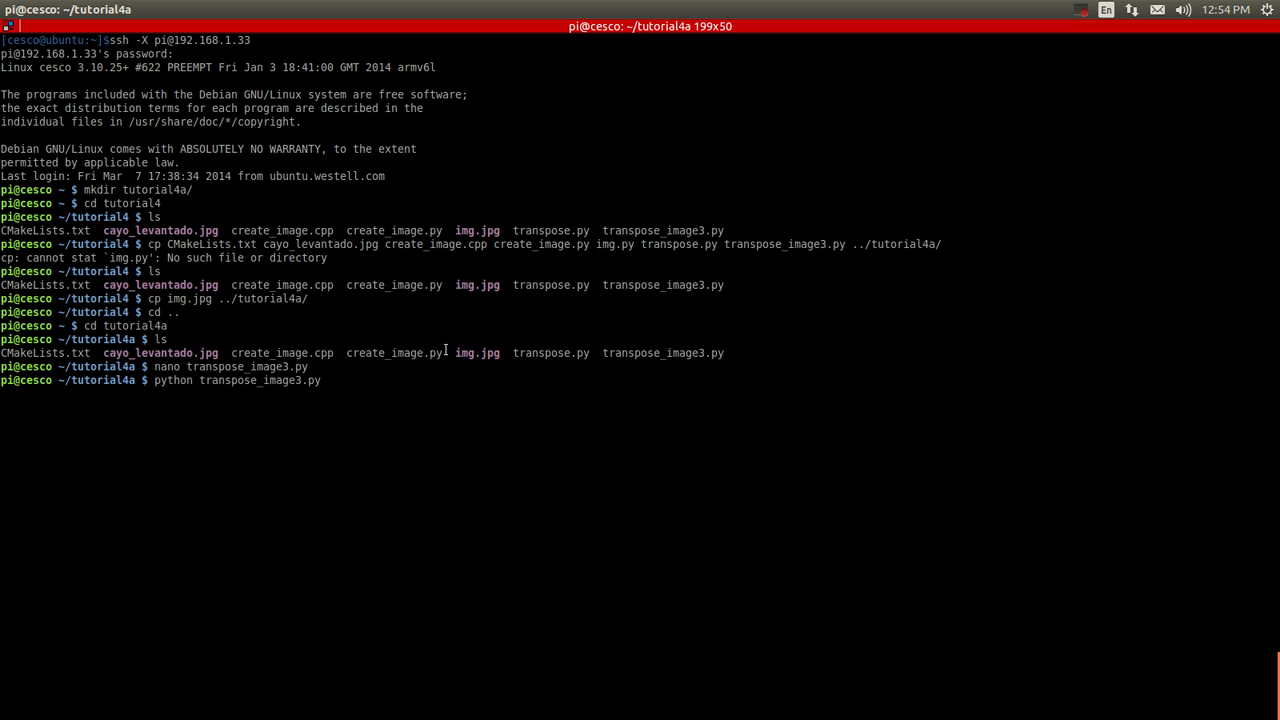
{"action": "double_click", "coordinate": [476, 352]}
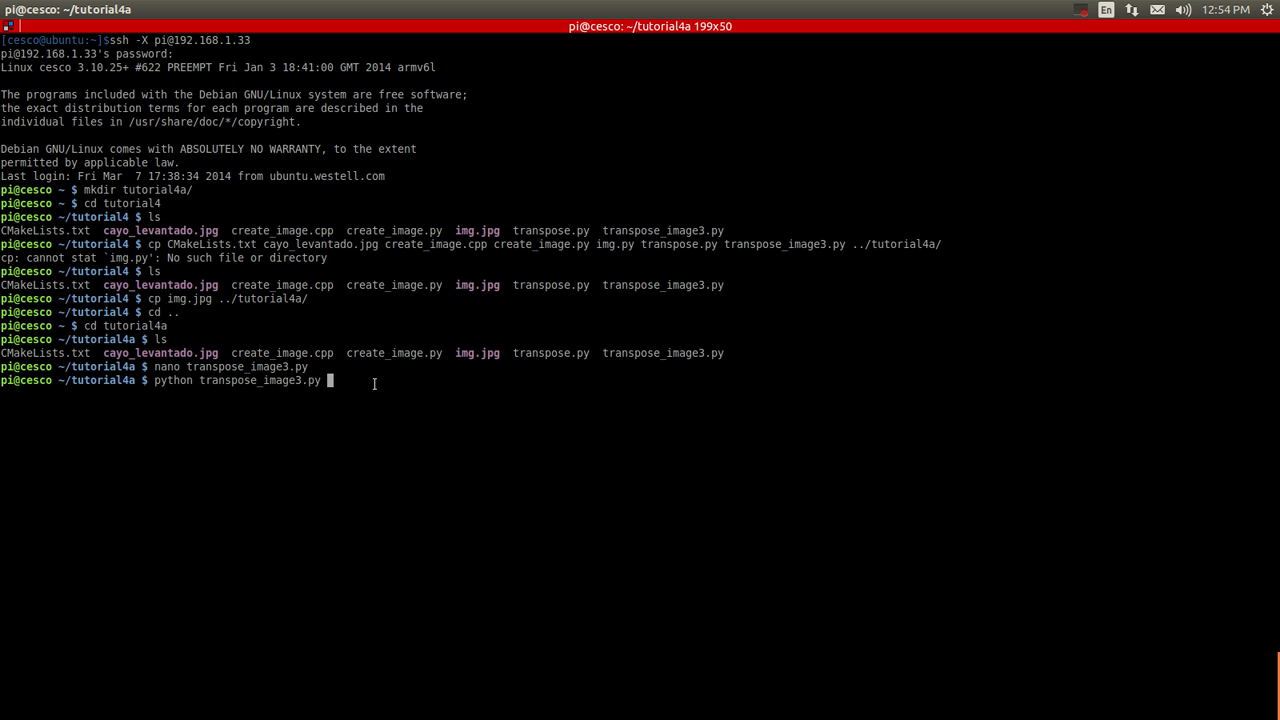
{"action": "type", "text": "img"}
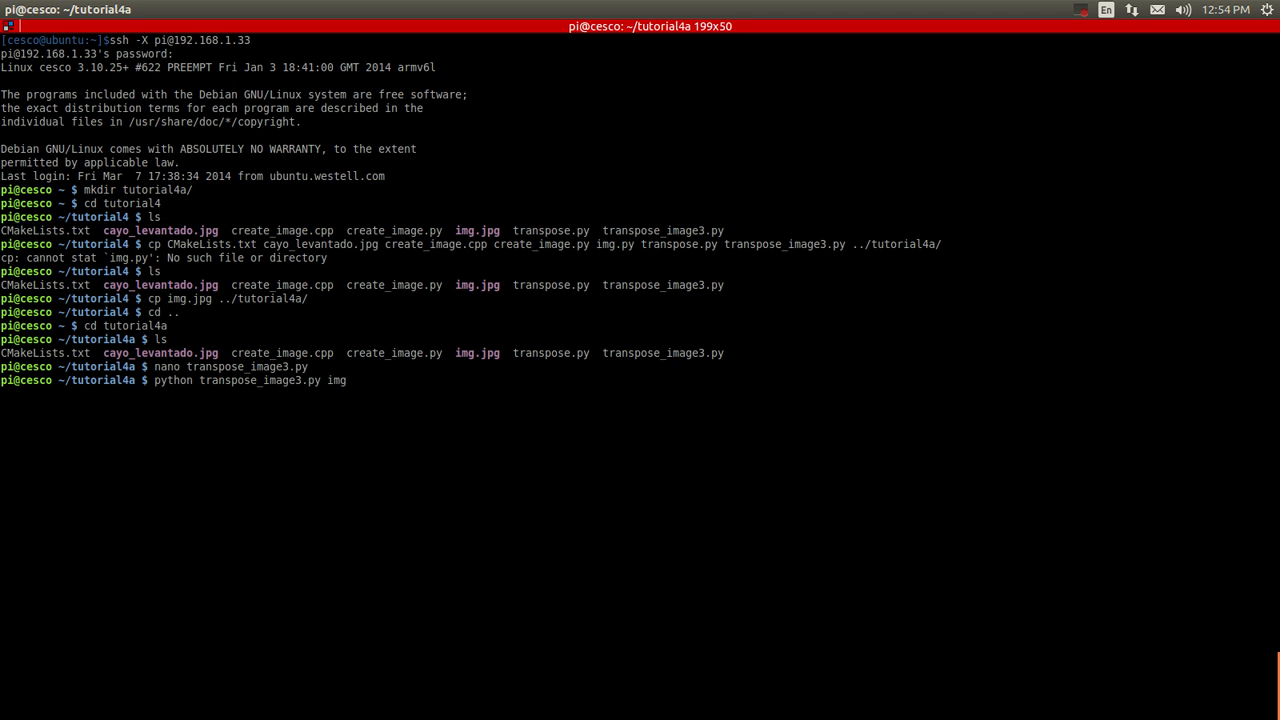
{"action": "type", "text": ".jpg"}
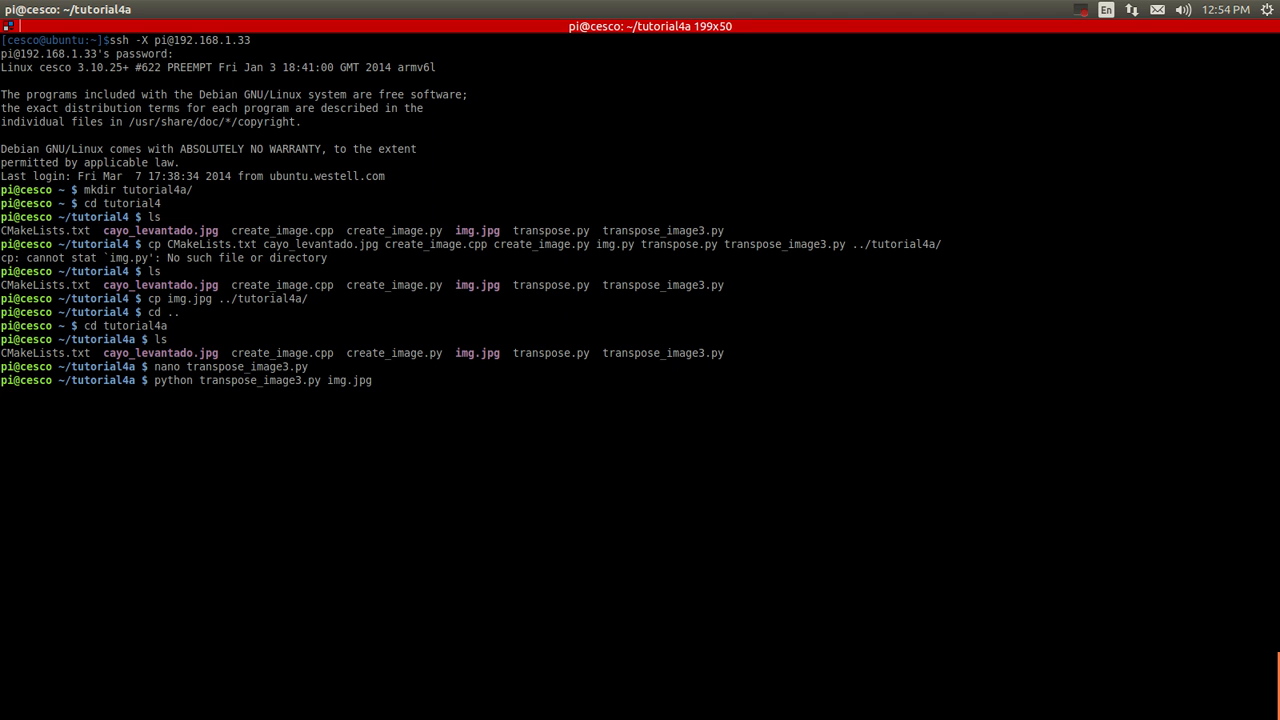
{"action": "key", "text": "Return"}
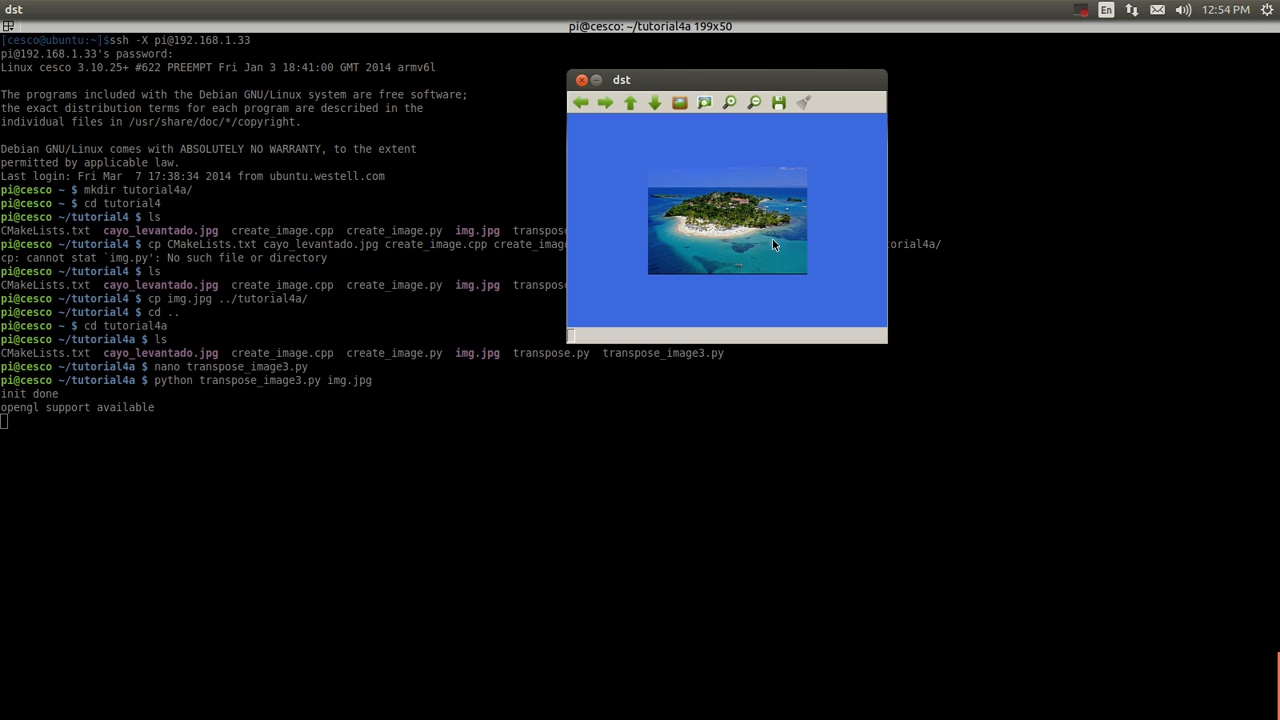
{"action": "mouse_move", "coordinate": [814, 448]}
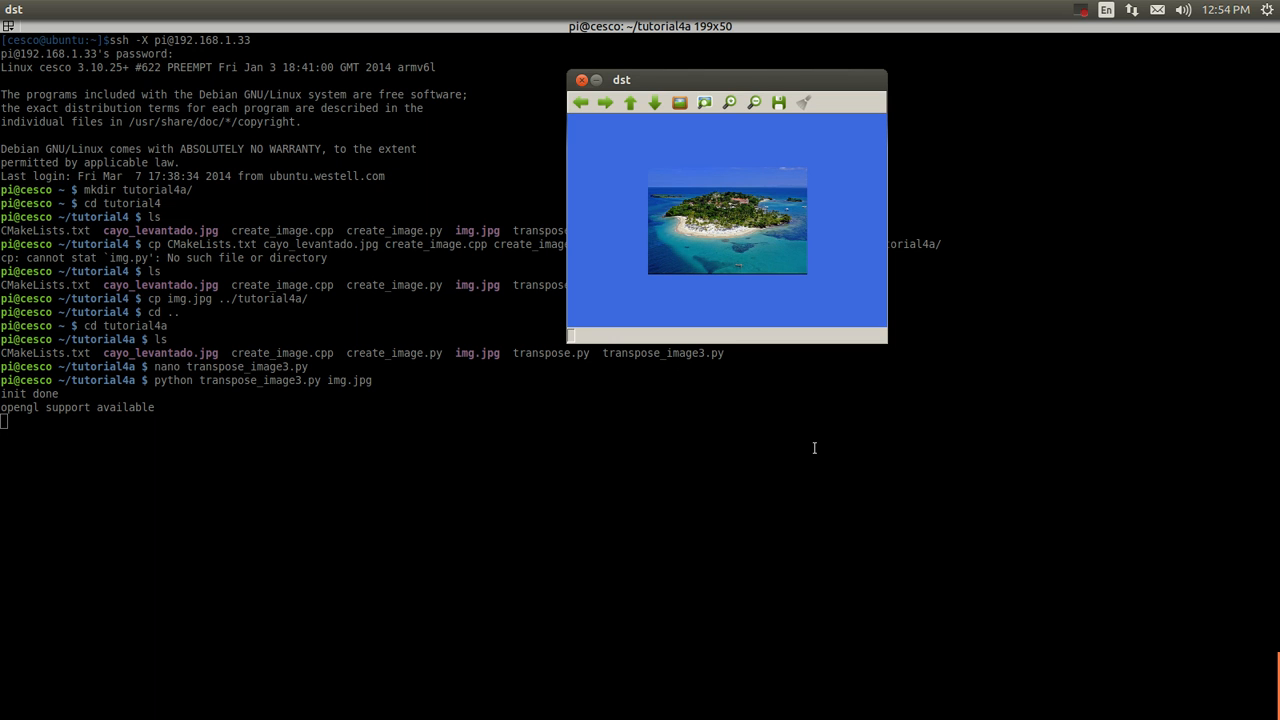
Zoom into the island picture, restore the full view, then close the dst window
{"action": "left_click", "coordinate": [730, 102]}
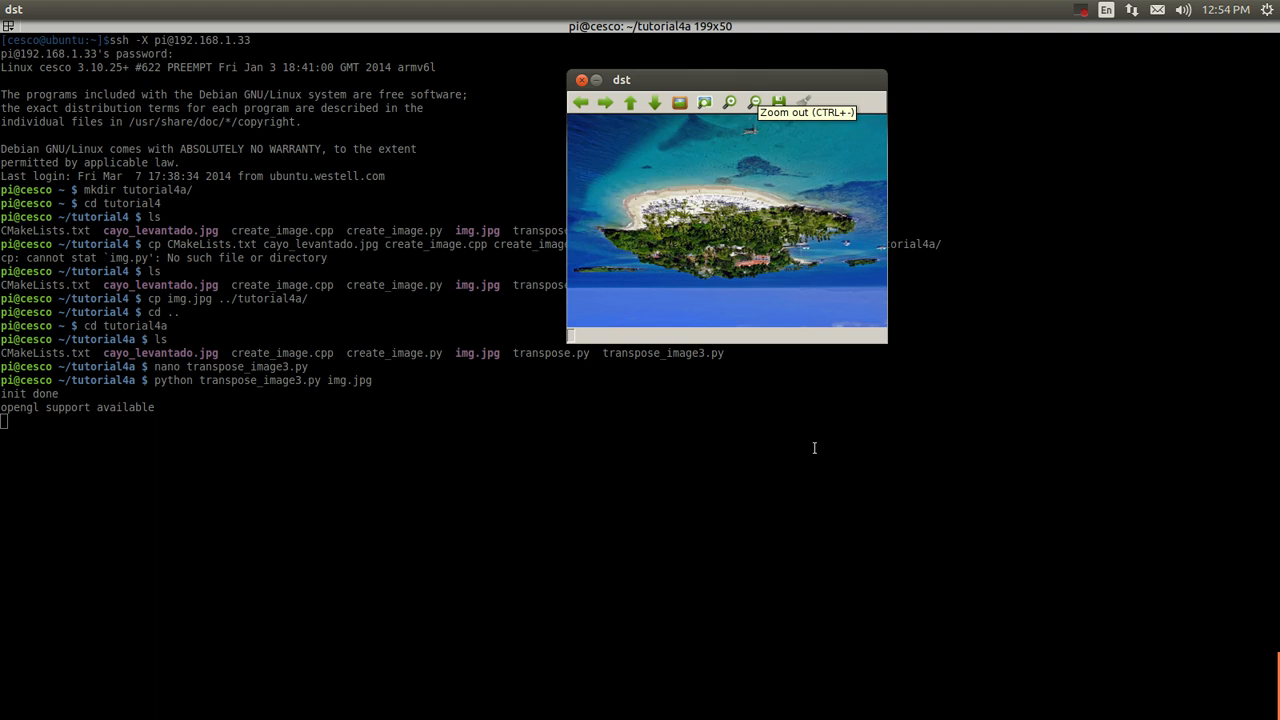
{"action": "left_click", "coordinate": [756, 102]}
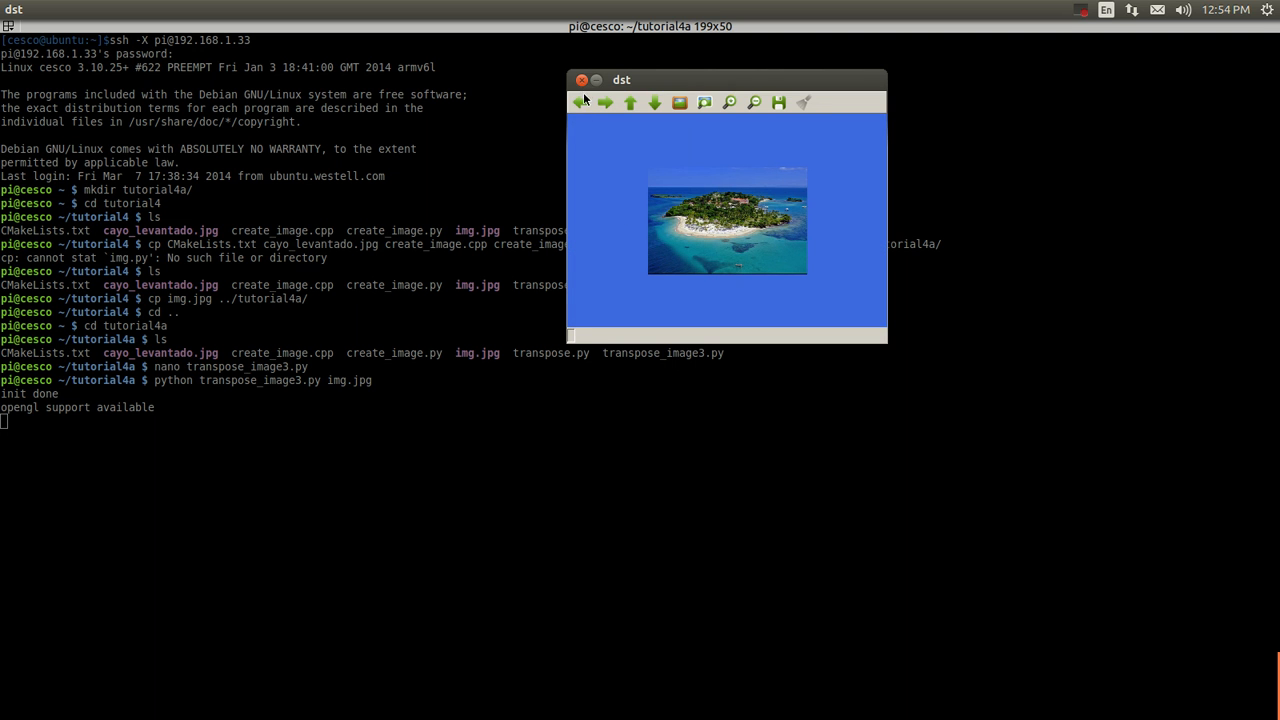
{"action": "mouse_move", "coordinate": [584, 96]}
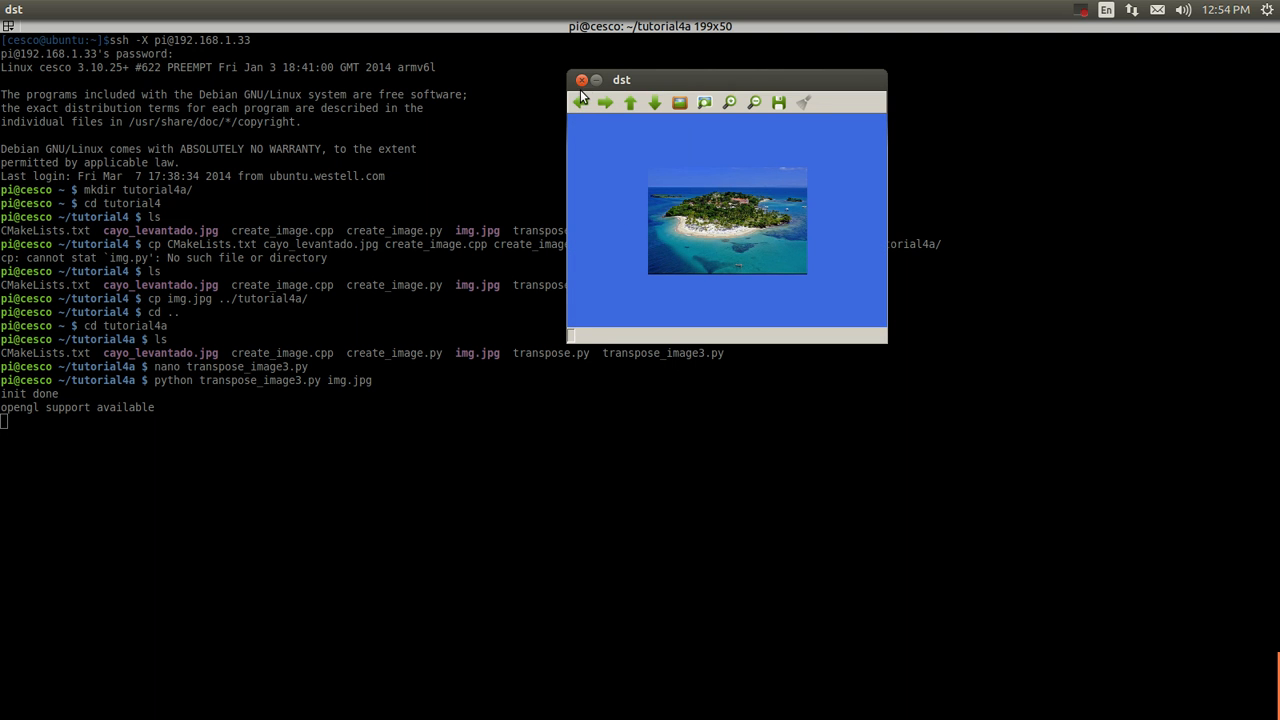
{"action": "left_click", "coordinate": [582, 80]}
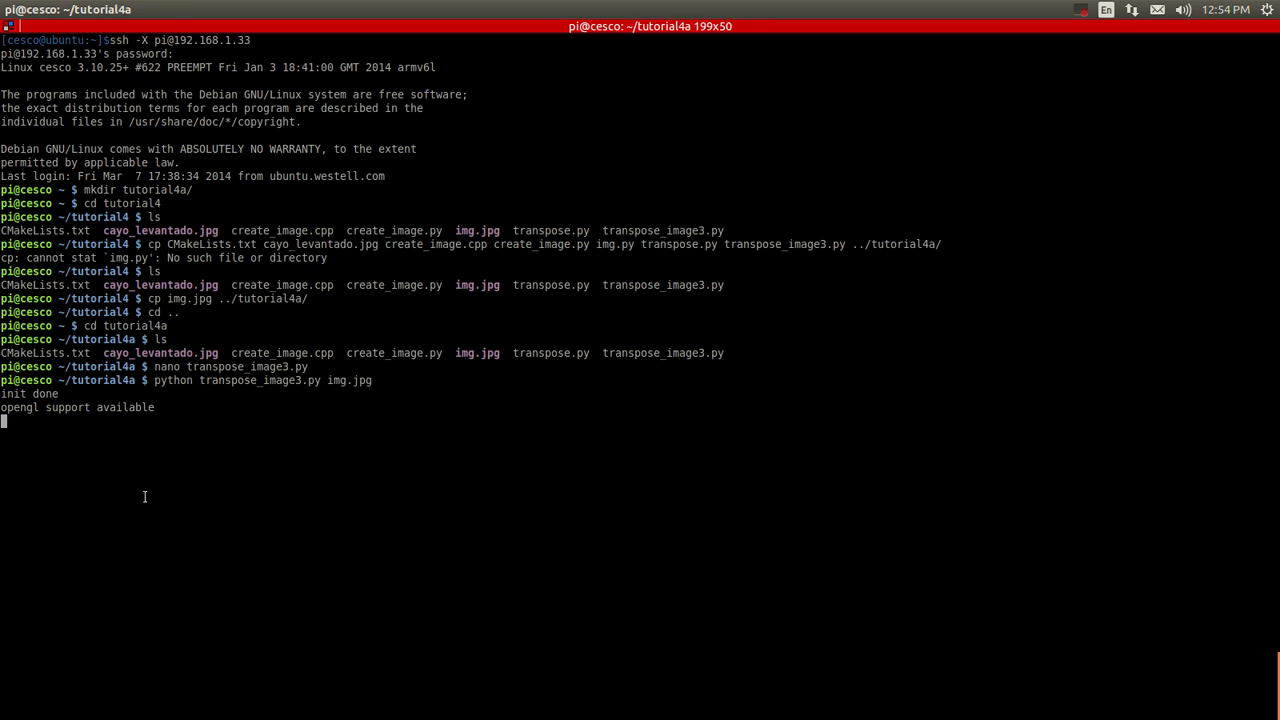
Interrupt the running script with Ctrl+C and begin a 'cat transpose' command
{"action": "key", "text": "ctrl+c"}
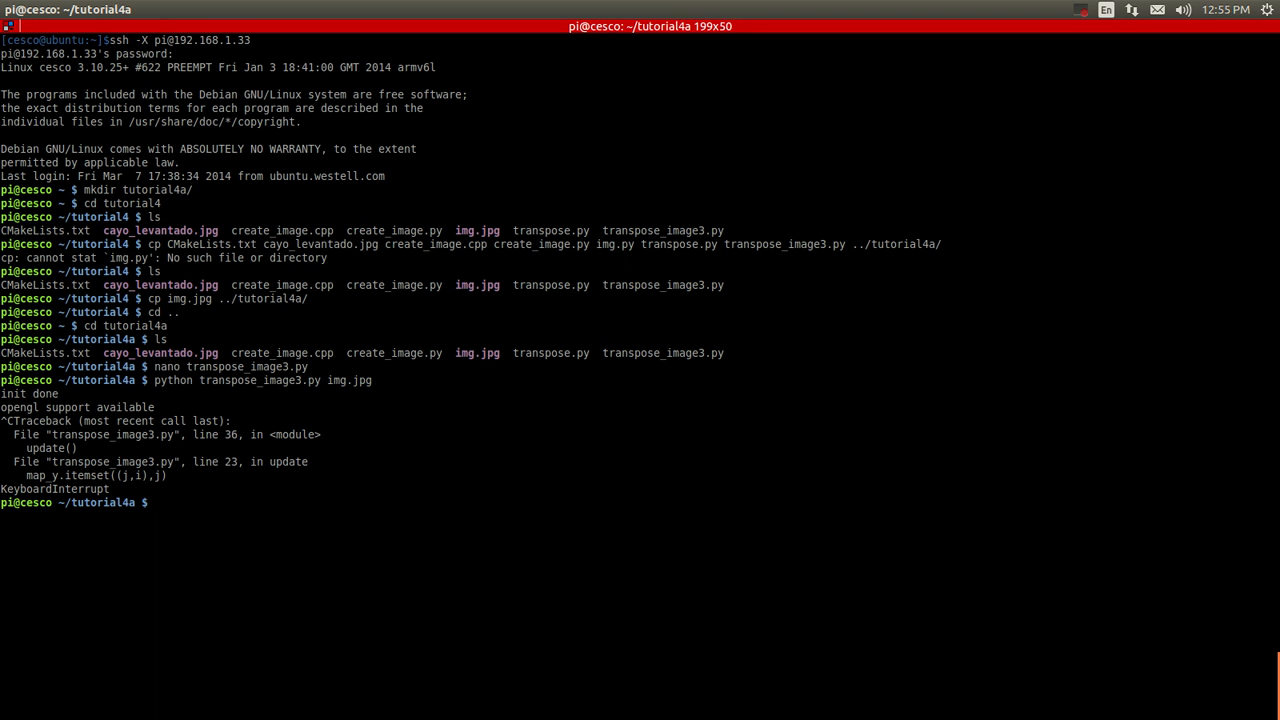
{"action": "type", "text": "pyt"}
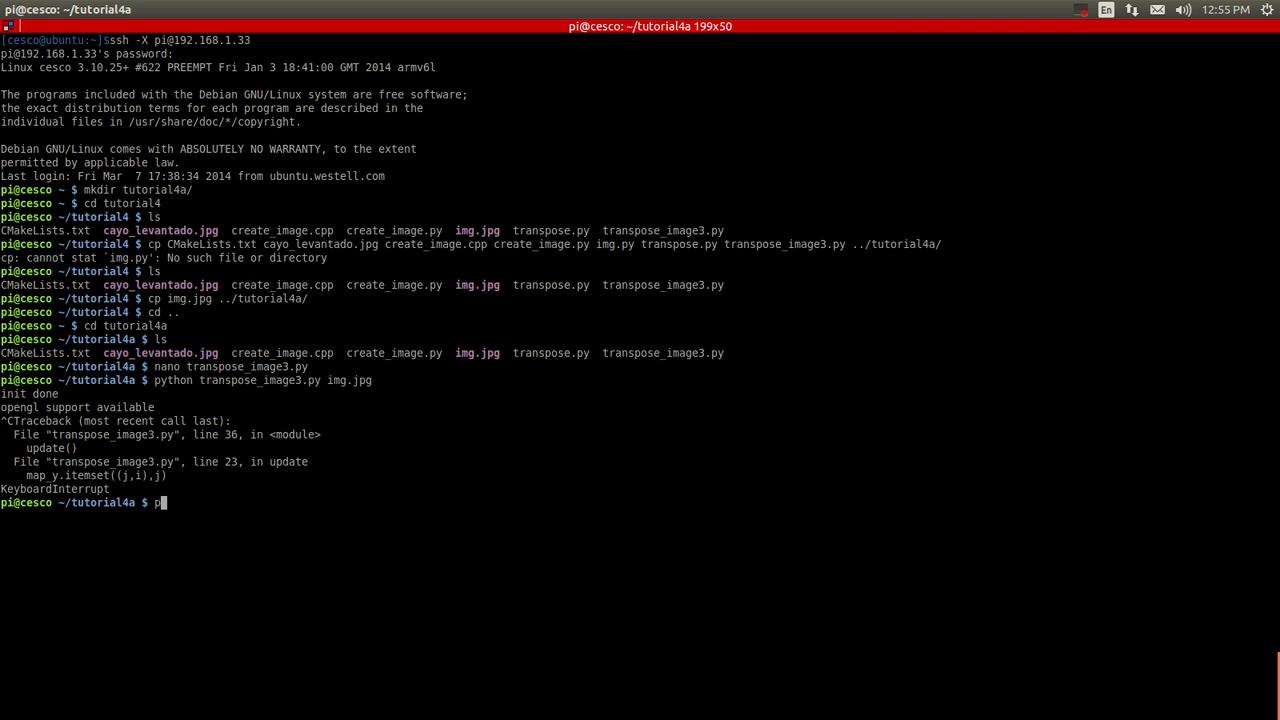
{"action": "type", "text": "at"}
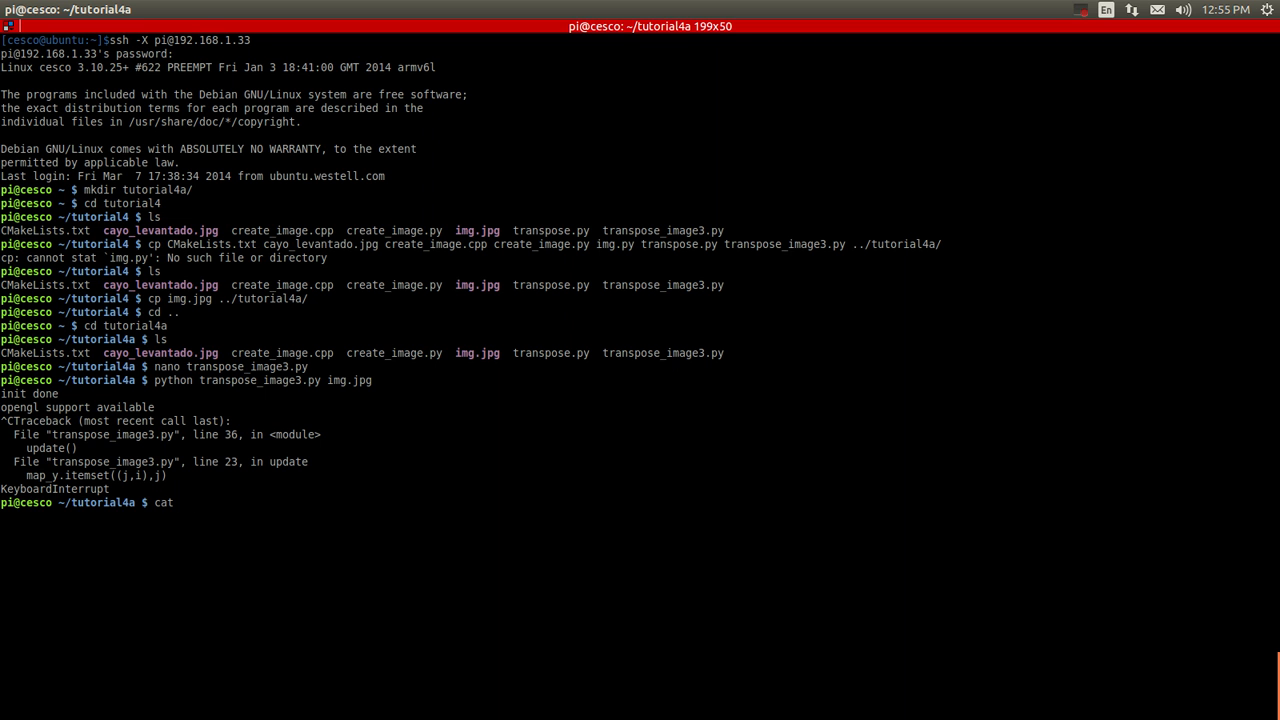
{"action": "type", "text": "transpose.py"}
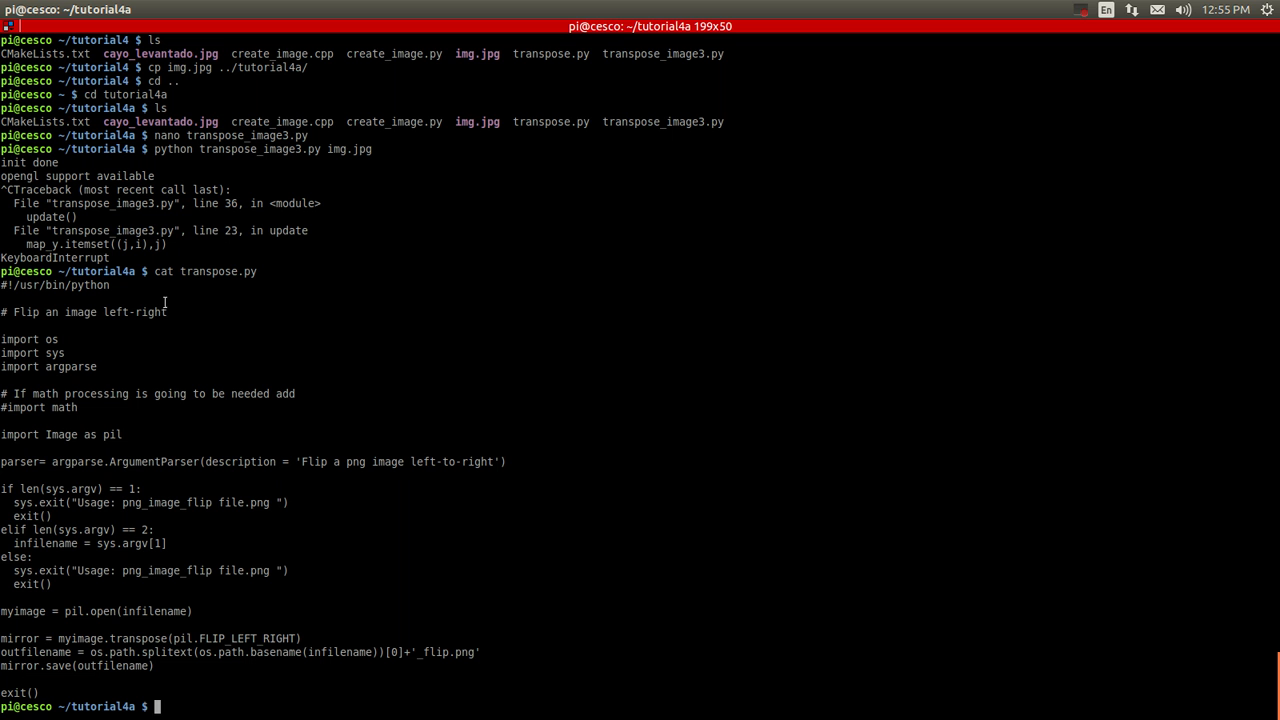
{"action": "mouse_move", "coordinate": [4, 338]}
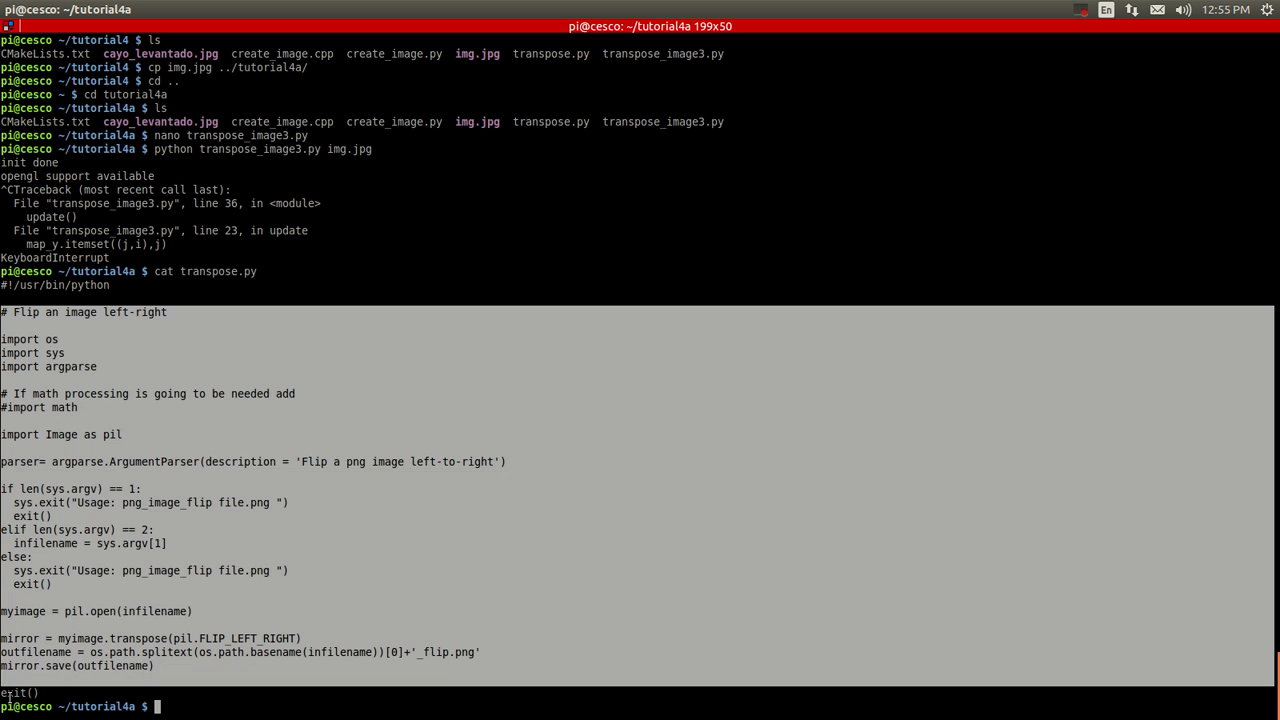
{"action": "mouse_move", "coordinate": [92, 424]}
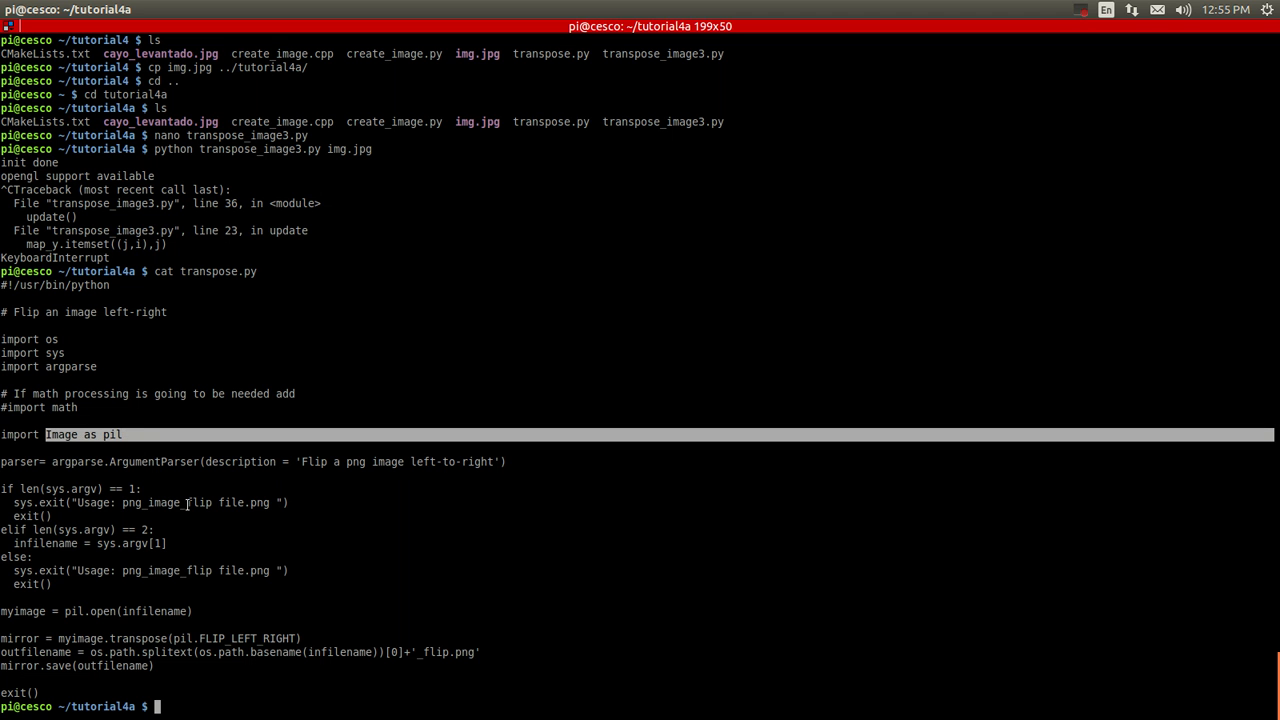
{"action": "mouse_move", "coordinate": [68, 552]}
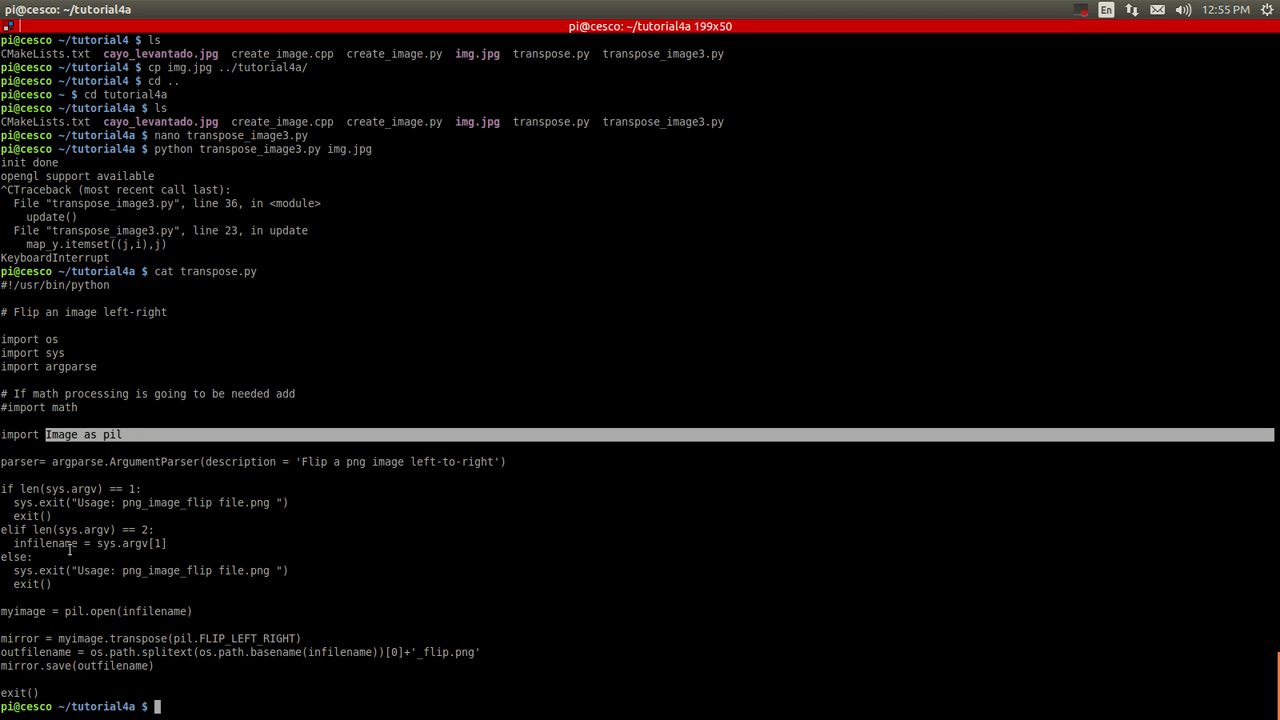
{"action": "mouse_move", "coordinate": [84, 472]}
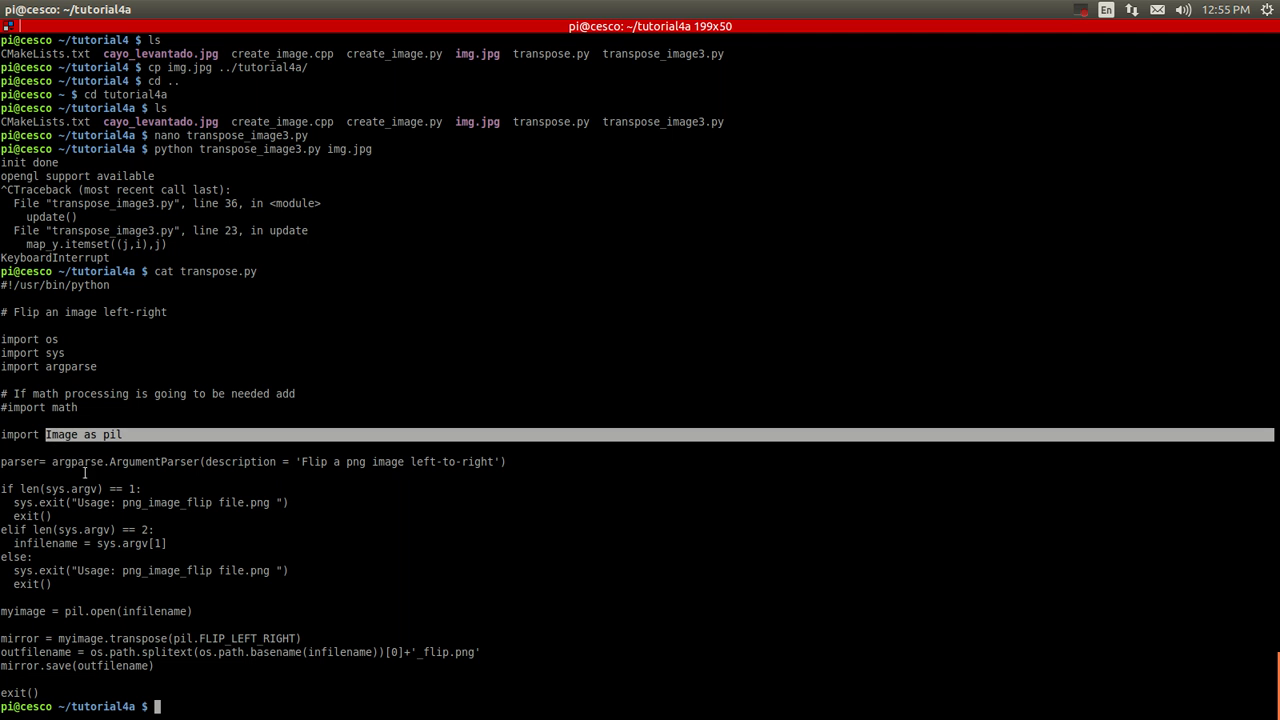
{"action": "mouse_move", "coordinate": [228, 696]}
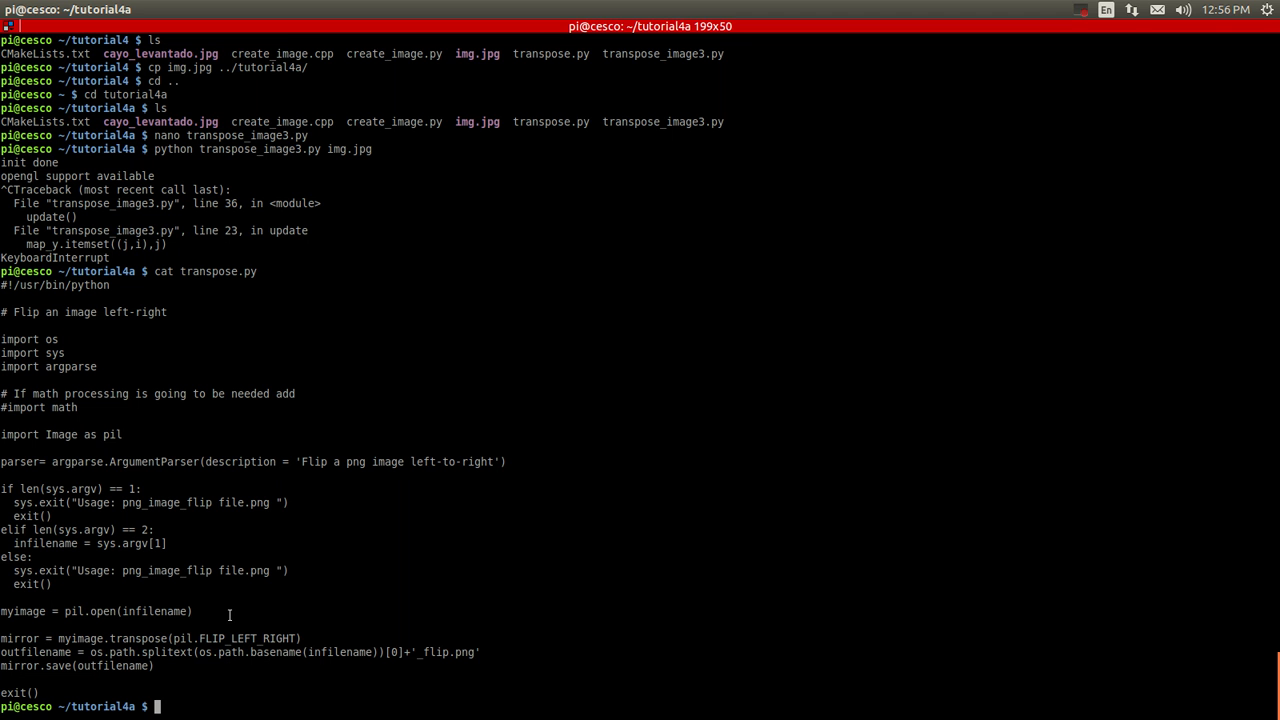
Begin a 'python t' command after reviewing transpose.py's printed source
{"action": "type", "text": "python t"}
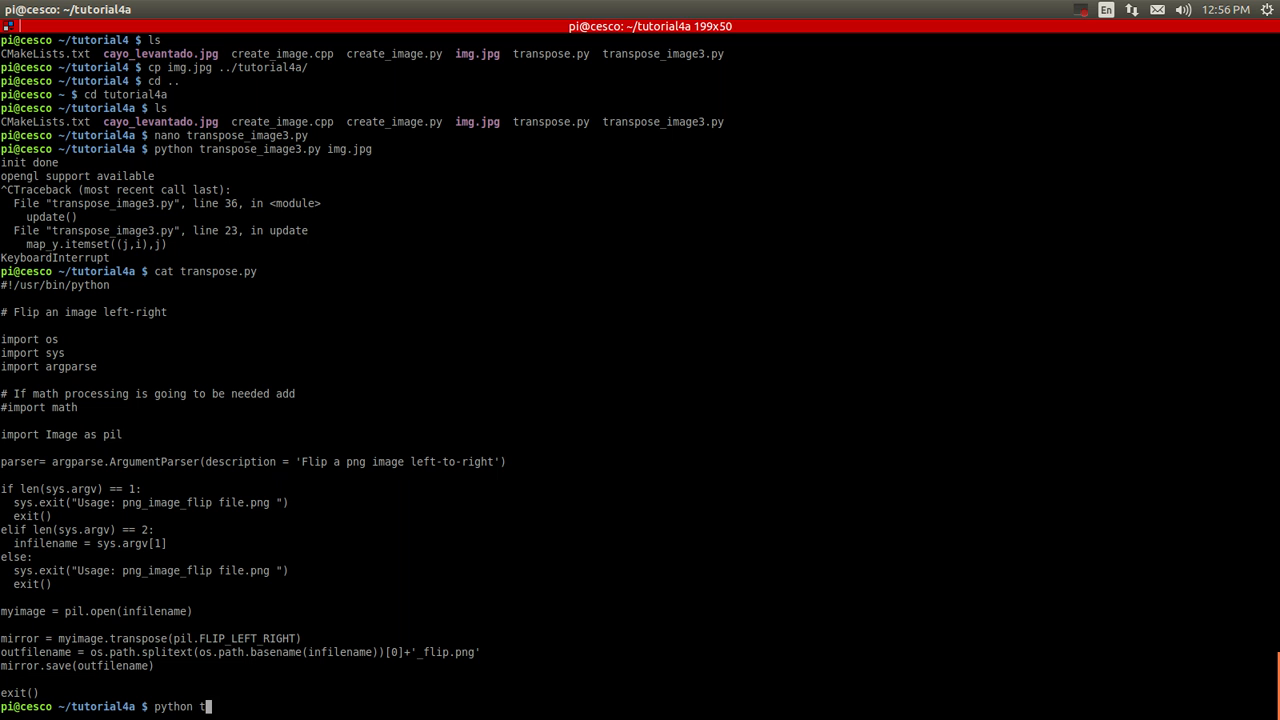
Run 'python transpose.py img.jpg' and highlight _flip.png in the code and img_flip.png in the listing
{"action": "type", "text": "ranspose.py"}
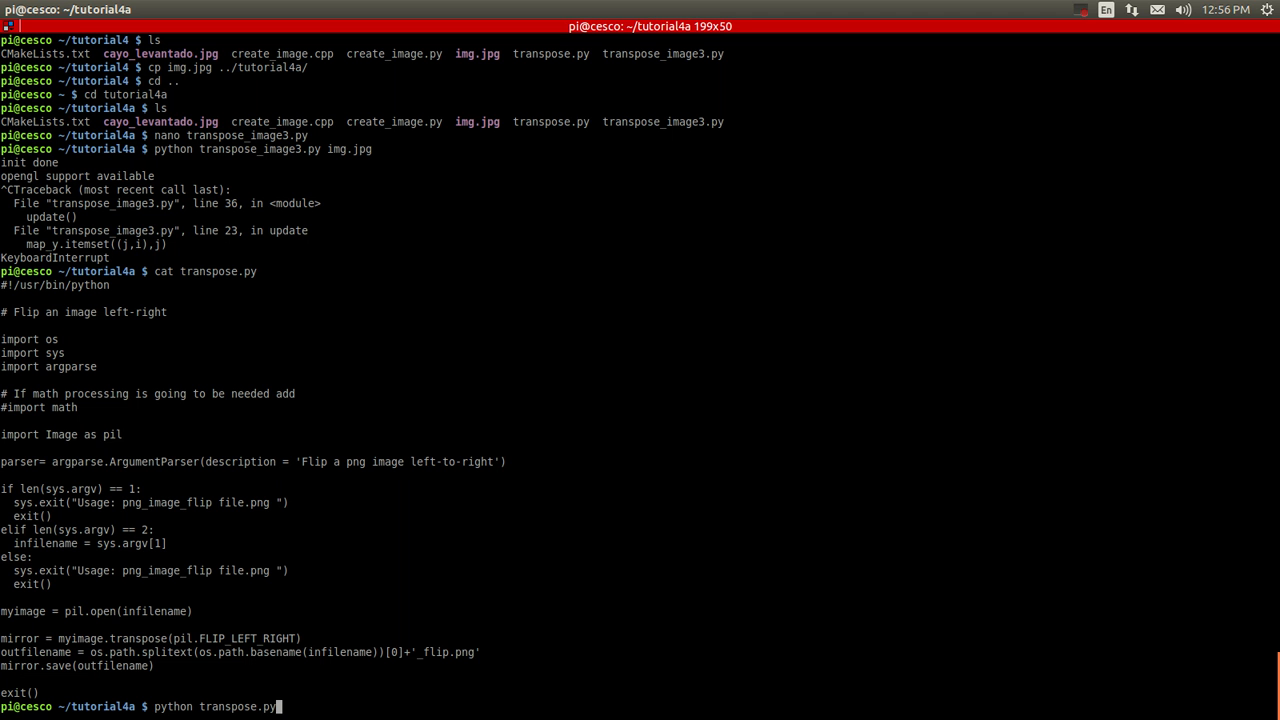
{"action": "type", "text": "im"}
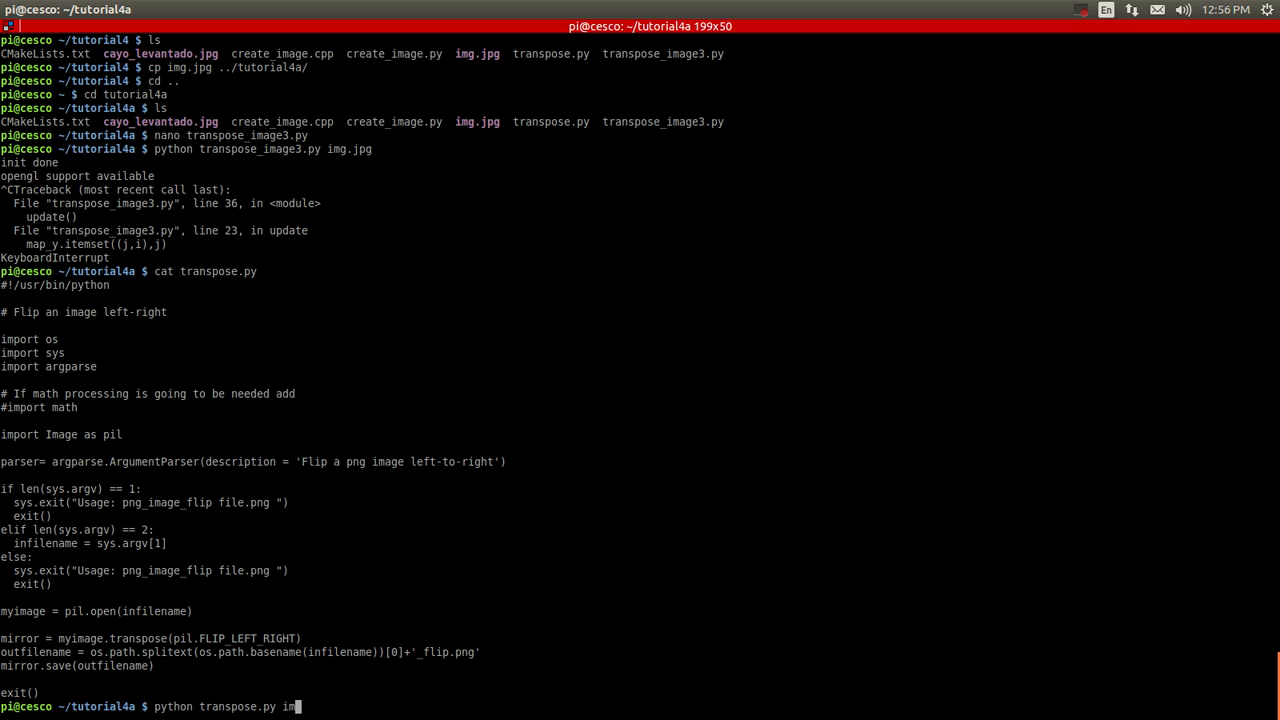
{"action": "type", "text": "g.jpg"}
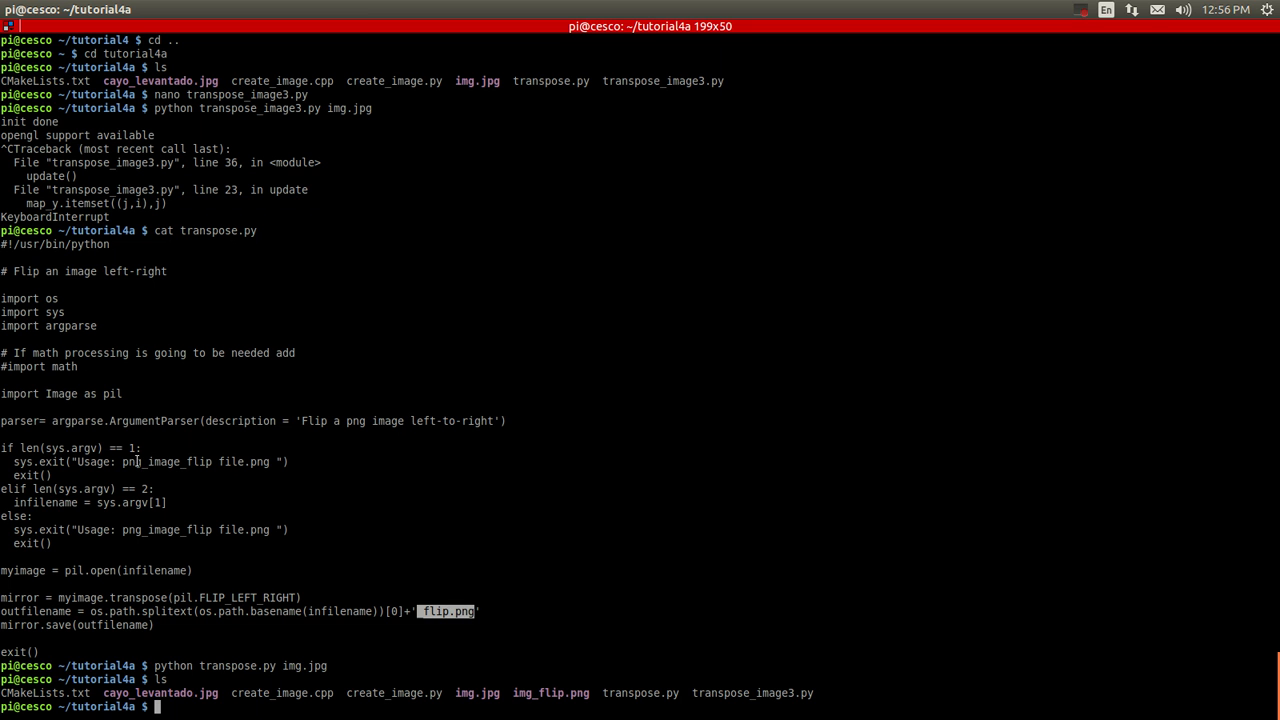
{"action": "double_click", "coordinate": [168, 460]}
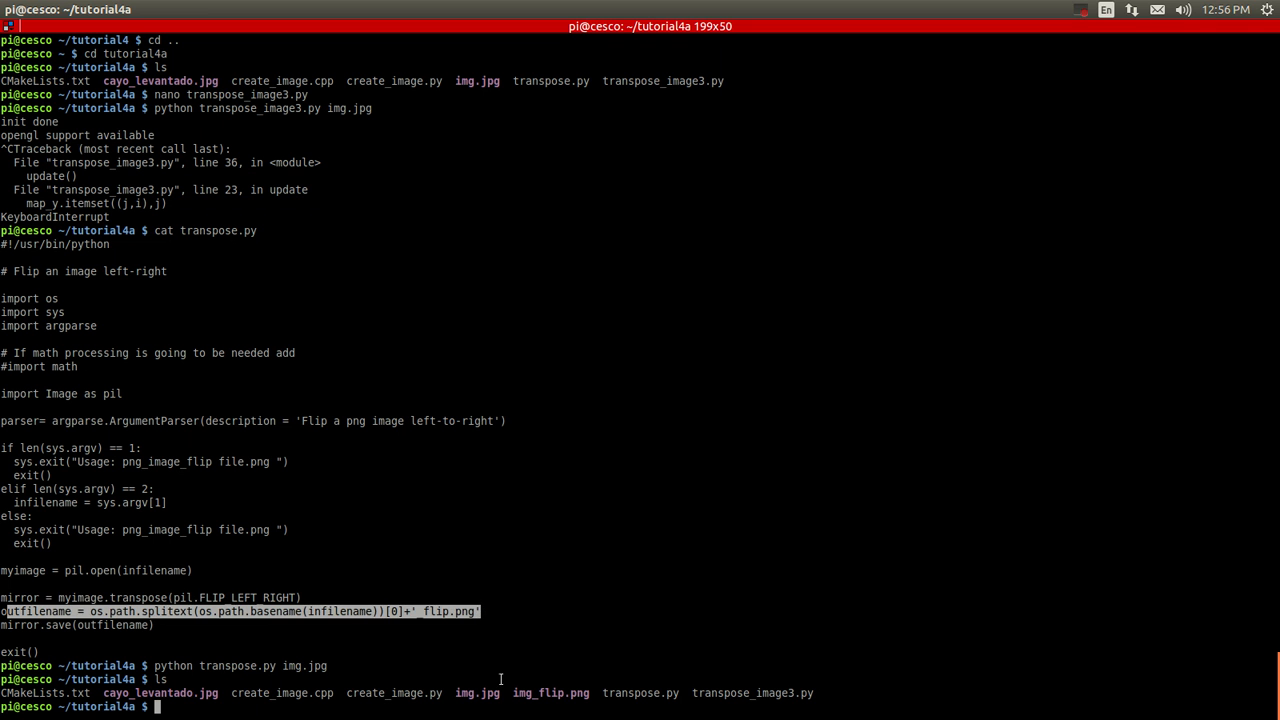
{"action": "double_click", "coordinate": [552, 692]}
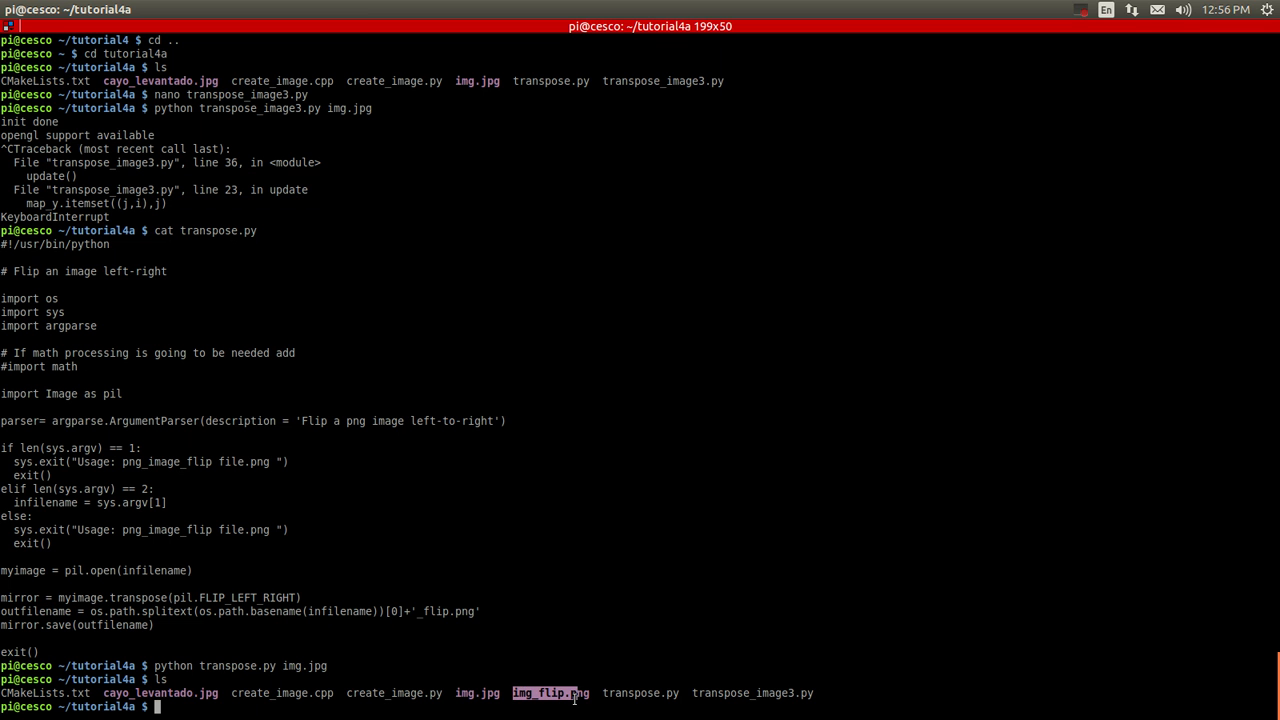
{"action": "mouse_move", "coordinate": [592, 604]}
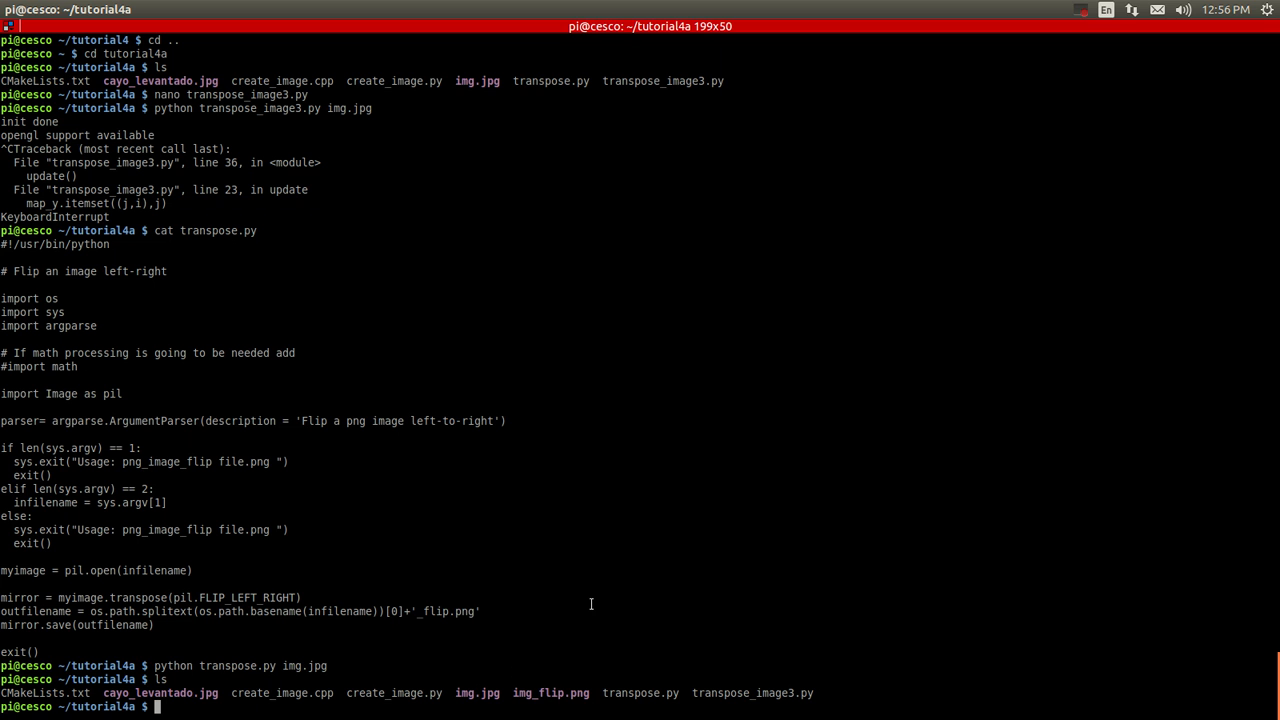
Run 'gnome-open img.jpg img_flip.png' to show both pictures in the image viewer
{"action": "type", "text": "gnom"}
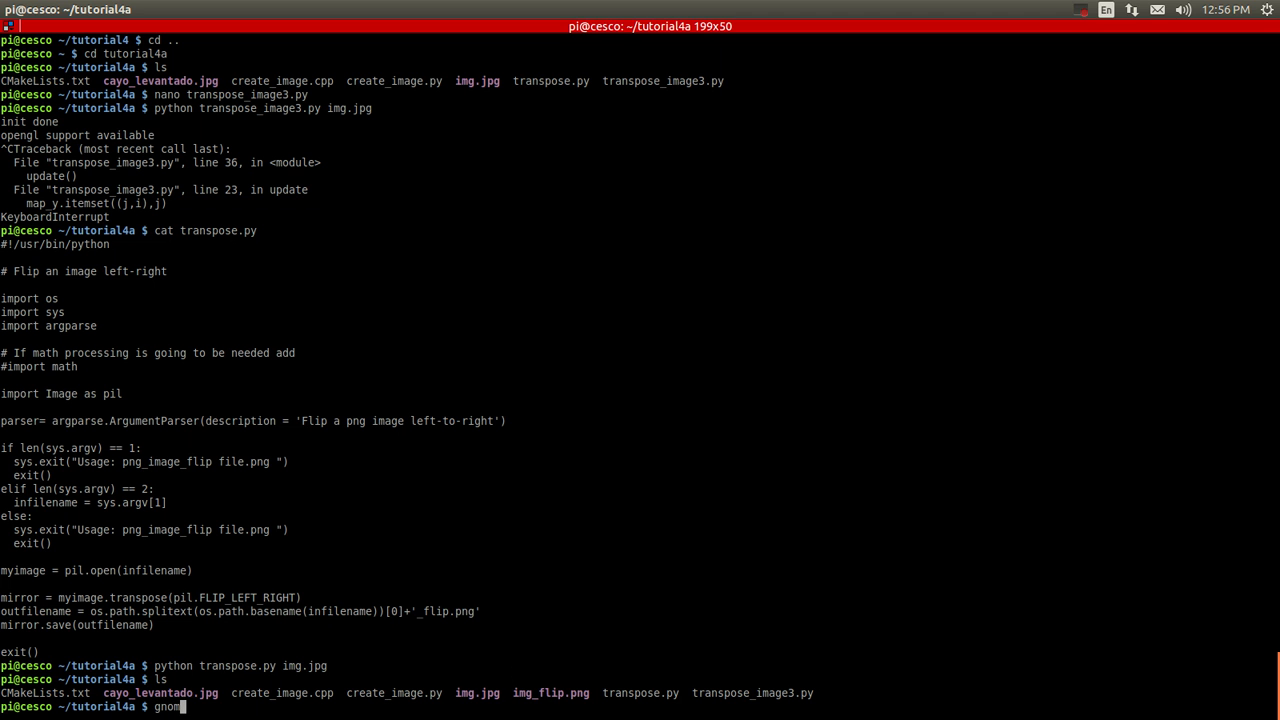
{"action": "type", "text": "e-open i"}
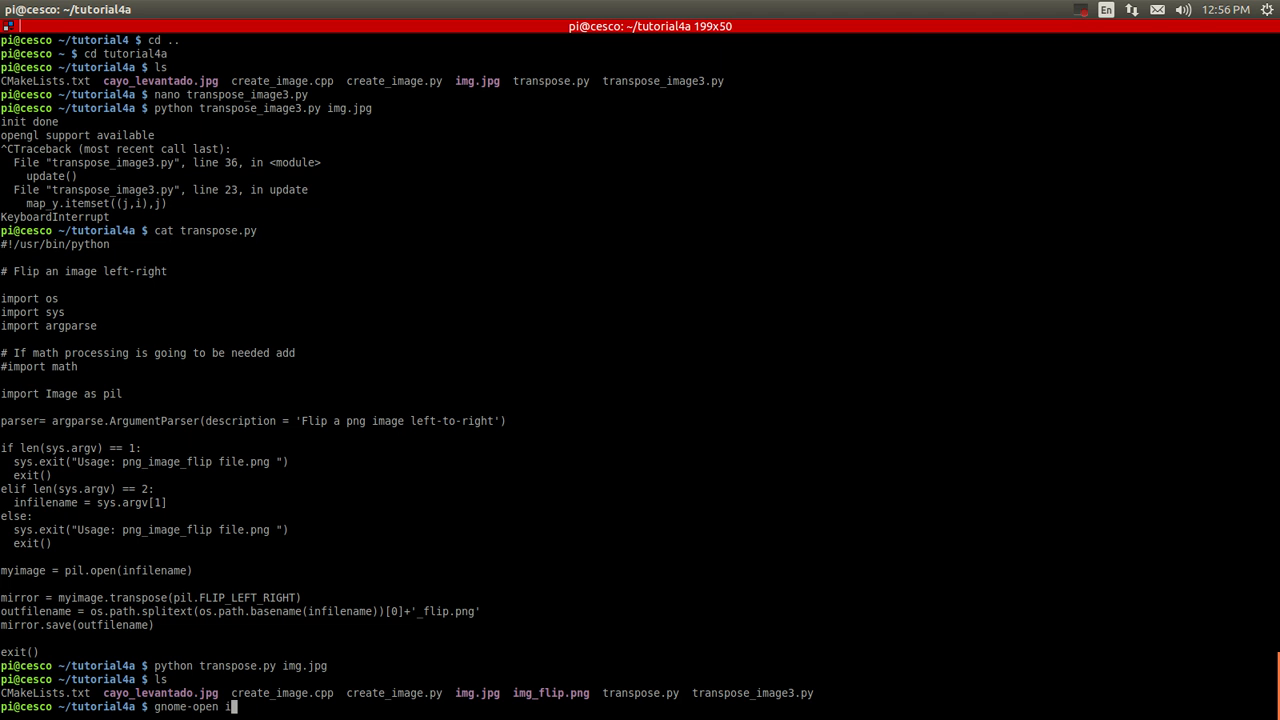
{"action": "type", "text": "mg.jpg"}
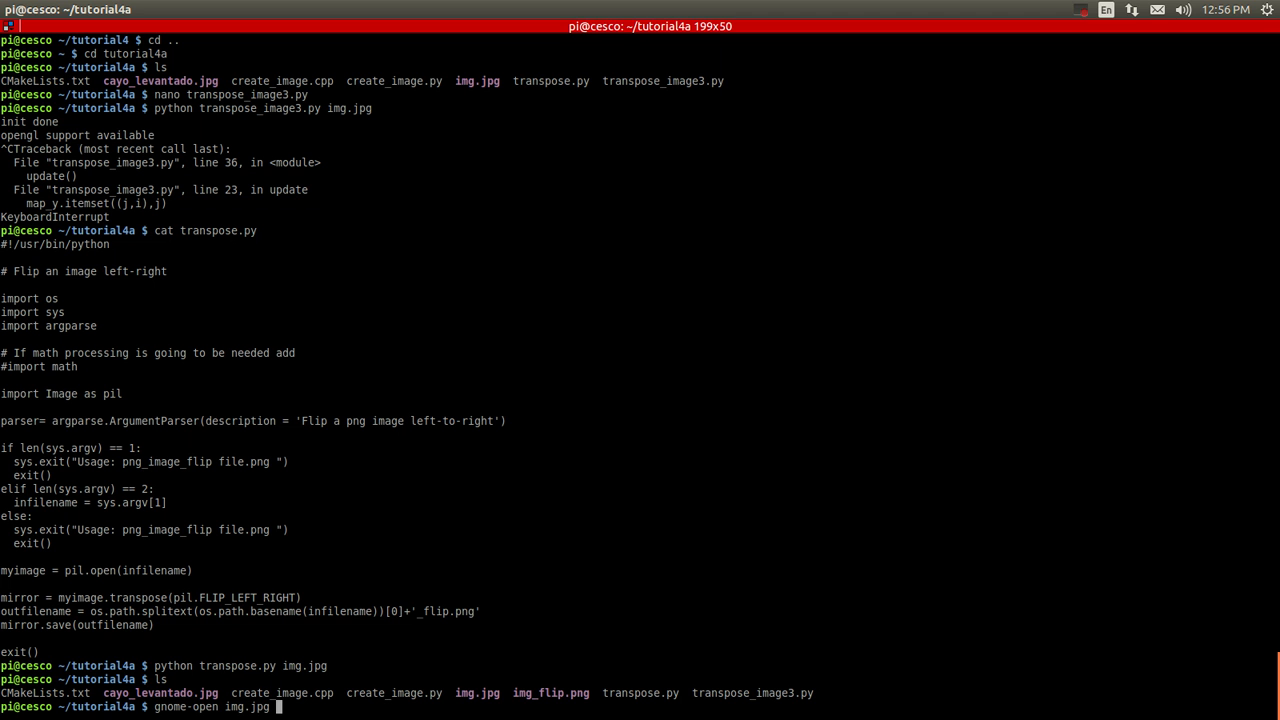
{"action": "type", "text": "img_flip.png"}
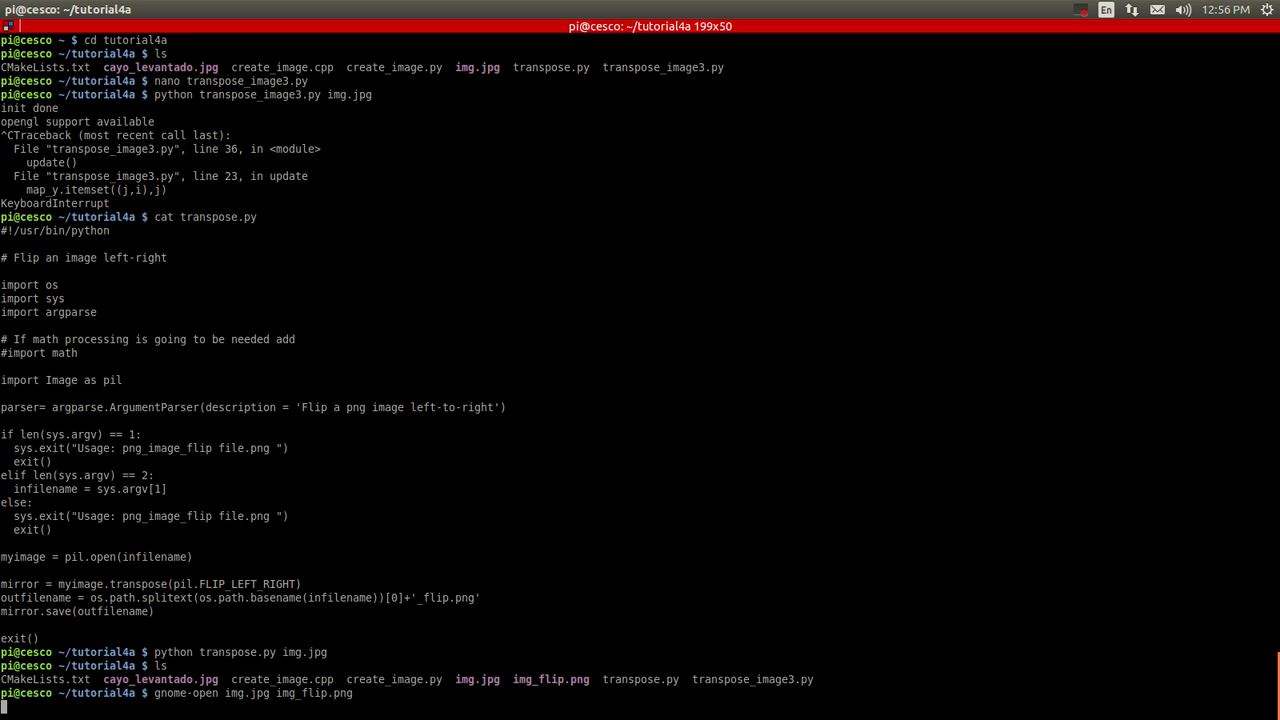
{"action": "key", "text": "Return"}
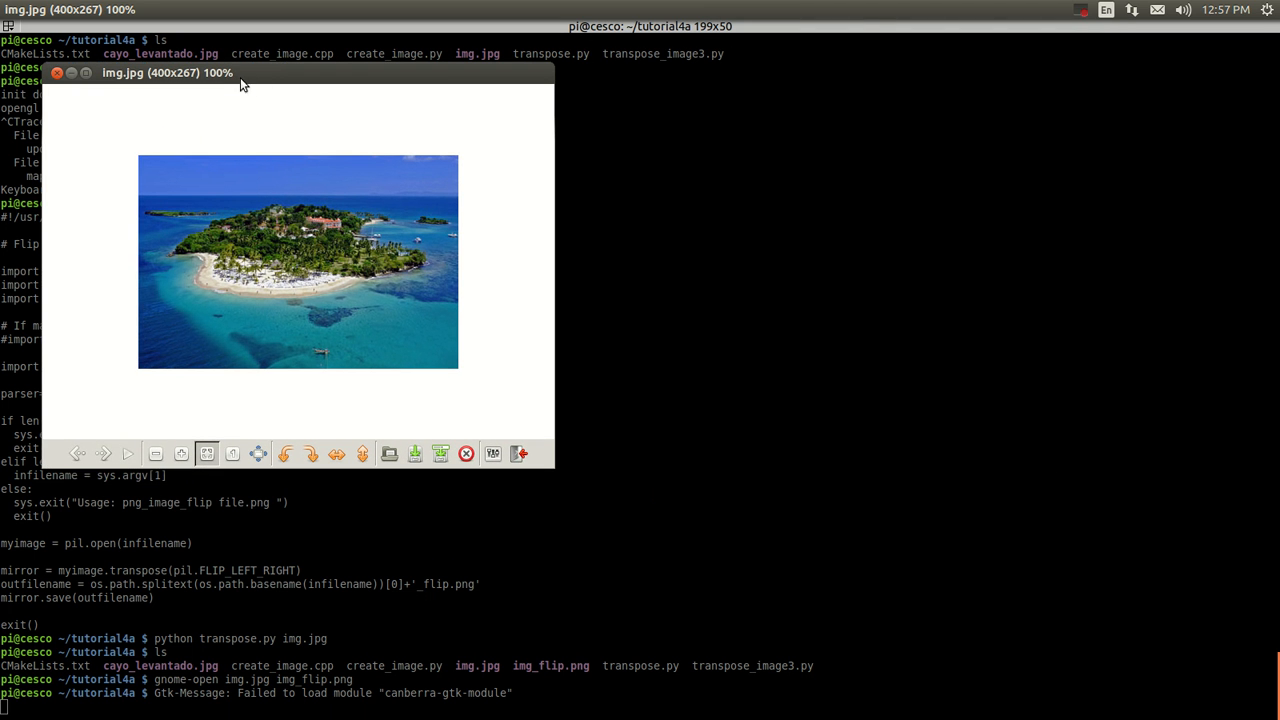
{"action": "mouse_move", "coordinate": [304, 180]}
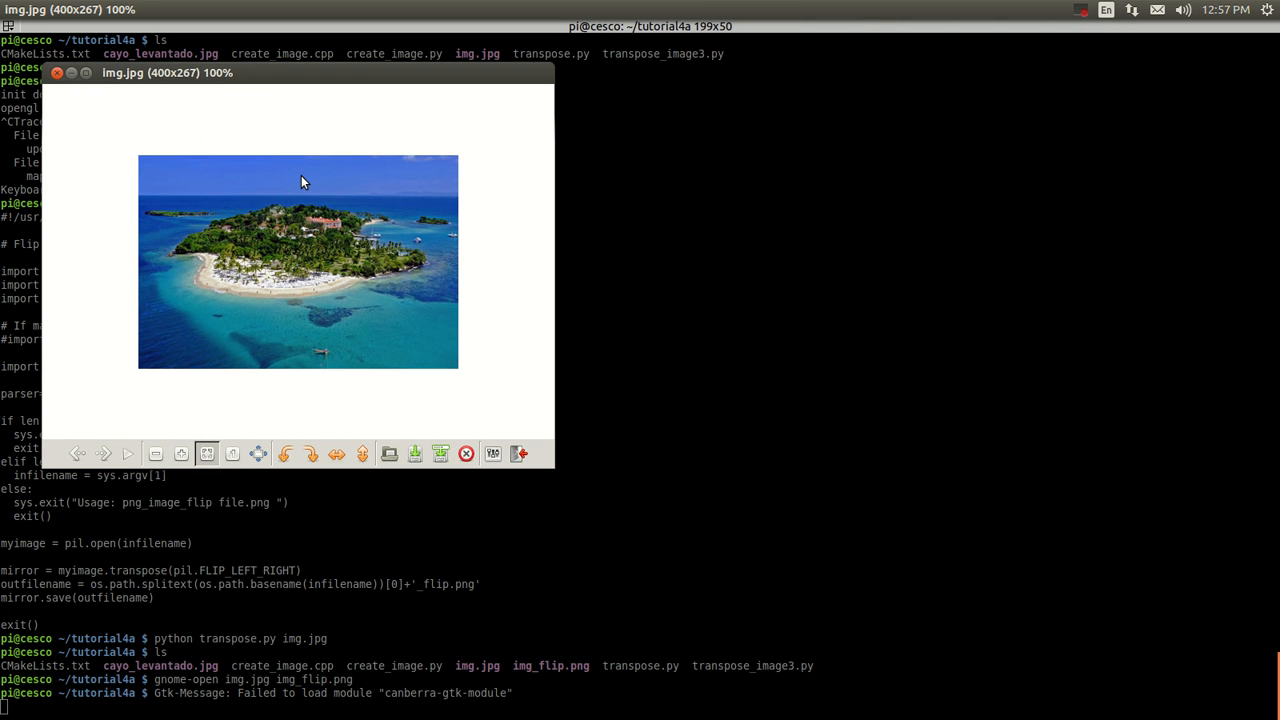
{"action": "mouse_move", "coordinate": [14, 516]}
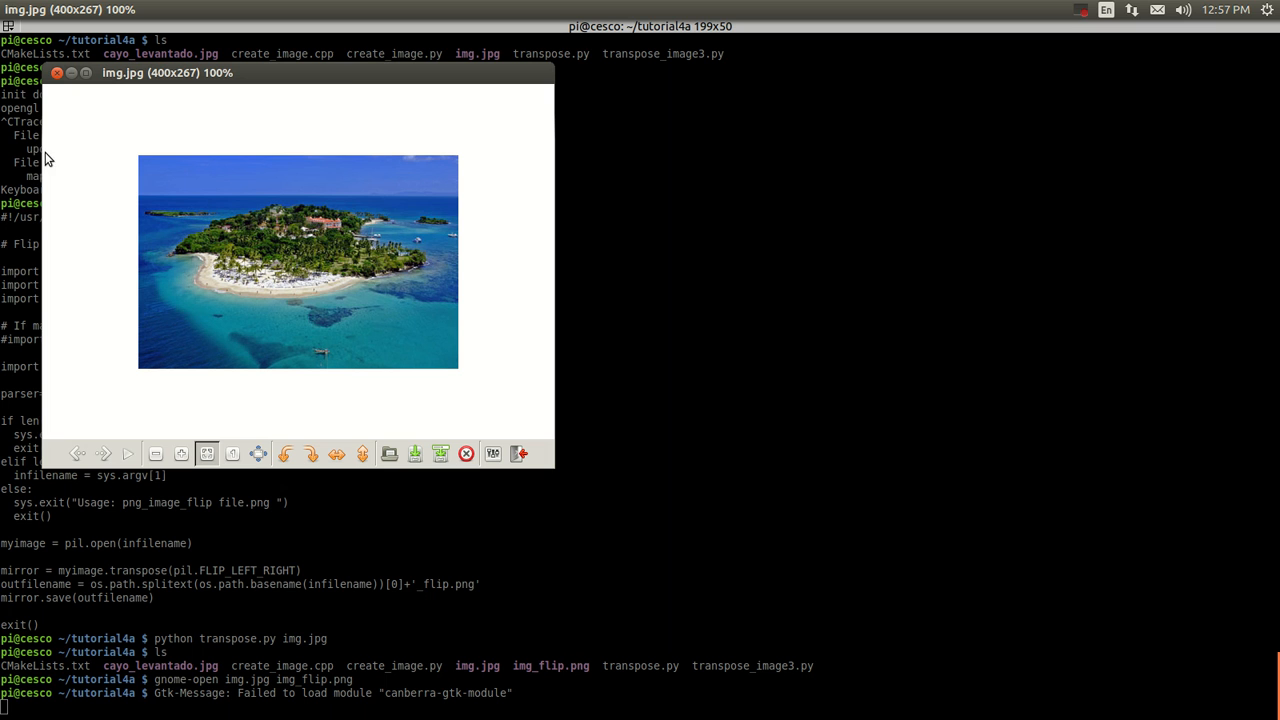
{"action": "mouse_move", "coordinate": [72, 136]}
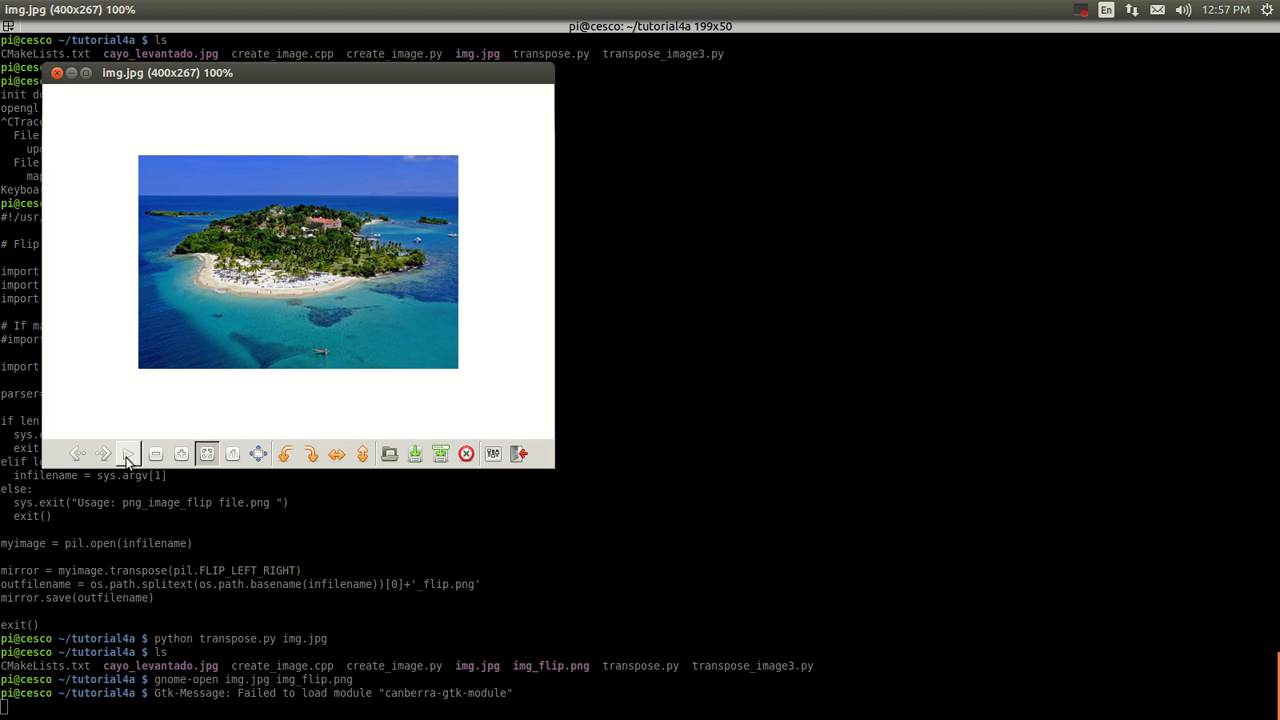
Flip between img.jpg and the mirrored img_flip.png with the Previous/Next buttons
{"action": "left_click", "coordinate": [100, 454]}
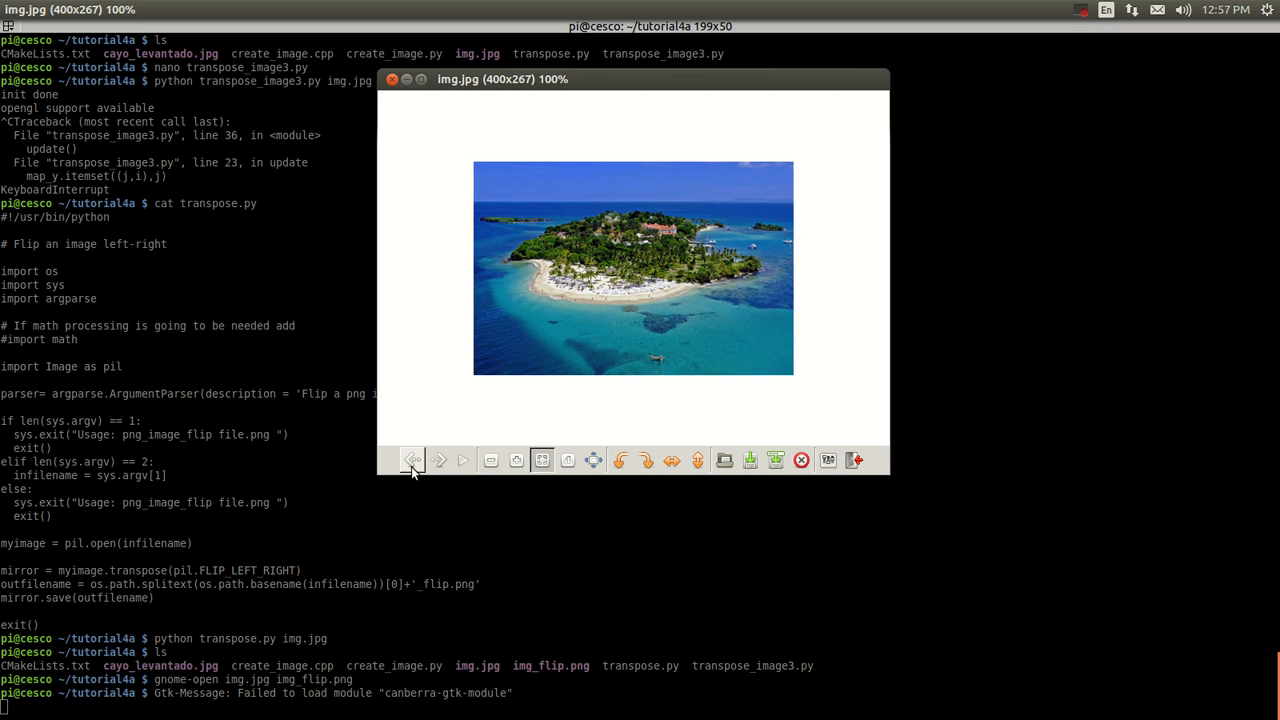
{"action": "left_click", "coordinate": [412, 460]}
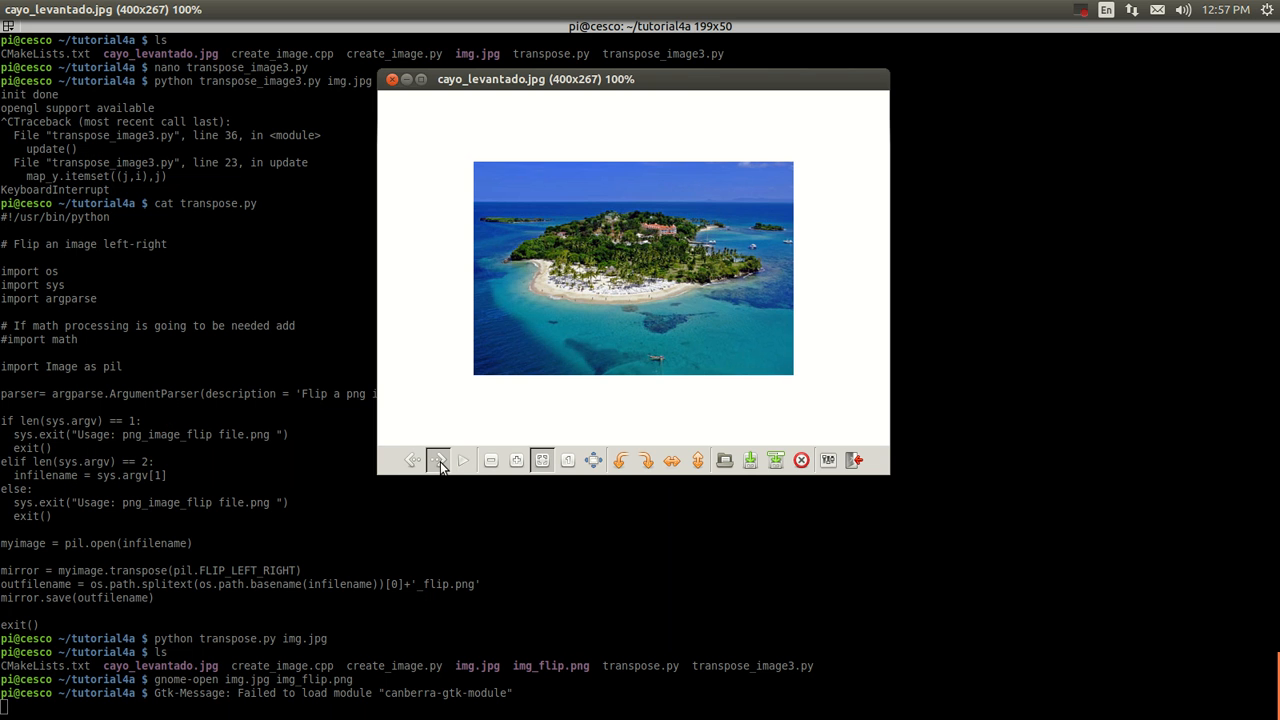
{"action": "left_click", "coordinate": [438, 460]}
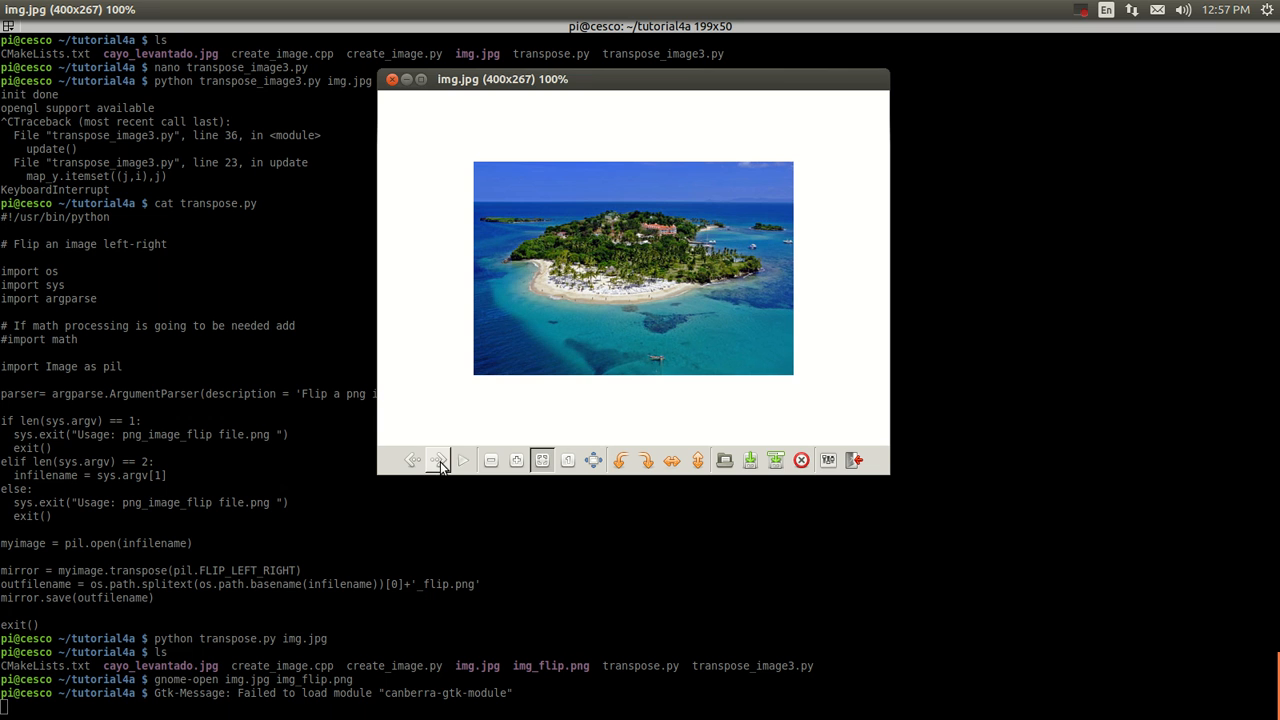
{"action": "left_click", "coordinate": [438, 460]}
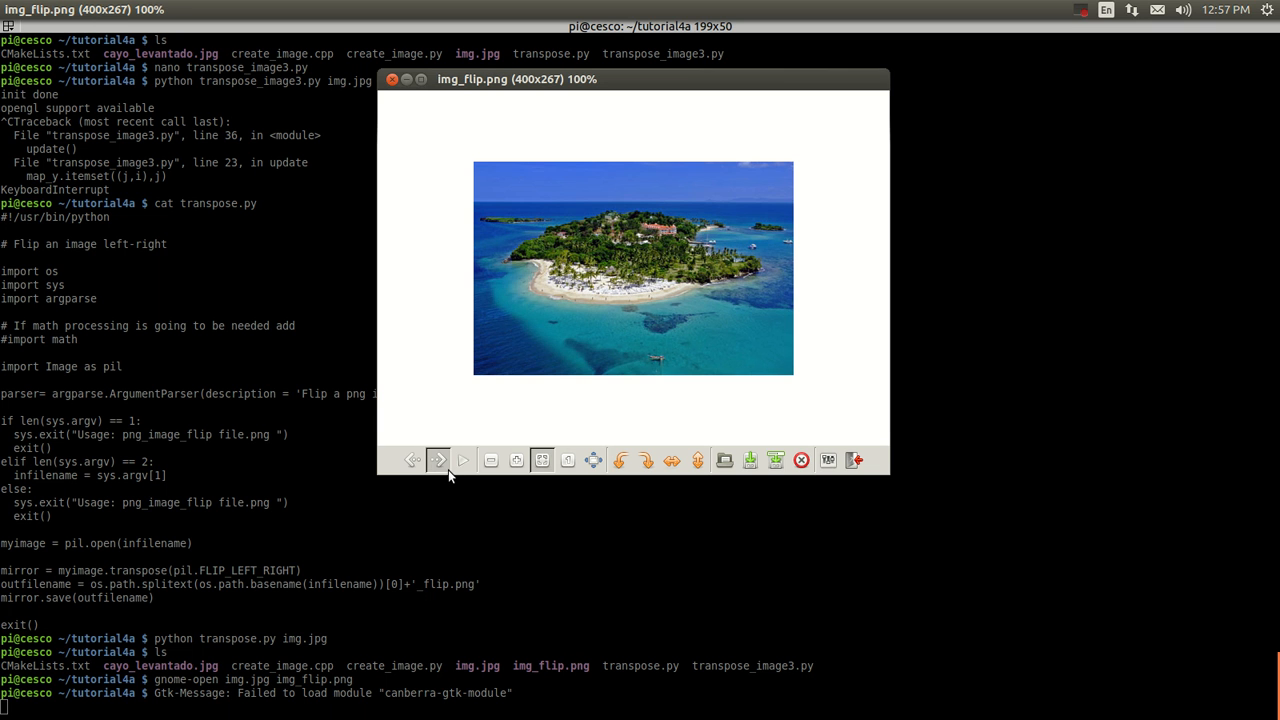
{"action": "left_click", "coordinate": [438, 460]}
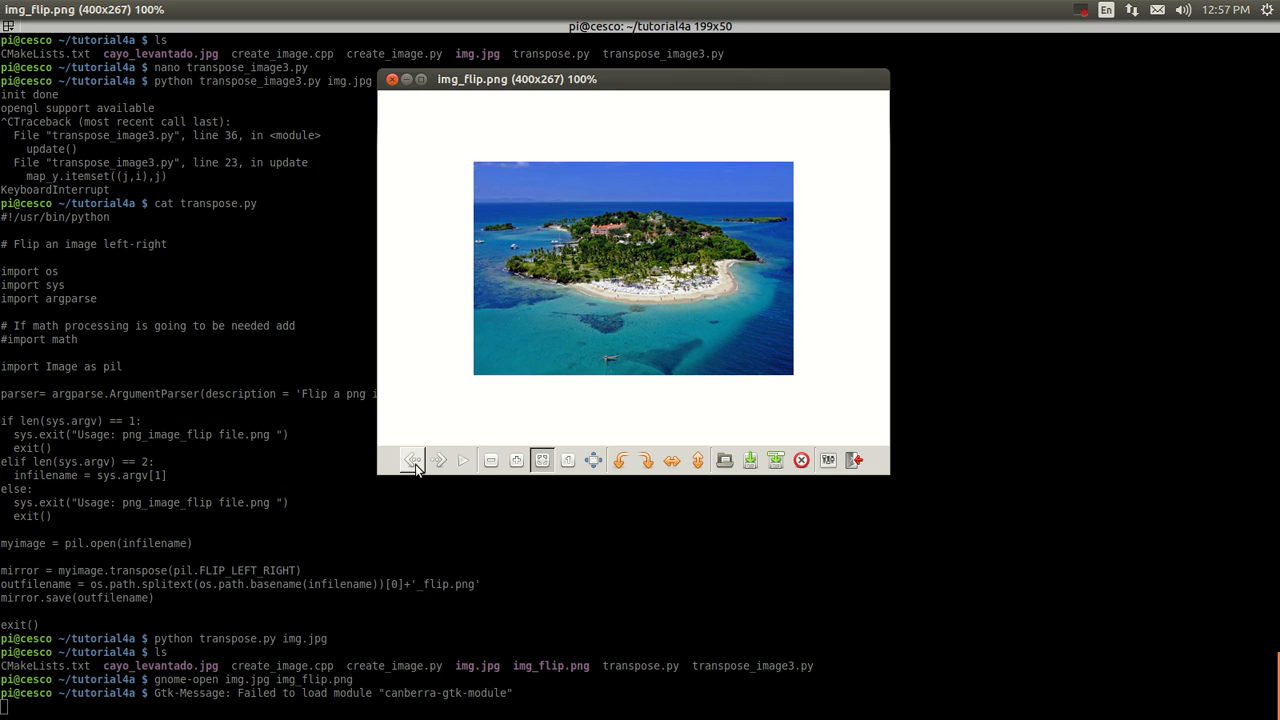
Compare the original and flipped pictures a few more times, then close the viewer
{"action": "left_click", "coordinate": [412, 460]}
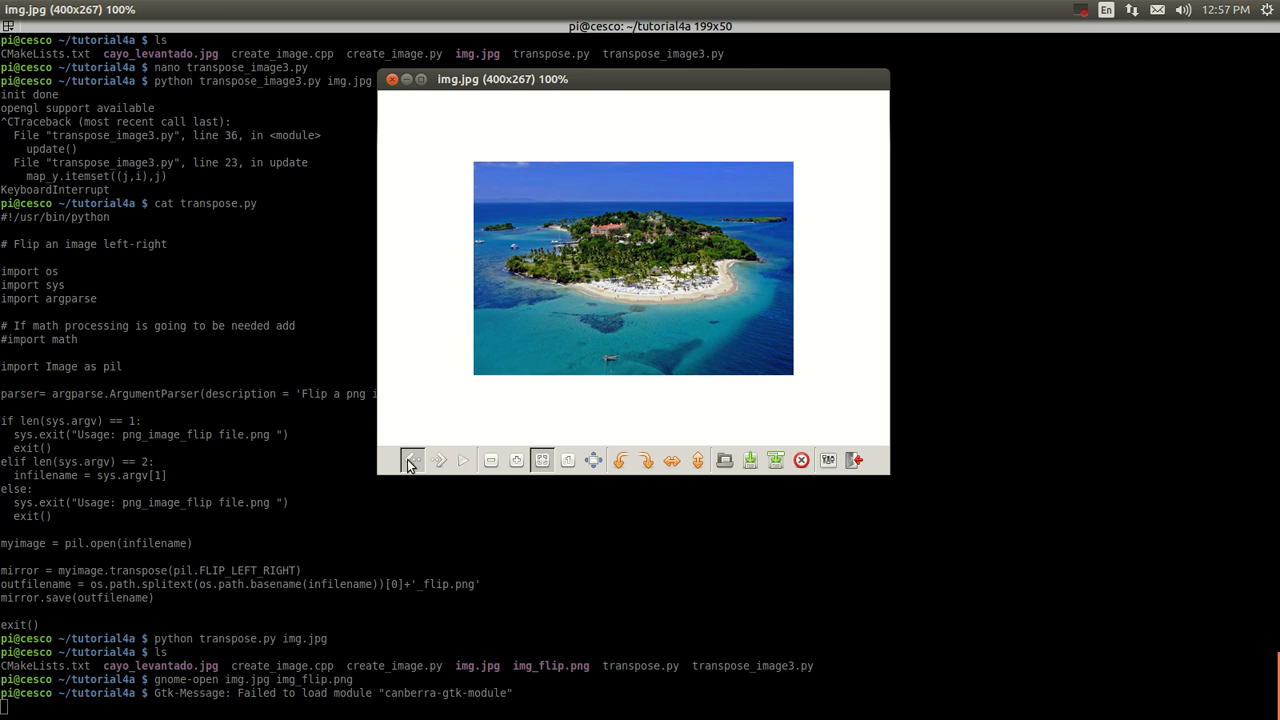
{"action": "left_click", "coordinate": [410, 460]}
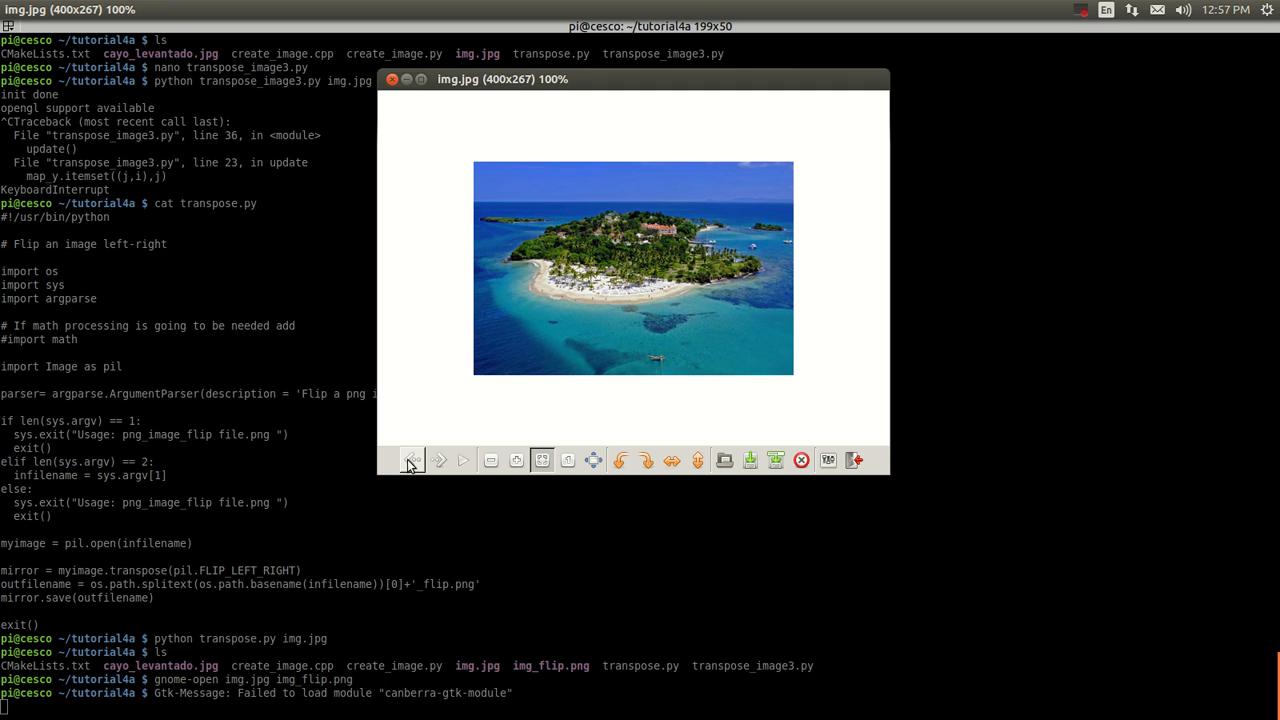
{"action": "left_click", "coordinate": [412, 460]}
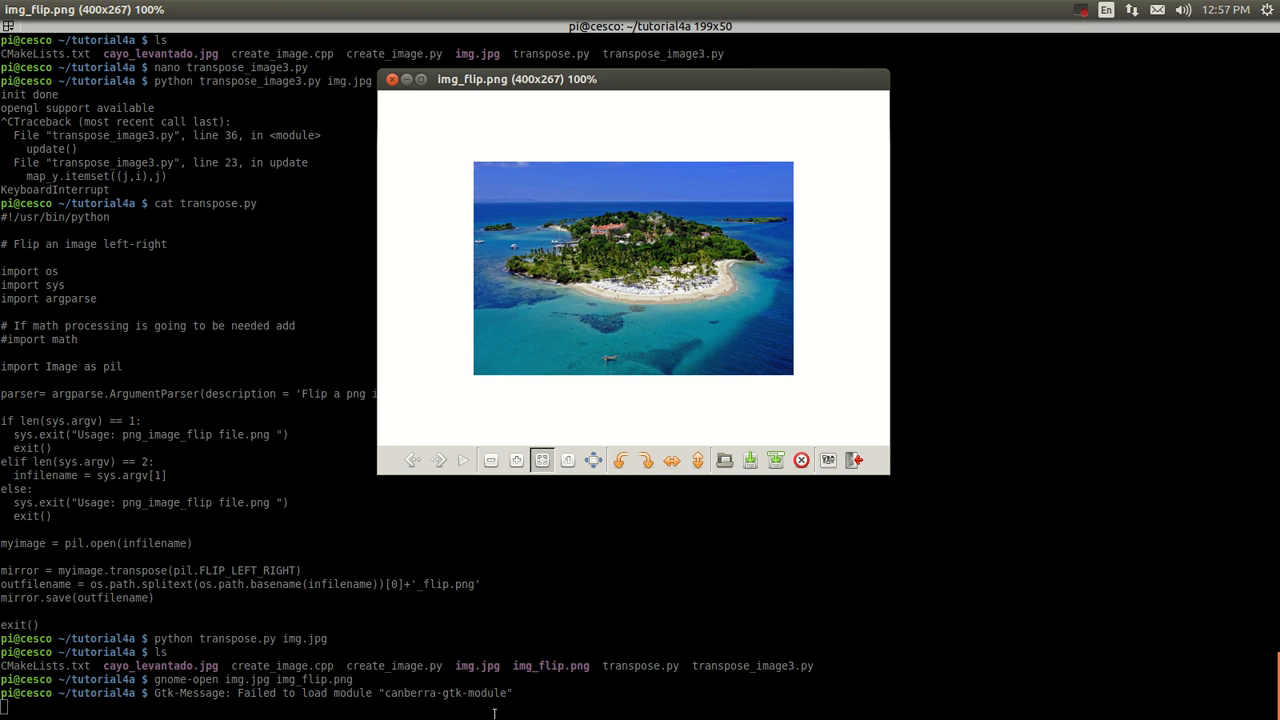
{"action": "left_click", "coordinate": [412, 460]}
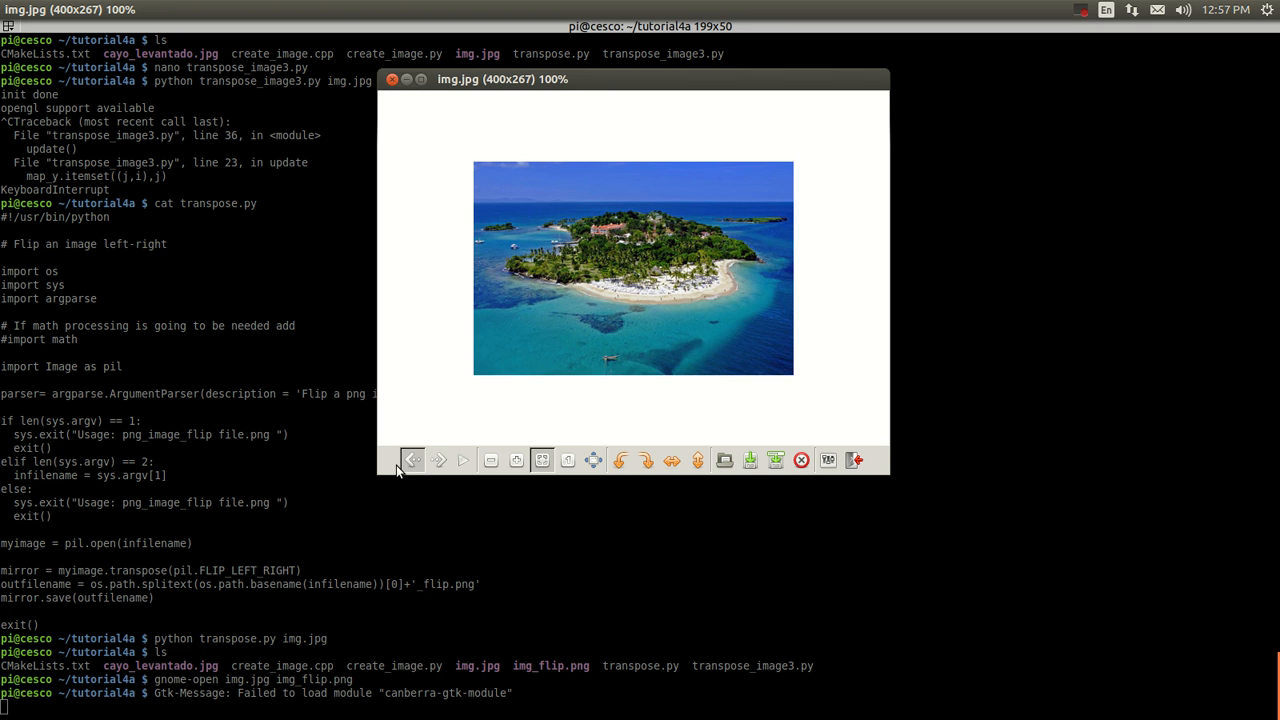
{"action": "left_click", "coordinate": [412, 460]}
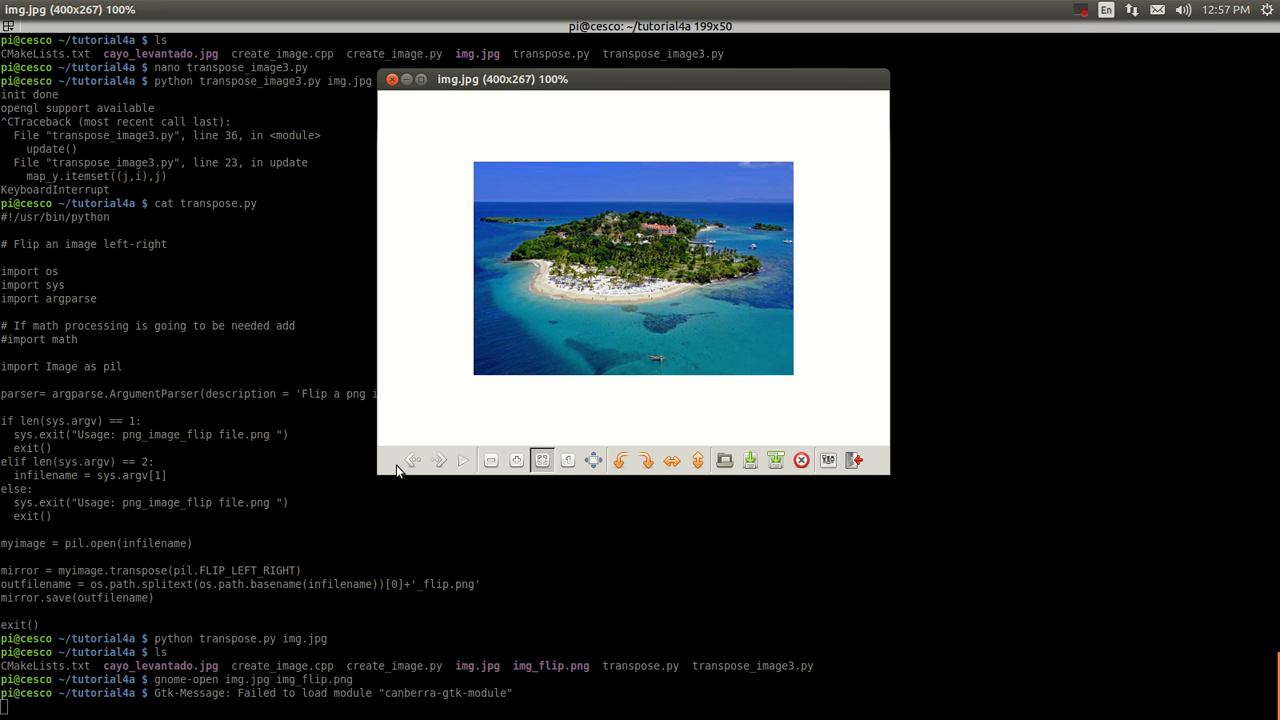
{"action": "mouse_move", "coordinate": [412, 268]}
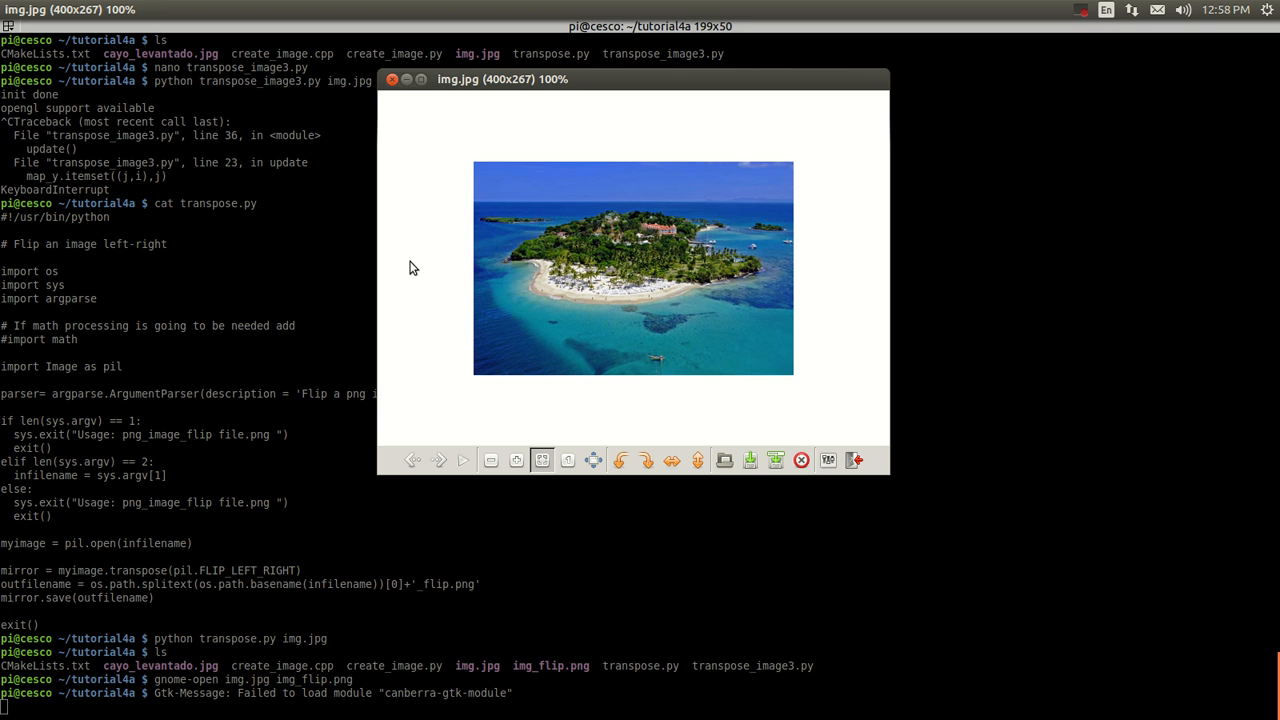
{"action": "mouse_move", "coordinate": [394, 106]}
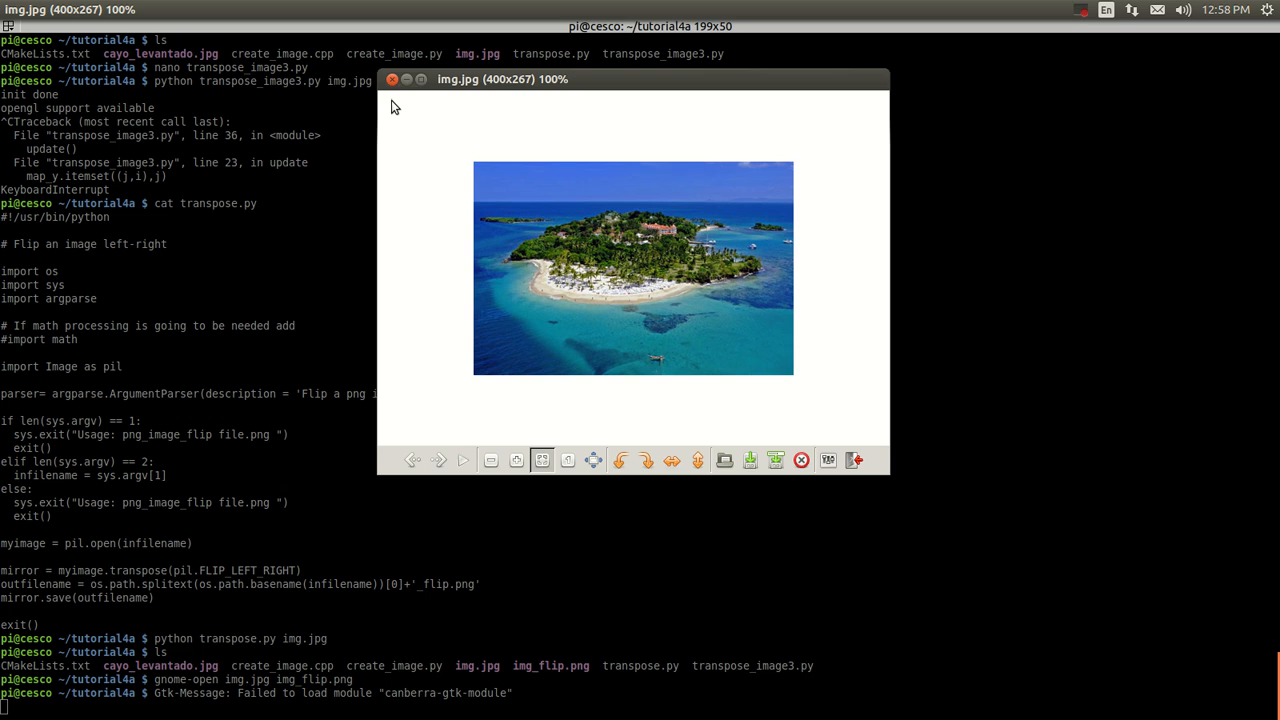
{"action": "left_click", "coordinate": [388, 80]}
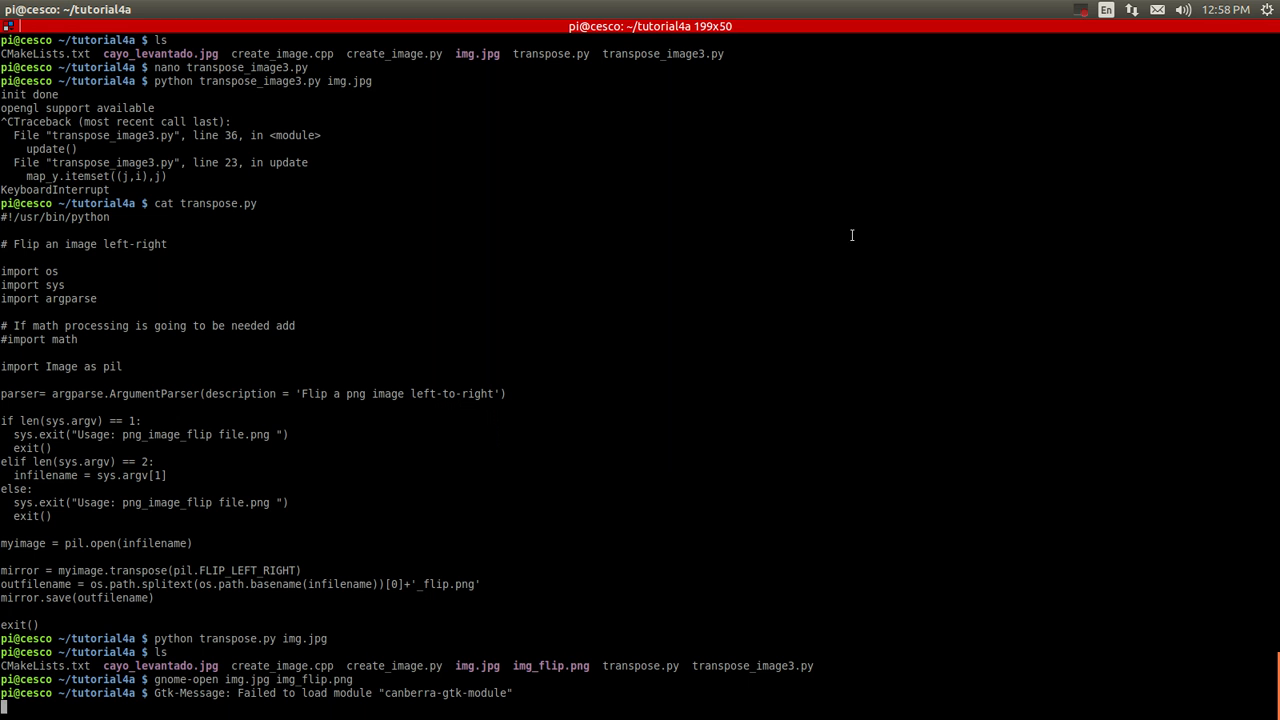
Stop gnome-open with Ctrl+C, list the tutorial4a folder with ls, and start clearing the screen
{"action": "key", "text": "ctrl+c"}
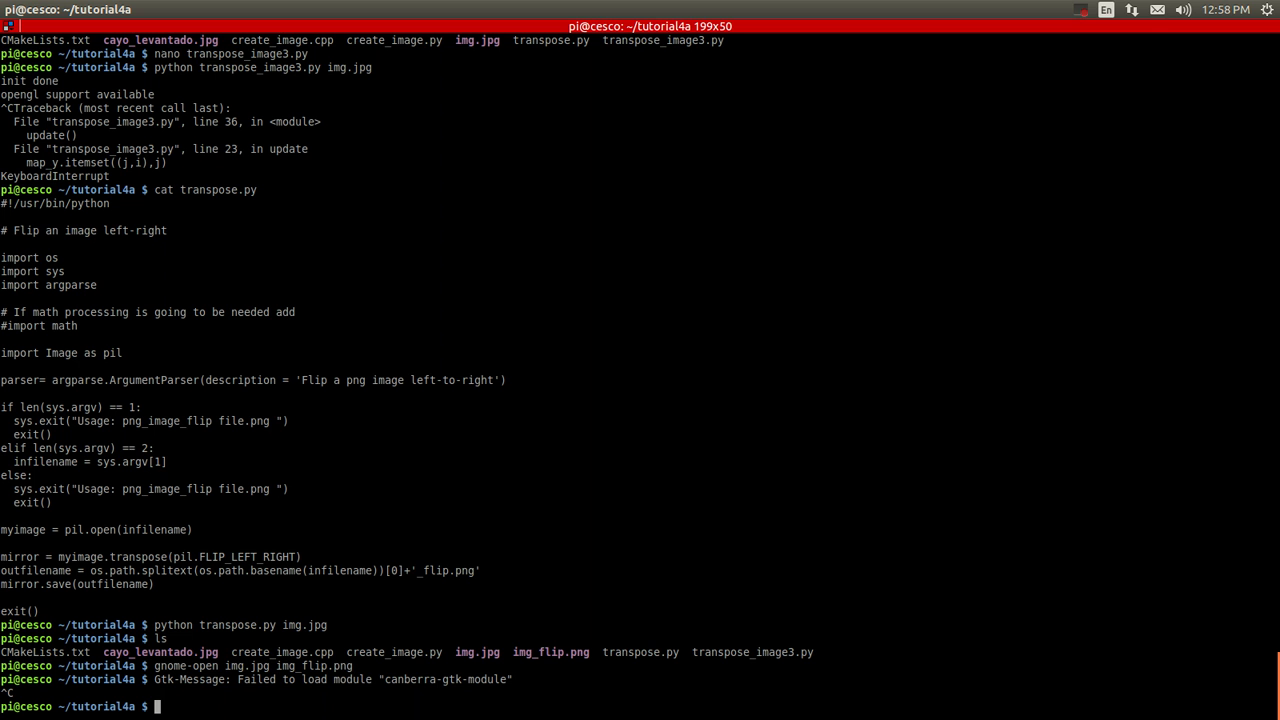
{"action": "key", "text": "Return"}
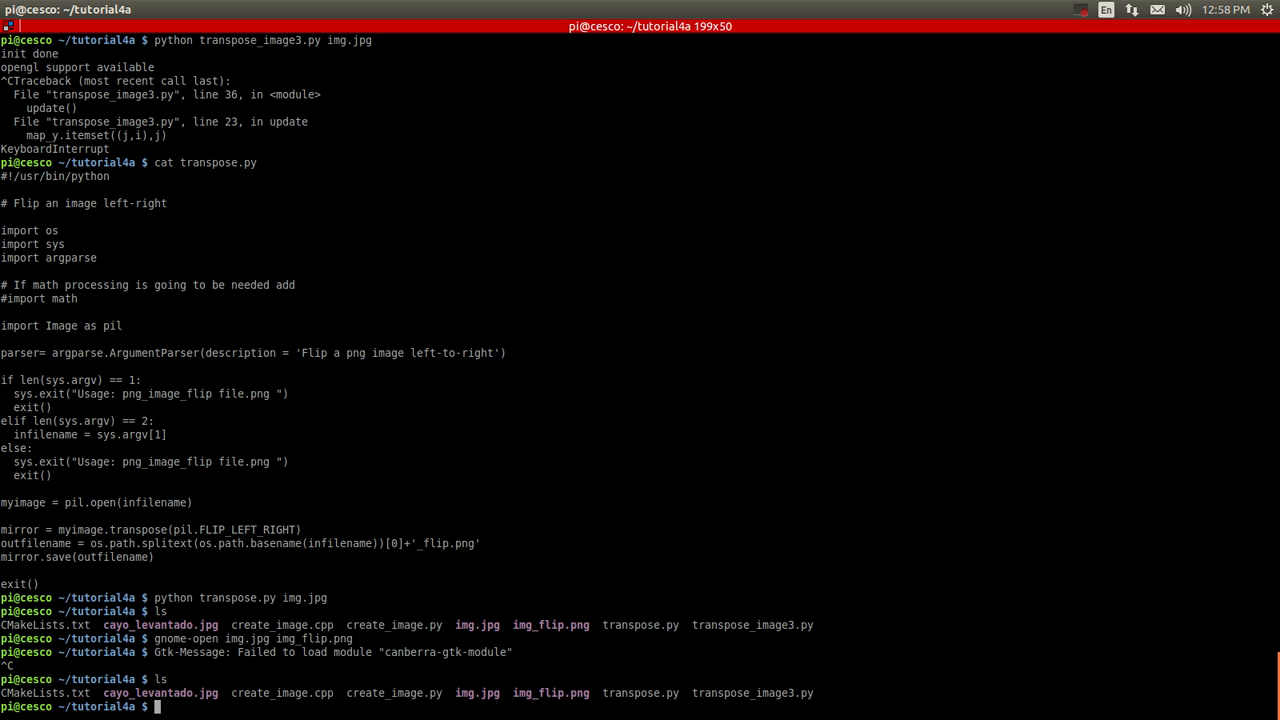
{"action": "type", "text": "cle"}
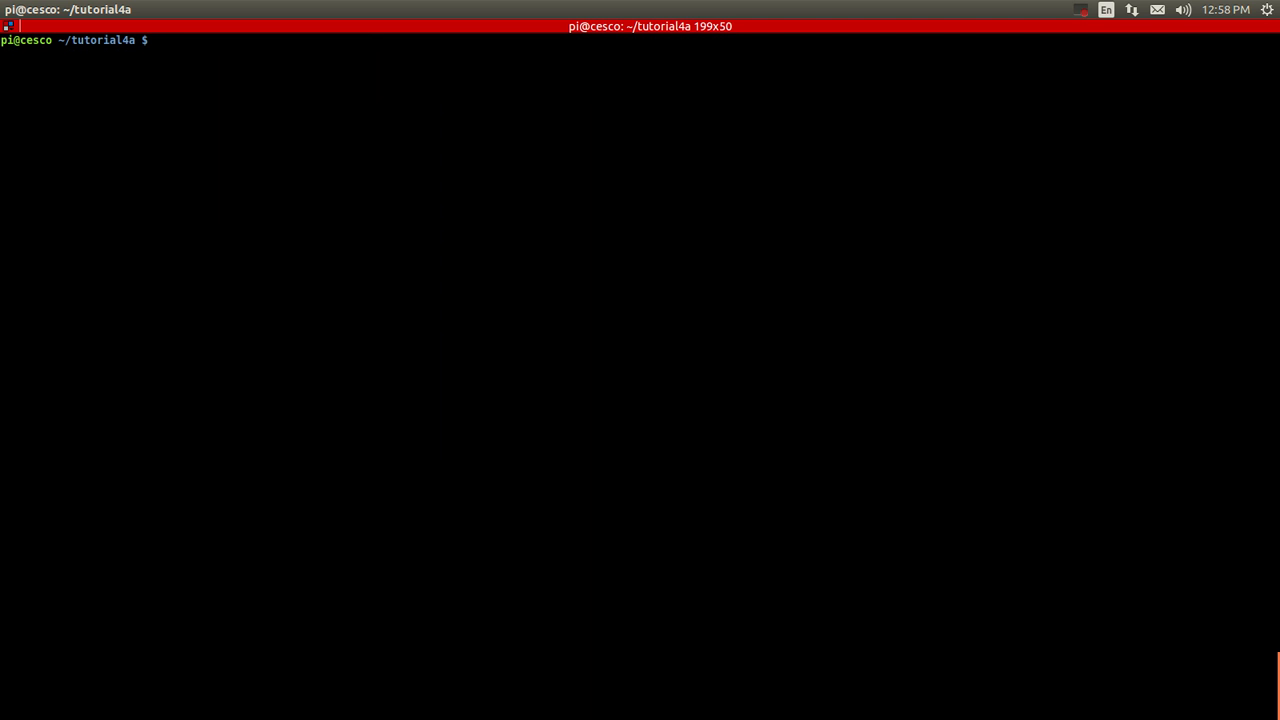
{"action": "type", "text": "cat create_image.cpp"}
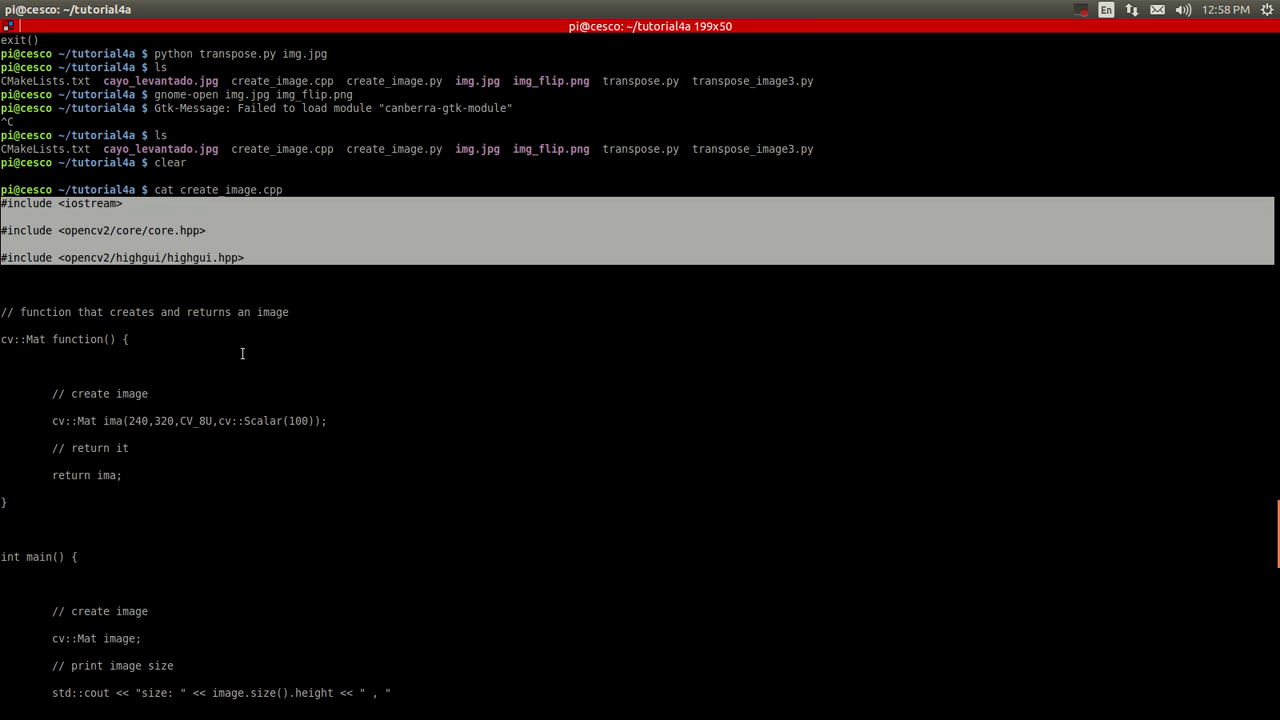
{"action": "scroll", "scroll_direction": "down", "scroll_amount": 3}
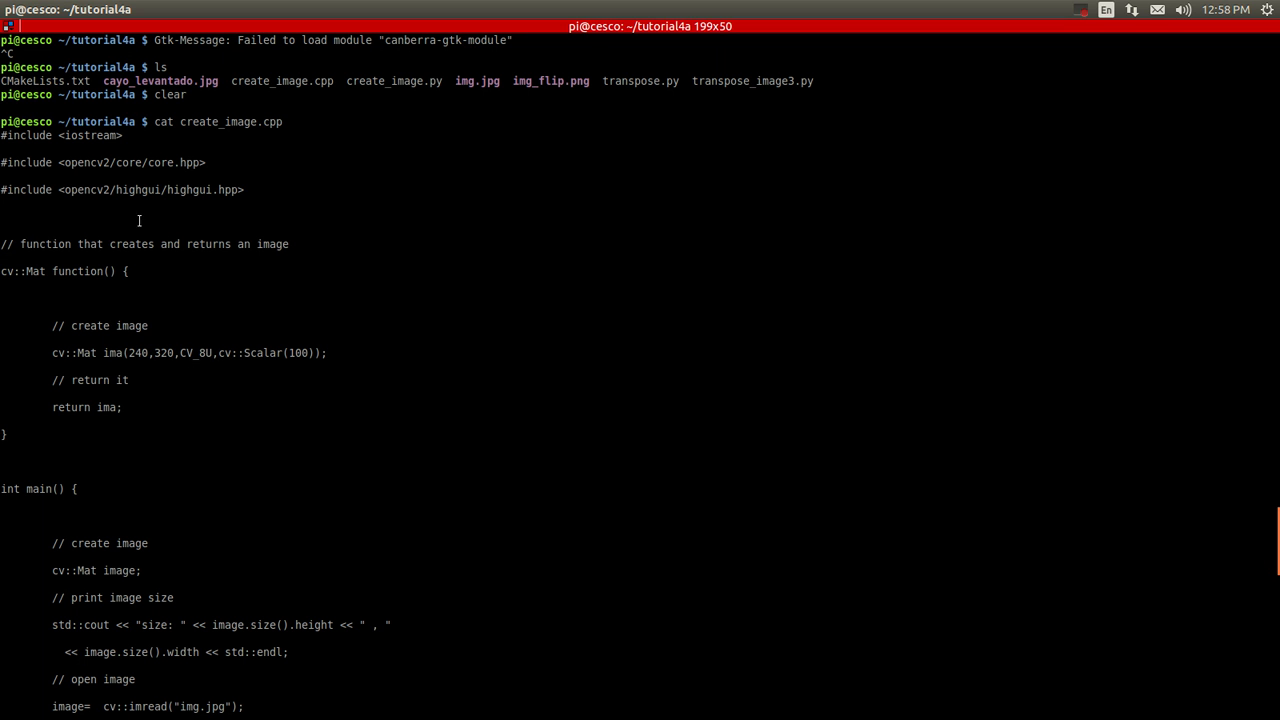
{"action": "mouse_move", "coordinate": [100, 356]}
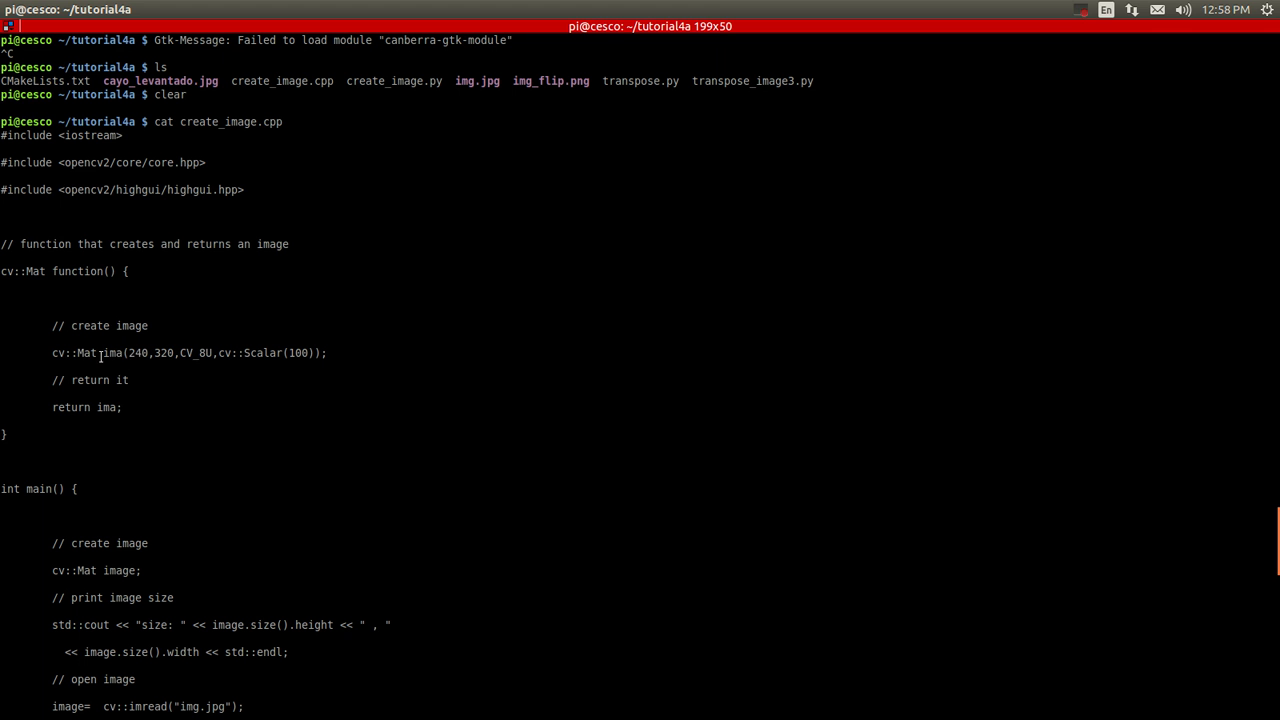
{"action": "scroll", "scroll_direction": "down", "scroll_amount": 3}
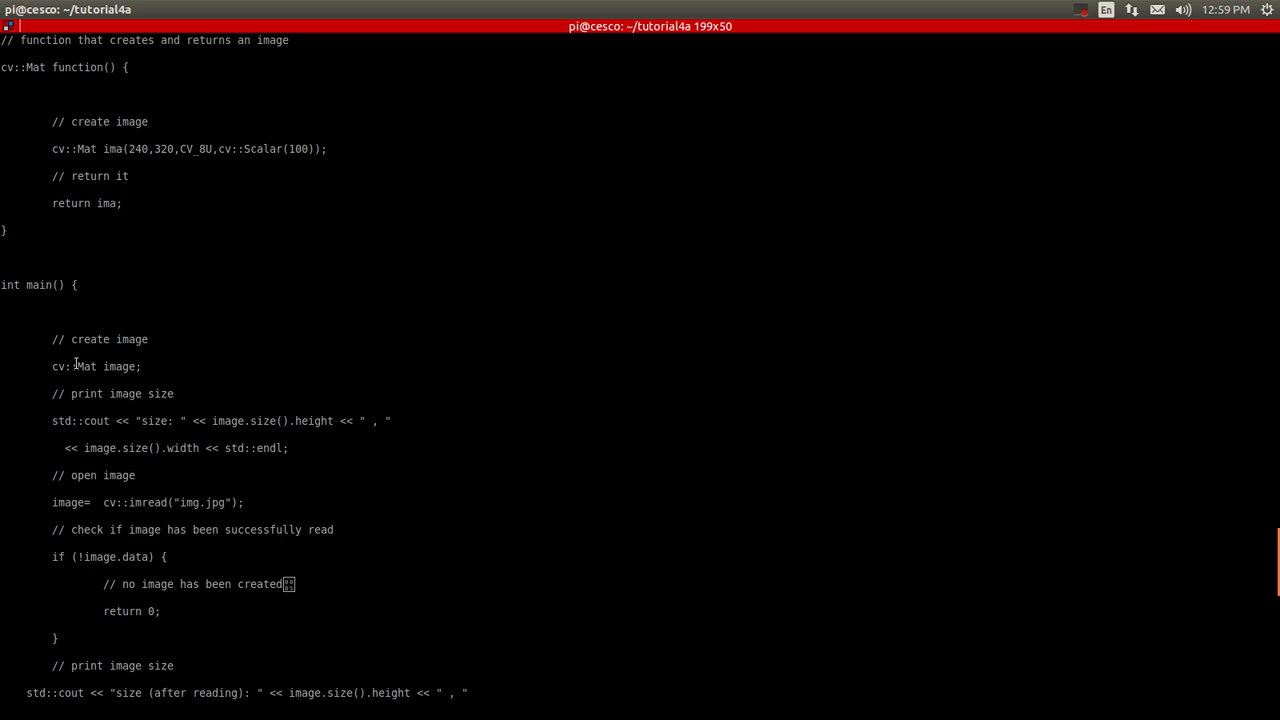
{"action": "scroll", "scroll_direction": "down", "scroll_amount": 3}
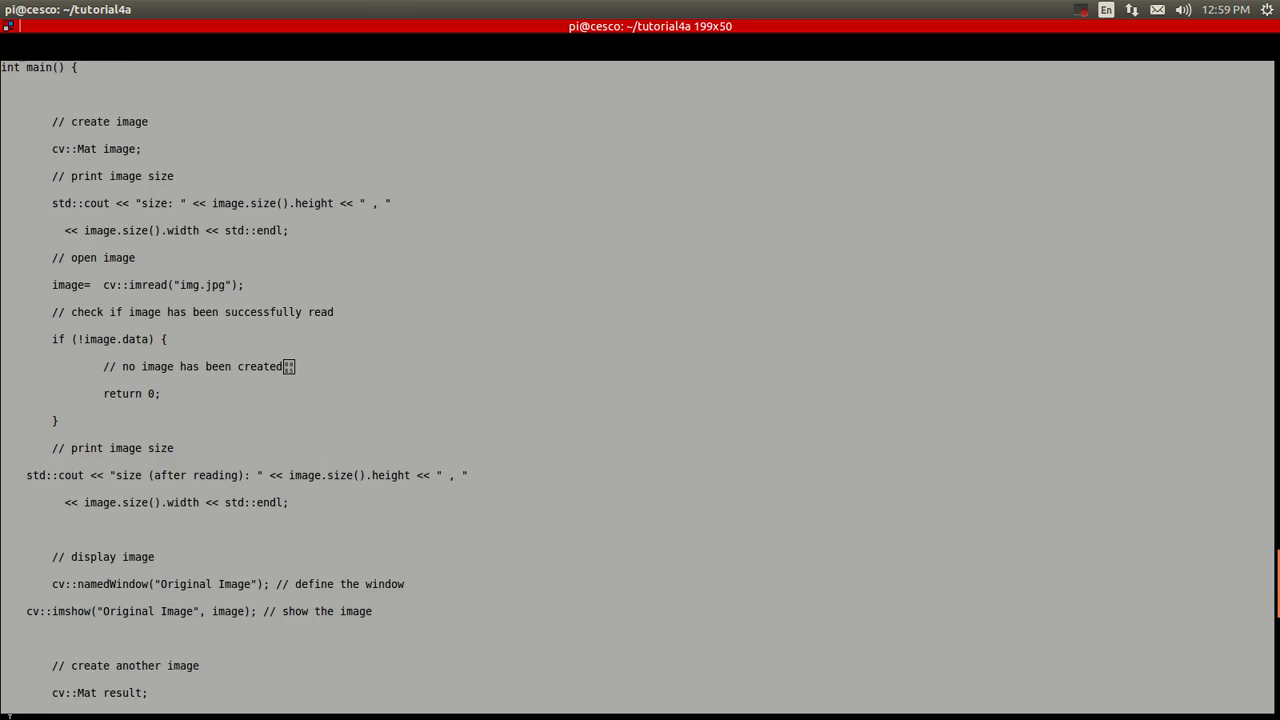
{"action": "scroll", "scroll_direction": "down", "scroll_amount": 3}
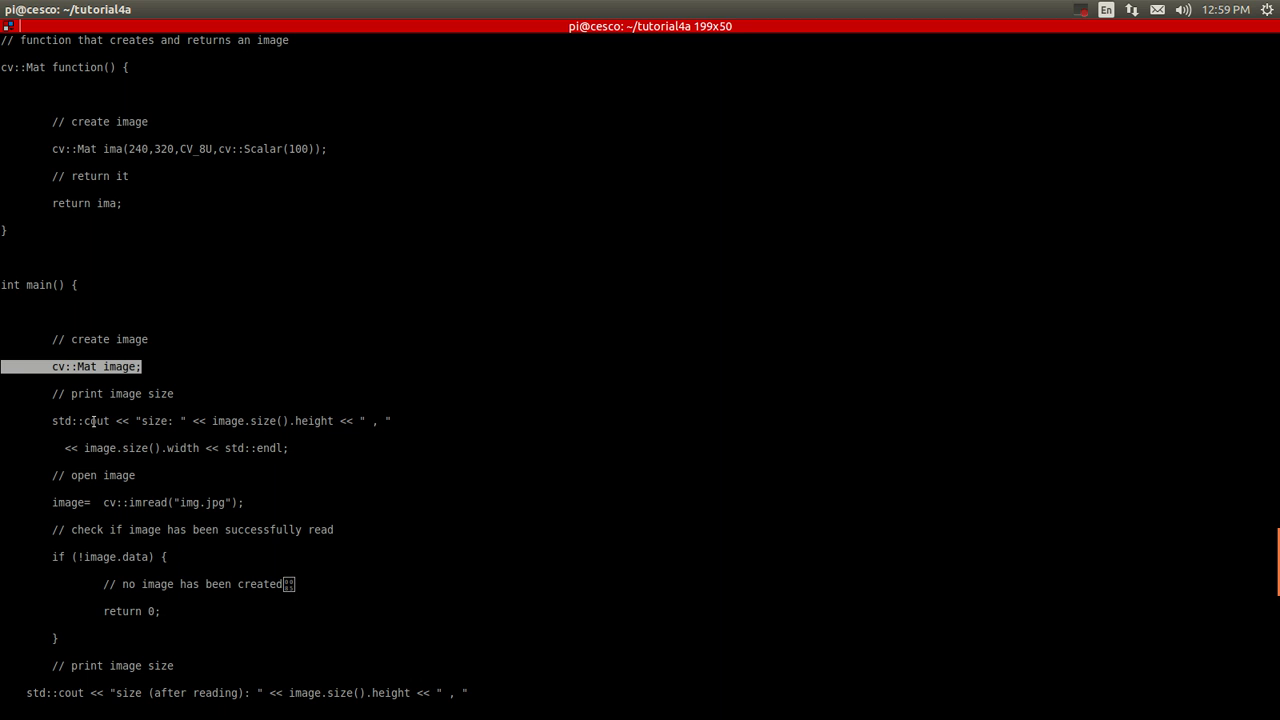
{"action": "double_click", "coordinate": [152, 420]}
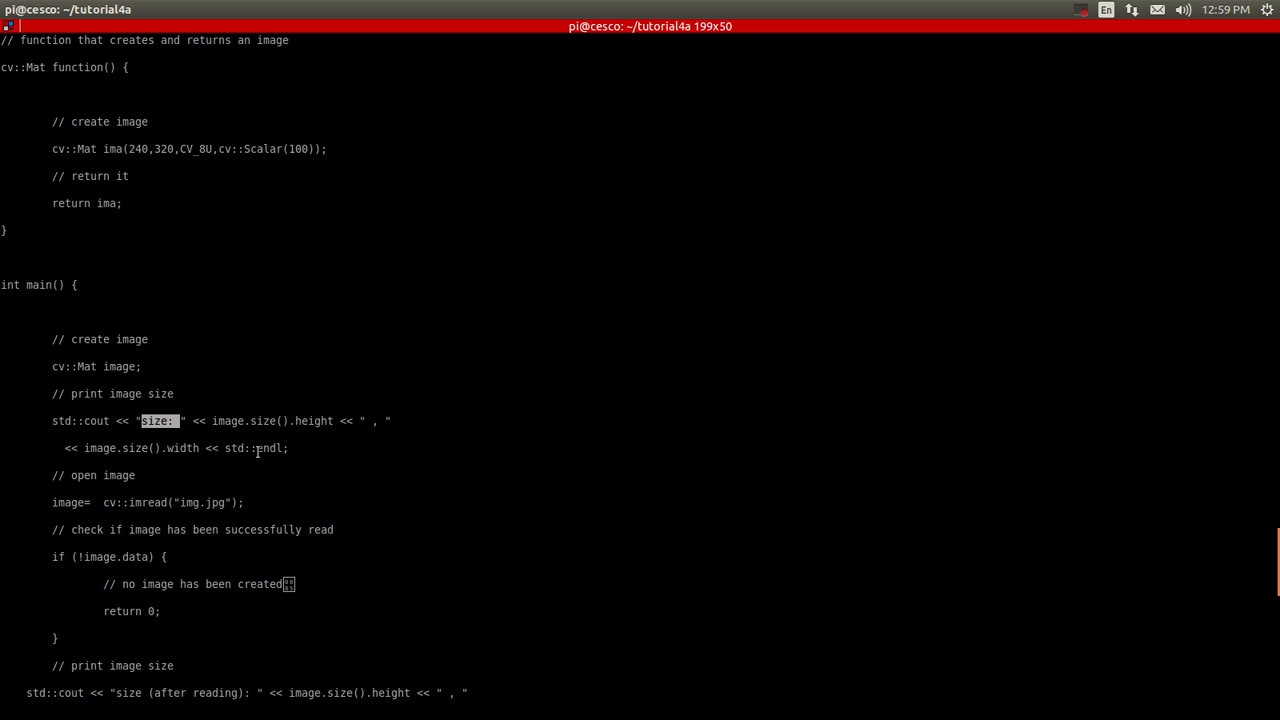
{"action": "scroll", "scroll_direction": "down", "scroll_amount": 3}
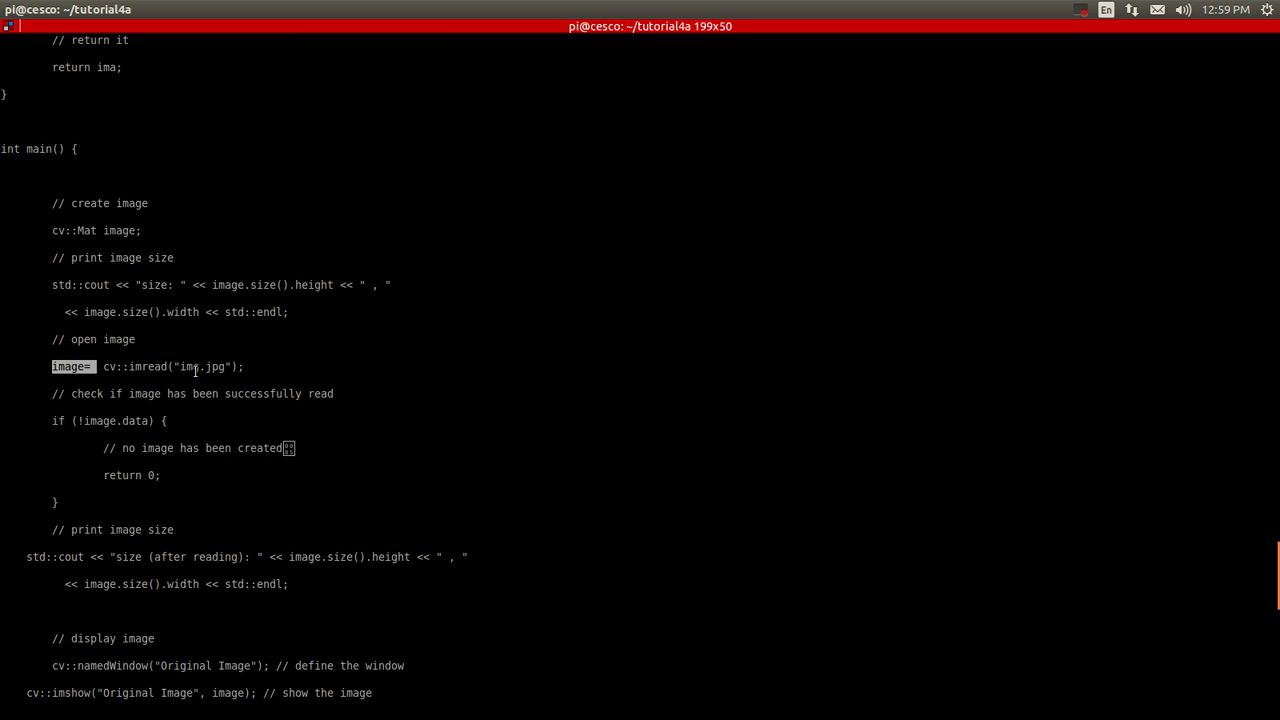
{"action": "double_click", "coordinate": [200, 366]}
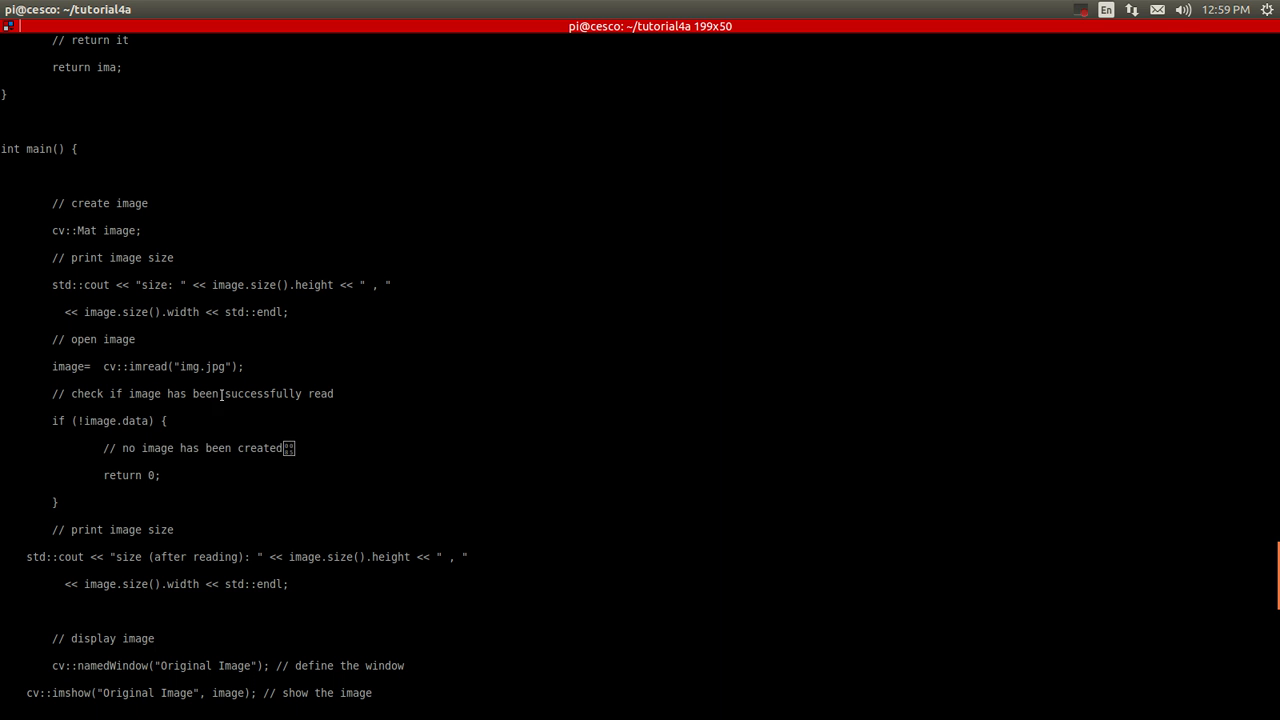
{"action": "scroll", "scroll_direction": "down", "scroll_amount": 3}
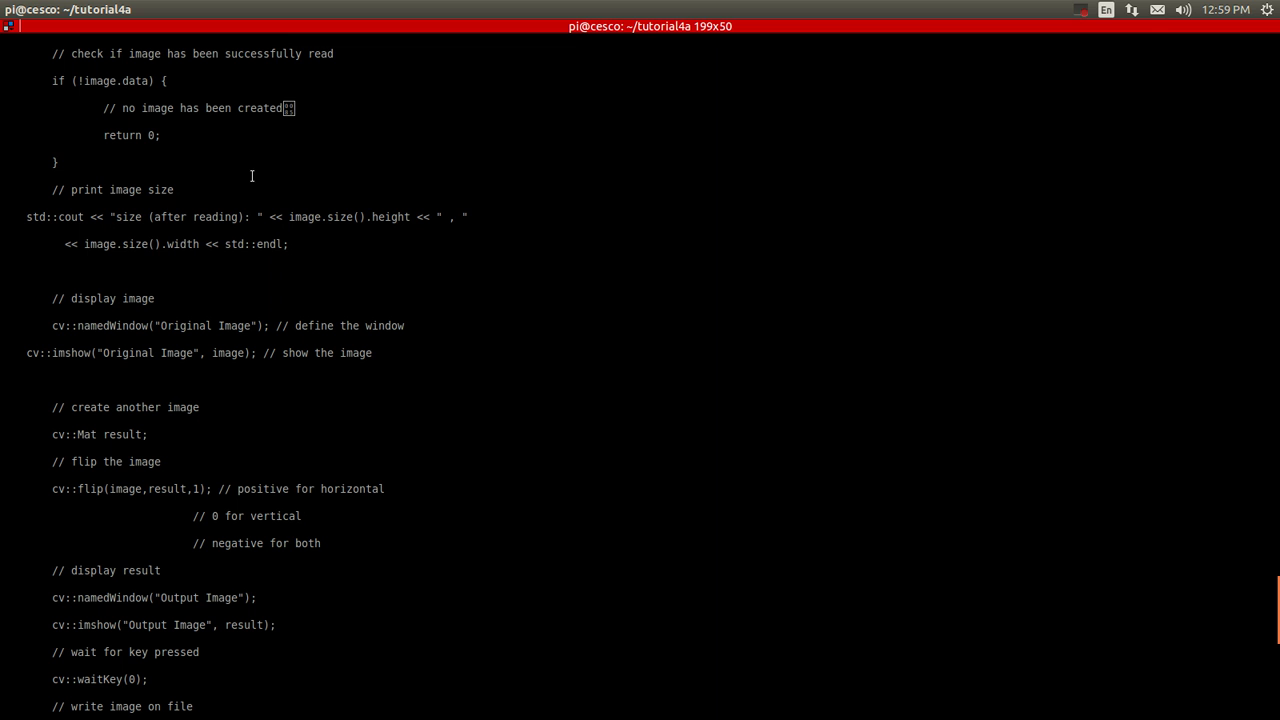
{"action": "mouse_move", "coordinate": [76, 340]}
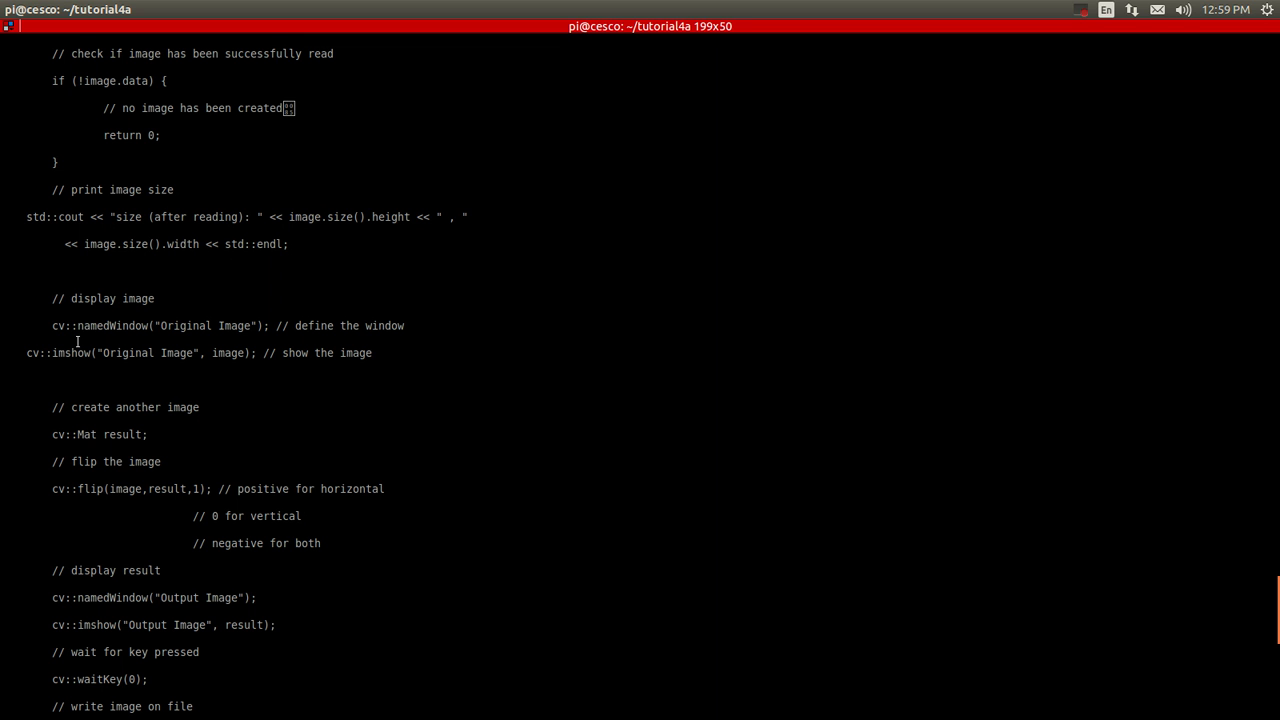
{"action": "mouse_move", "coordinate": [56, 324]}
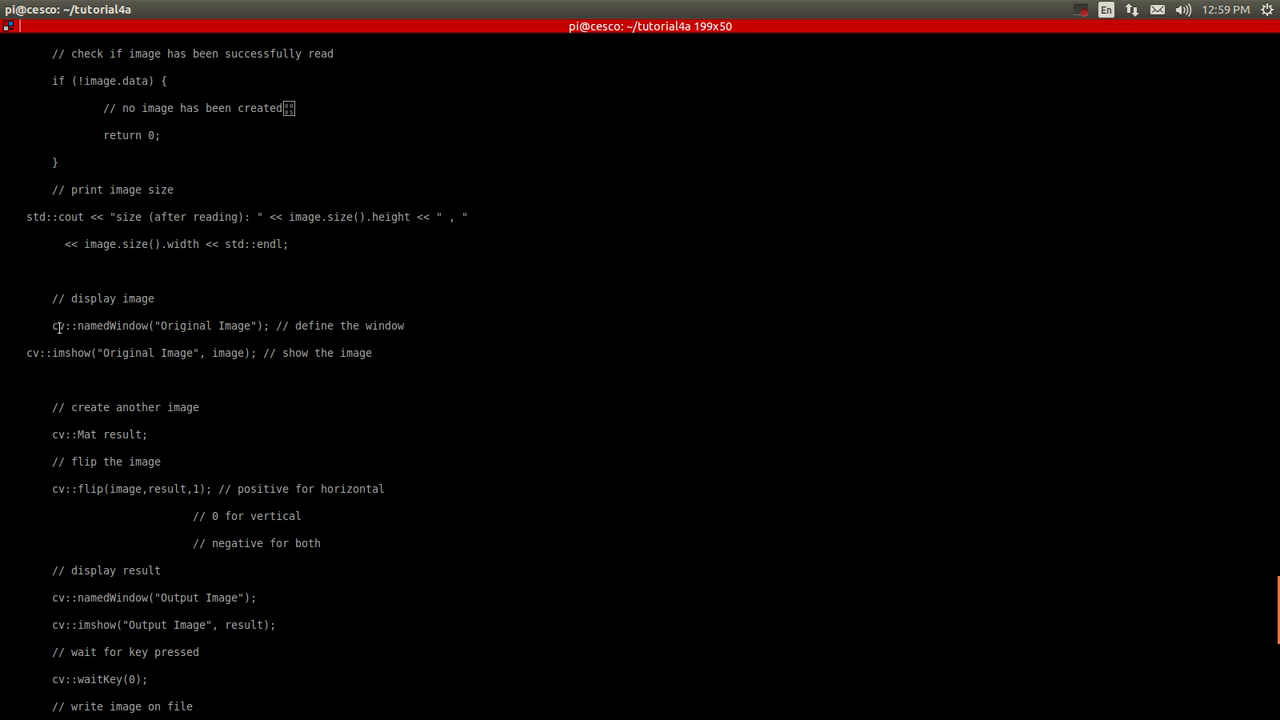
{"action": "mouse_move", "coordinate": [60, 324]}
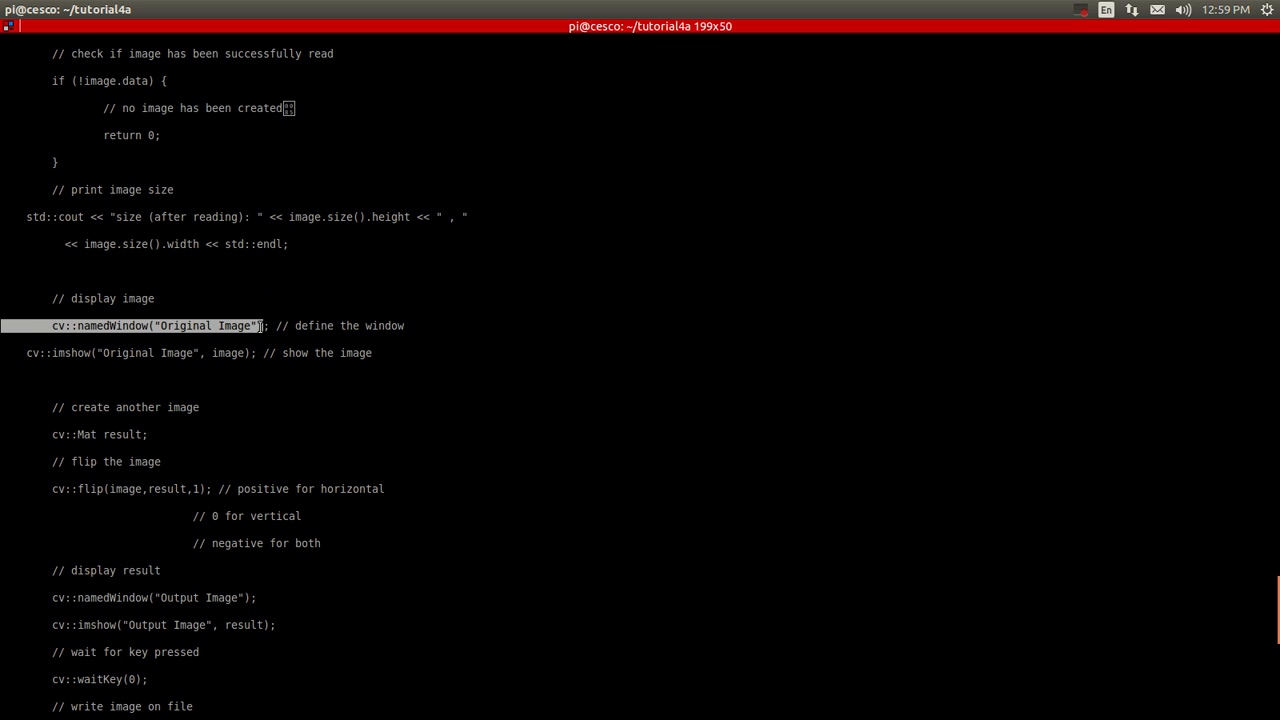
{"action": "left_click", "coordinate": [64, 368]}
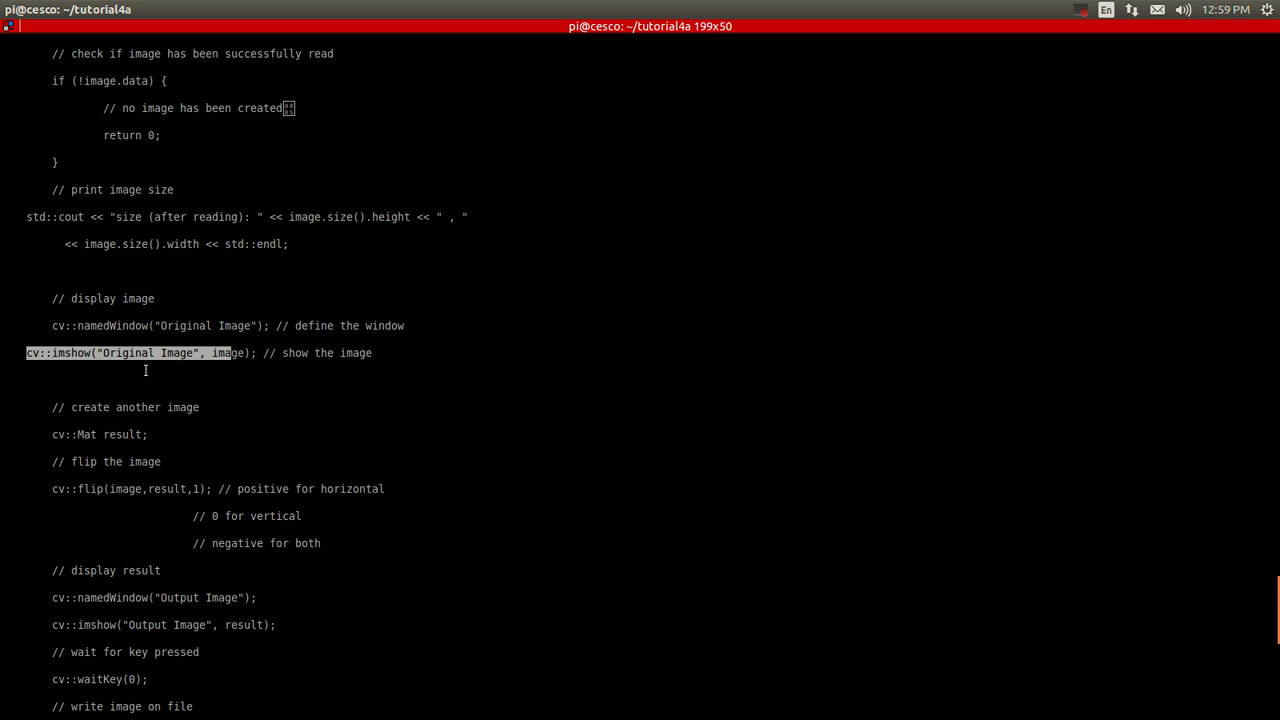
{"action": "scroll", "scroll_direction": "down", "scroll_amount": 3}
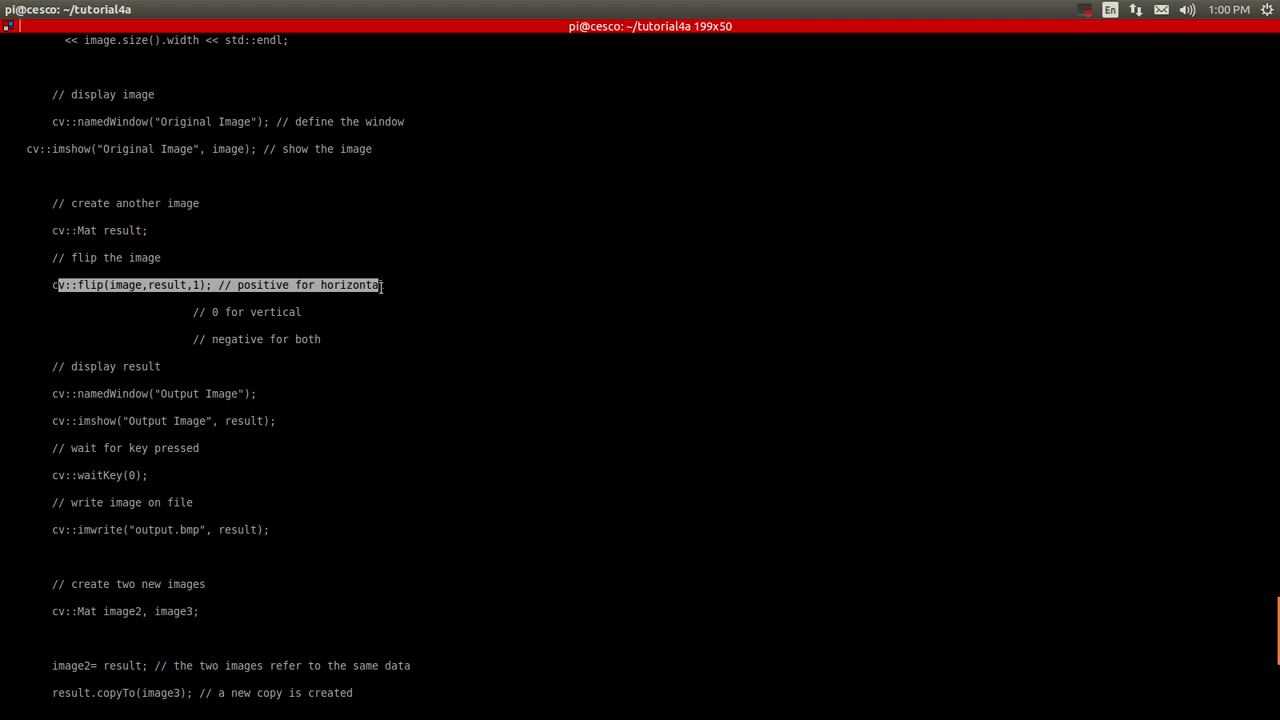
{"action": "scroll", "scroll_direction": "down", "scroll_amount": 3}
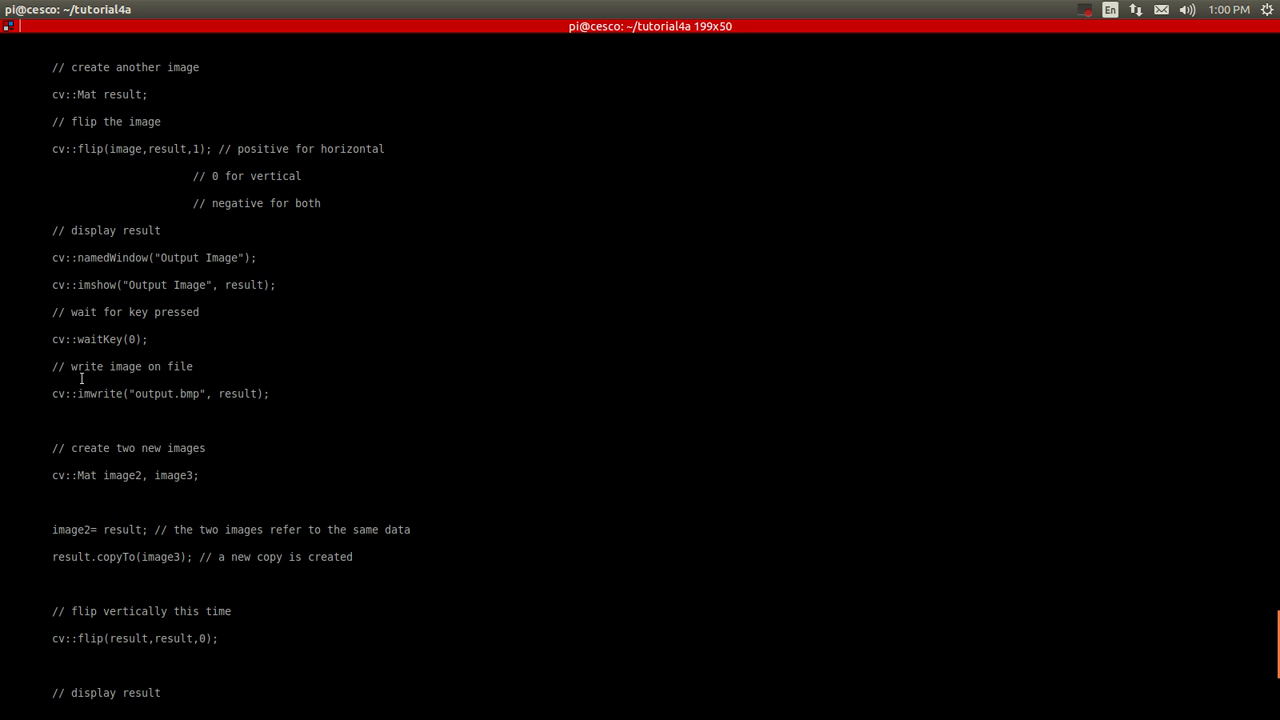
{"action": "double_click", "coordinate": [150, 256]}
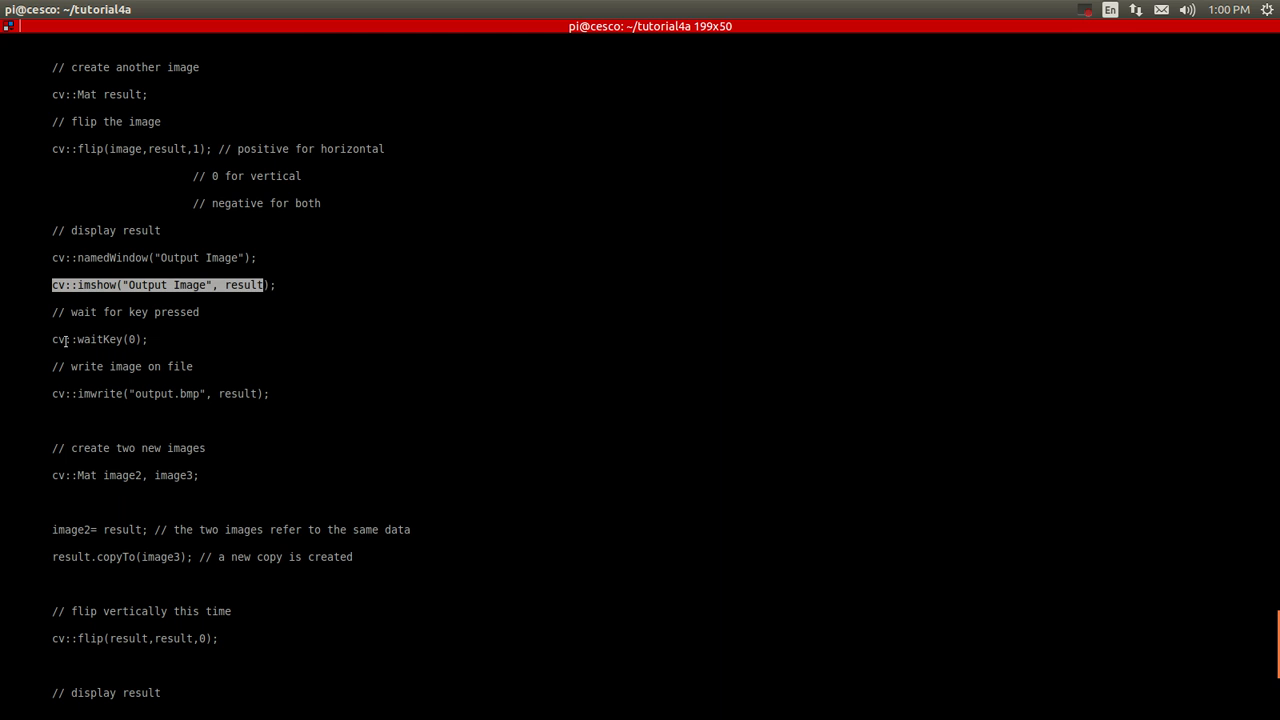
{"action": "mouse_move", "coordinate": [56, 352]}
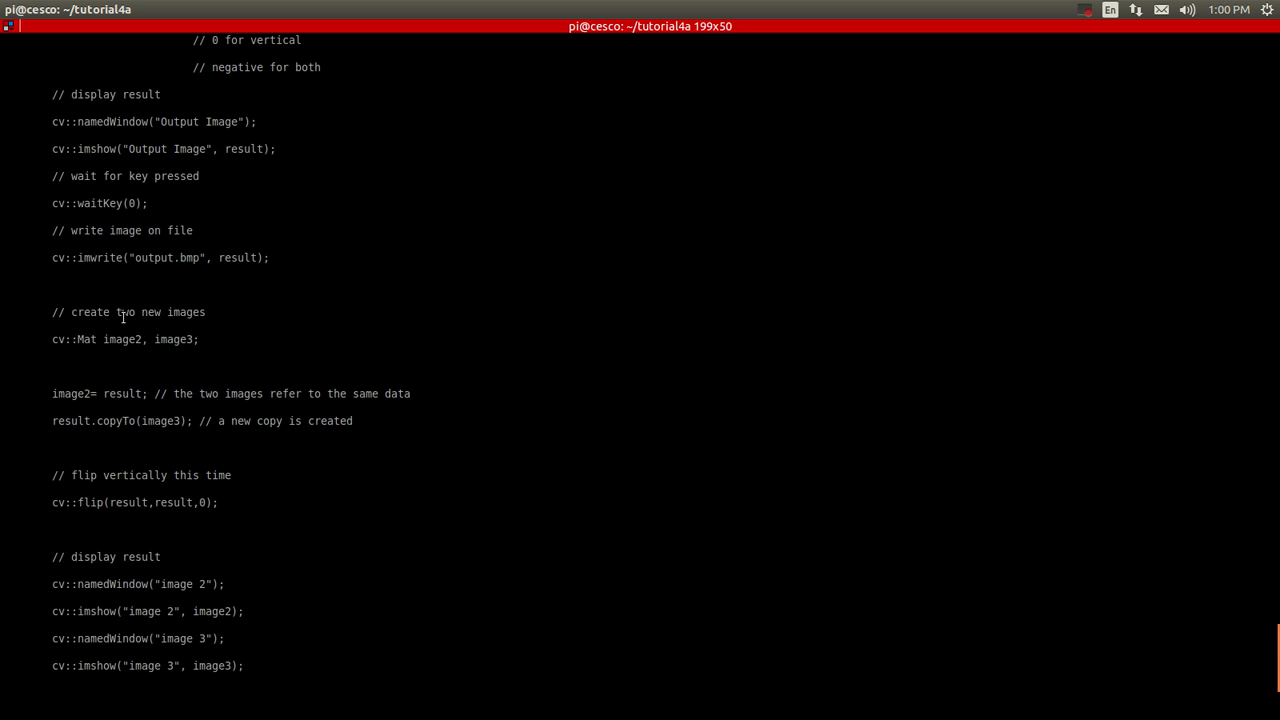
{"action": "scroll", "scroll_direction": "down", "scroll_amount": 3}
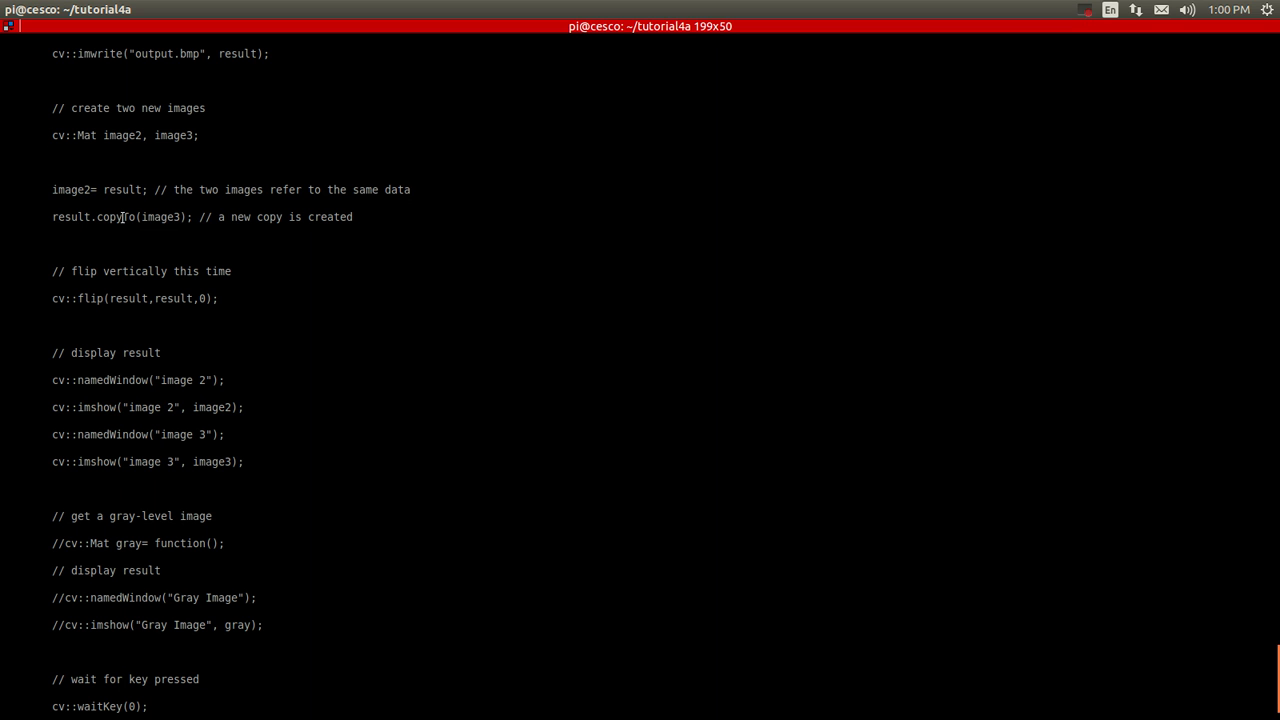
{"action": "mouse_move", "coordinate": [72, 270]}
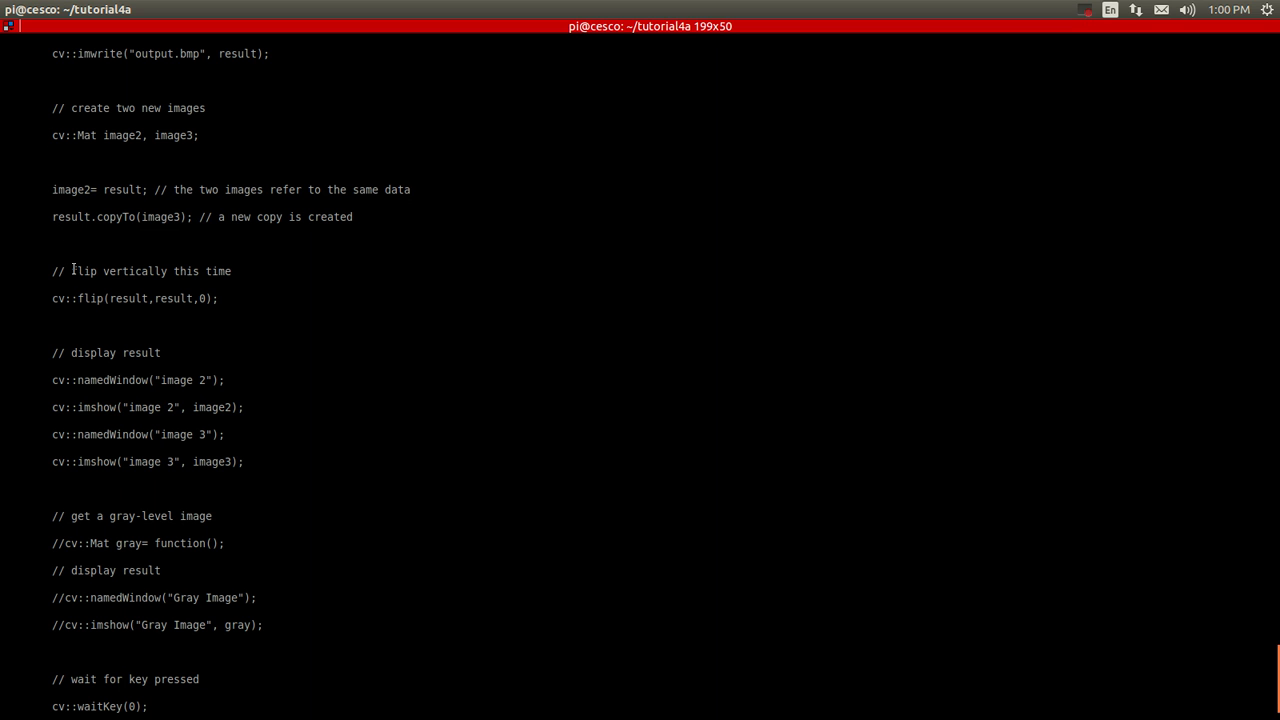
{"action": "double_click", "coordinate": [76, 298]}
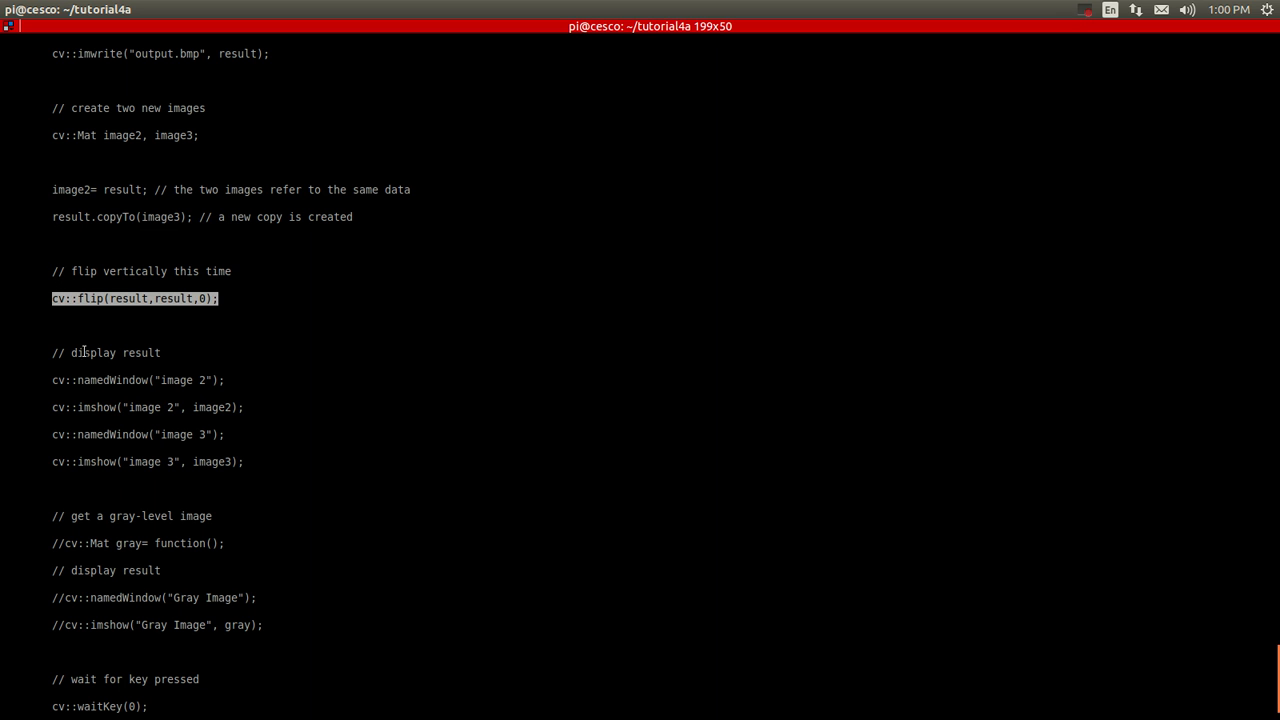
{"action": "mouse_move", "coordinate": [204, 380]}
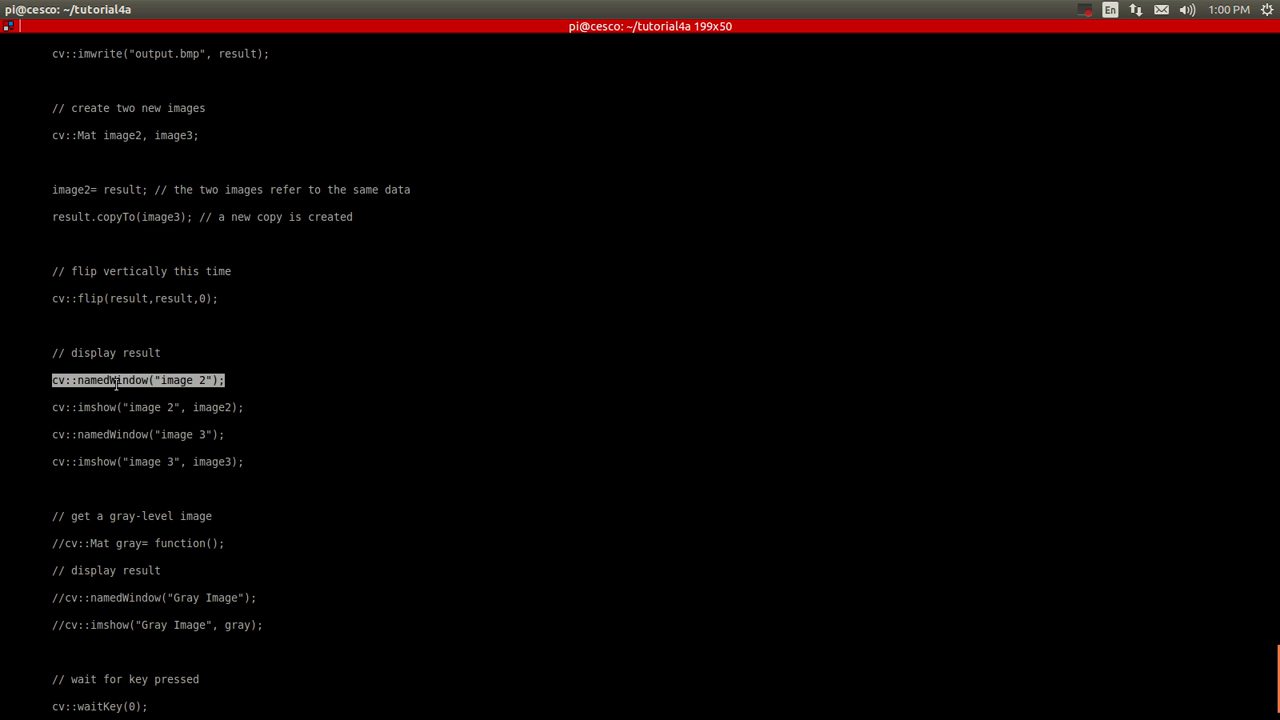
{"action": "mouse_move", "coordinate": [64, 408]}
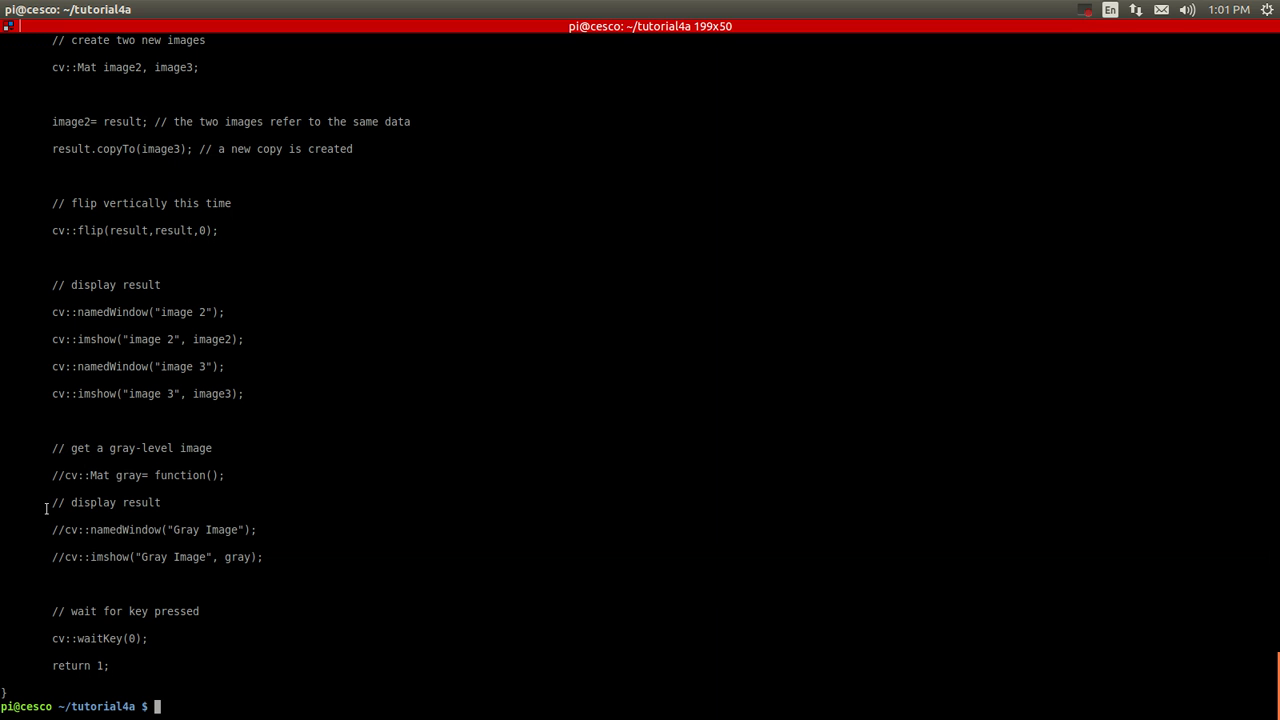
{"action": "mouse_move", "coordinate": [130, 546]}
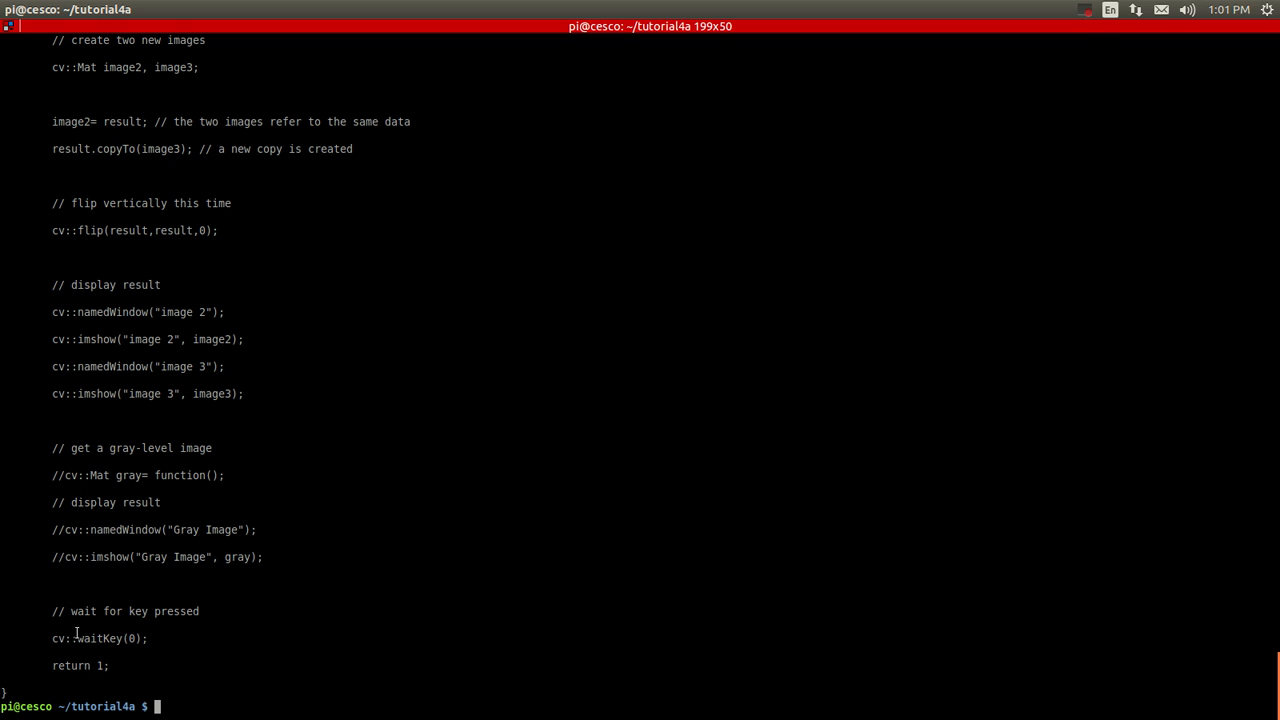
{"action": "mouse_move", "coordinate": [222, 682]}
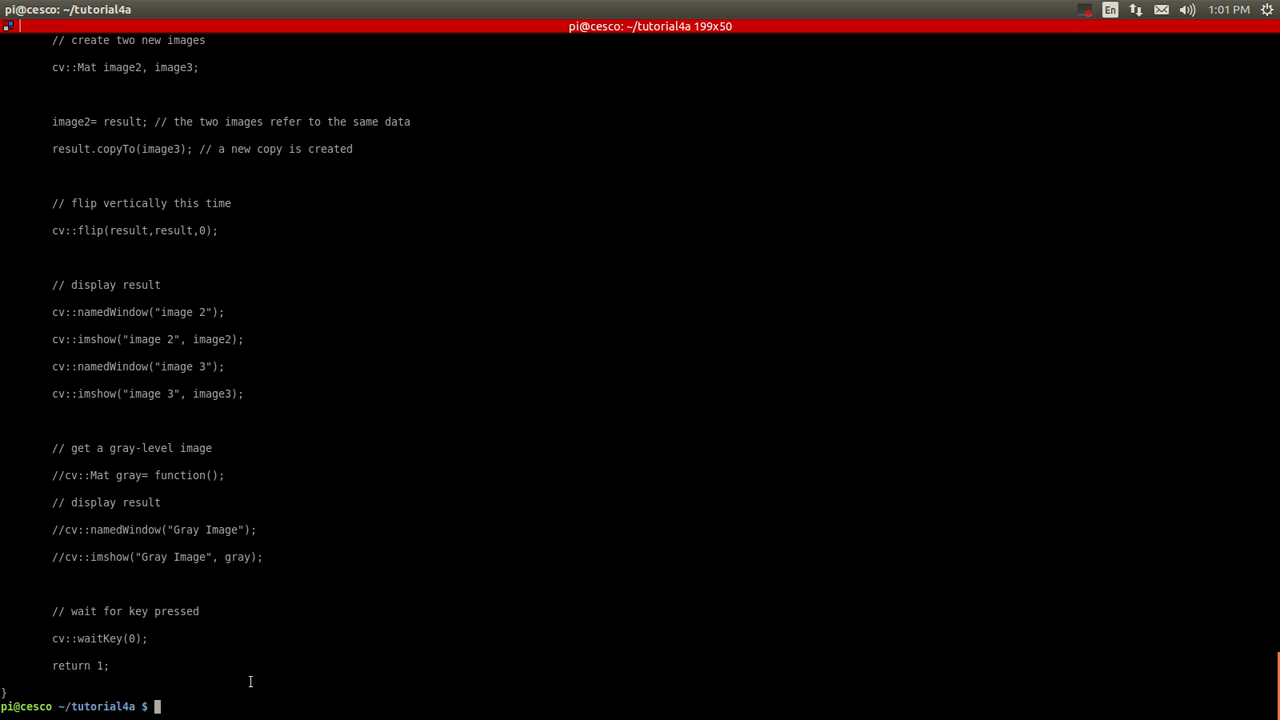
{"action": "type", "text": "cma"}
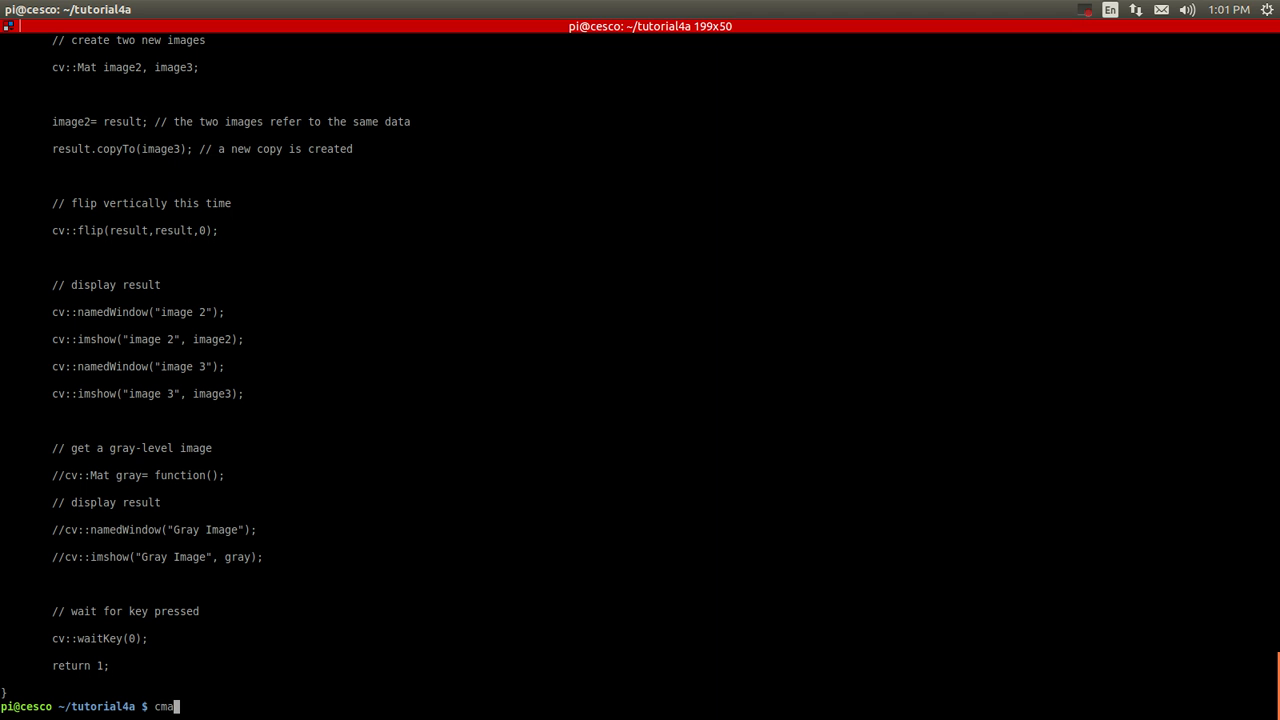
Clear the screen, run 'cmake .' and 'make' to build the CreateImage executable
{"action": "key", "text": "BackSpace"}
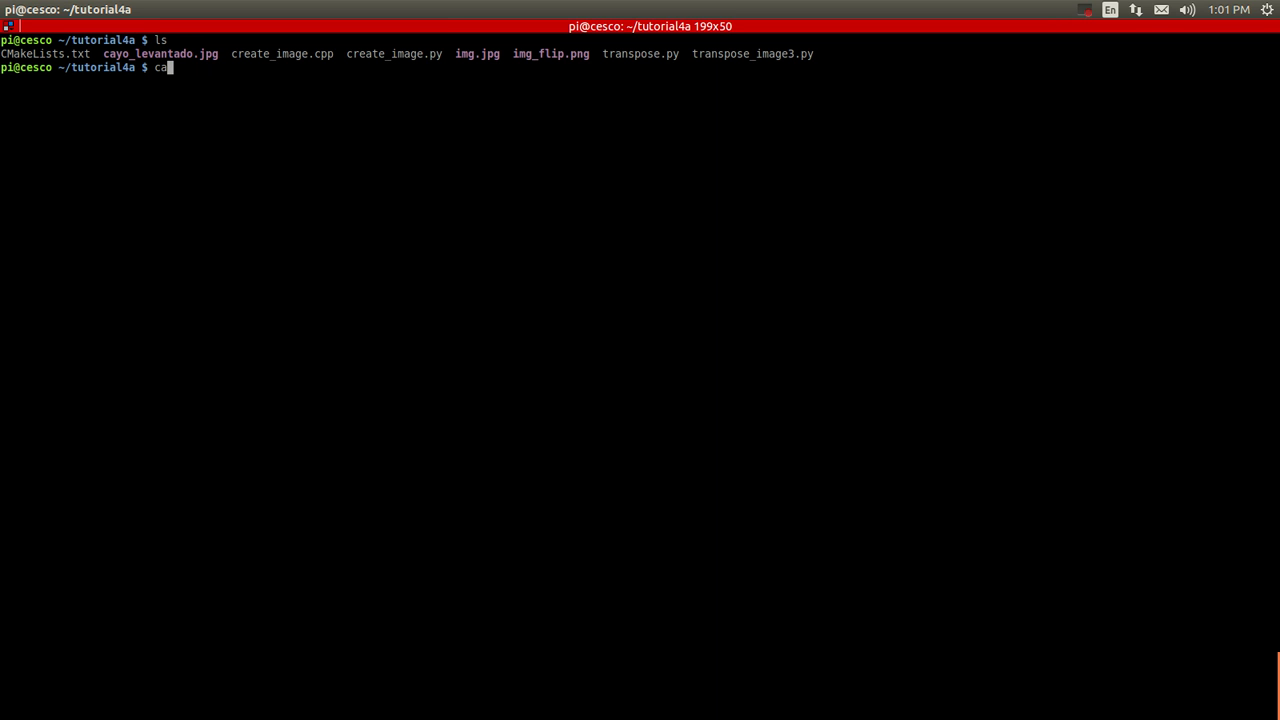
{"action": "type", "text": "make ."}
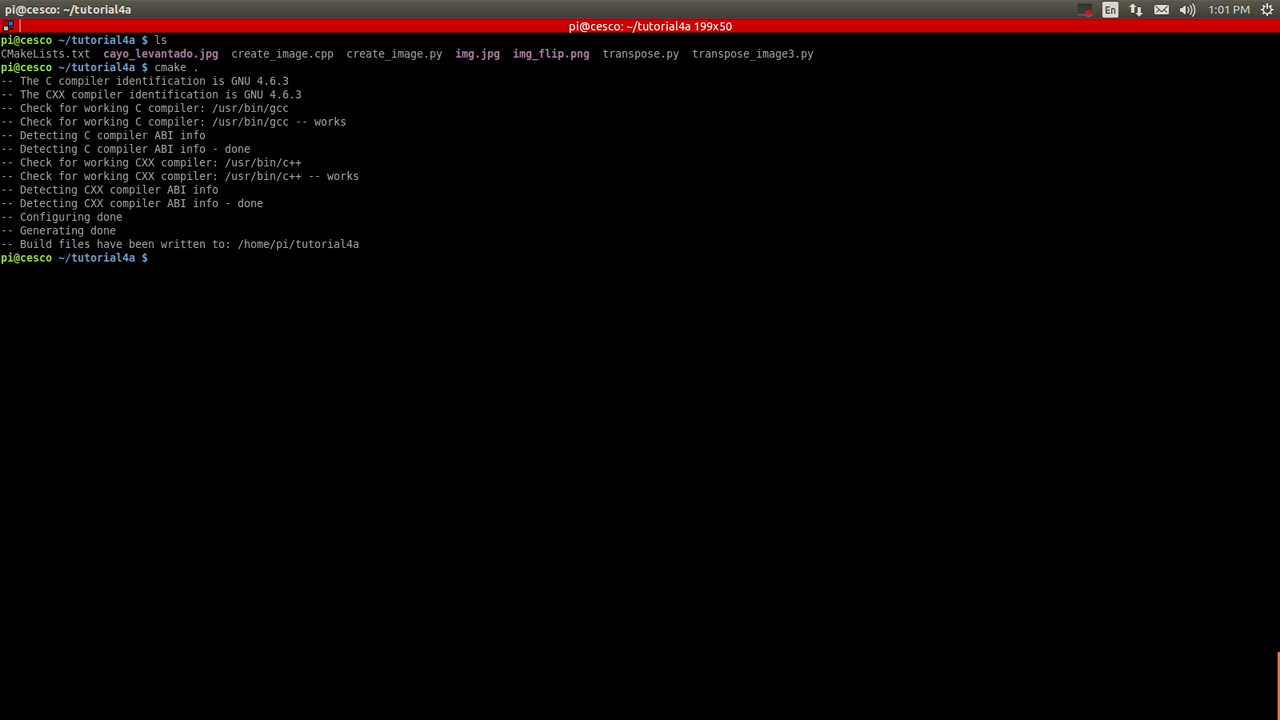
{"action": "type", "text": "make"}
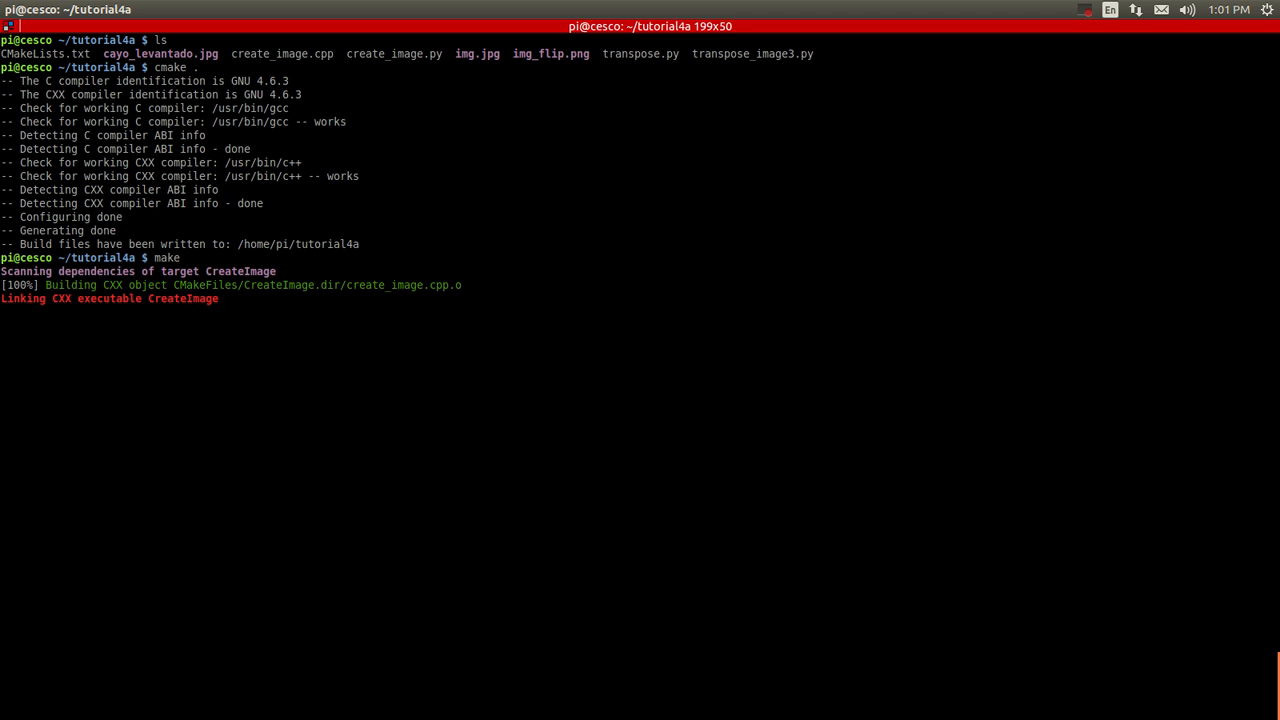
List the folder, highlight the new CreateImage executable, and start typing ./CreateImage
{"action": "key", "text": "Return"}
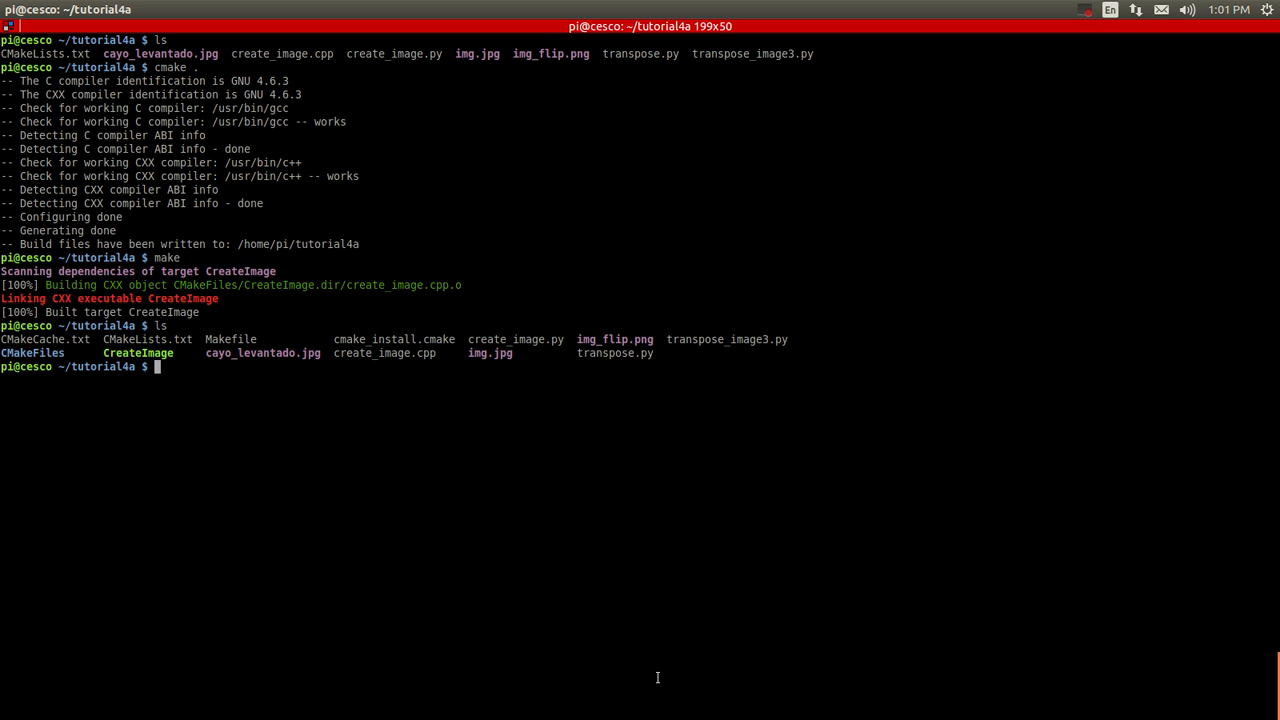
{"action": "double_click", "coordinate": [138, 352]}
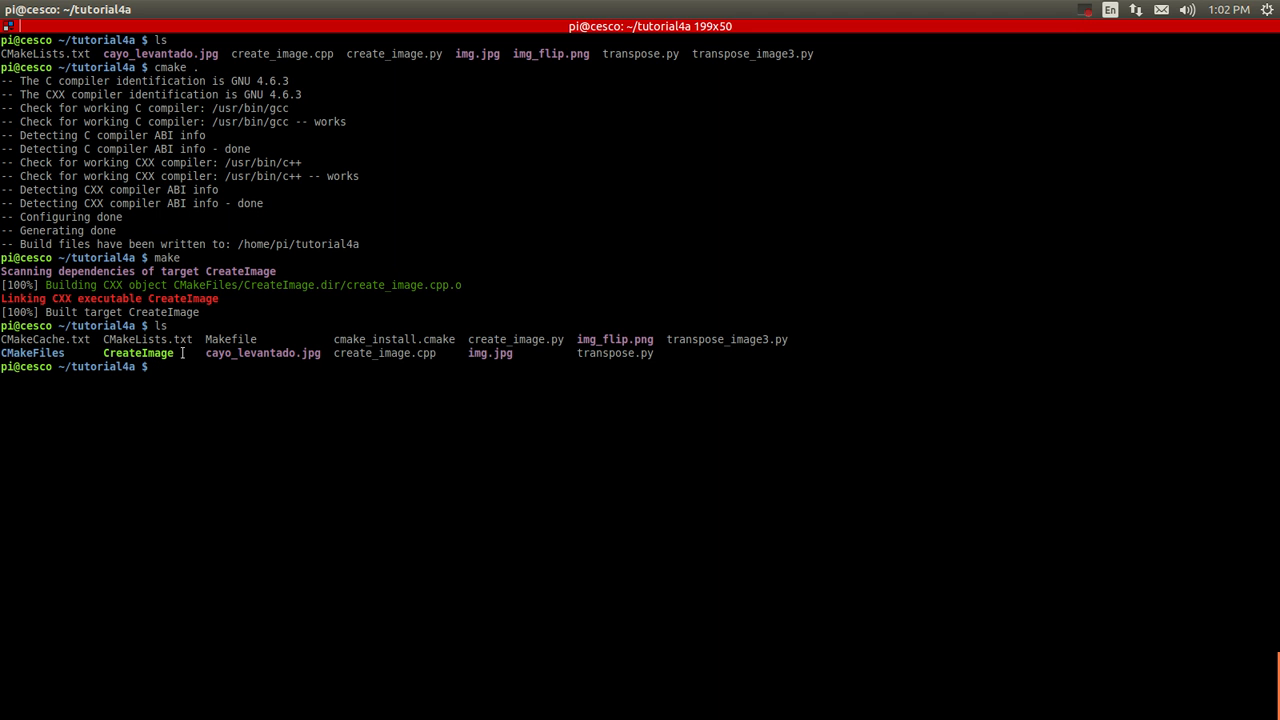
{"action": "type", "text": "./CreateImage"}
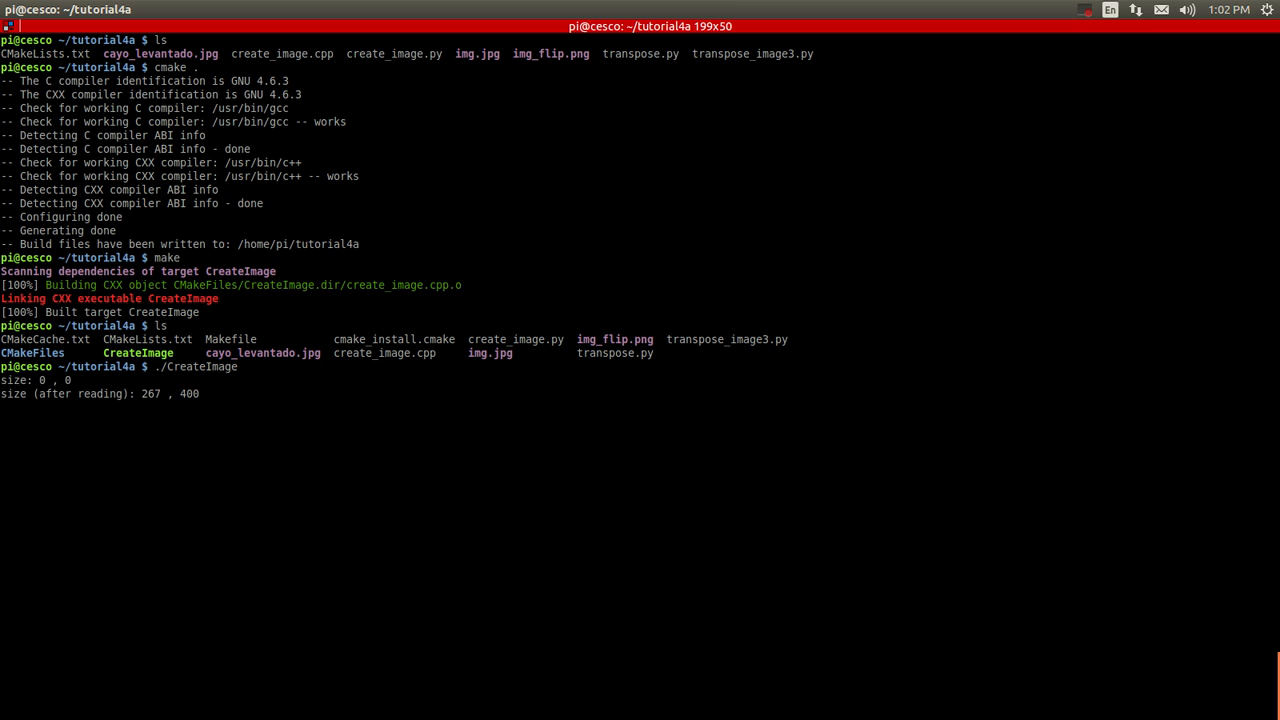
Launch ./CreateImage so the Original Image and Output Image windows show the island photo
{"action": "key", "text": "Return"}
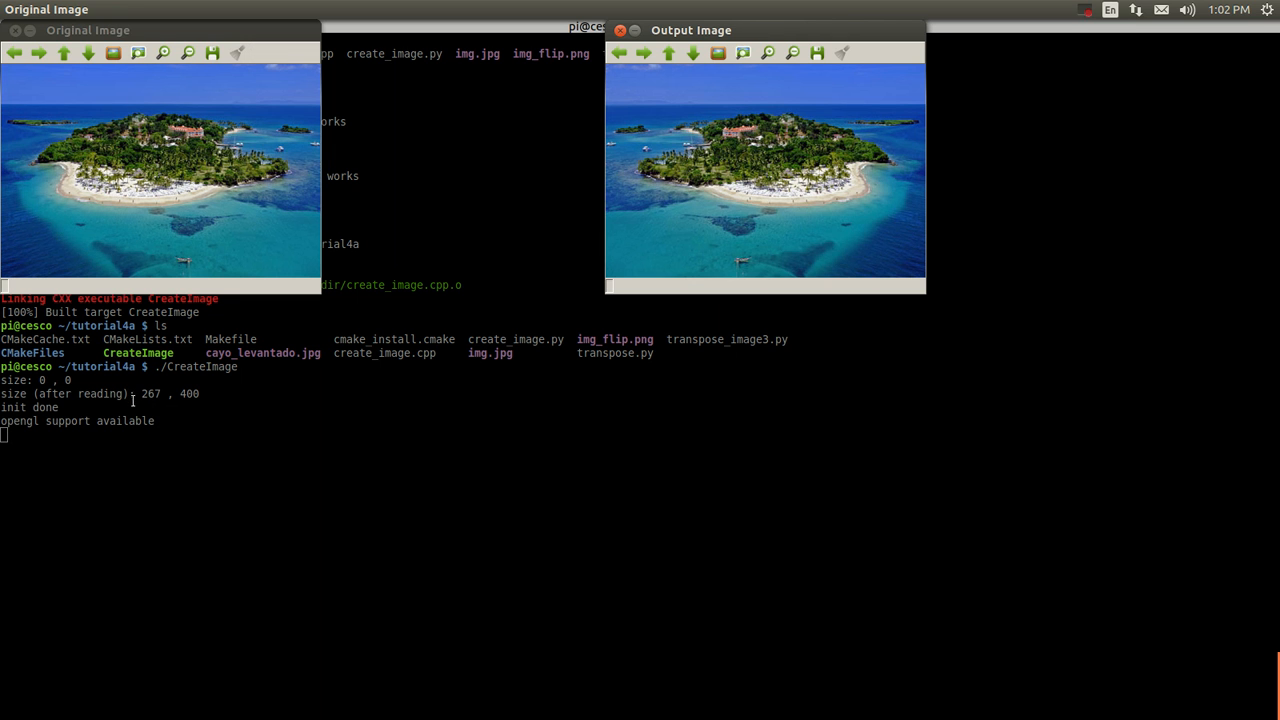
{"action": "mouse_move", "coordinate": [100, 414]}
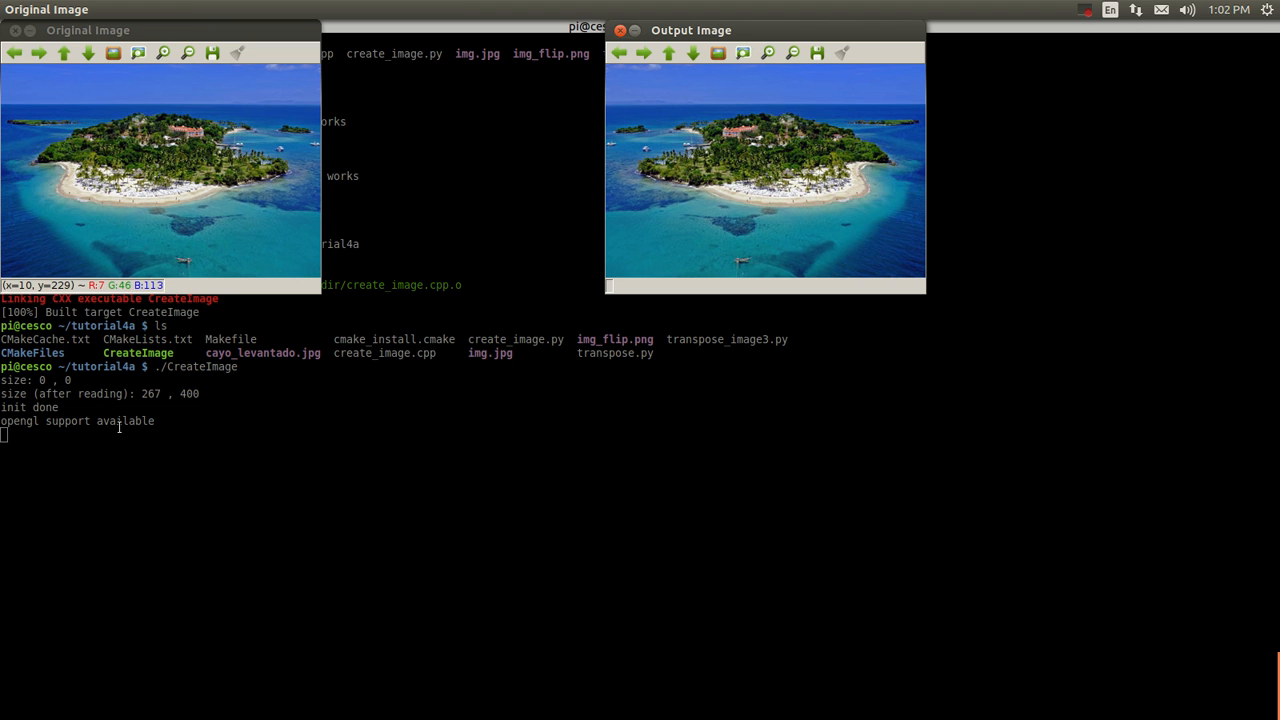
{"action": "mouse_move", "coordinate": [648, 278]}
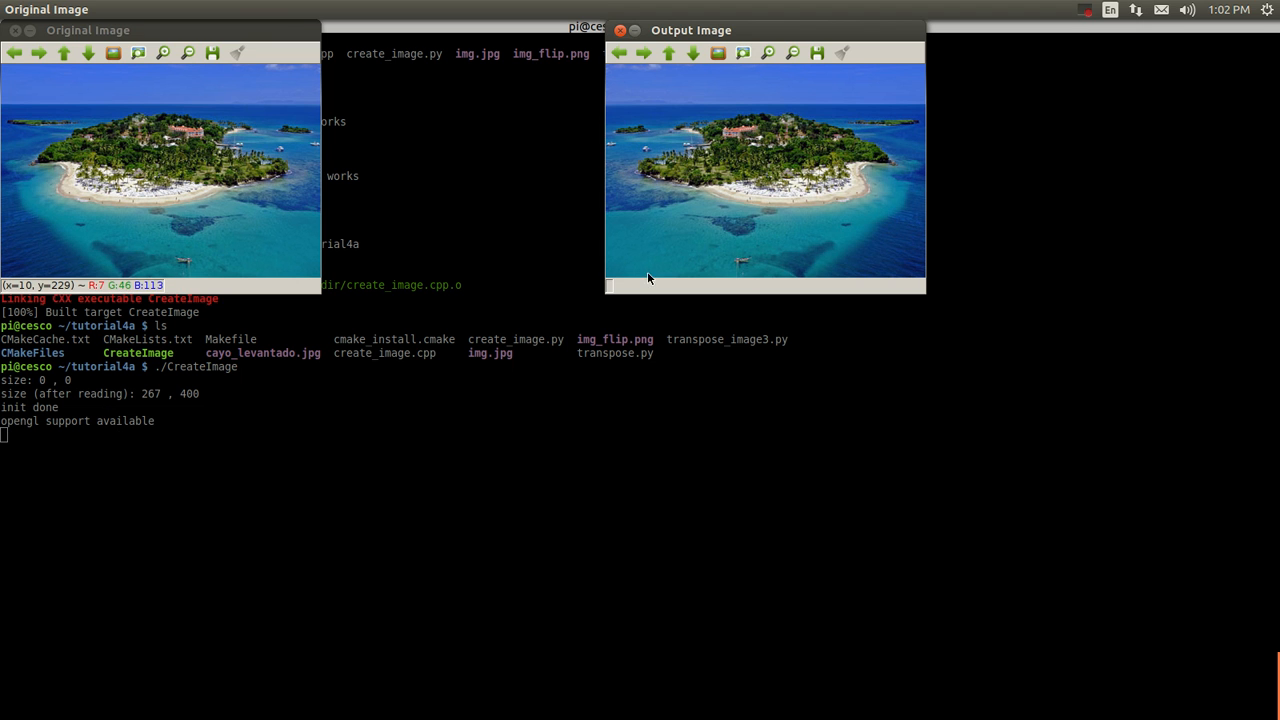
{"action": "mouse_move", "coordinate": [190, 38]}
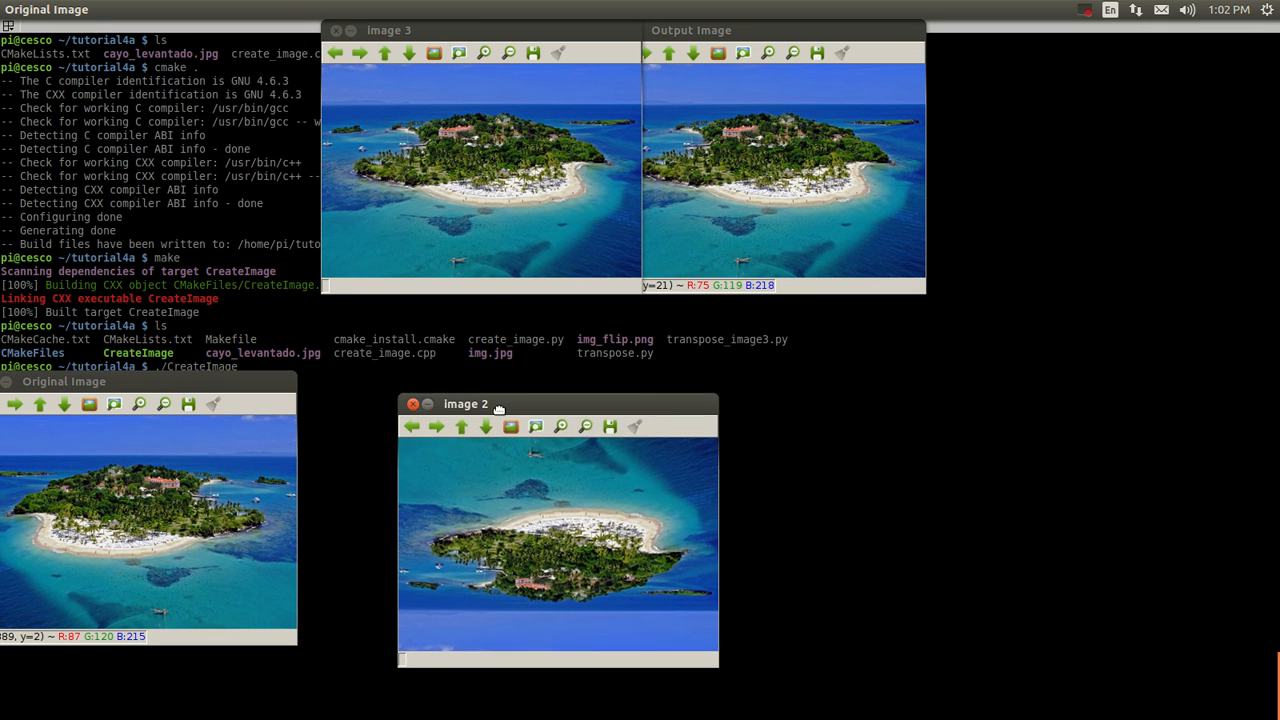
Drag the OpenCV windows into a row to compare Original, Output, Image 2 and Image 3
{"action": "left_click_drag", "start_coordinate": [464, 404], "coordinate": [412, 382]}
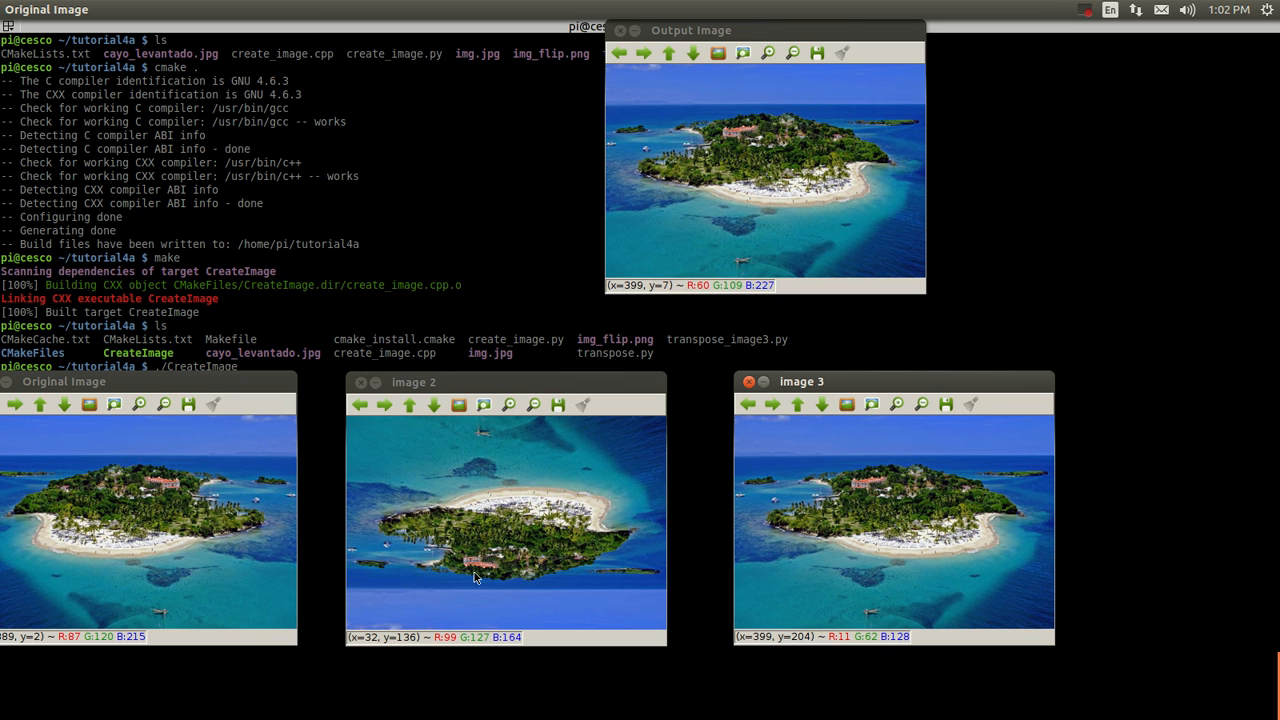
{"action": "mouse_move", "coordinate": [452, 384]}
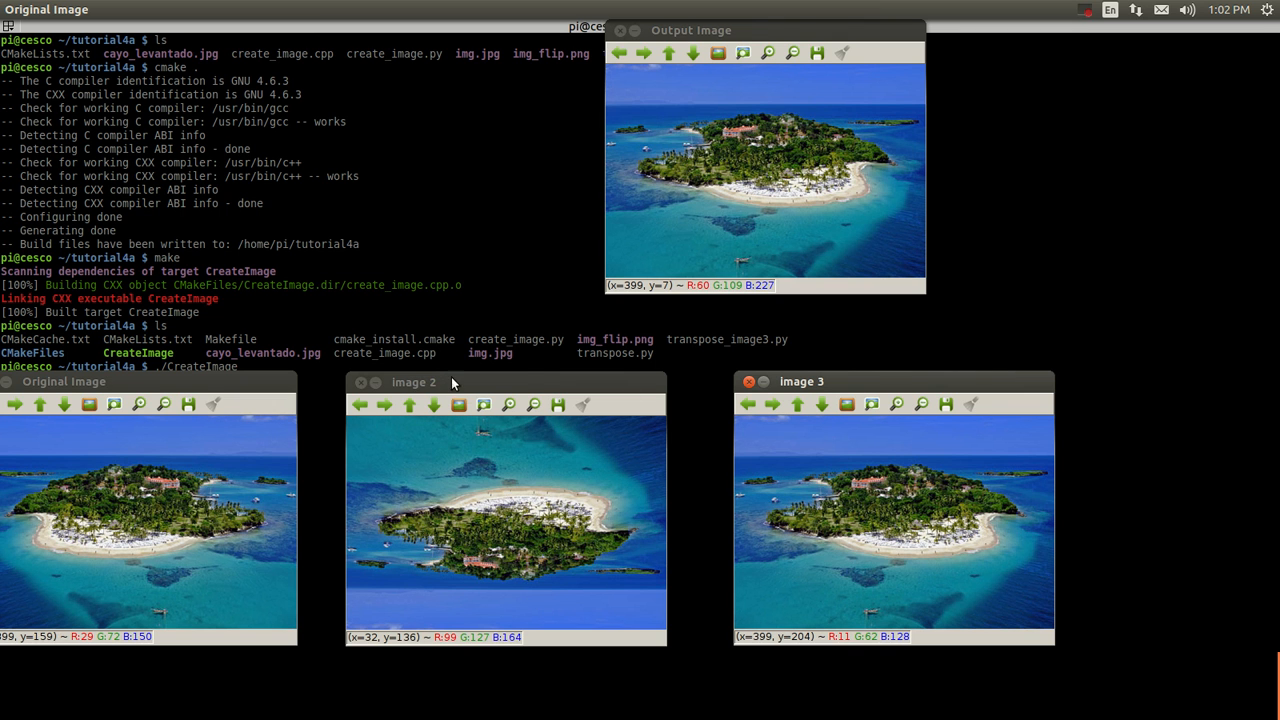
{"action": "mouse_move", "coordinate": [920, 388]}
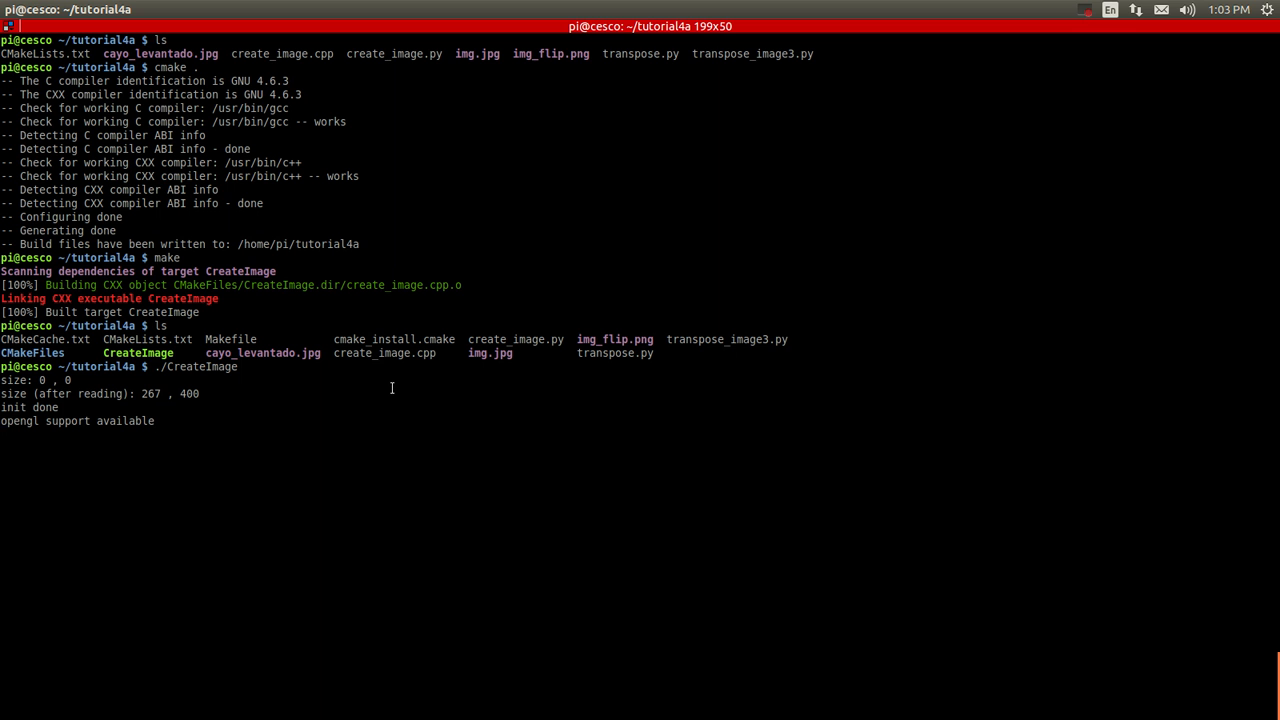
Stop CreateImage with Ctrl+C, highlight the newly saved output.bmp, and begin a gnome-open command
{"action": "key", "text": "ctrl+c"}
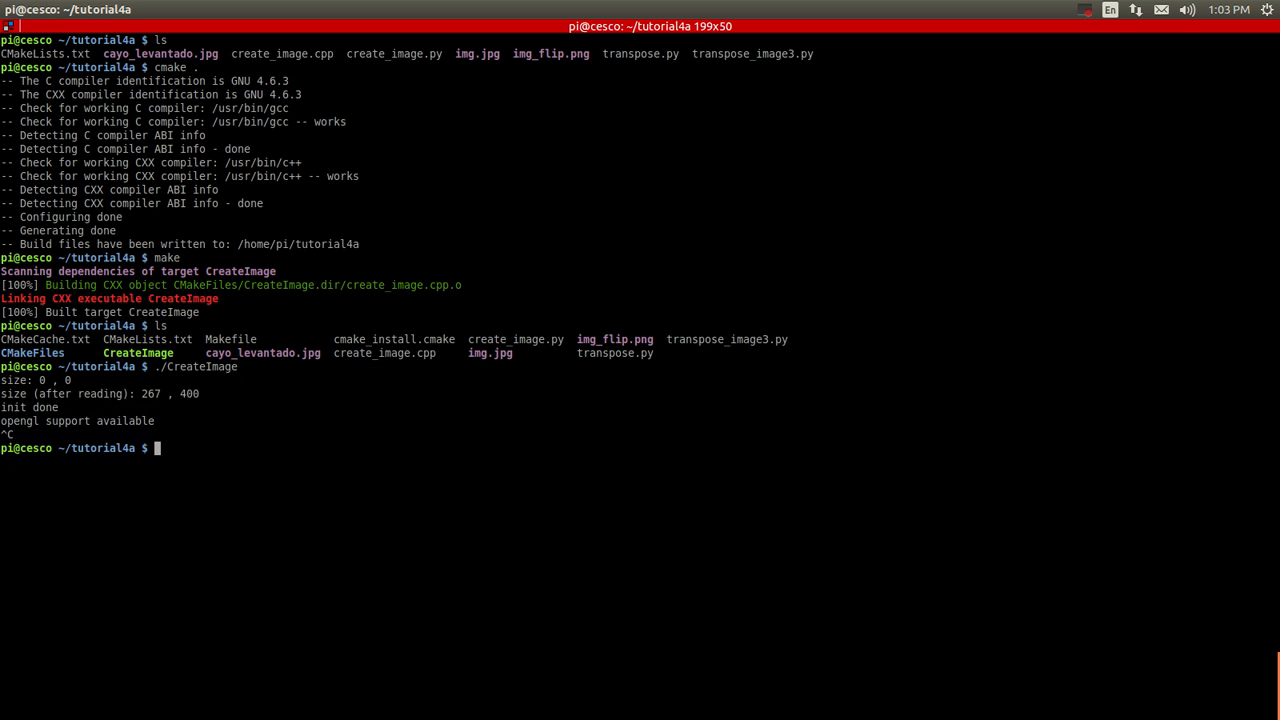
{"action": "mouse_move", "coordinate": [504, 490]}
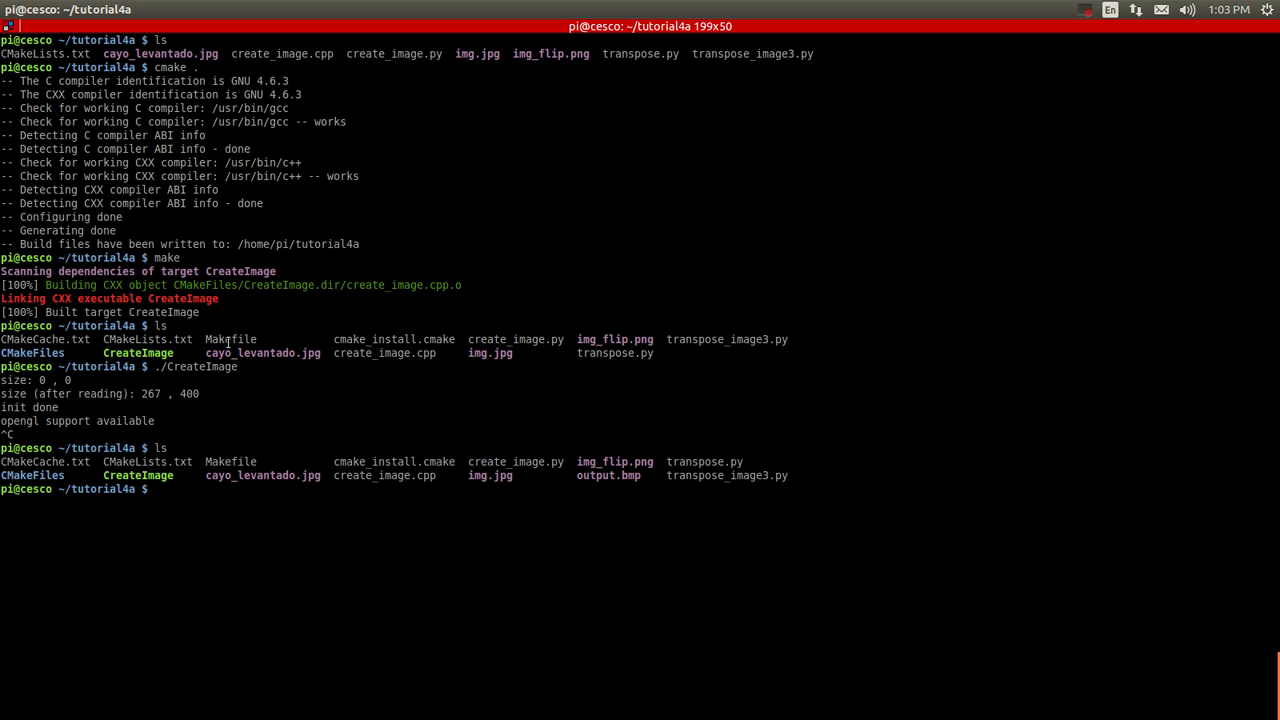
{"action": "double_click", "coordinate": [608, 476]}
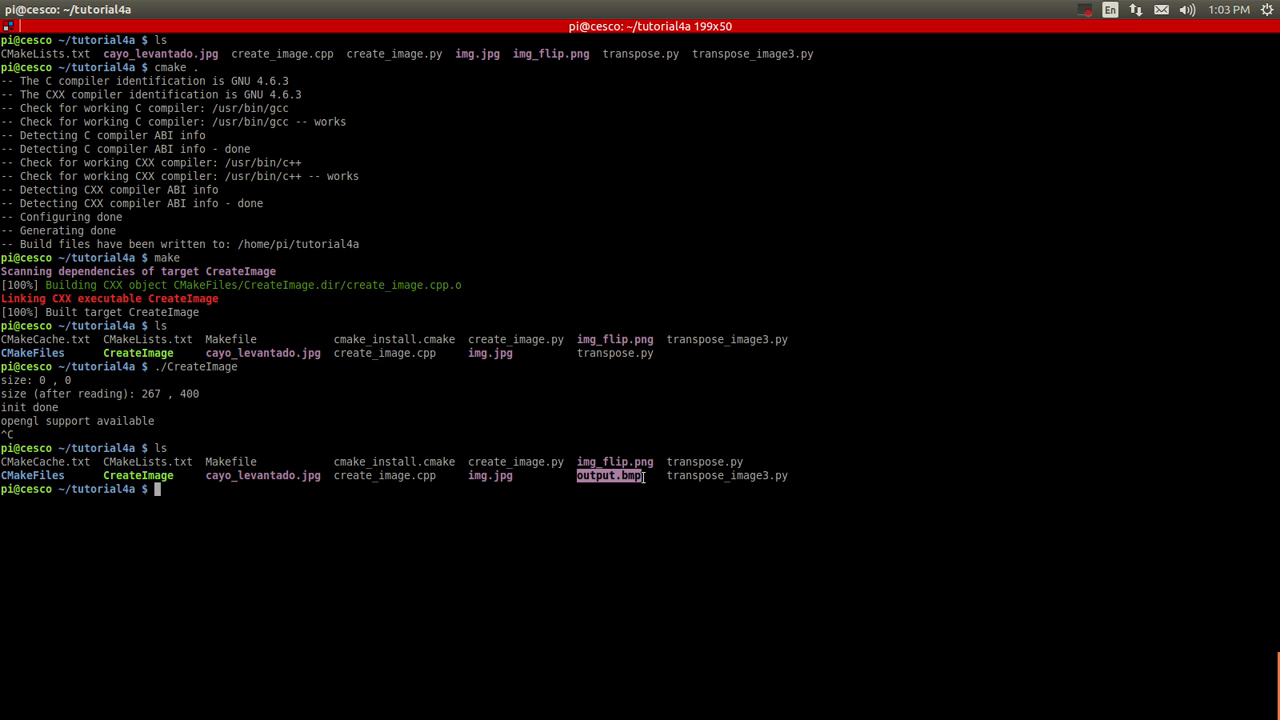
{"action": "type", "text": "gno"}
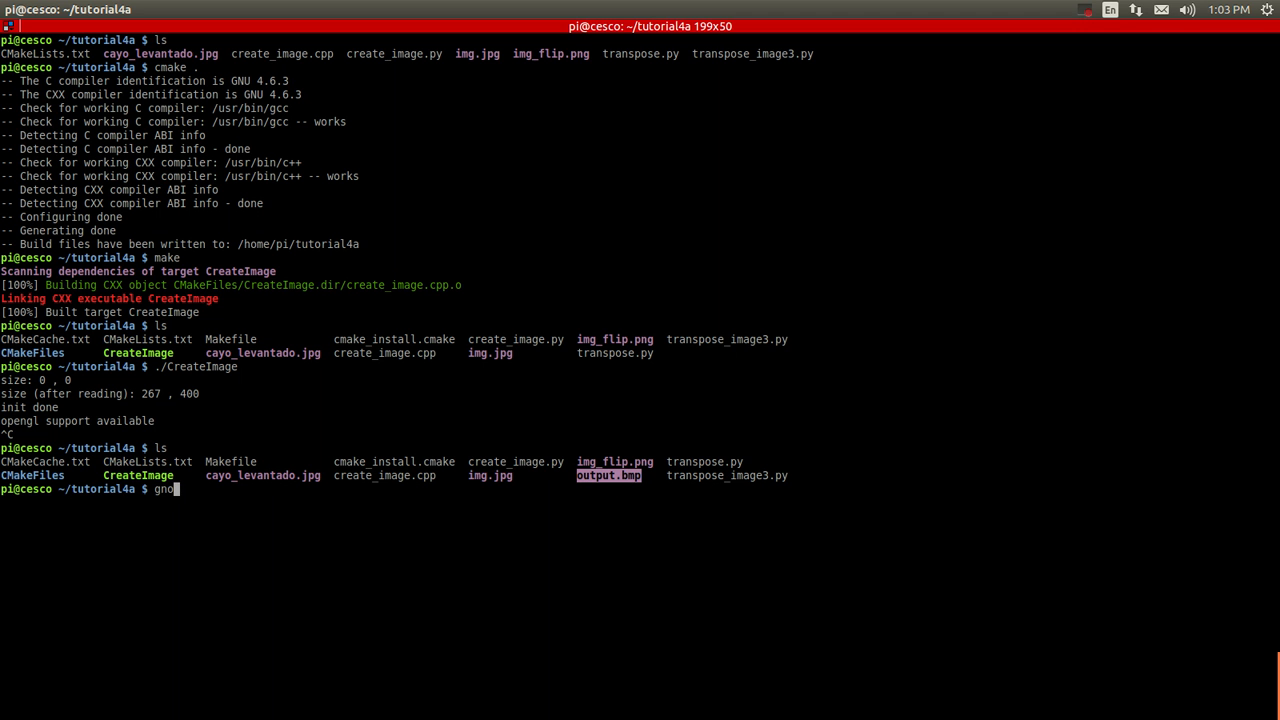
Continue typing 'gnome-open output.bmp' to view the saved flipped island image
{"action": "type", "text": "me-open output.bmp"}
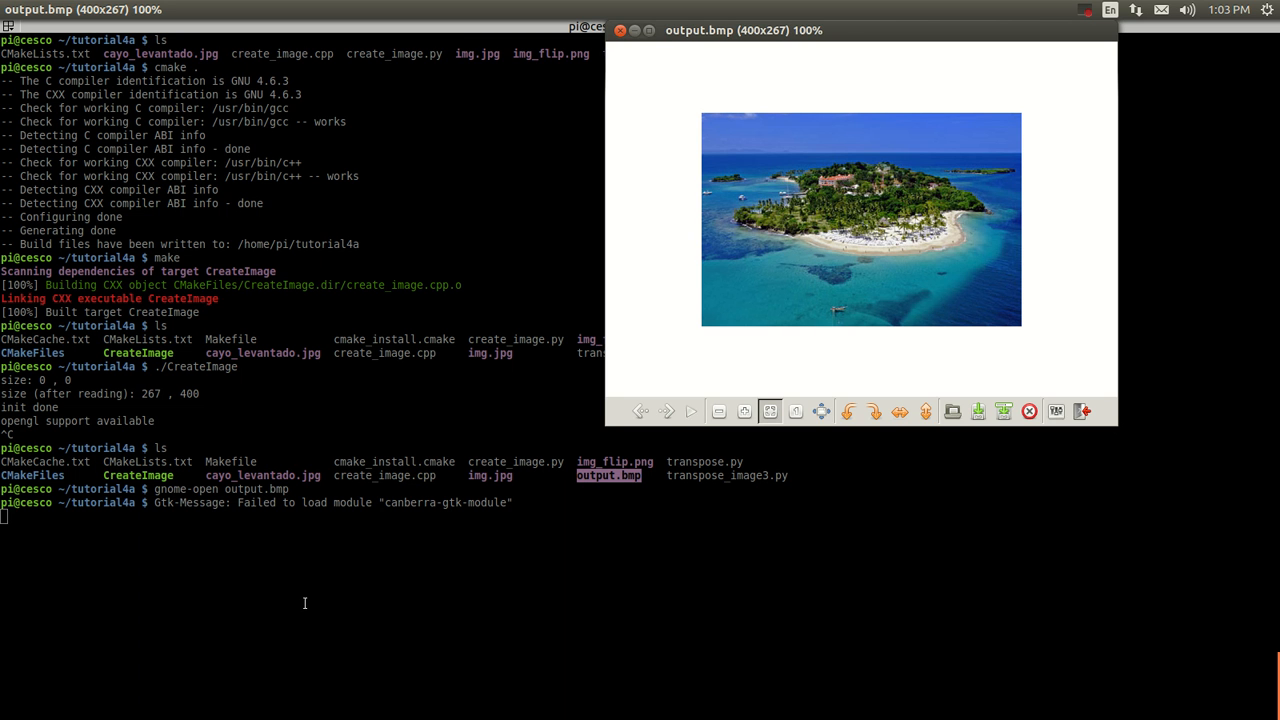
{"action": "mouse_move", "coordinate": [302, 544]}
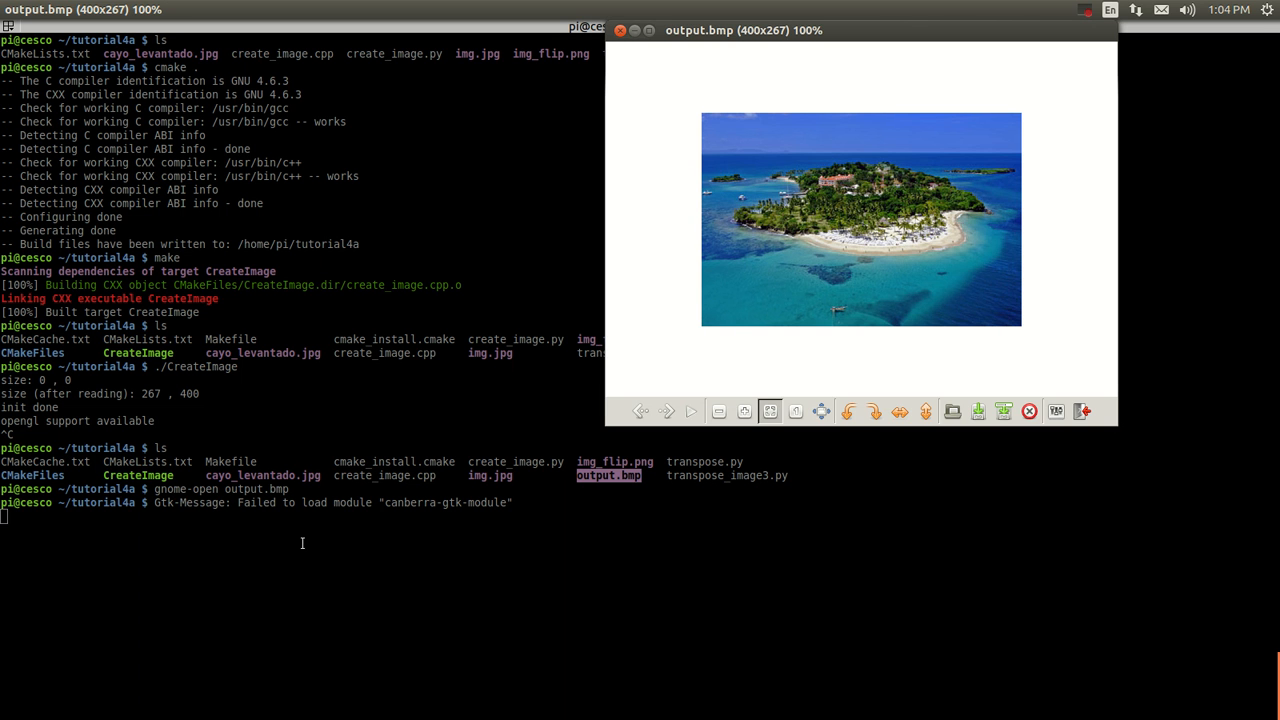
{"action": "mouse_move", "coordinate": [928, 140]}
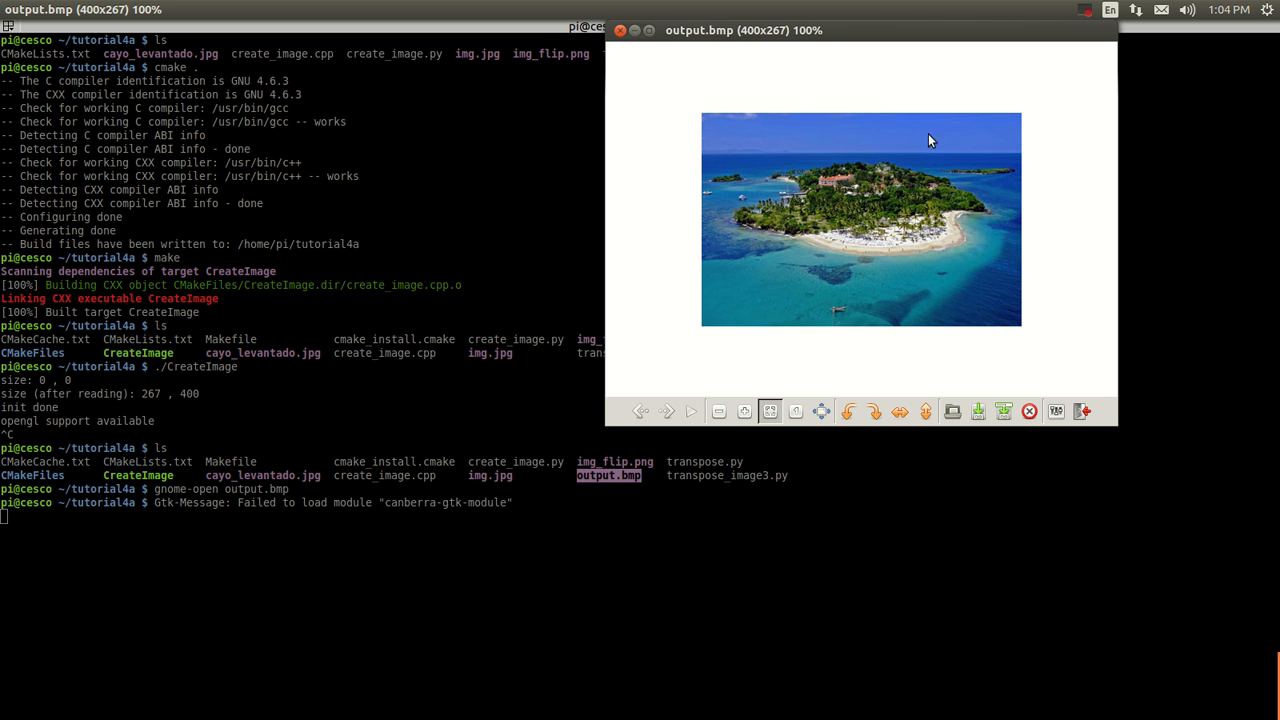